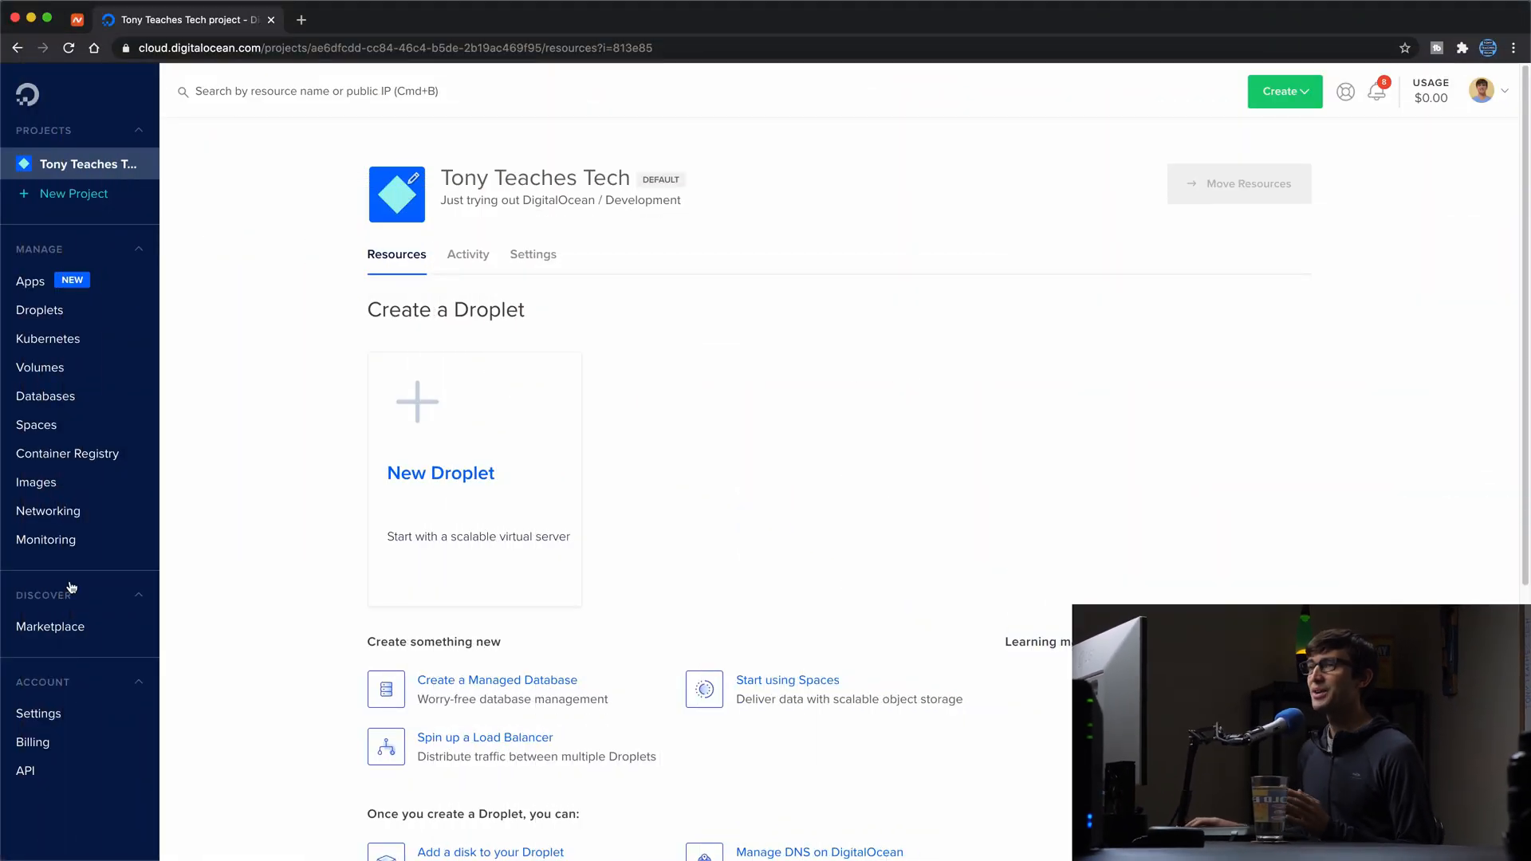
pyautogui.moveTo(278, 329)
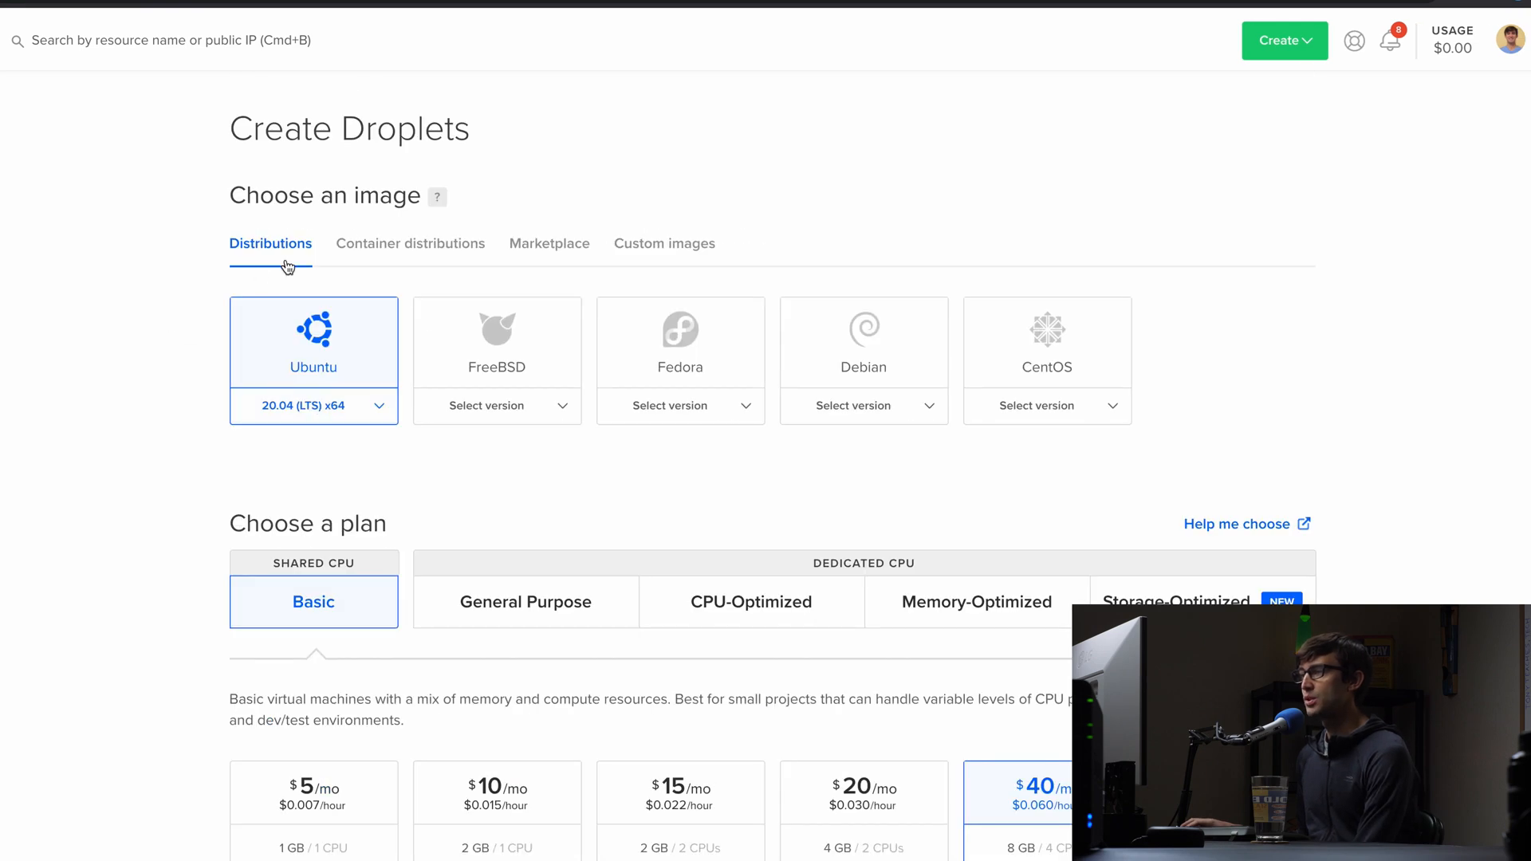
# Step: Choose the CyberPanel marketplace image for the new droplet by searching 'cyberp'
pyautogui.click(548, 243)
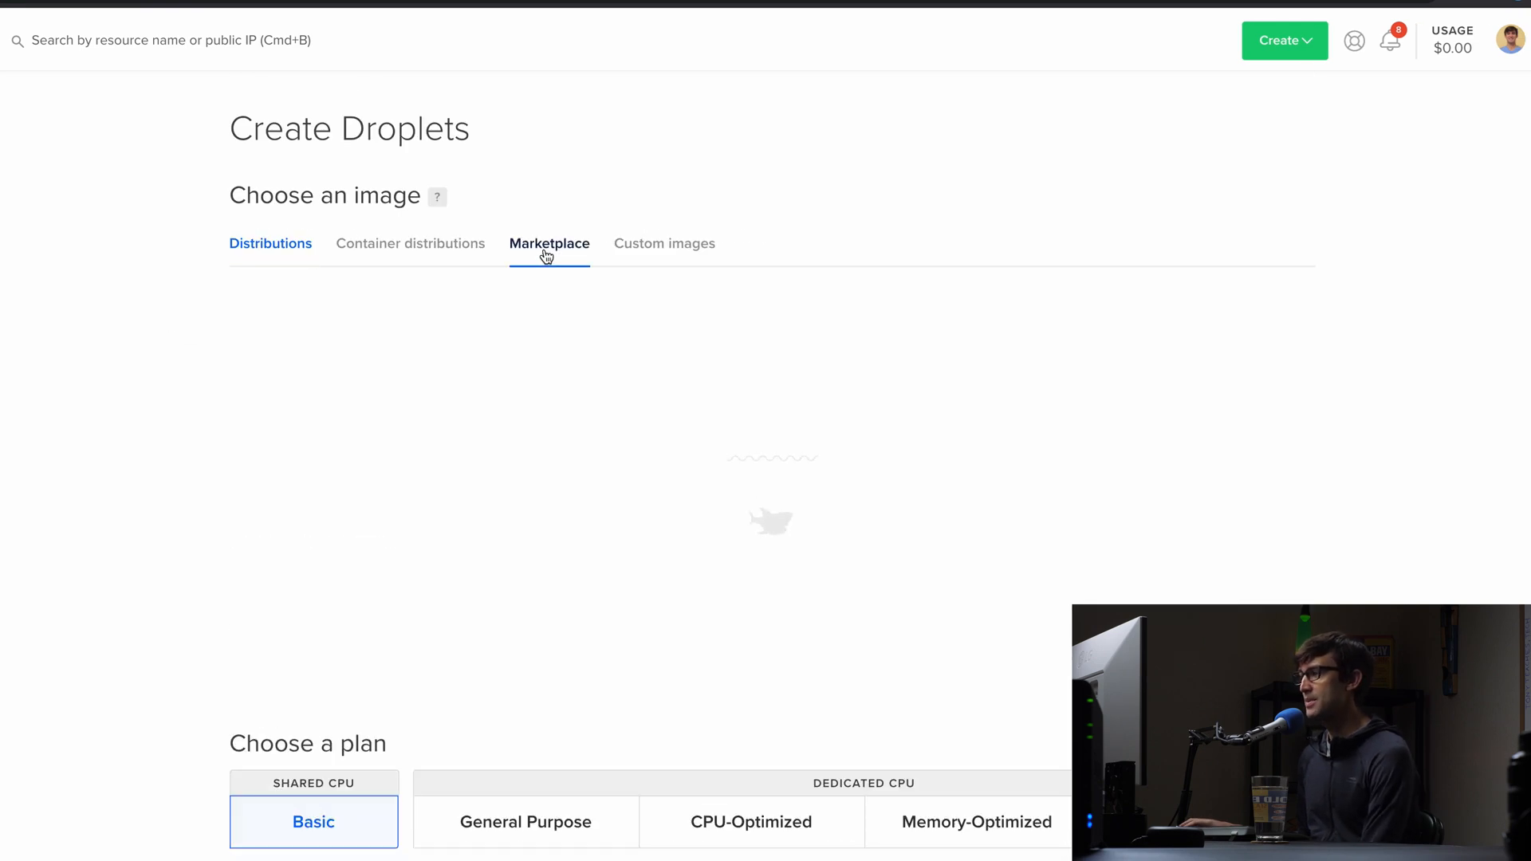
pyautogui.click(549, 244)
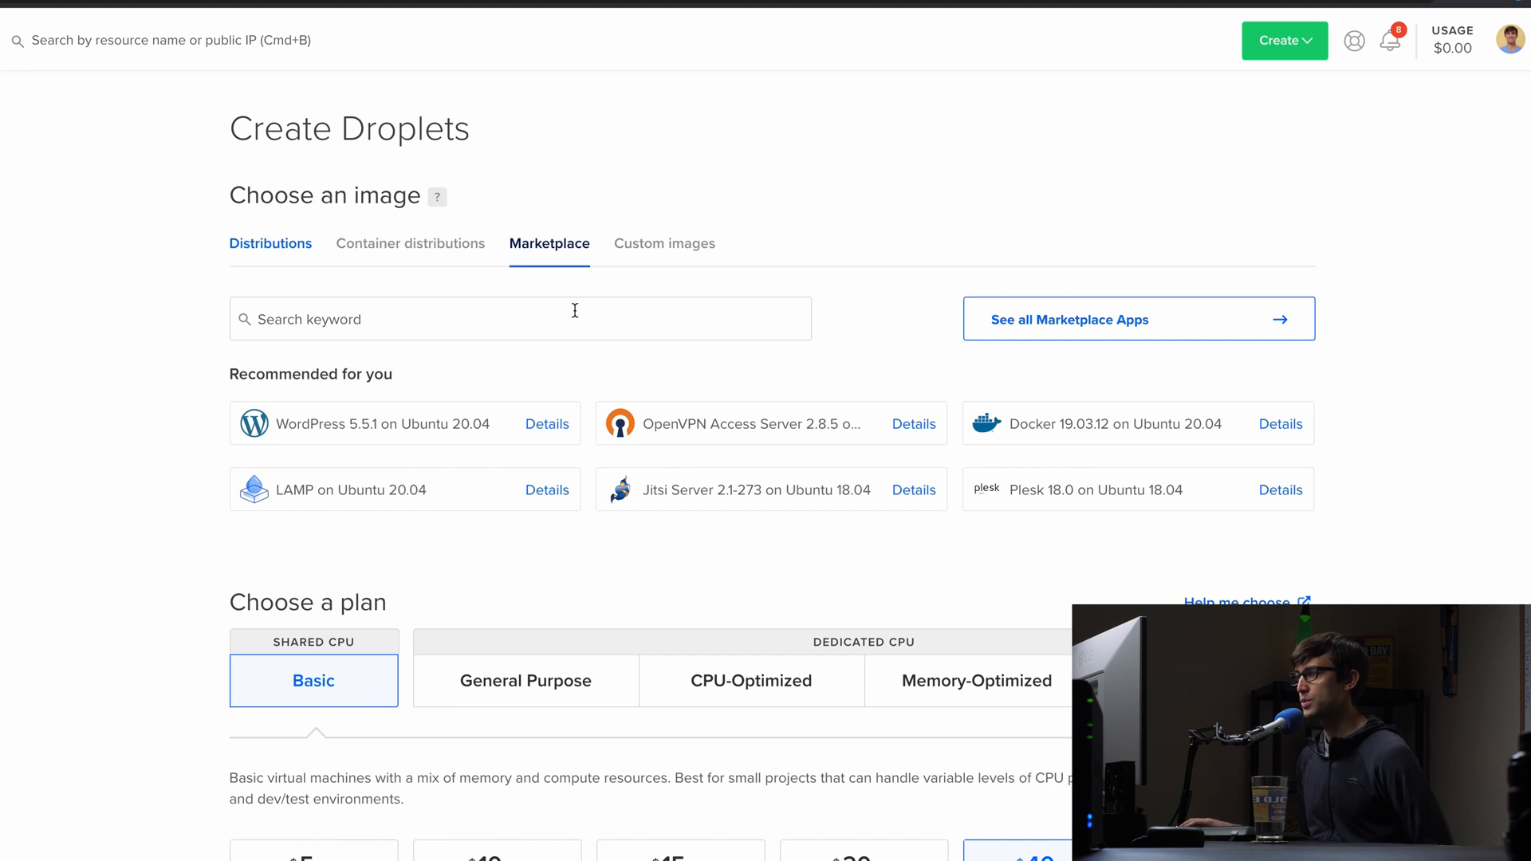
pyautogui.write('cyberpanel')
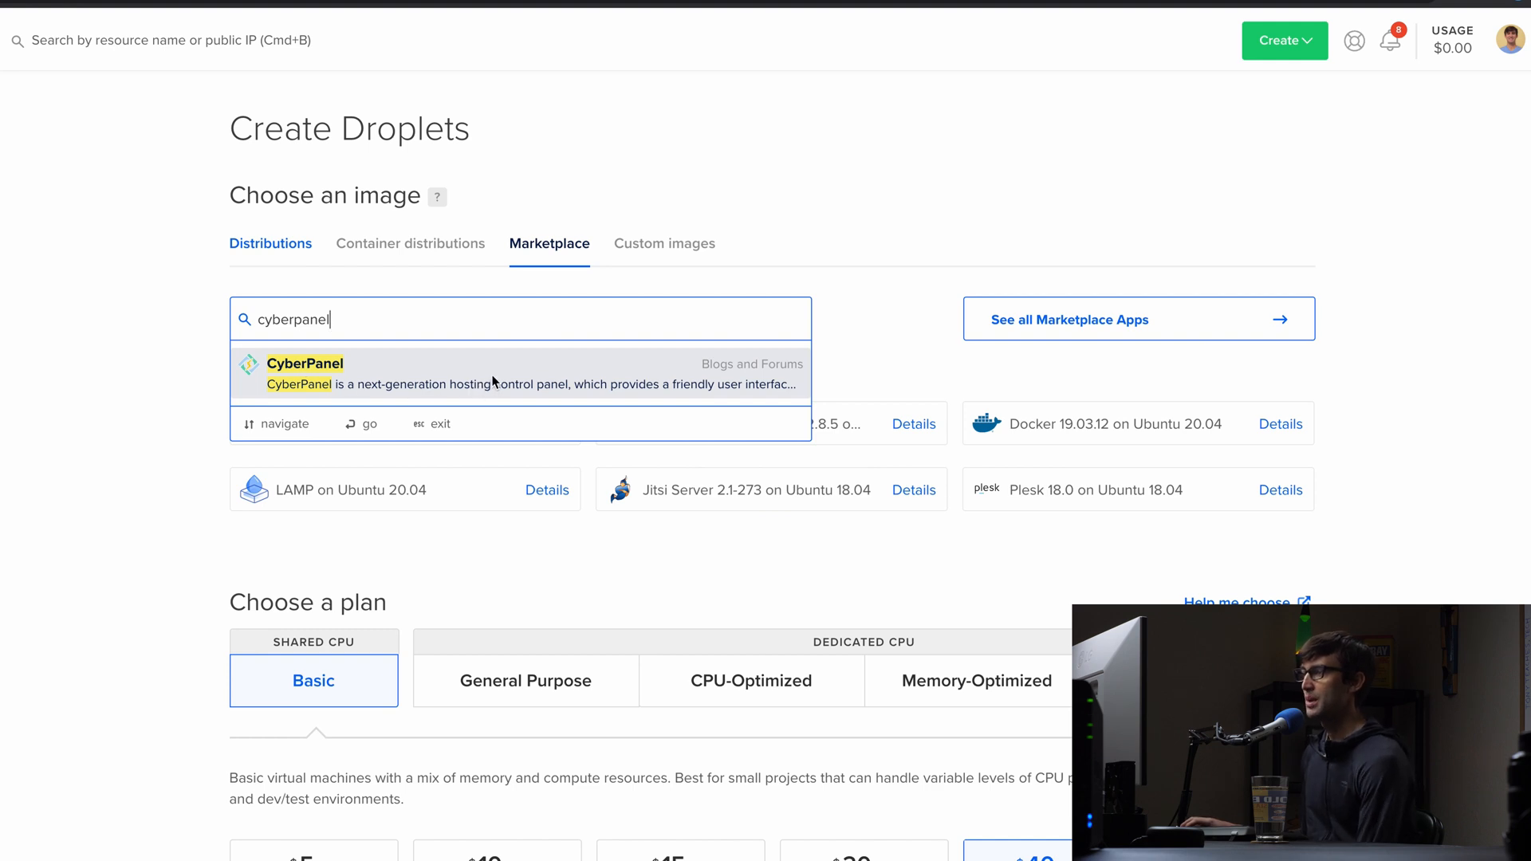
pyautogui.click(306, 373)
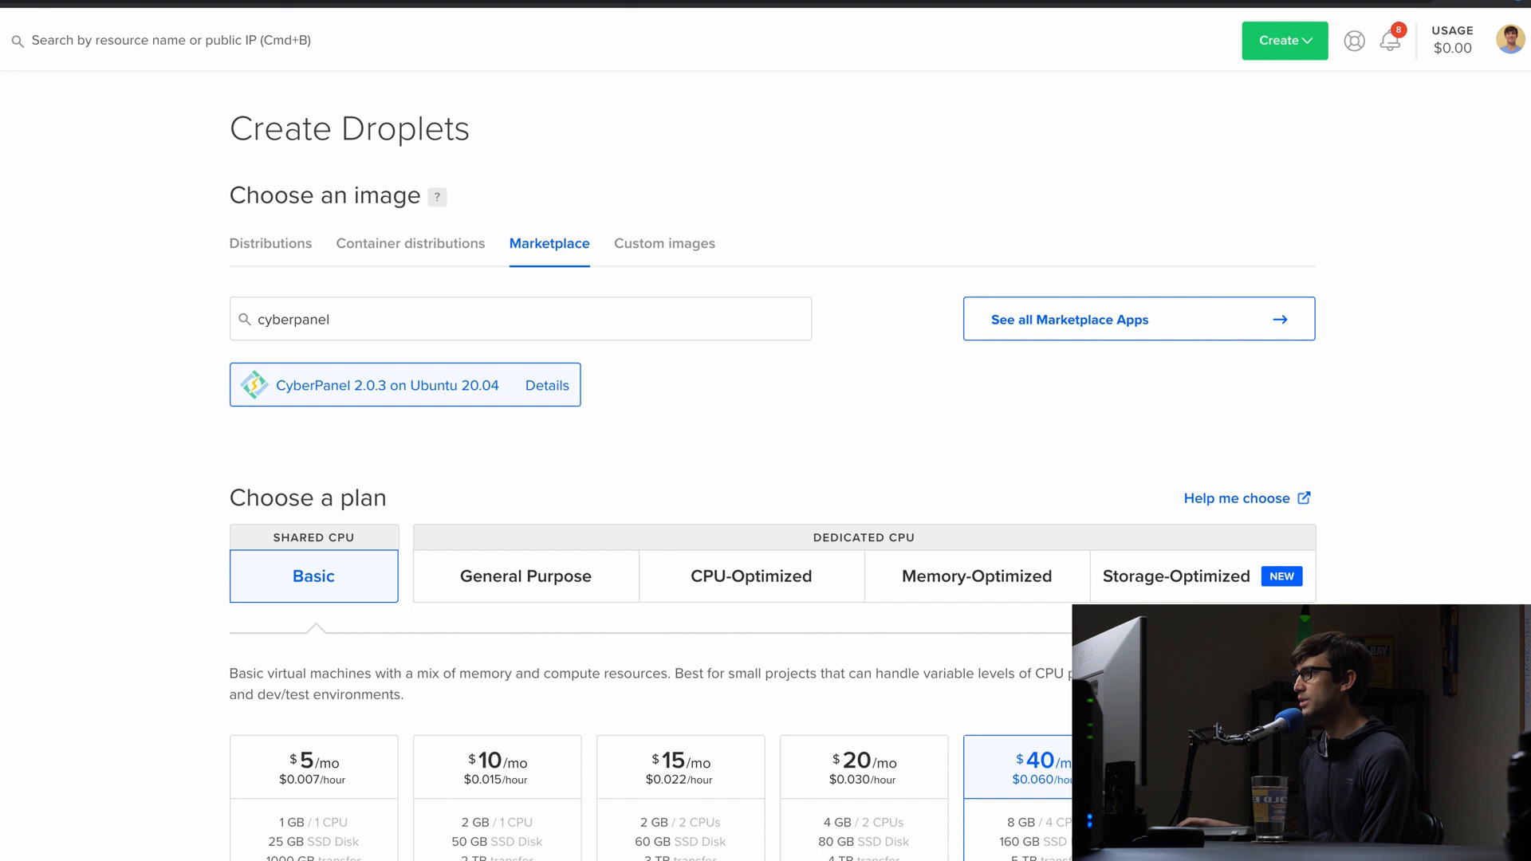
# Step: Select the $10/mo Basic plan for the droplet
pyautogui.scroll(-3)
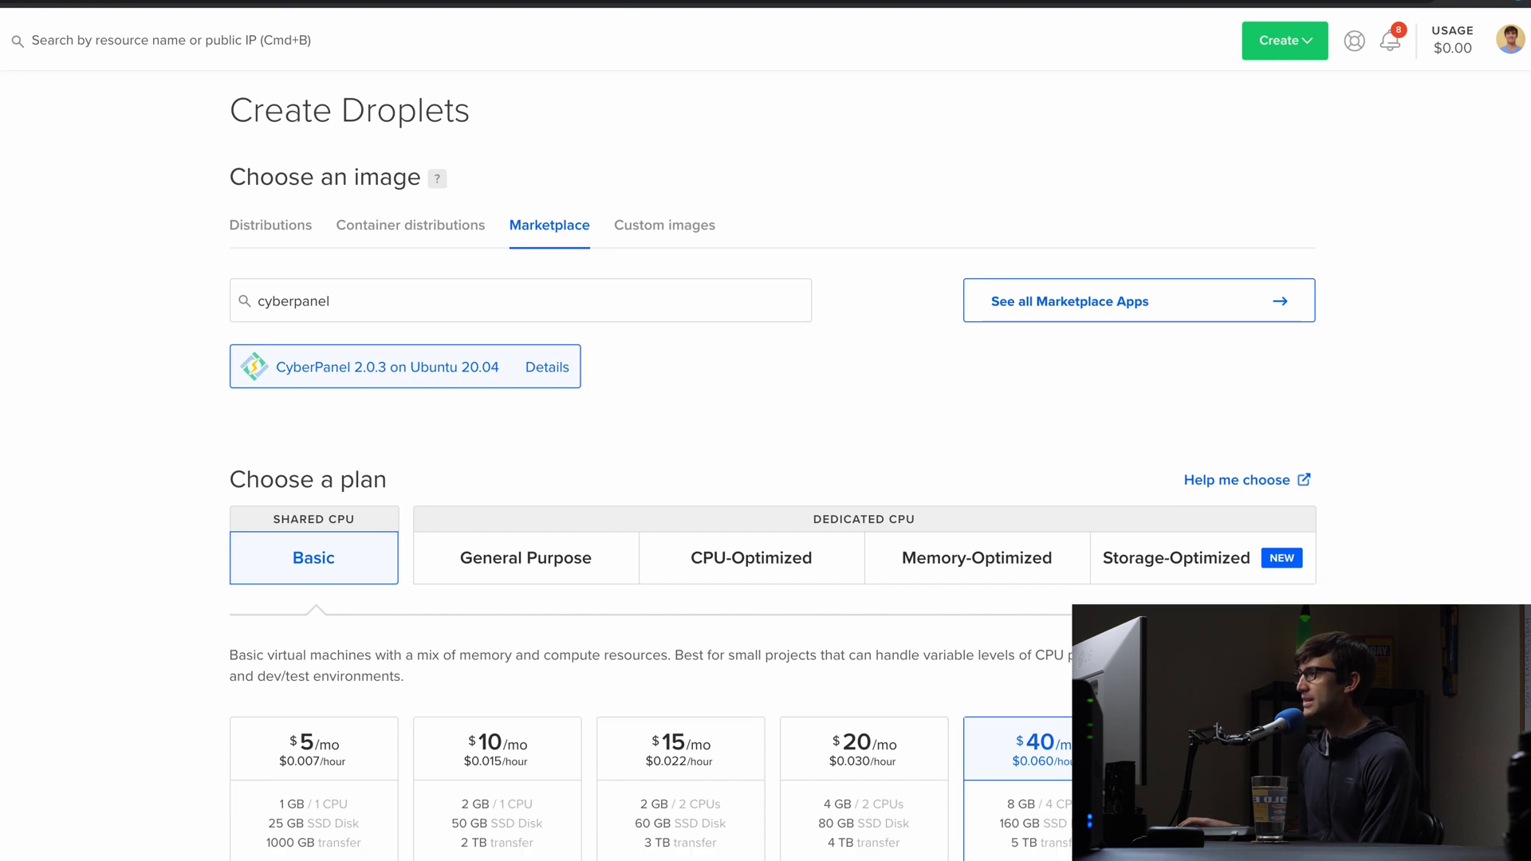
pyautogui.scroll(-3)
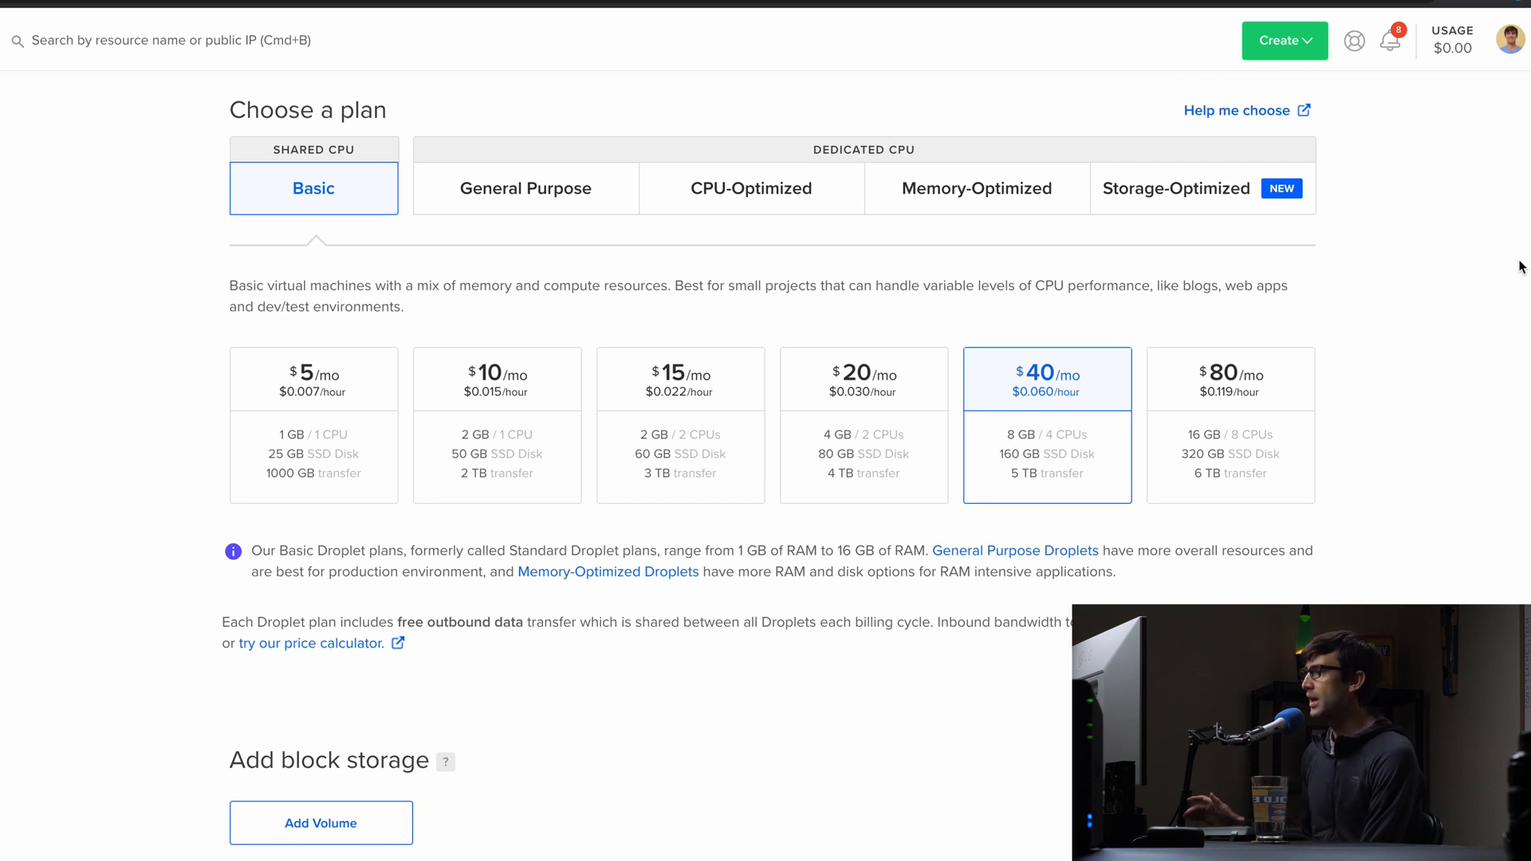
pyautogui.moveTo(419, 338)
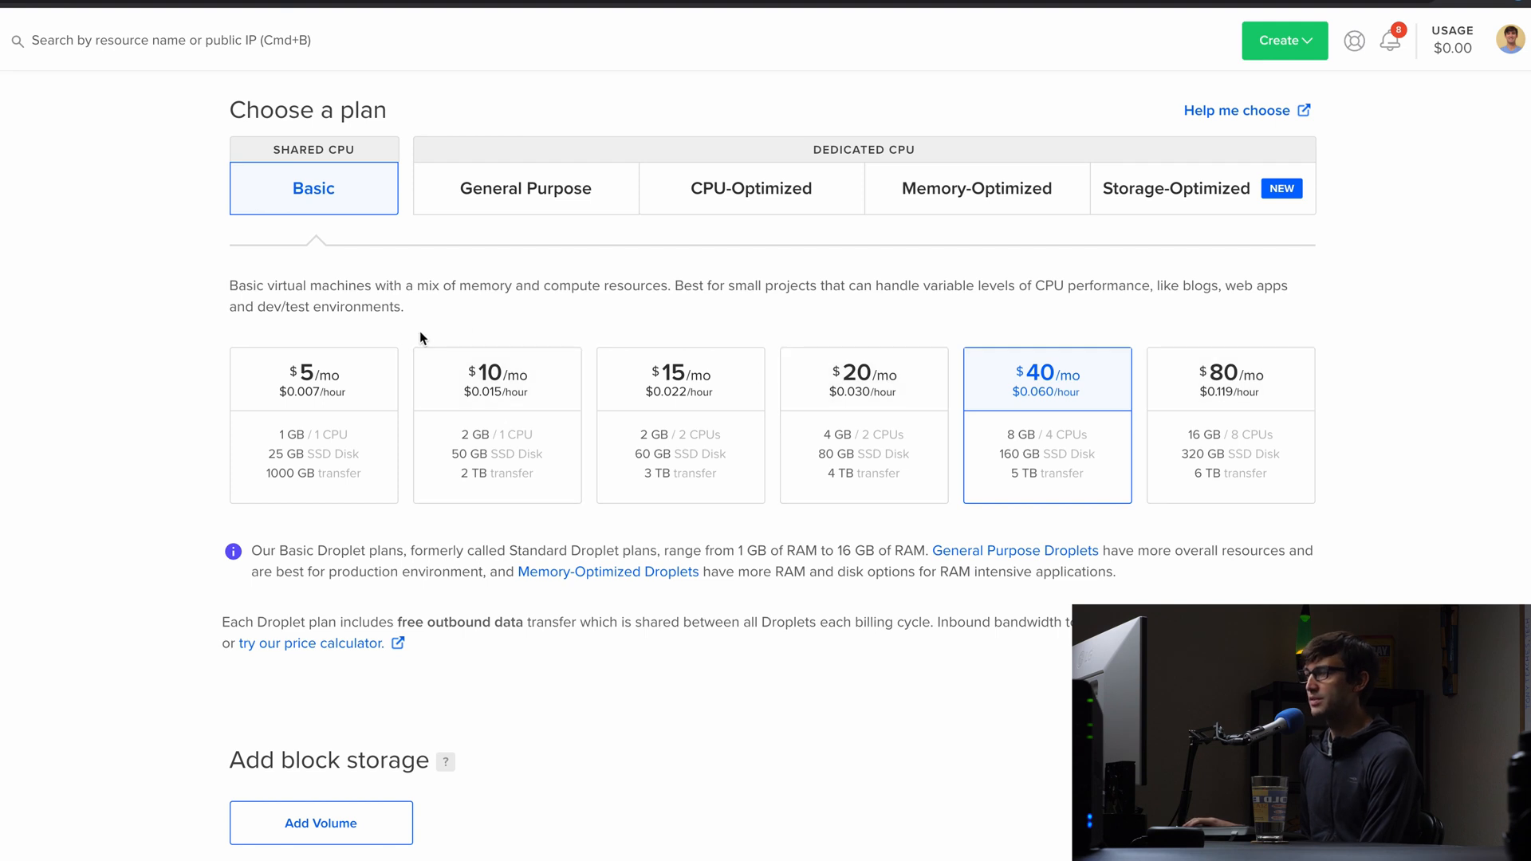
pyautogui.click(496, 380)
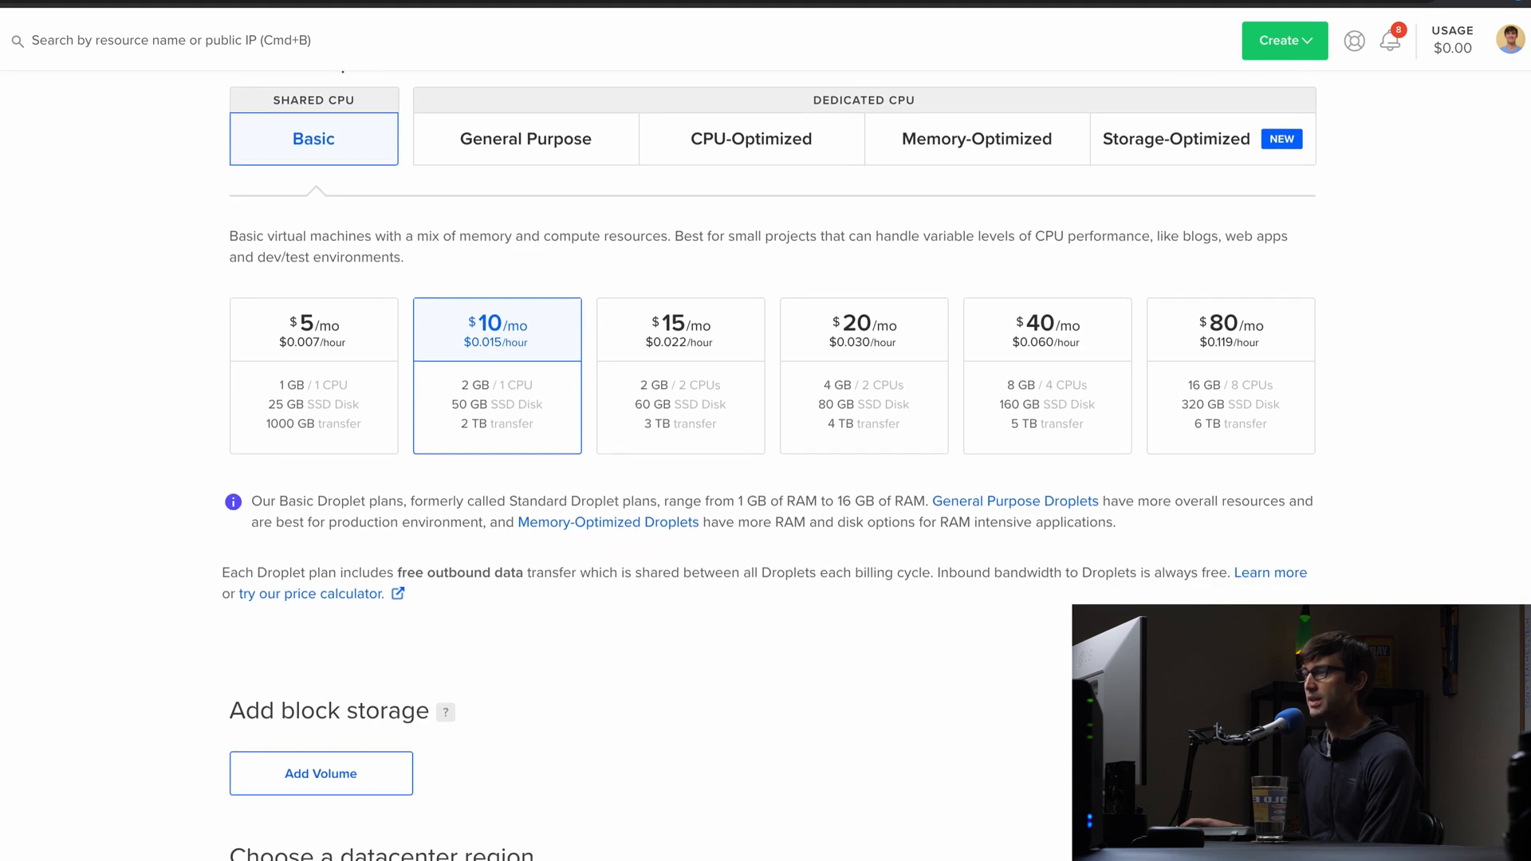
# Step: Place the droplet in the San Francisco 2 datacenter and move down to Finalize
pyautogui.scroll(-3)
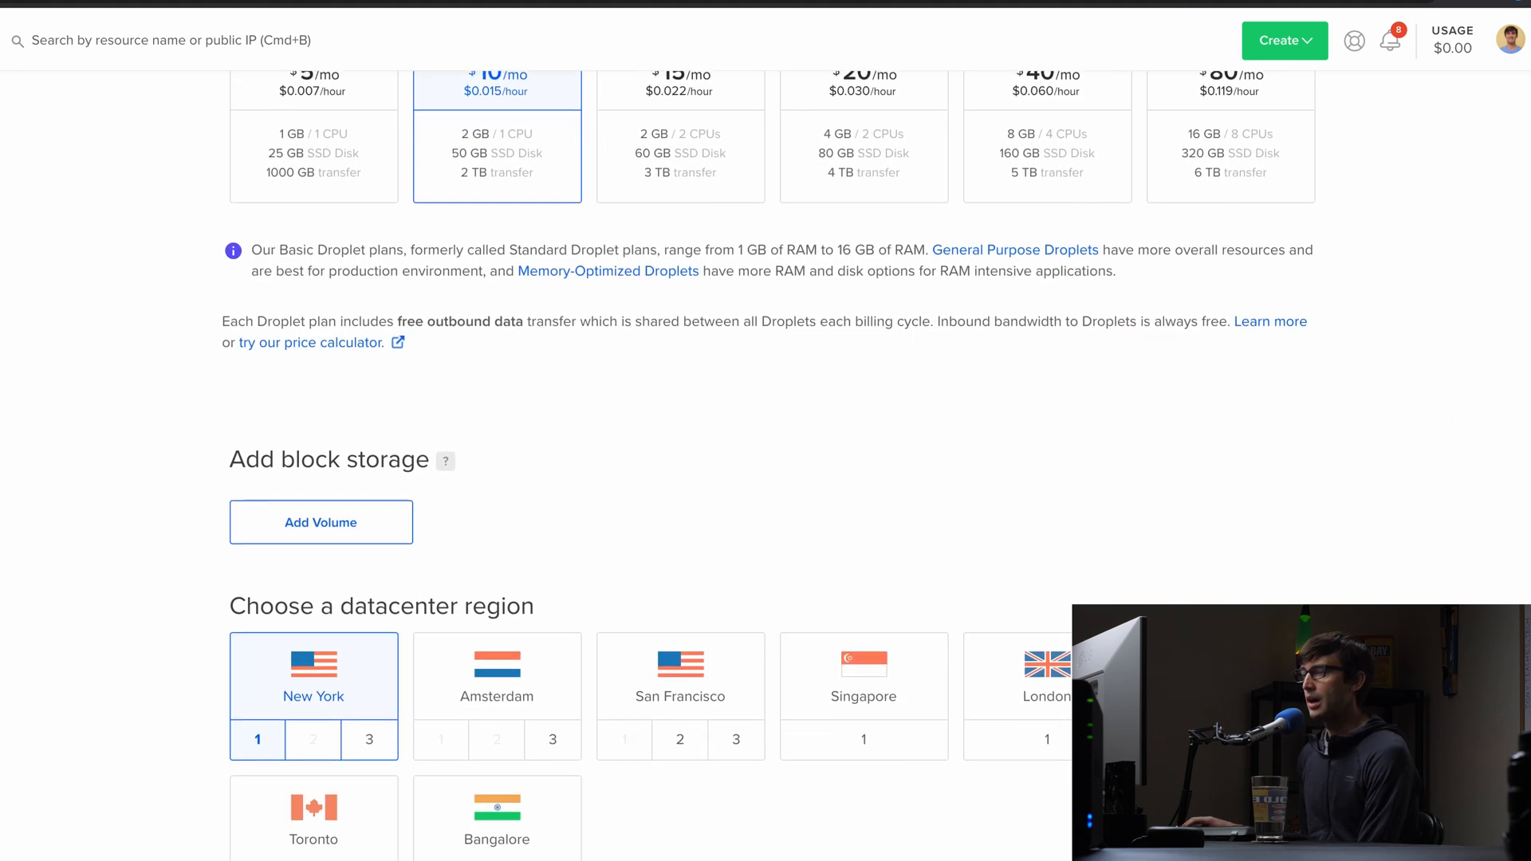
pyautogui.scroll(-3)
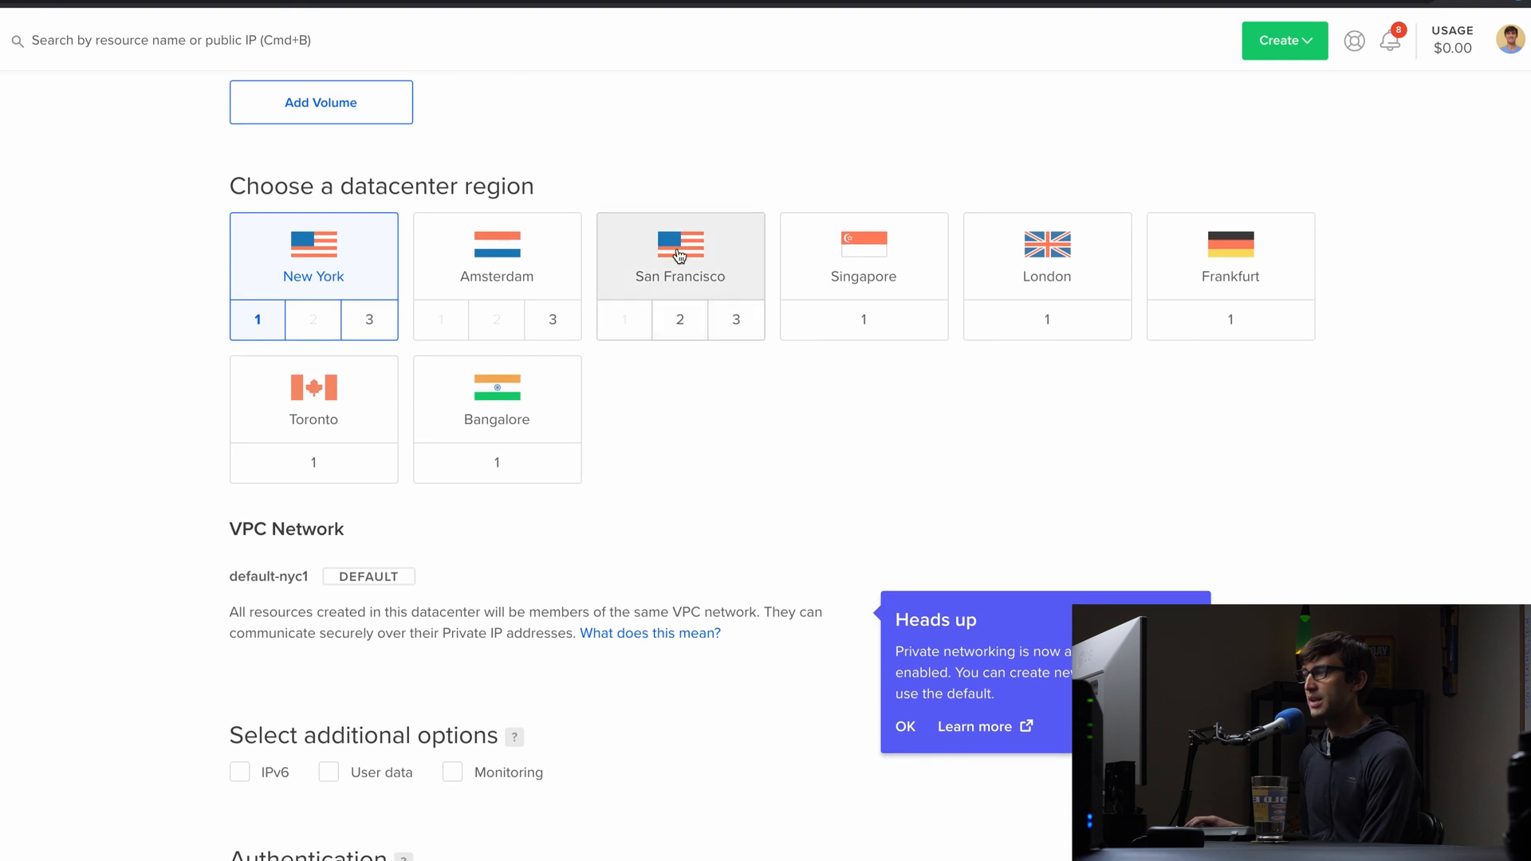
pyautogui.click(679, 319)
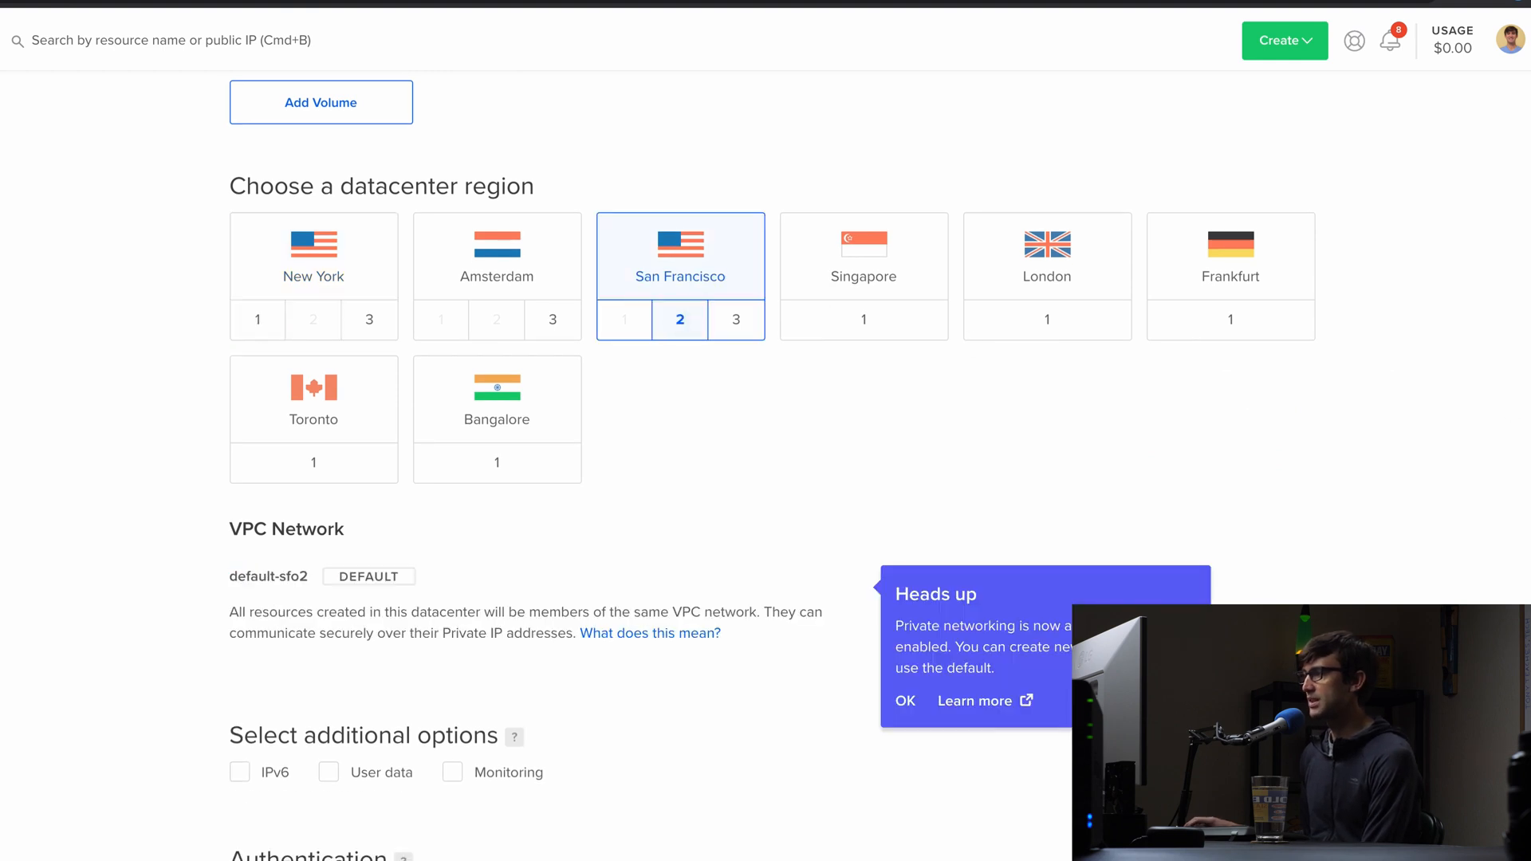
pyautogui.scroll(-3)
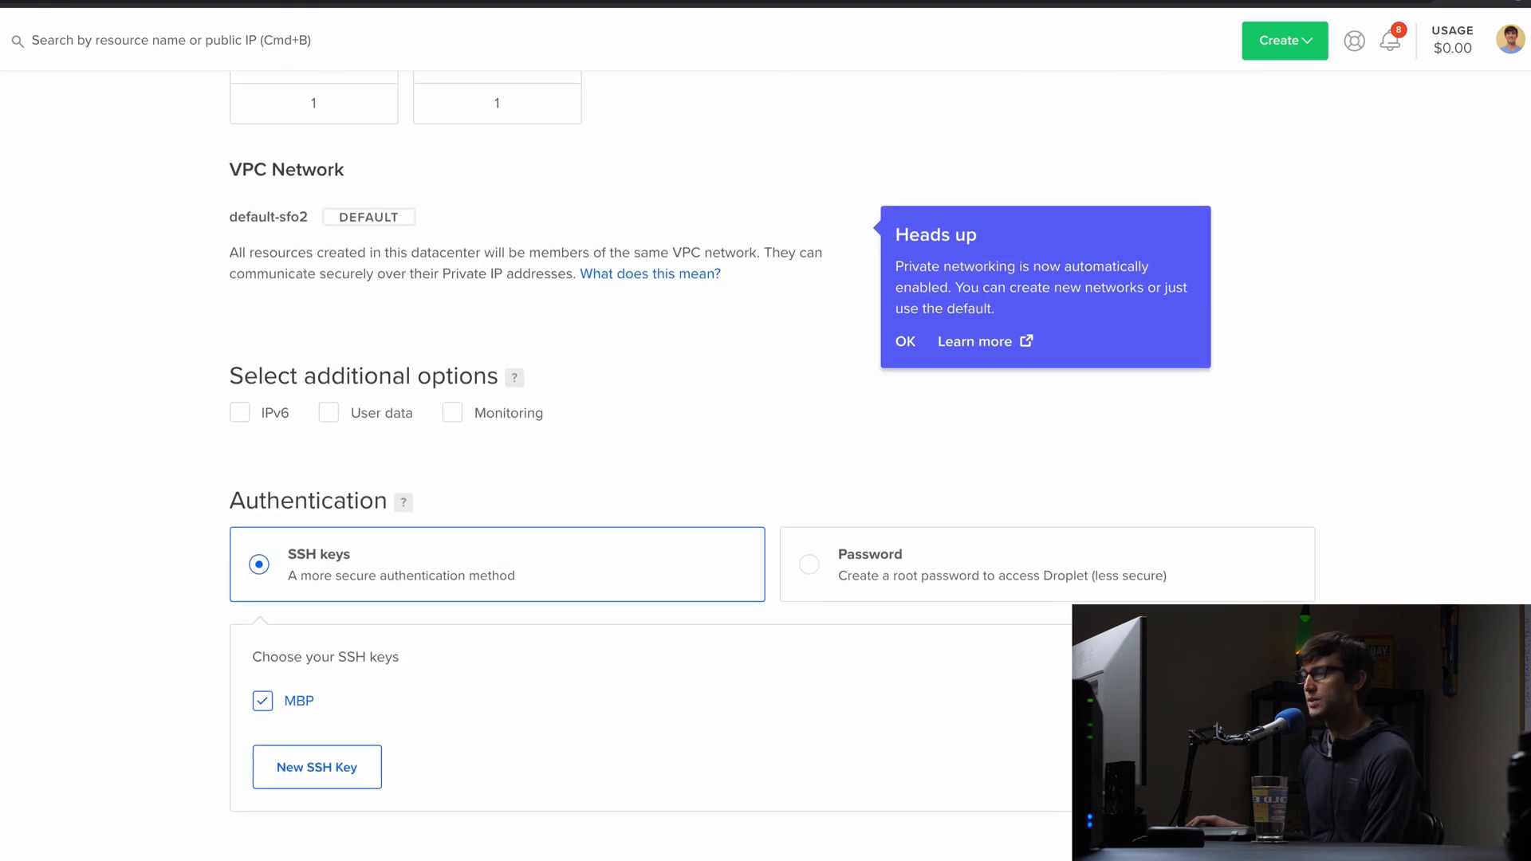
pyautogui.scroll(-3)
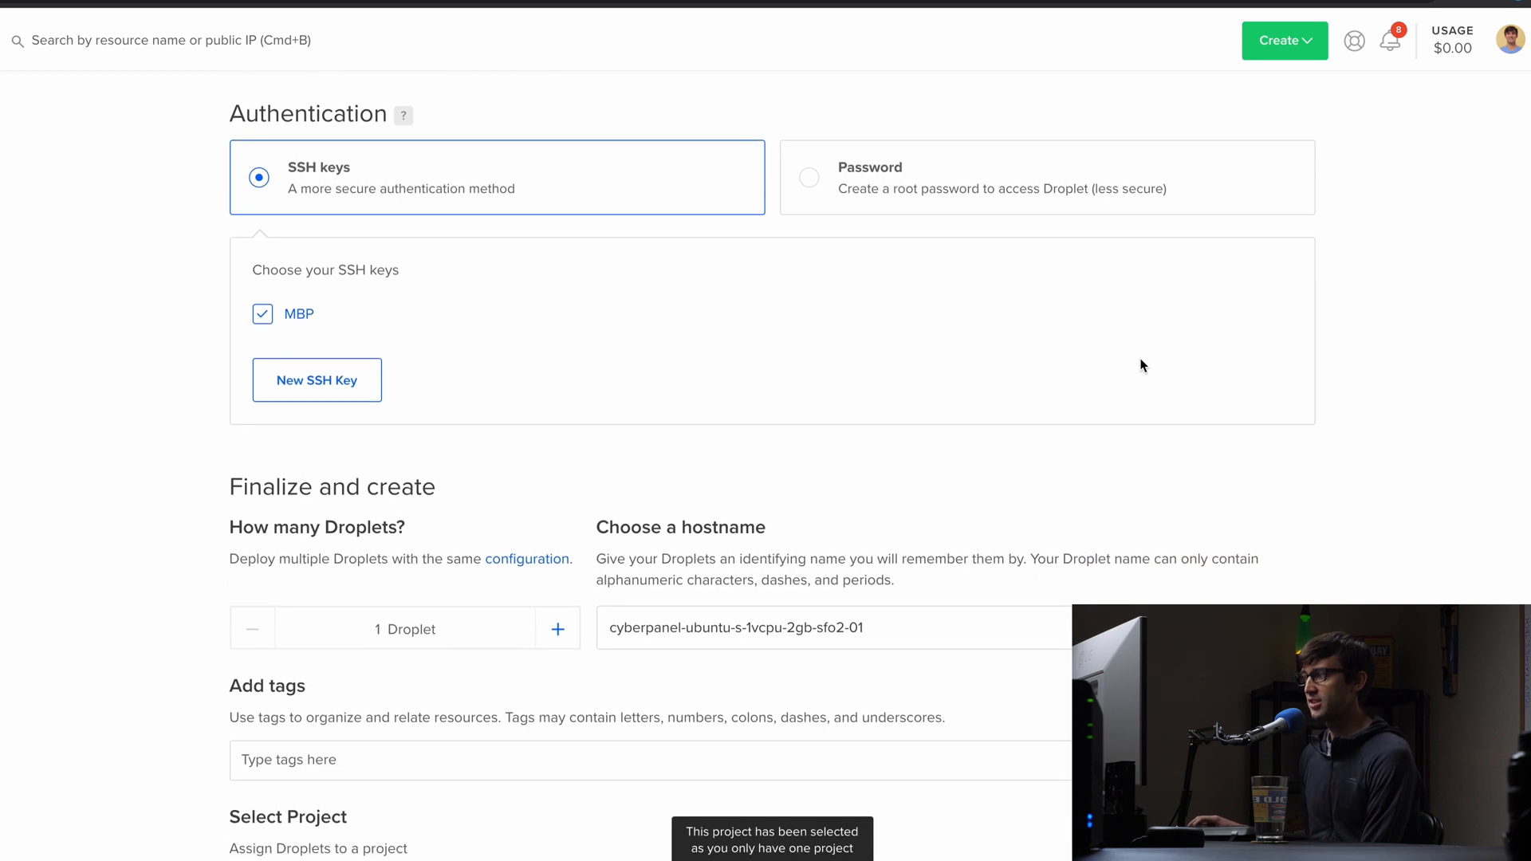
pyautogui.scroll(-3)
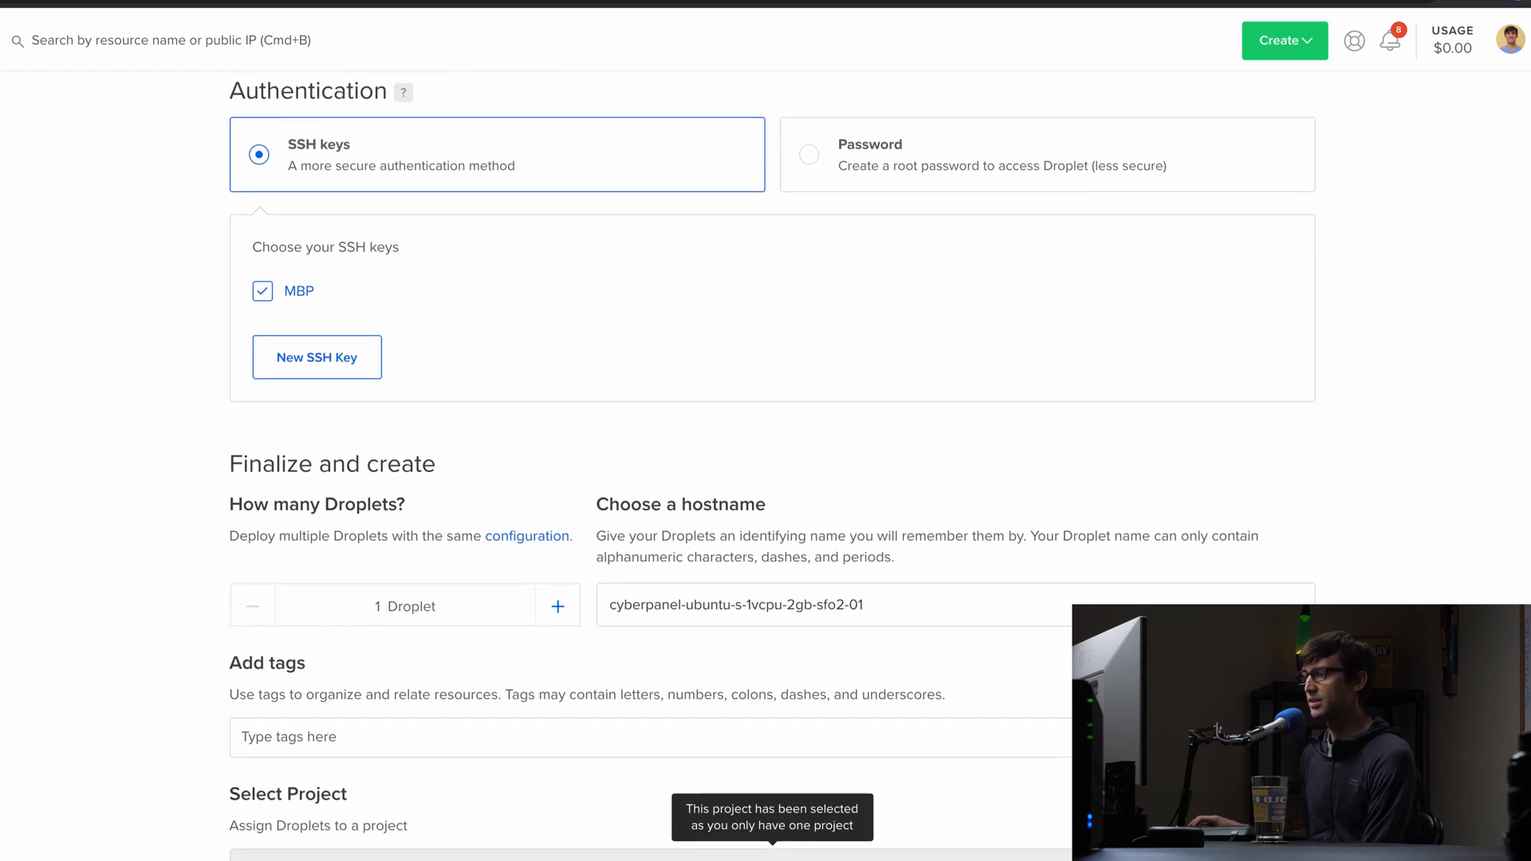
pyautogui.scroll(-3)
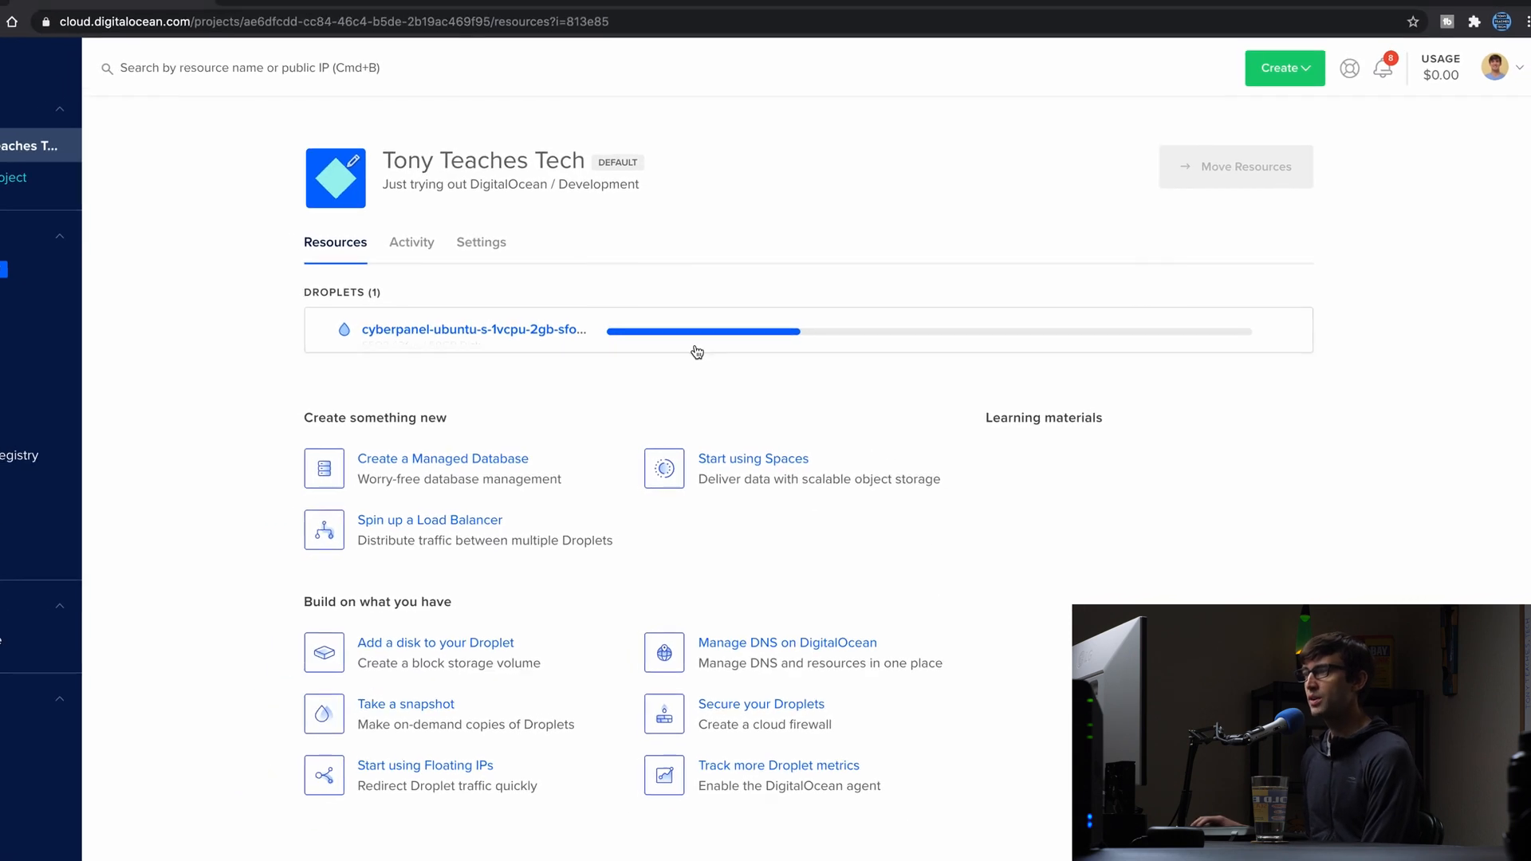
# Step: Go to the new CyberPanel droplet's page from the Resources list
pyautogui.click(472, 330)
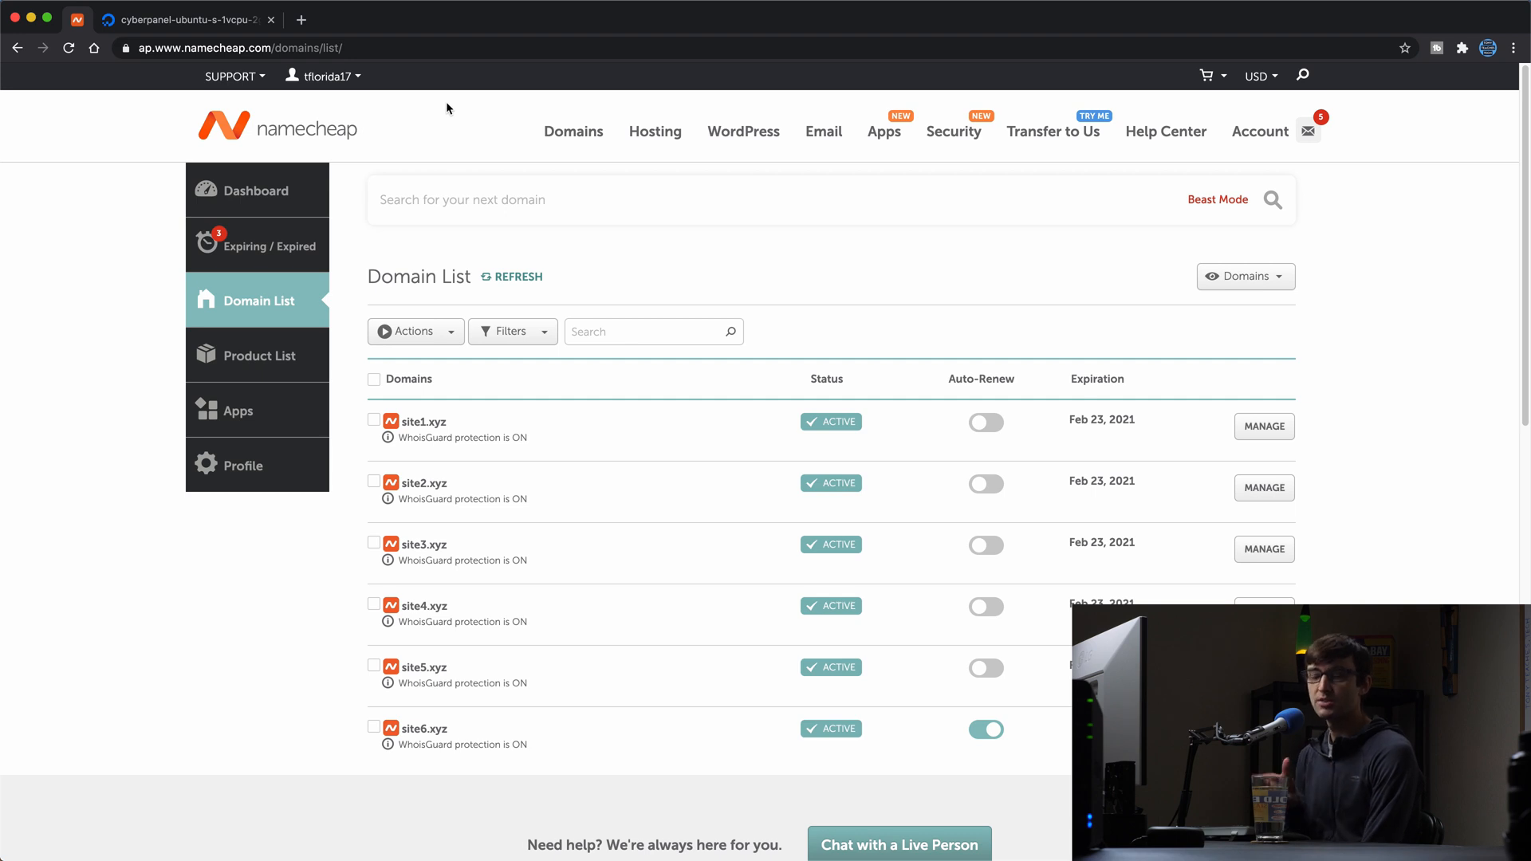
pyautogui.moveTo(480, 437)
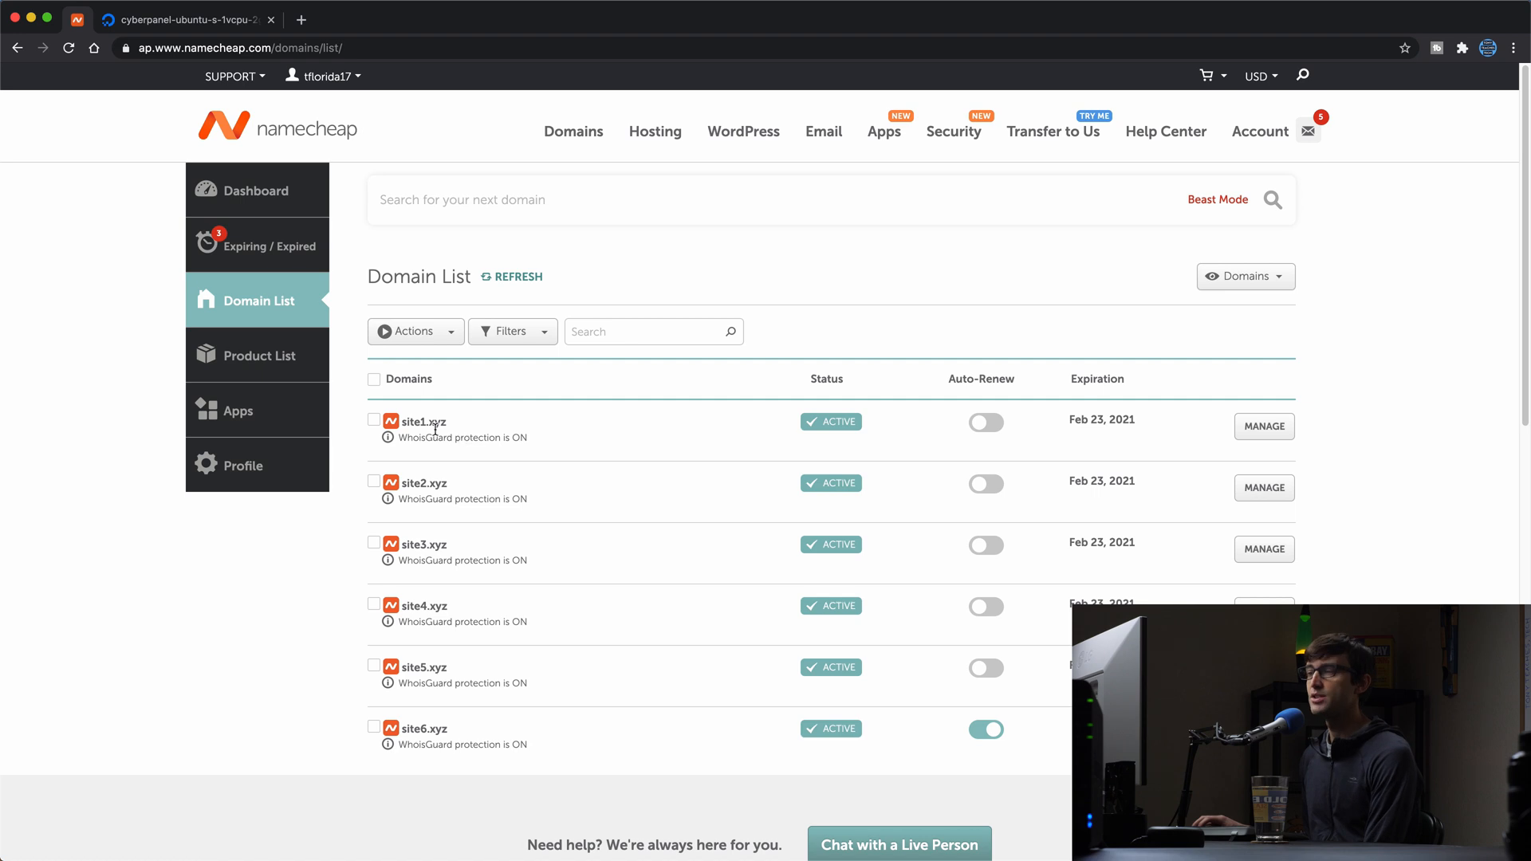
pyautogui.moveTo(431, 432)
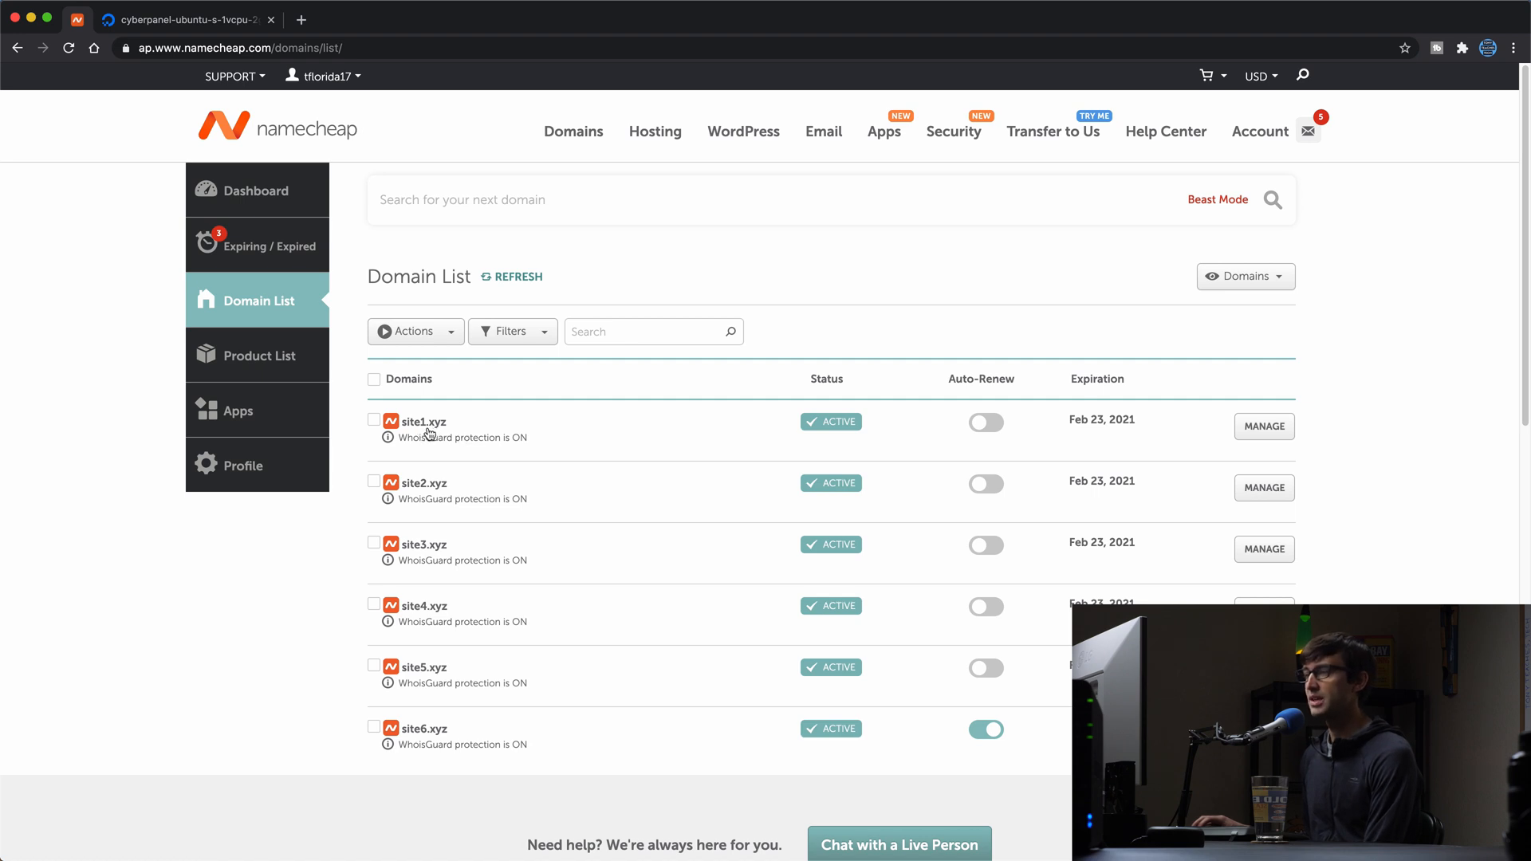
pyautogui.moveTo(437, 434)
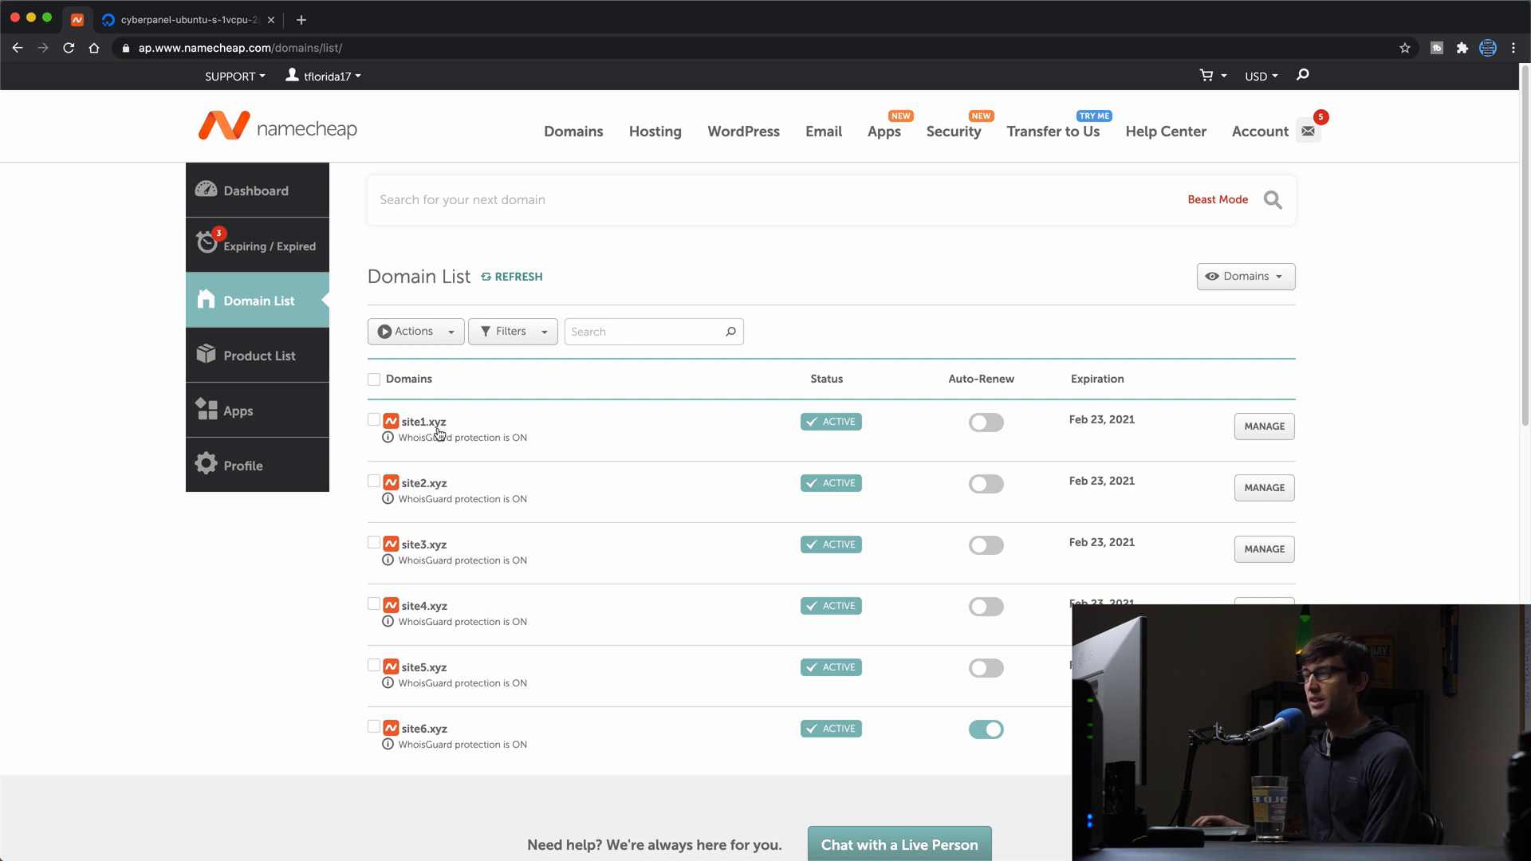
# Step: Reach the Advanced DNS settings for site1.xyz from the domain list
pyautogui.click(1263, 426)
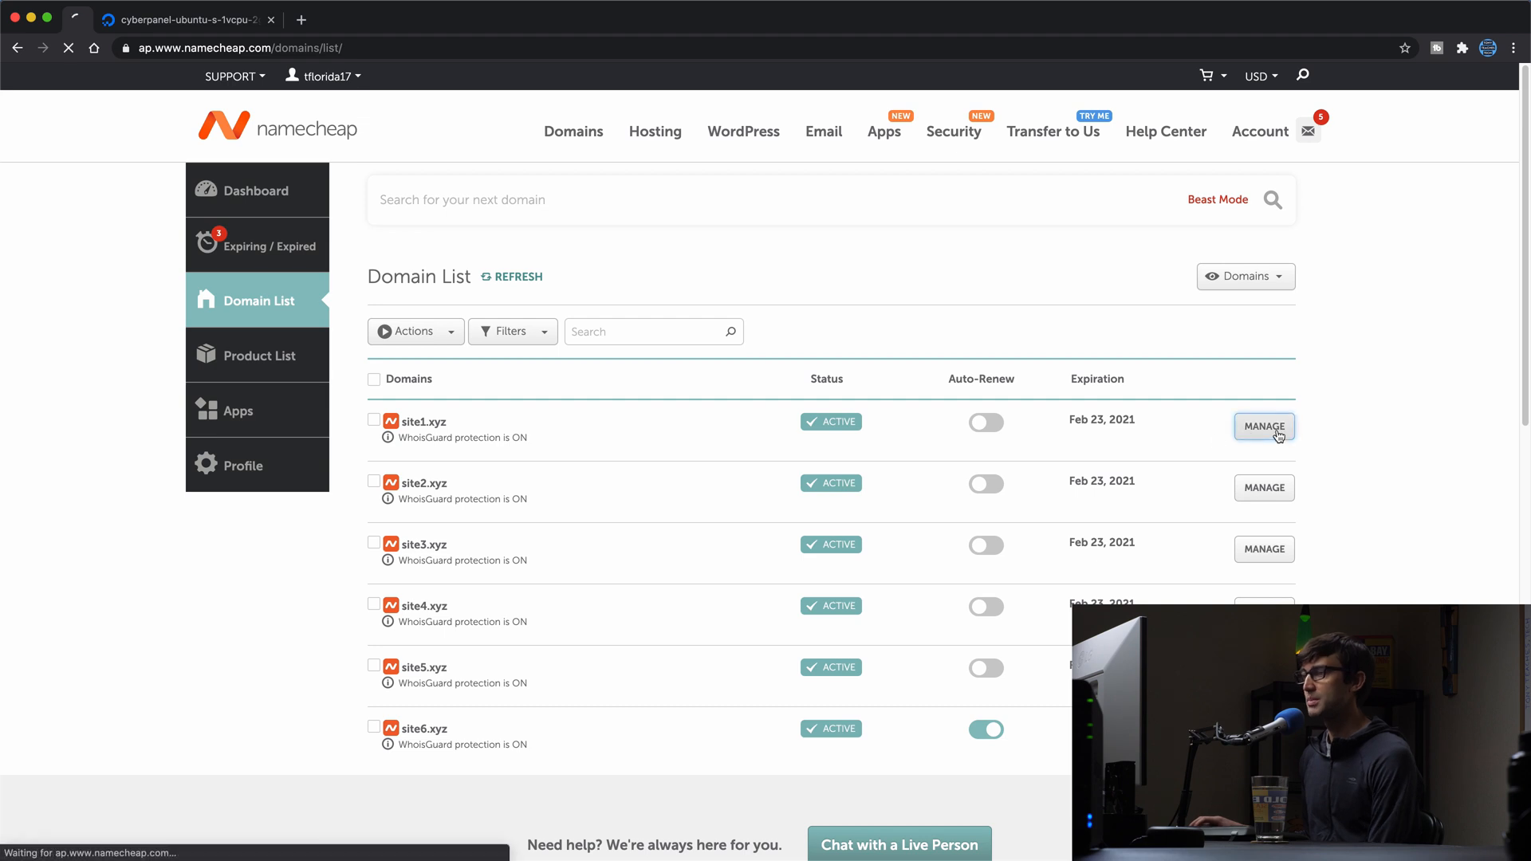
pyautogui.click(1264, 427)
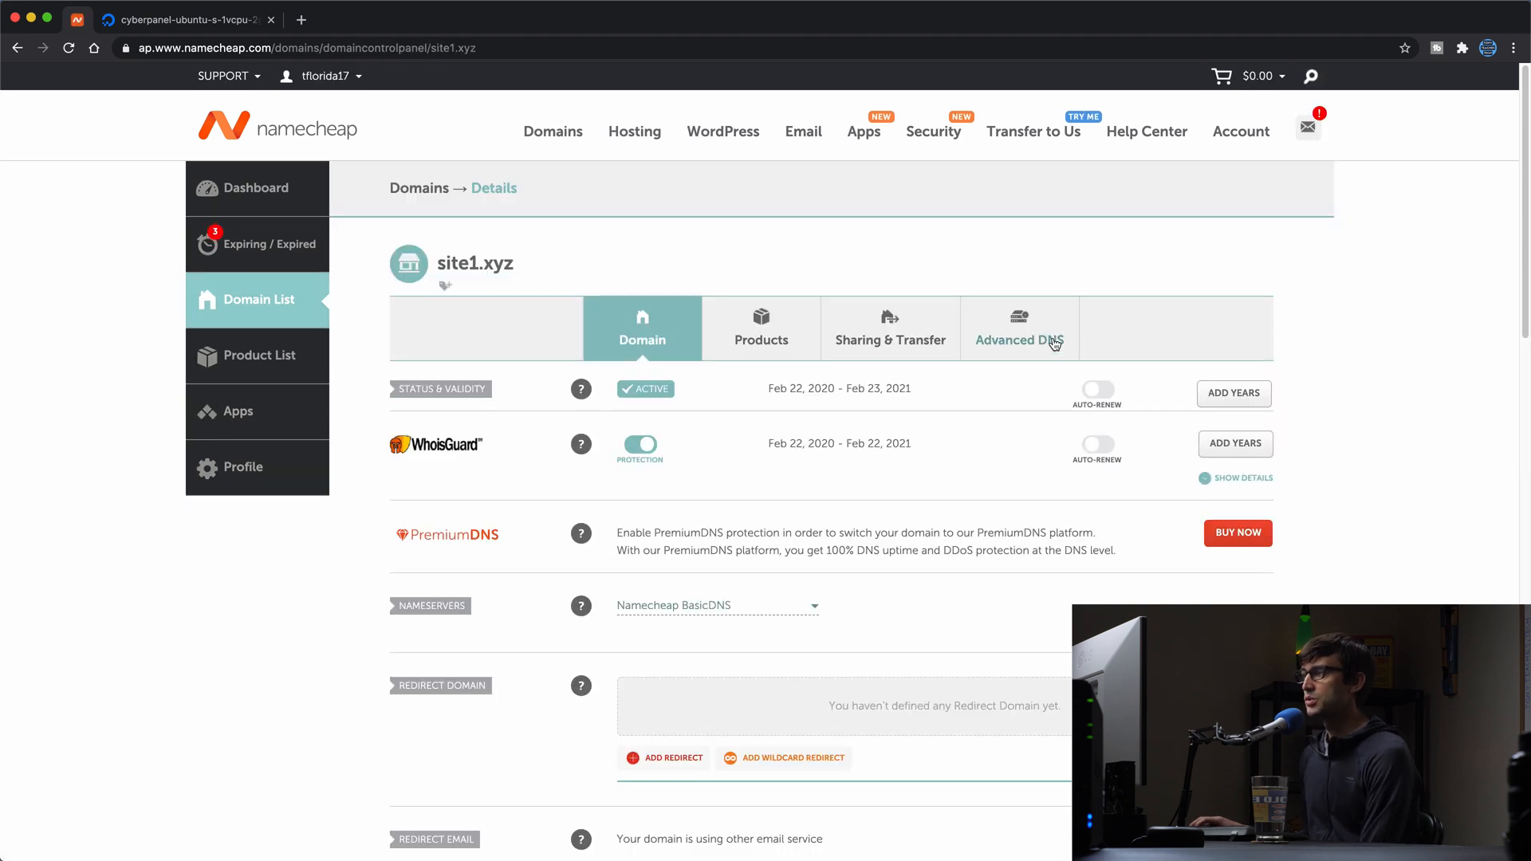
pyautogui.click(1019, 328)
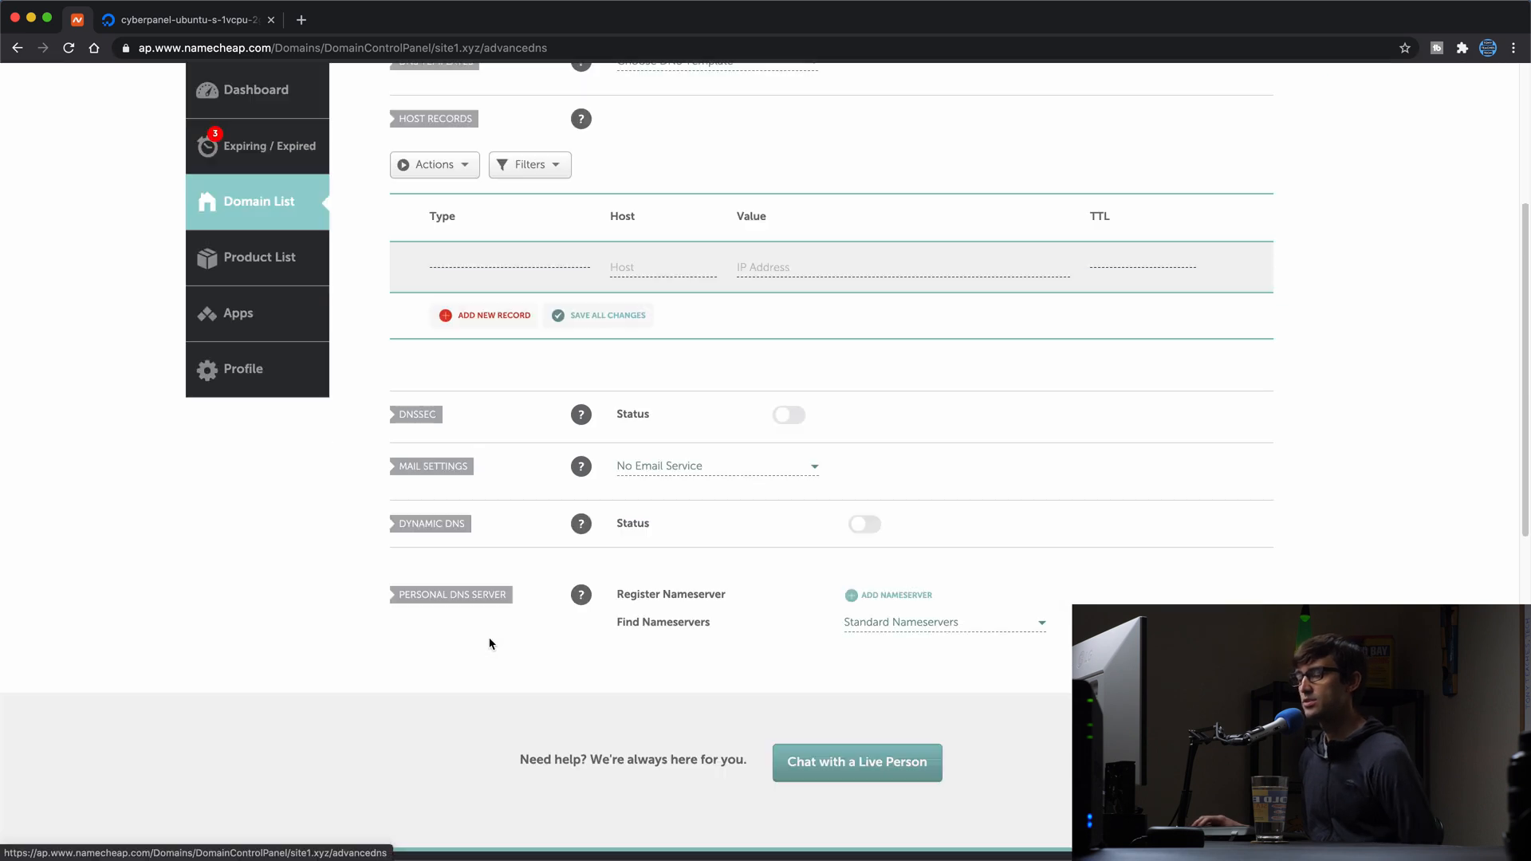
# Step: Enter a new A record with host @ and value 178.128.68.139
pyautogui.click(485, 315)
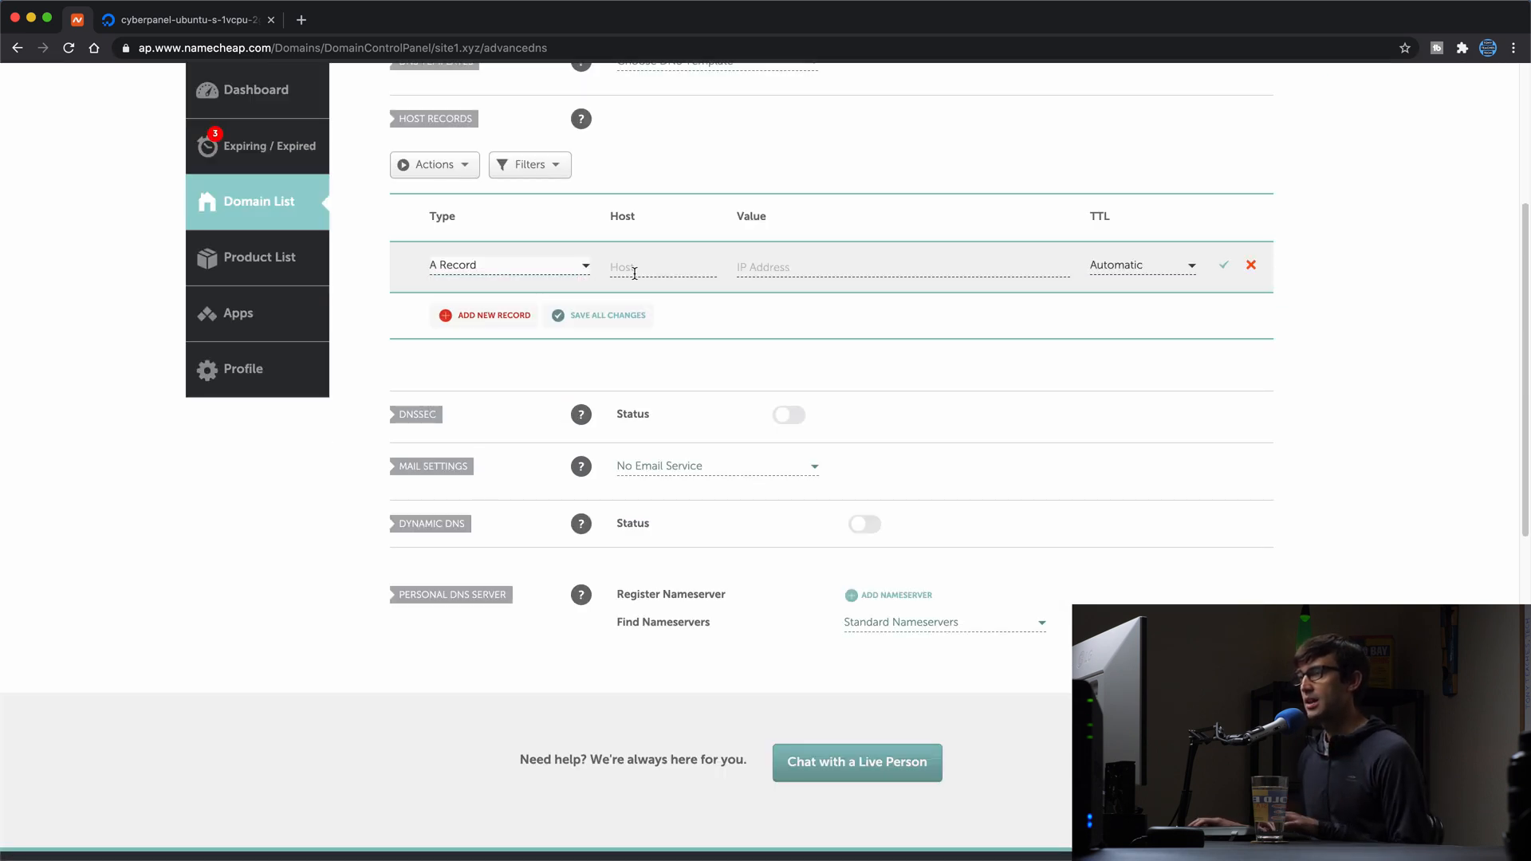
pyautogui.write('@')
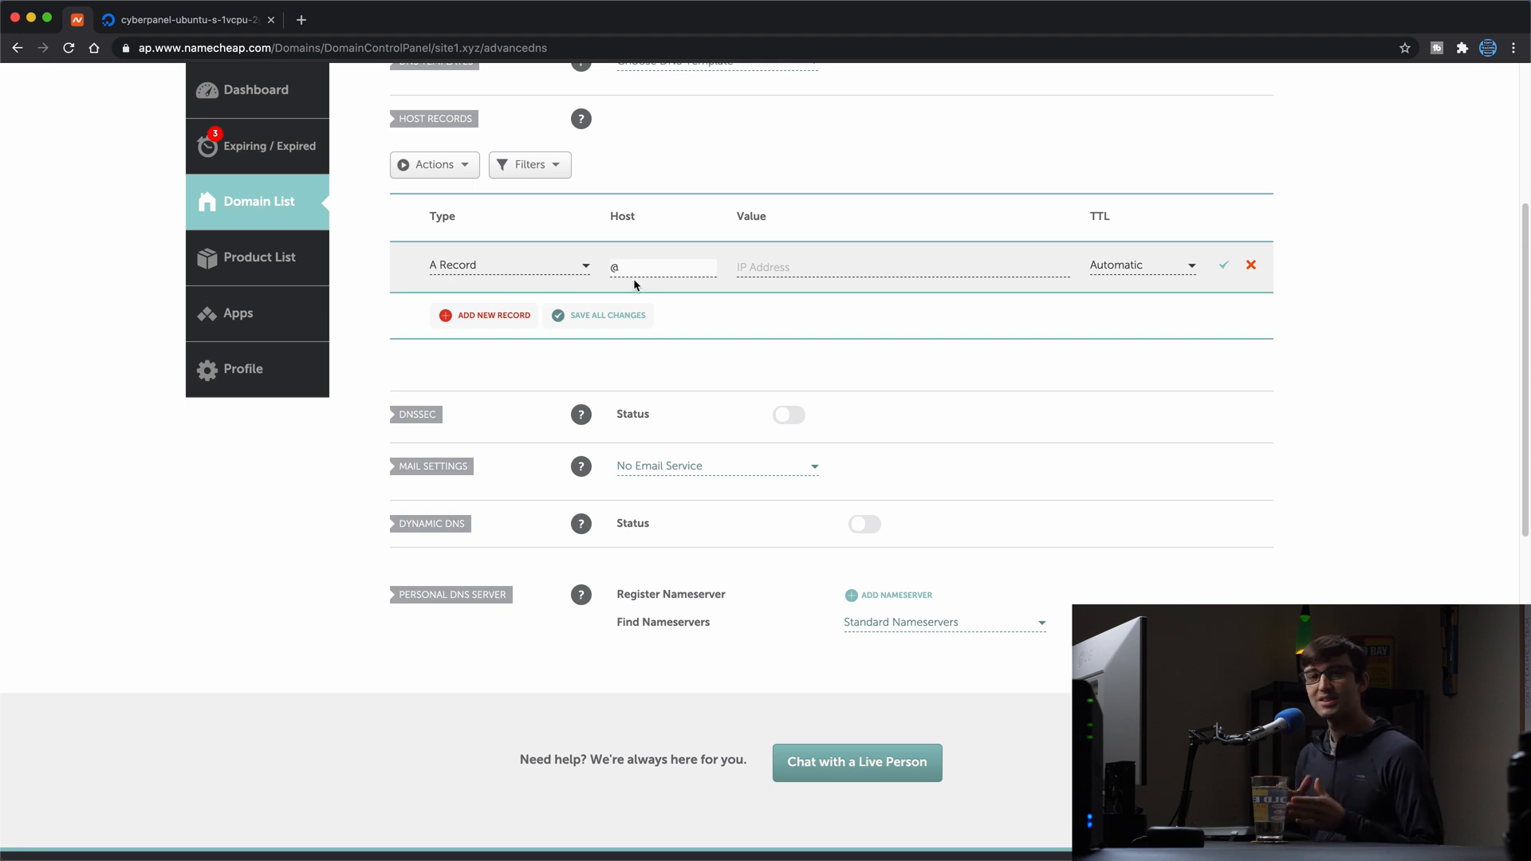
pyautogui.click(662, 266)
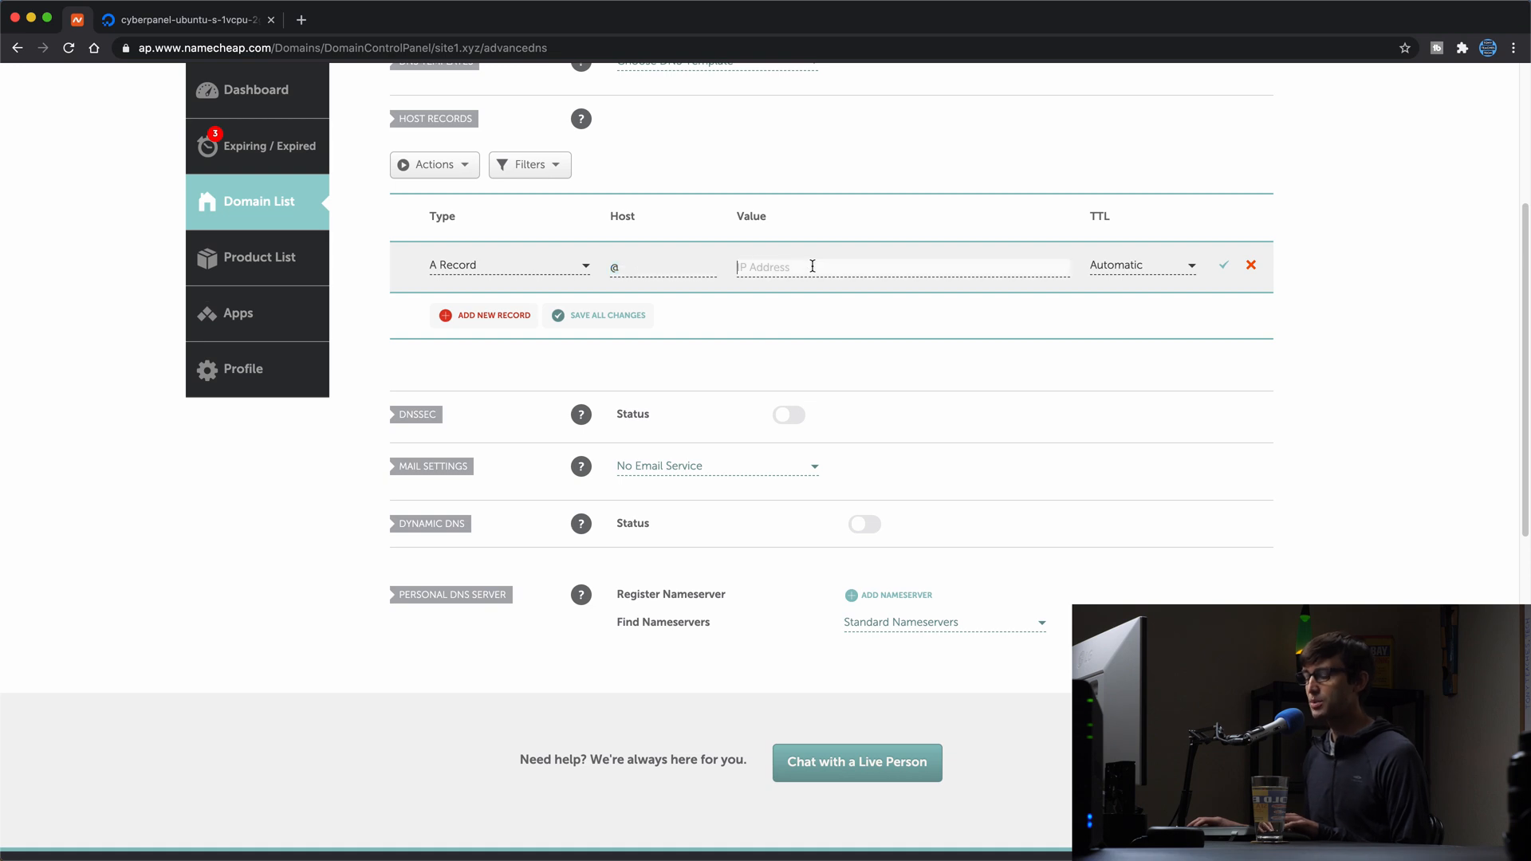
pyautogui.write('178.128.68.139')
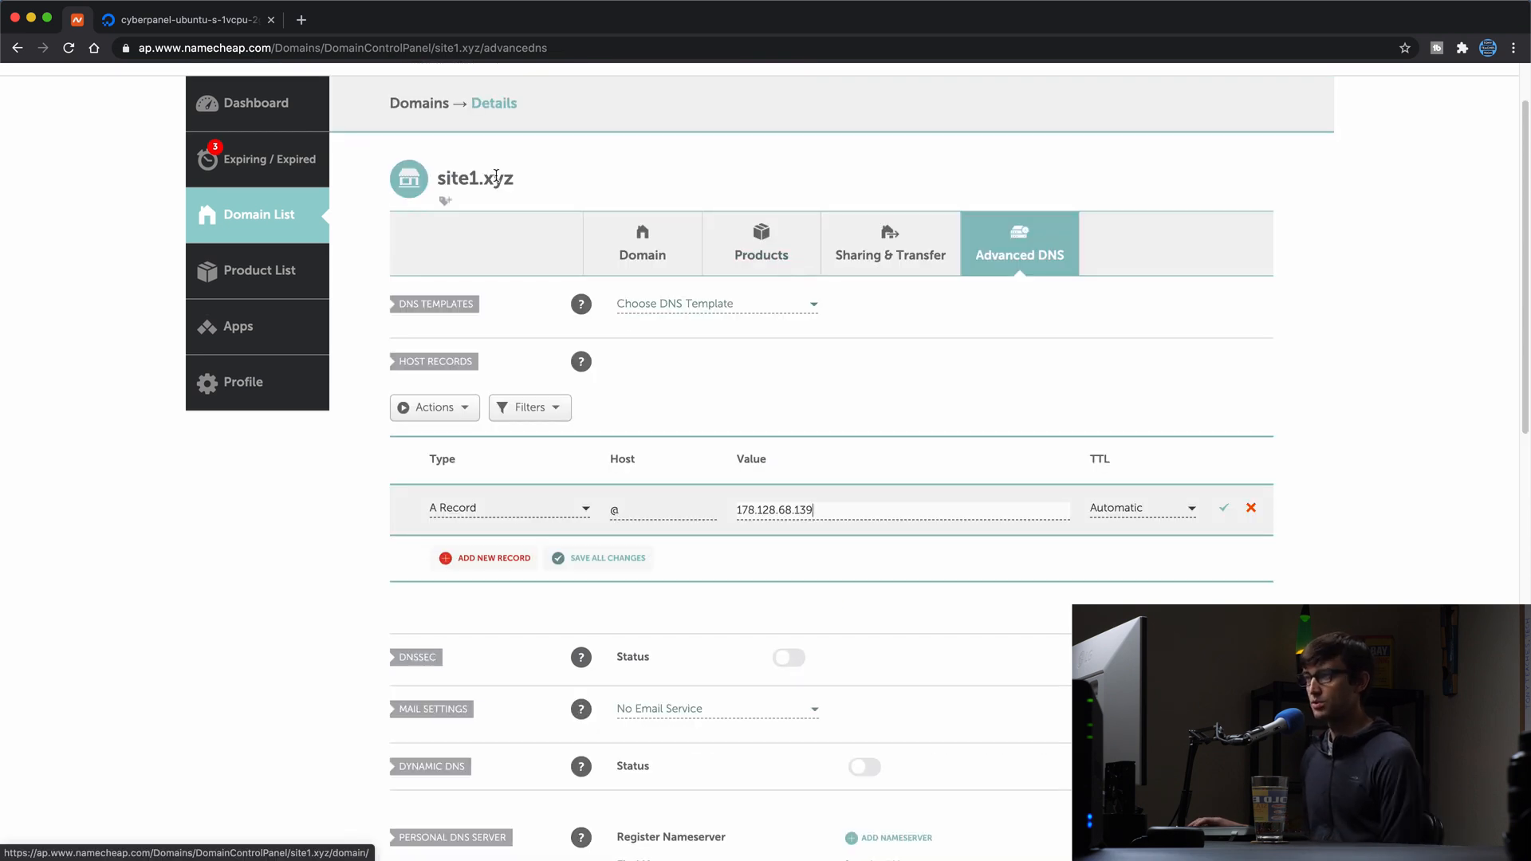
pyautogui.moveTo(573, 341)
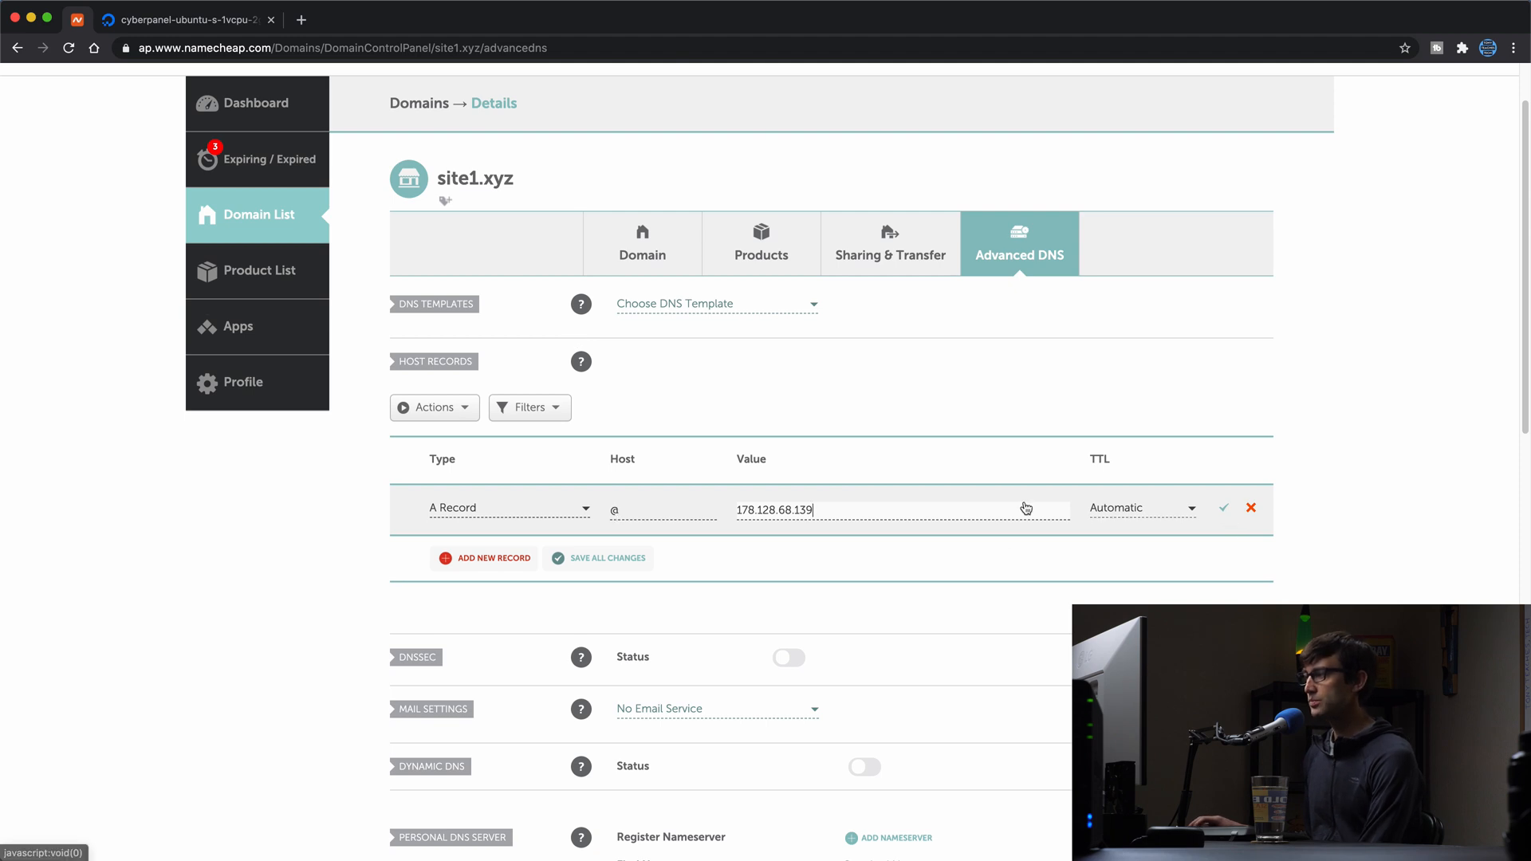
# Step: Save the root A record and add a www A record pointing to 178.128.68.139
pyautogui.click(1224, 508)
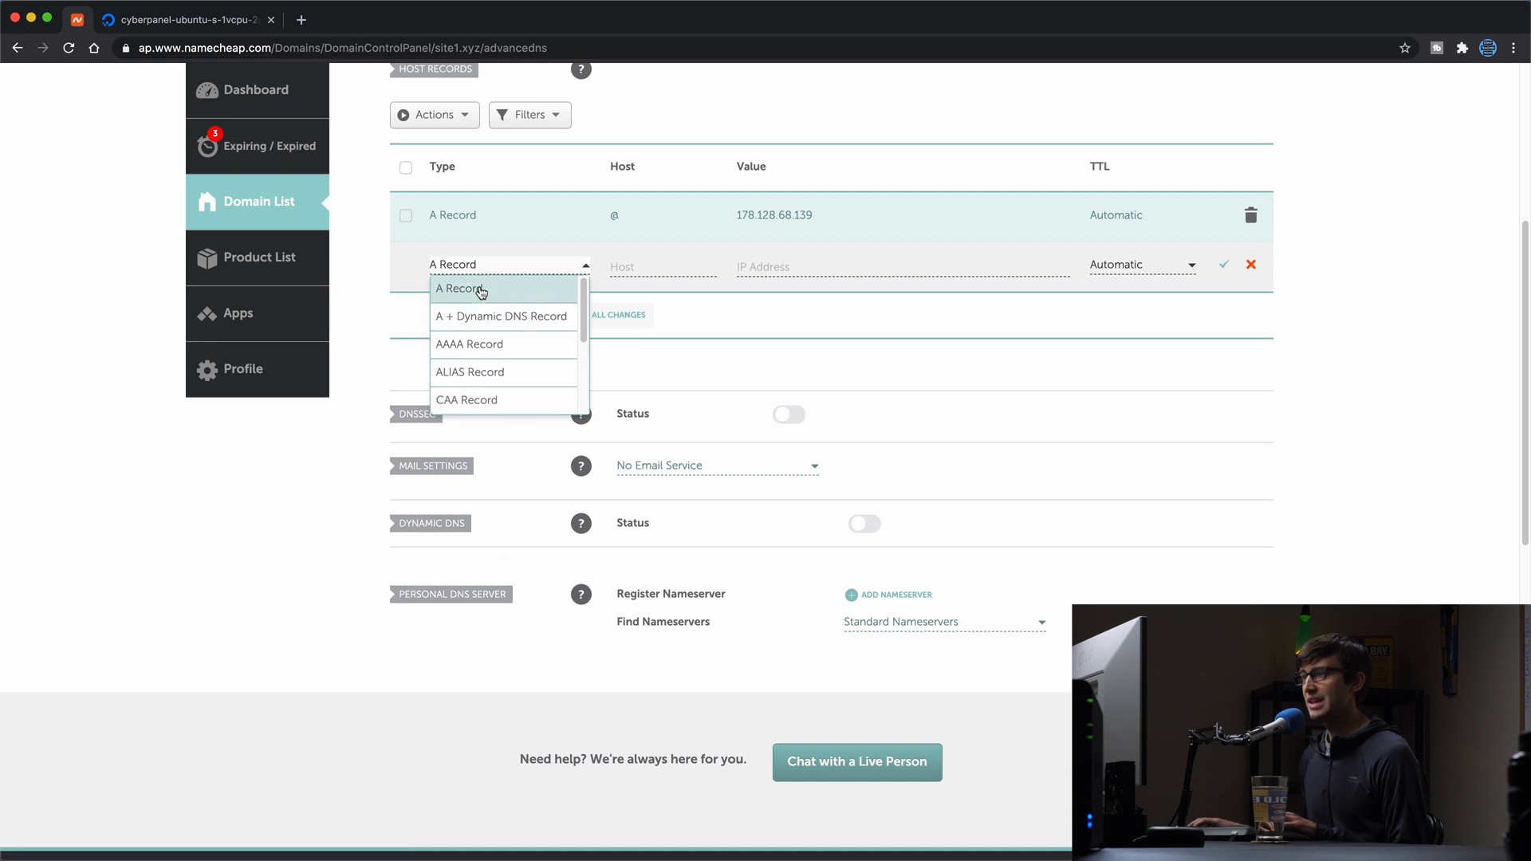
pyautogui.click(459, 289)
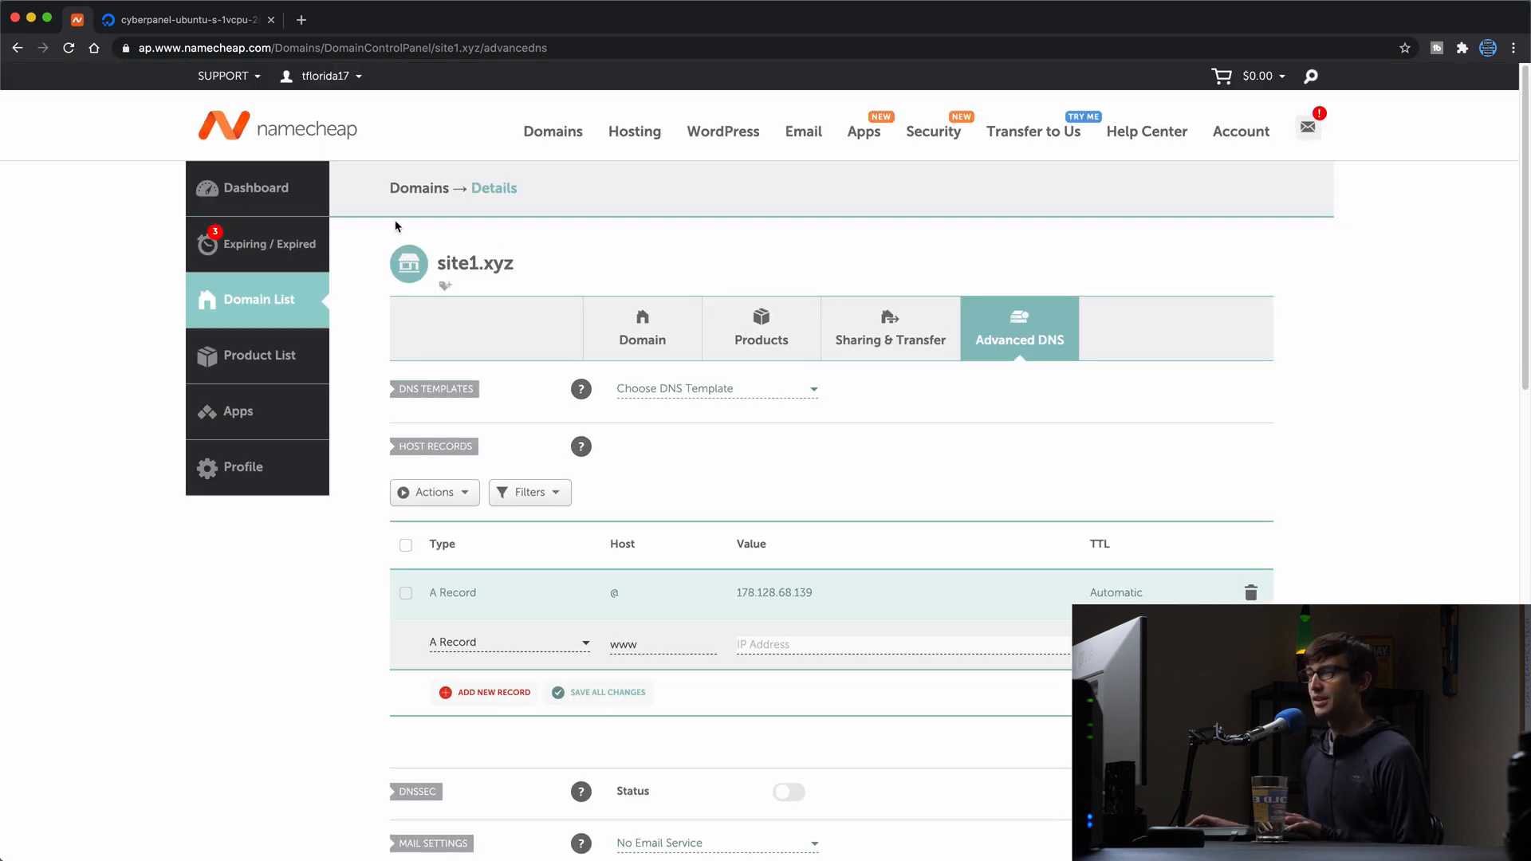
pyautogui.write('178.128.68.139')
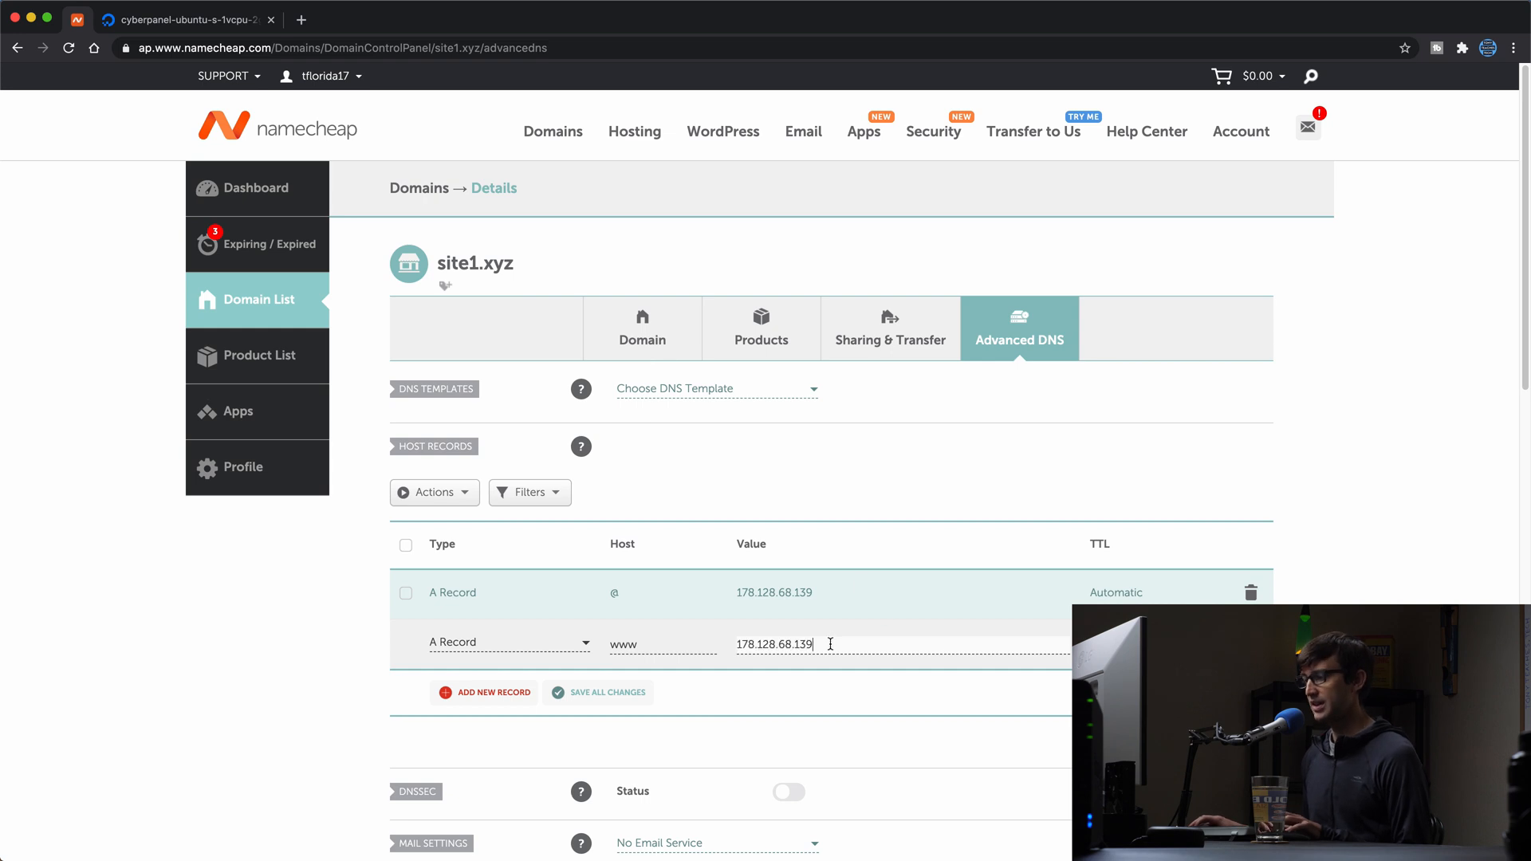
pyautogui.click(607, 693)
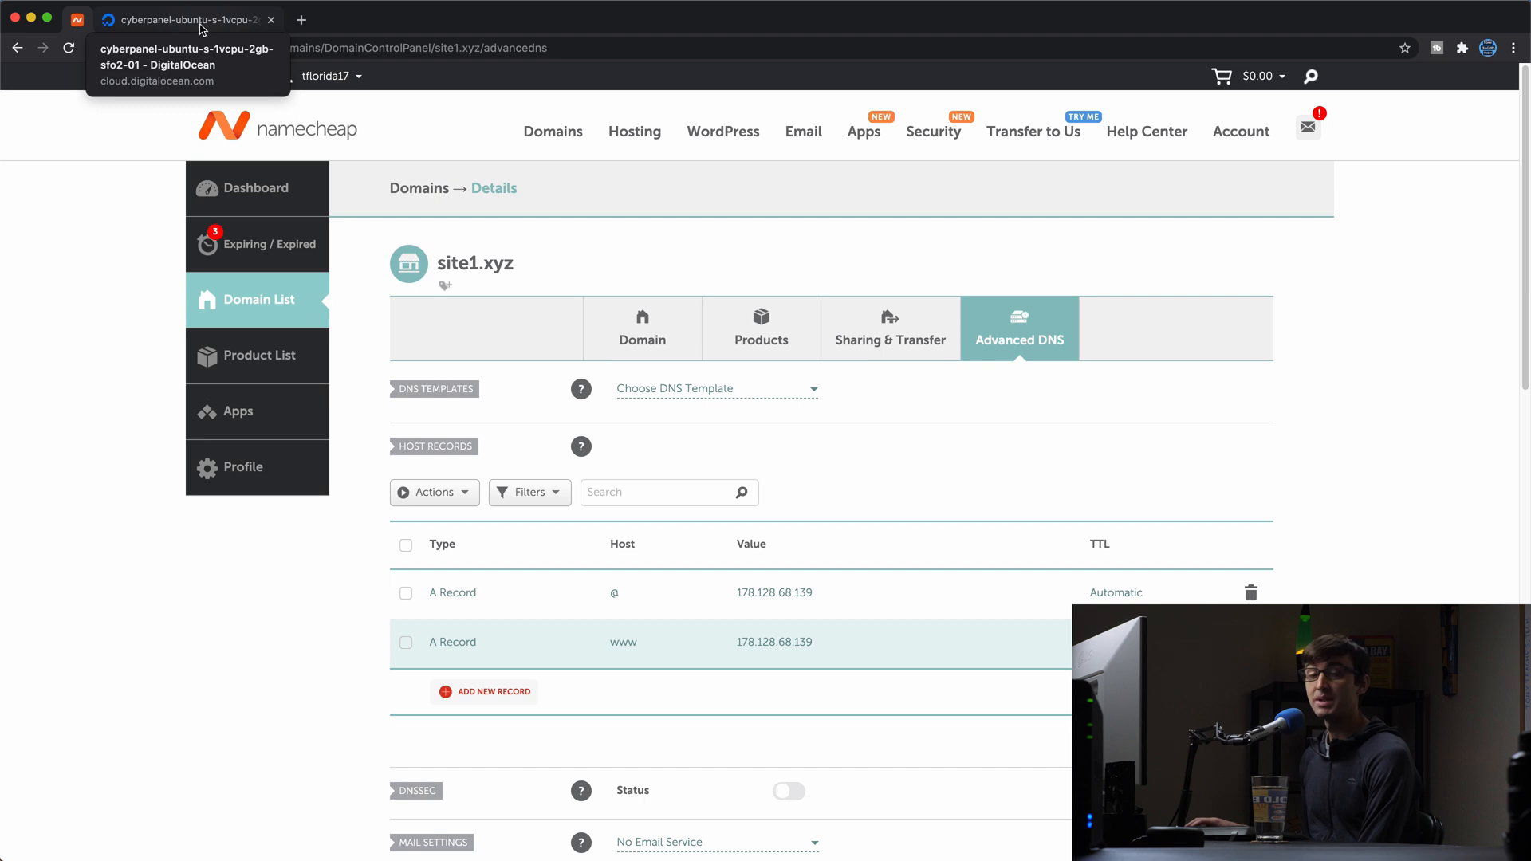
# Step: Return to the DigitalOcean droplet page and dismiss the droplet-created notification
pyautogui.click(185, 19)
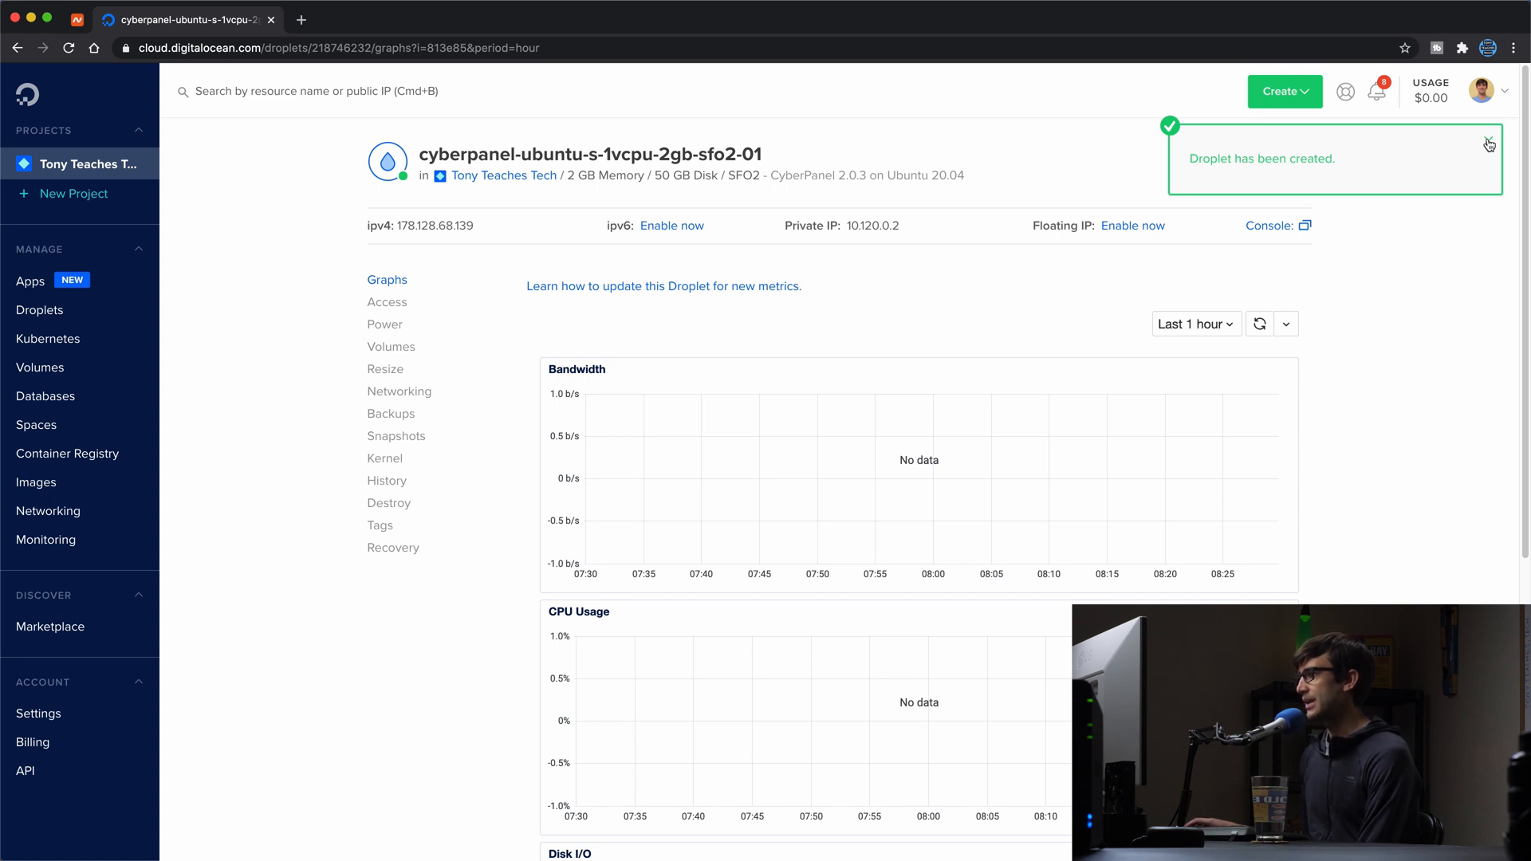
pyautogui.click(1489, 144)
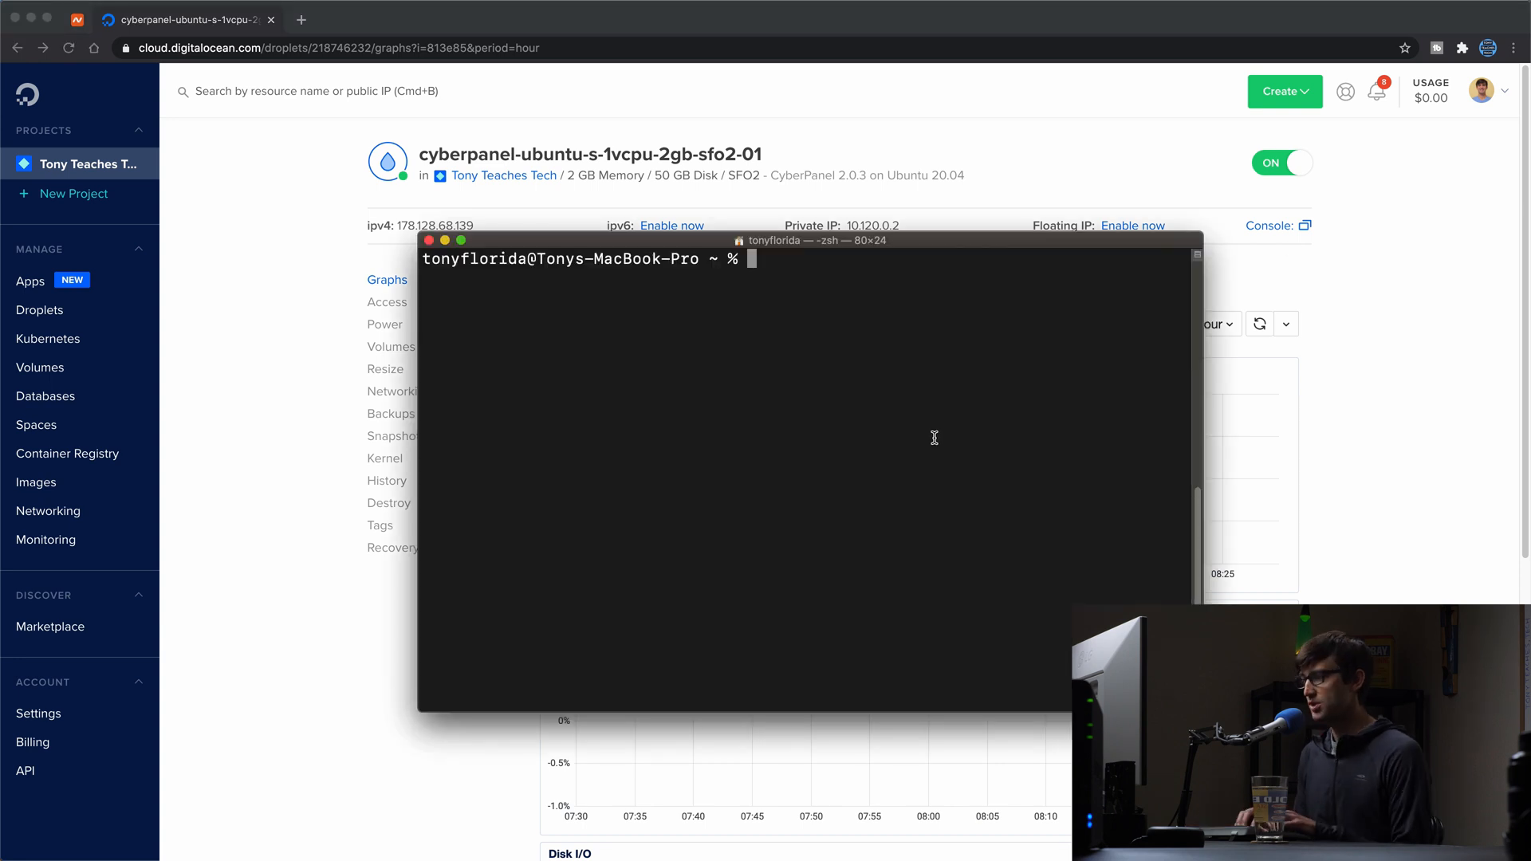
# Step: Ping site1.xyz to confirm it resolves to 178.128.68.139, stopping after a few replies
pyautogui.write('ping site1.xyz')
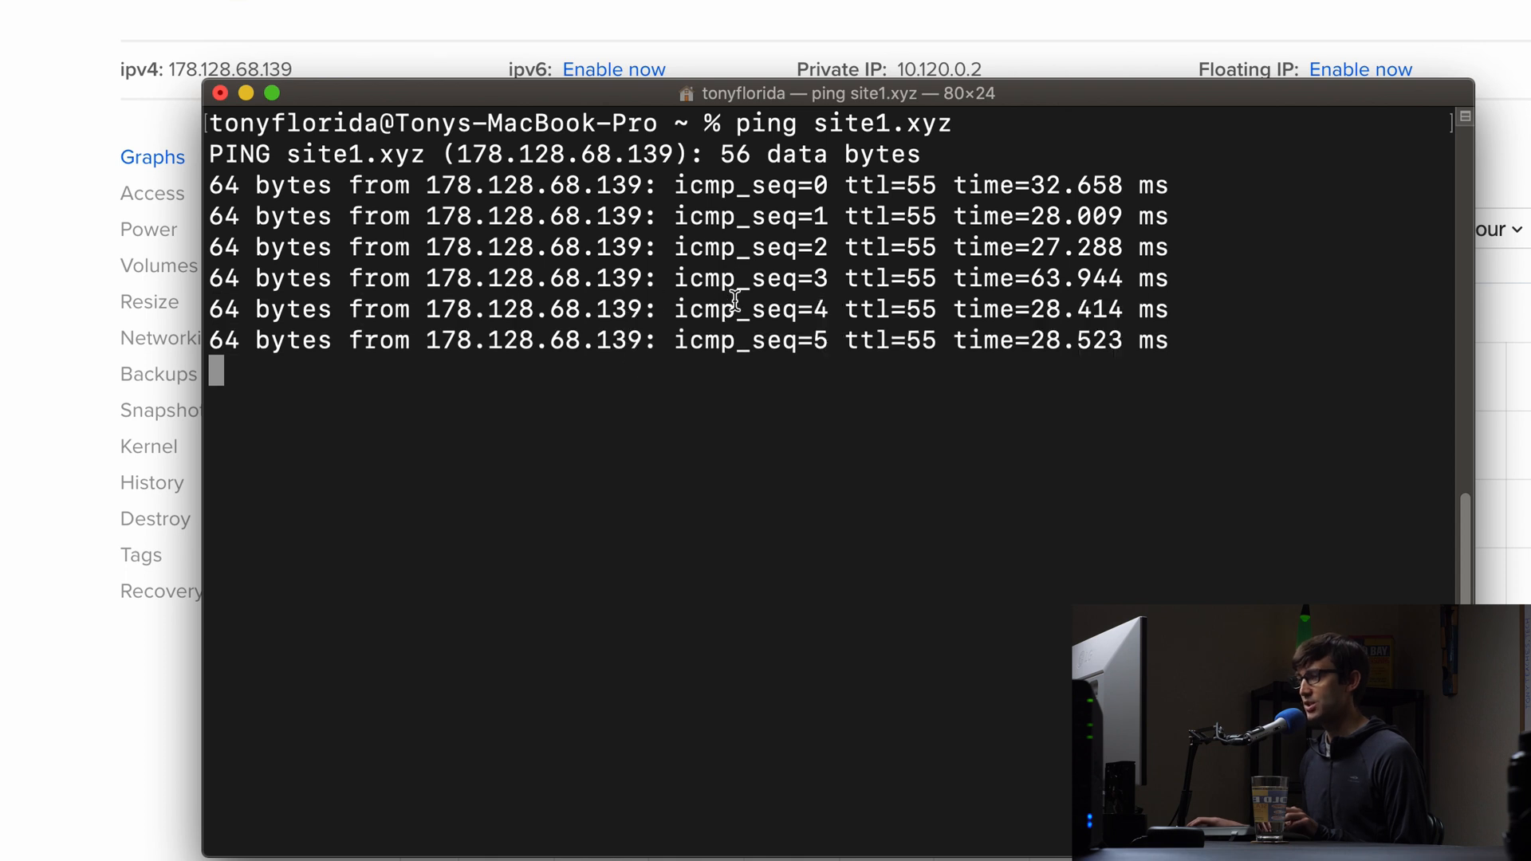
pyautogui.press('ctrl+c')
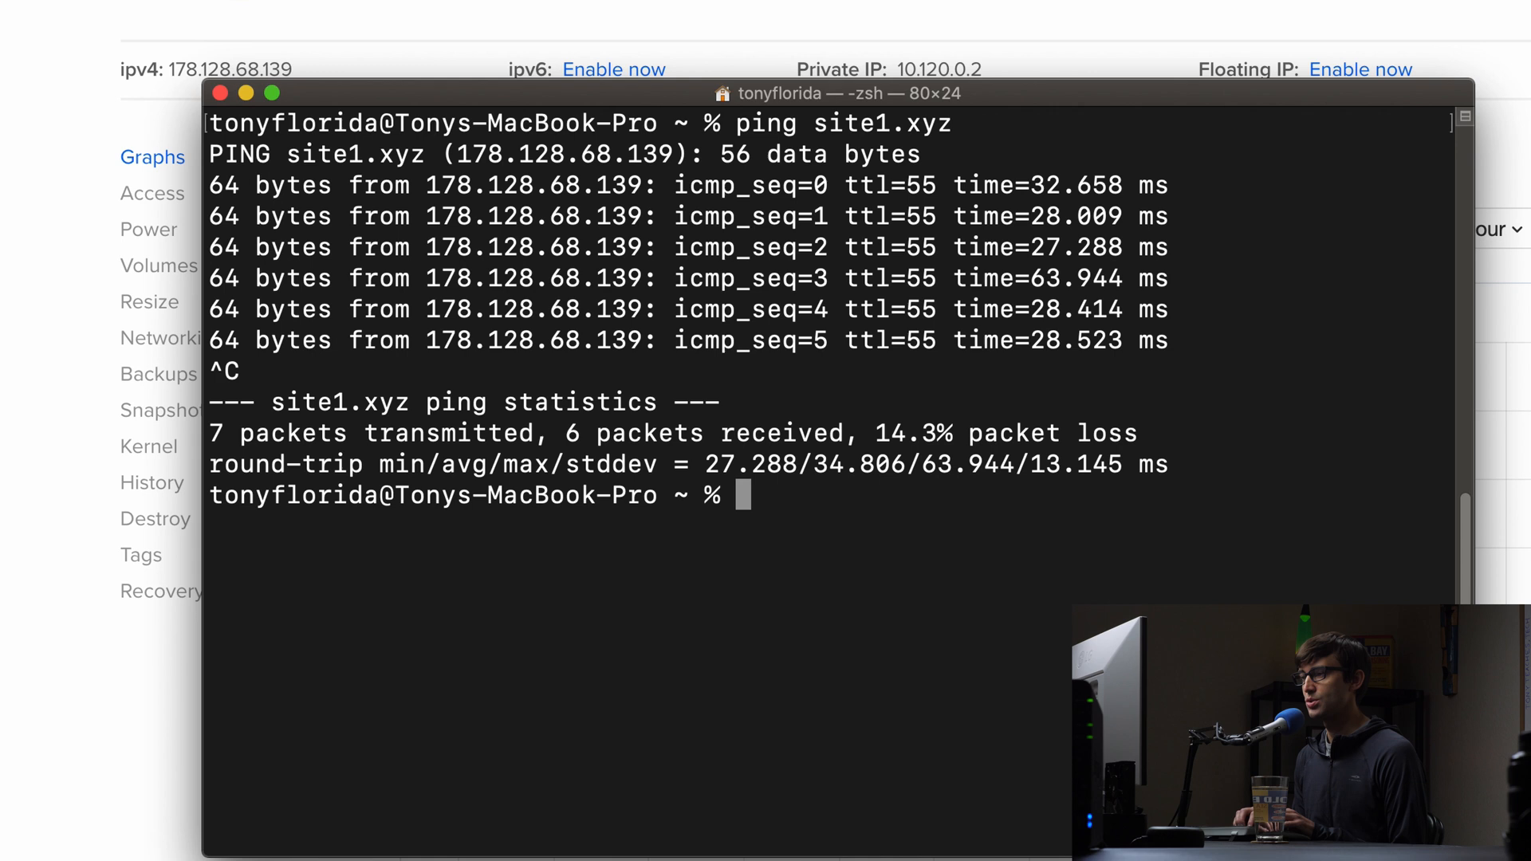
pyautogui.write('sss')
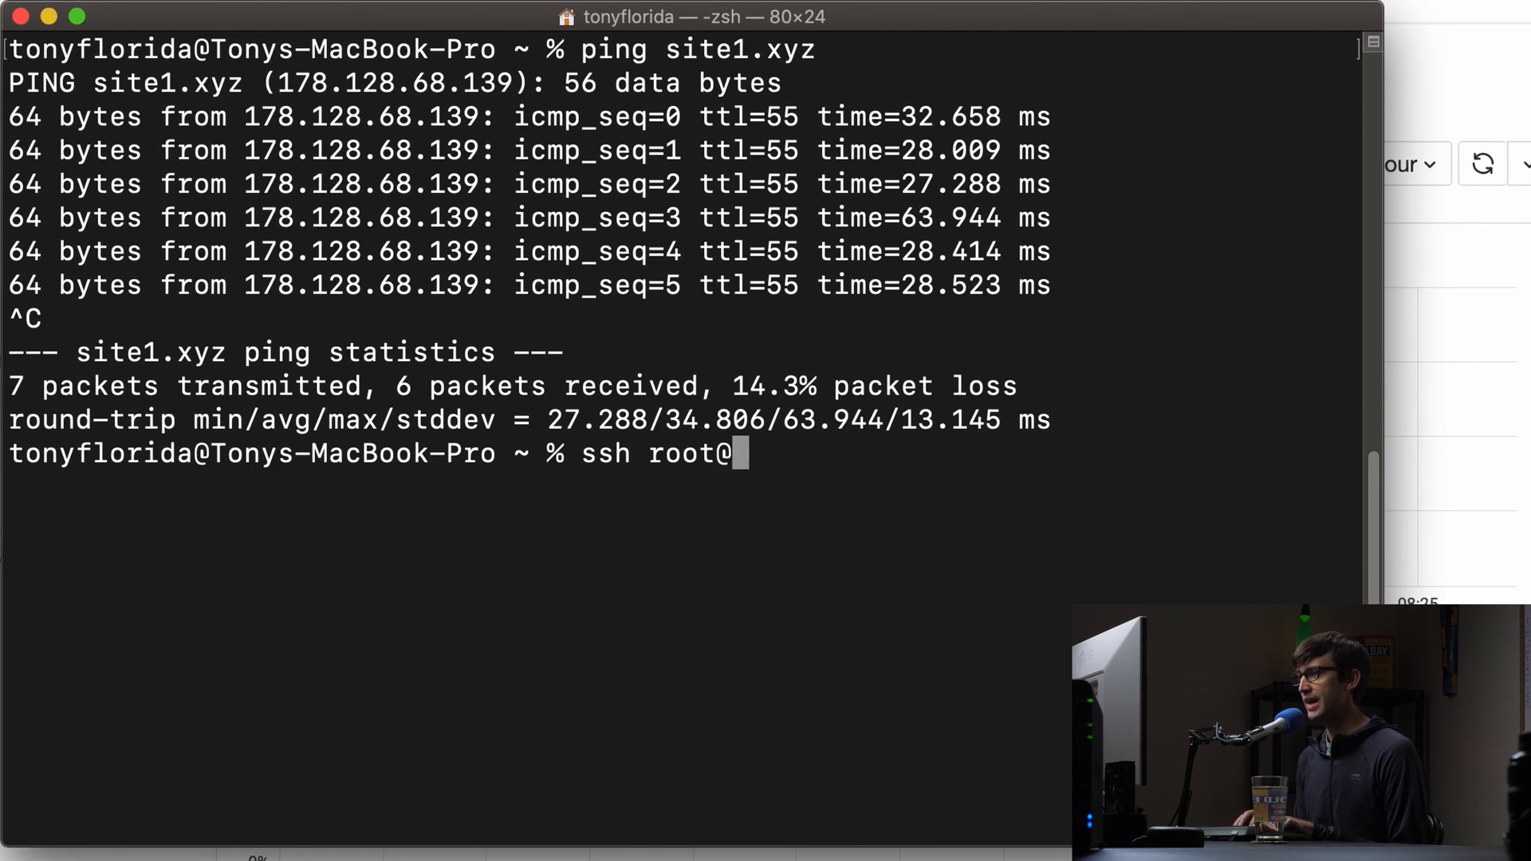
# Step: SSH into site1.xyz as root and accept the host key fingerprint with yes
pyautogui.write('site1.')
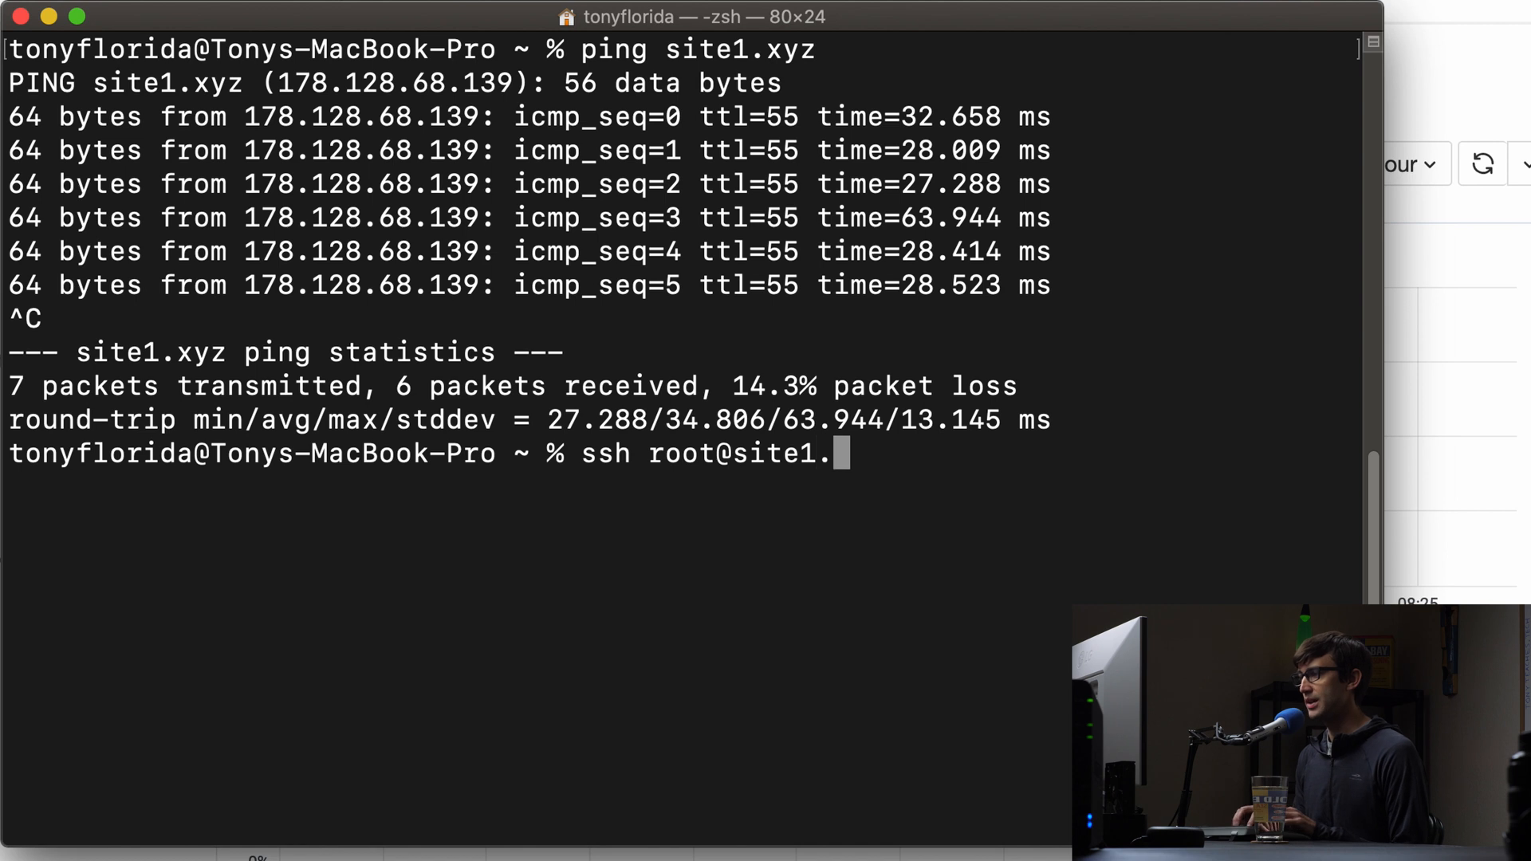
pyautogui.press('Enter')
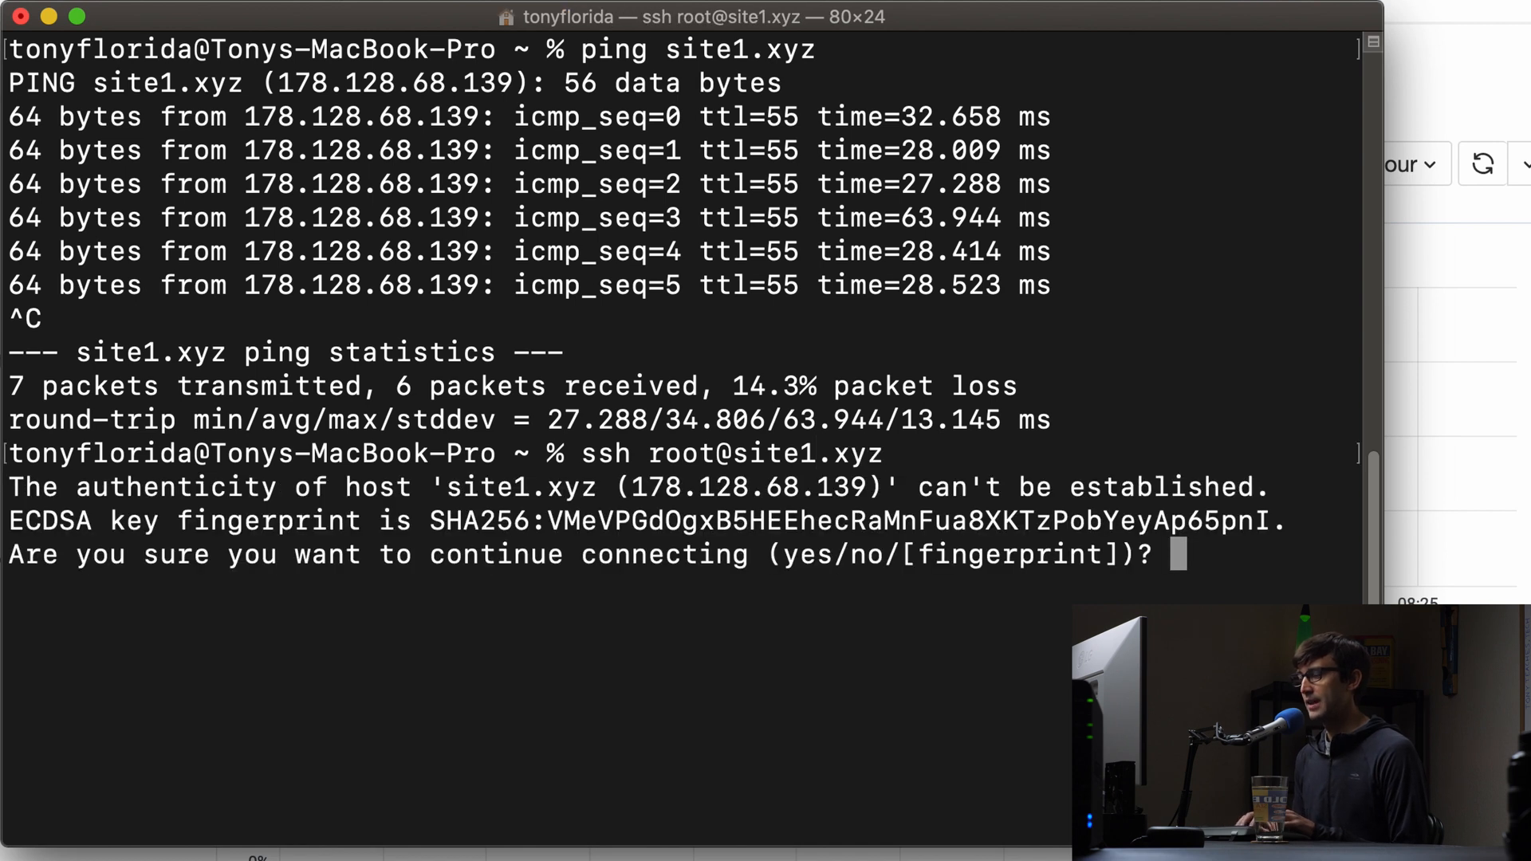
pyautogui.write('yes')
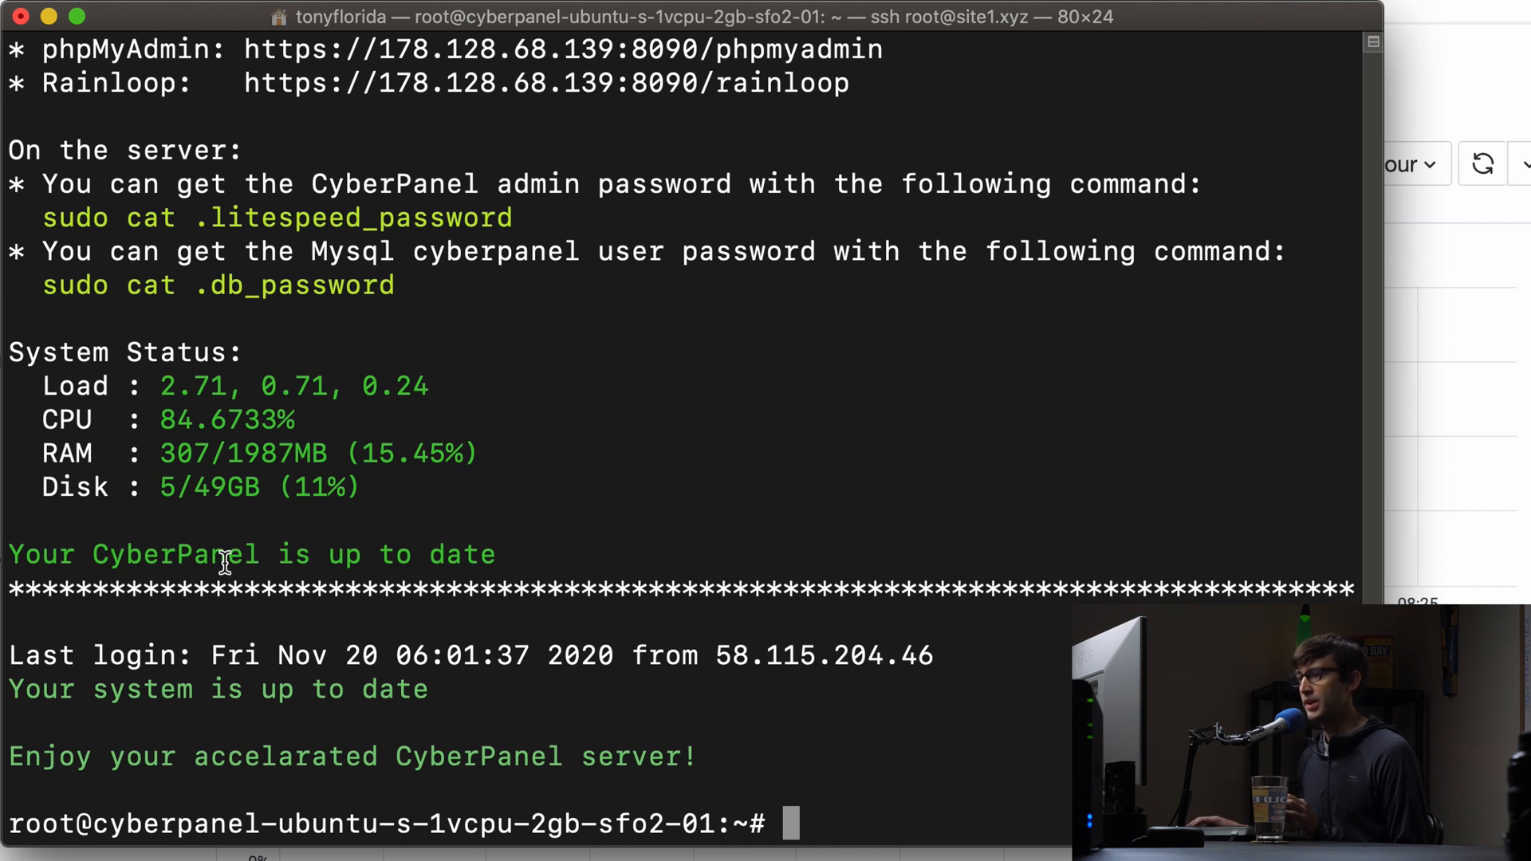
pyautogui.moveTo(92, 759)
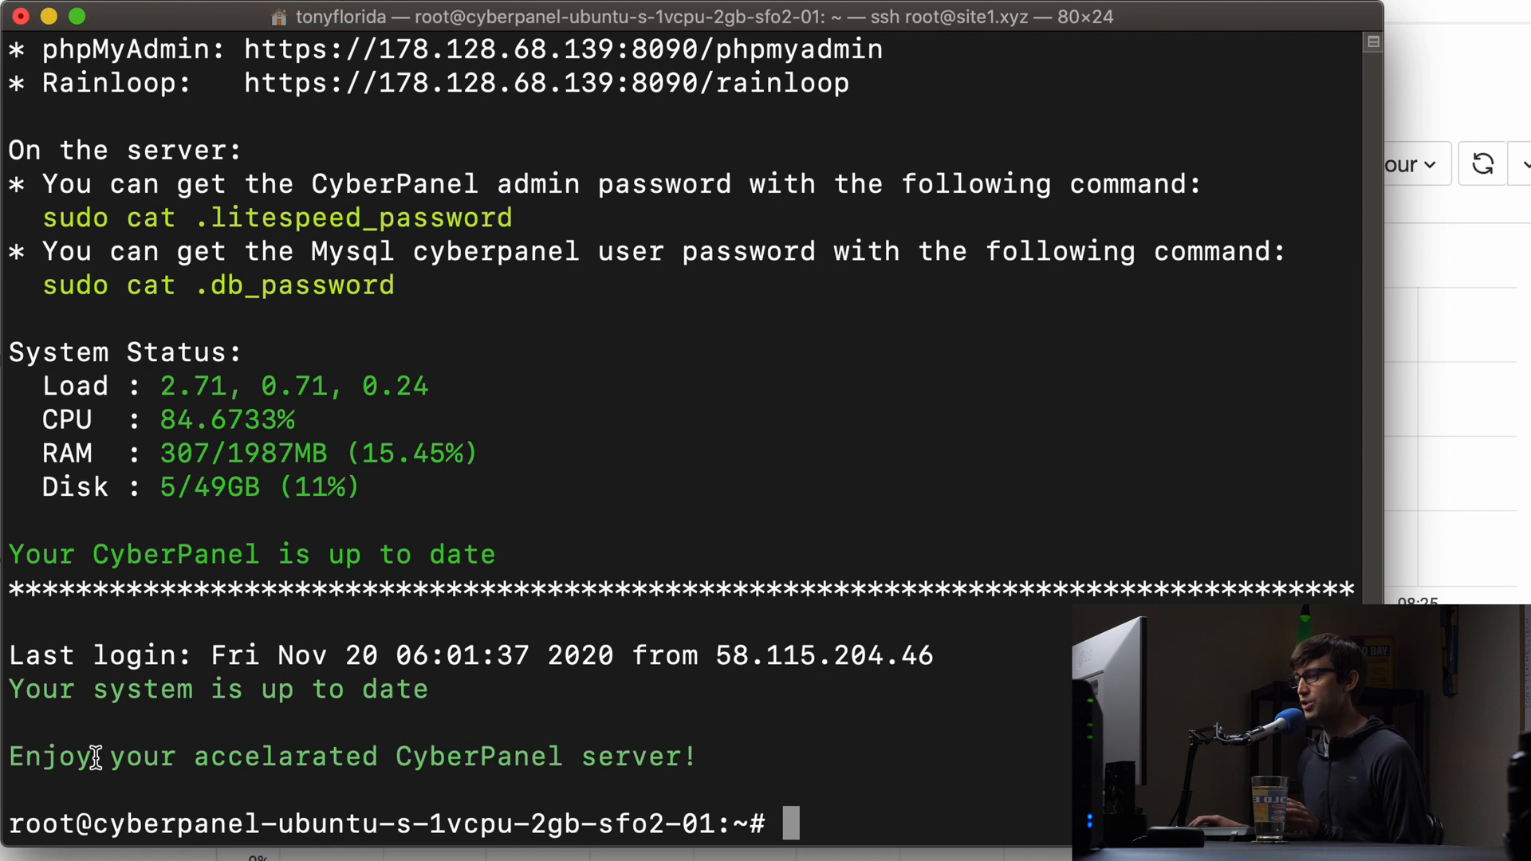
pyautogui.moveTo(756, 598)
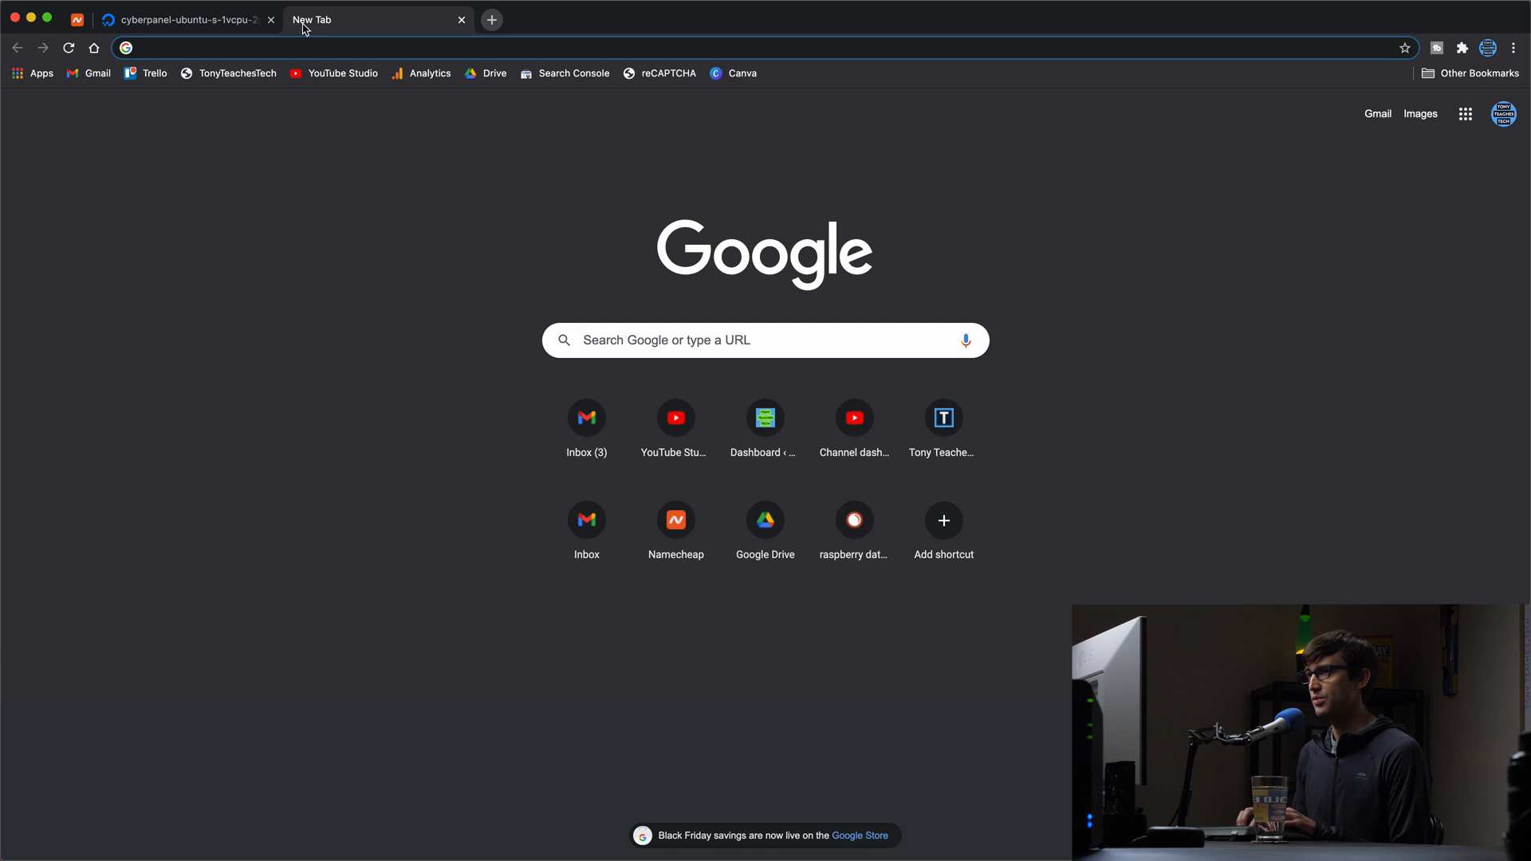
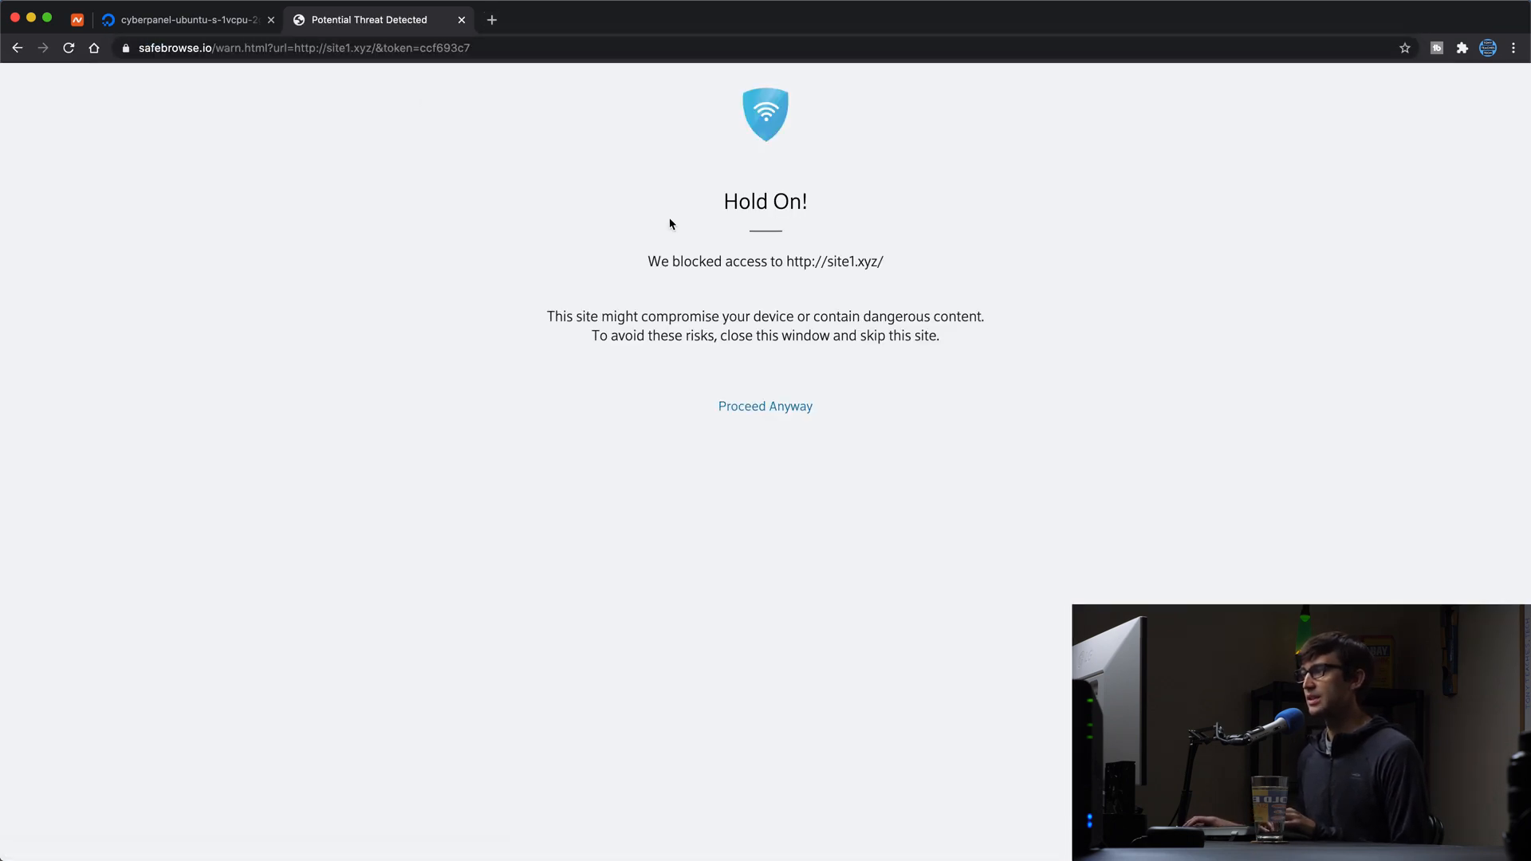
# Step: Visit site1.xyz and proceed past the safe-browsing warning to the server's 404 page
pyautogui.click(764, 405)
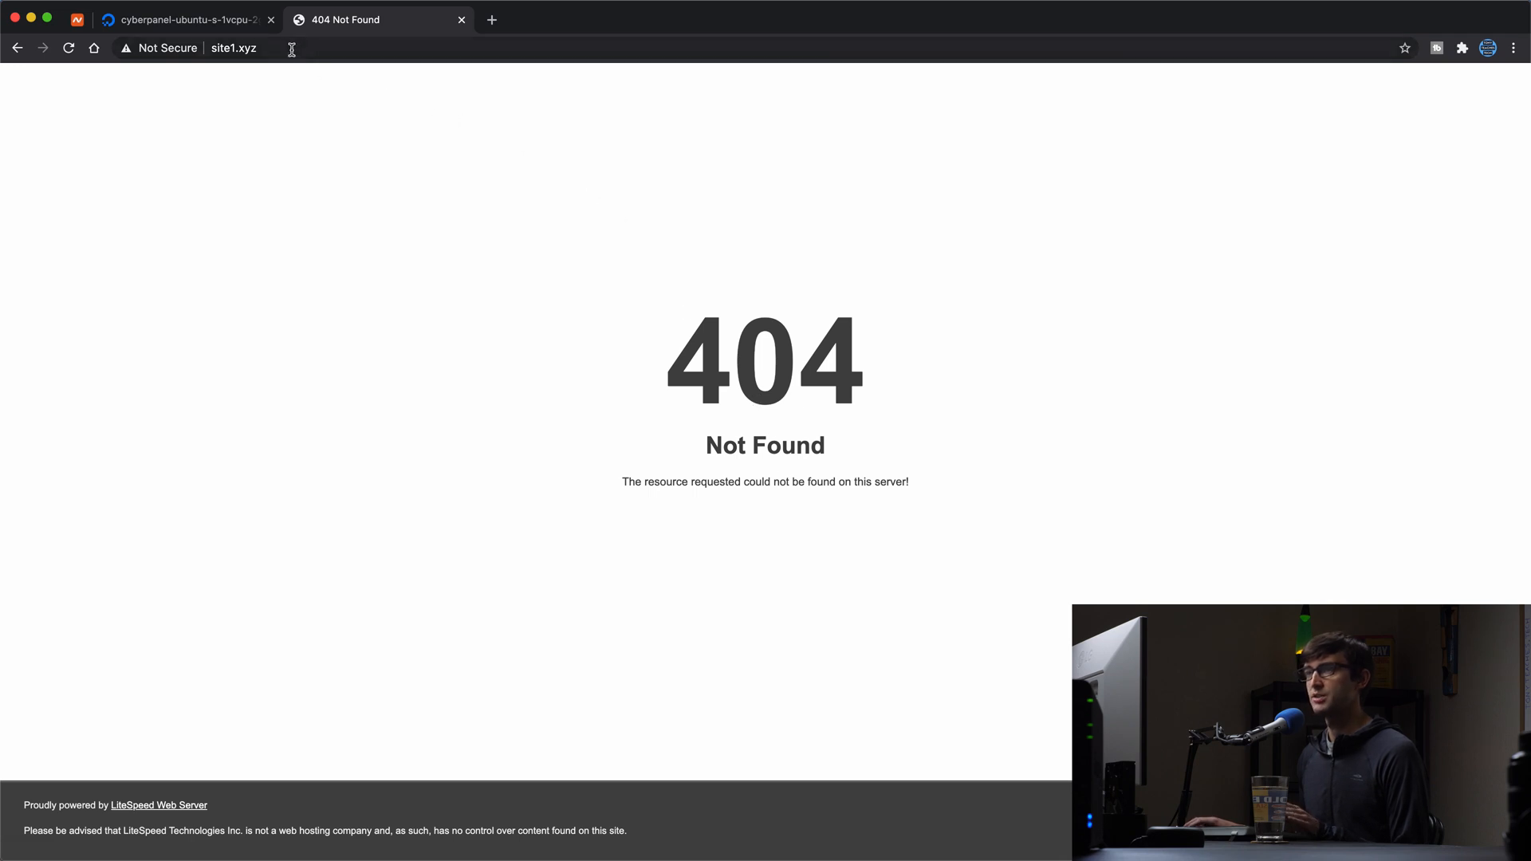
pyautogui.moveTo(232, 62)
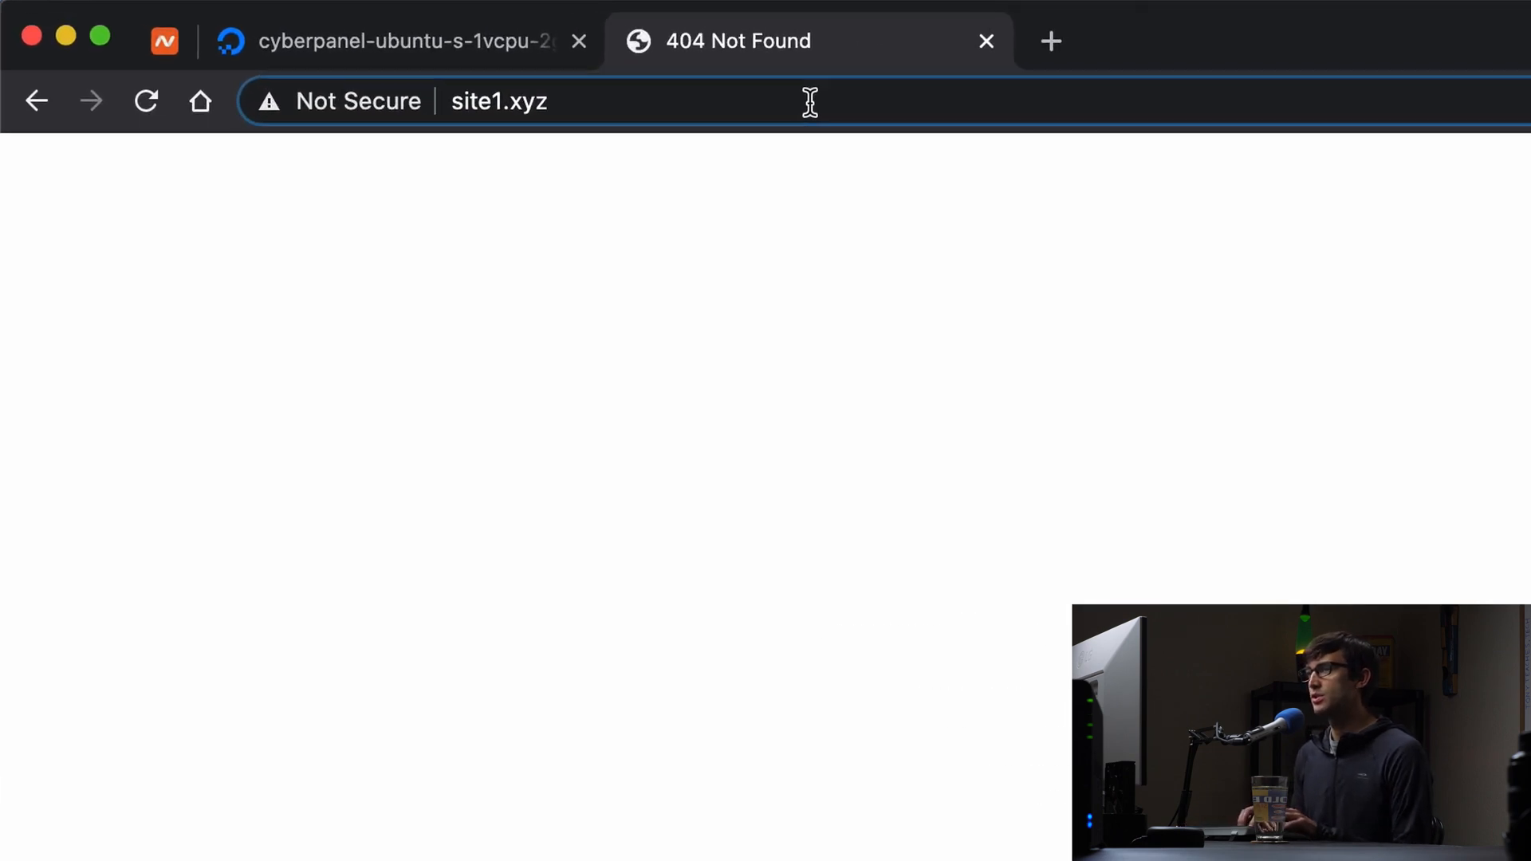
# Step: Load site1.xyz:8090 and proceed past the certificate warning to the CyberPanel login page
pyautogui.write(':8090')
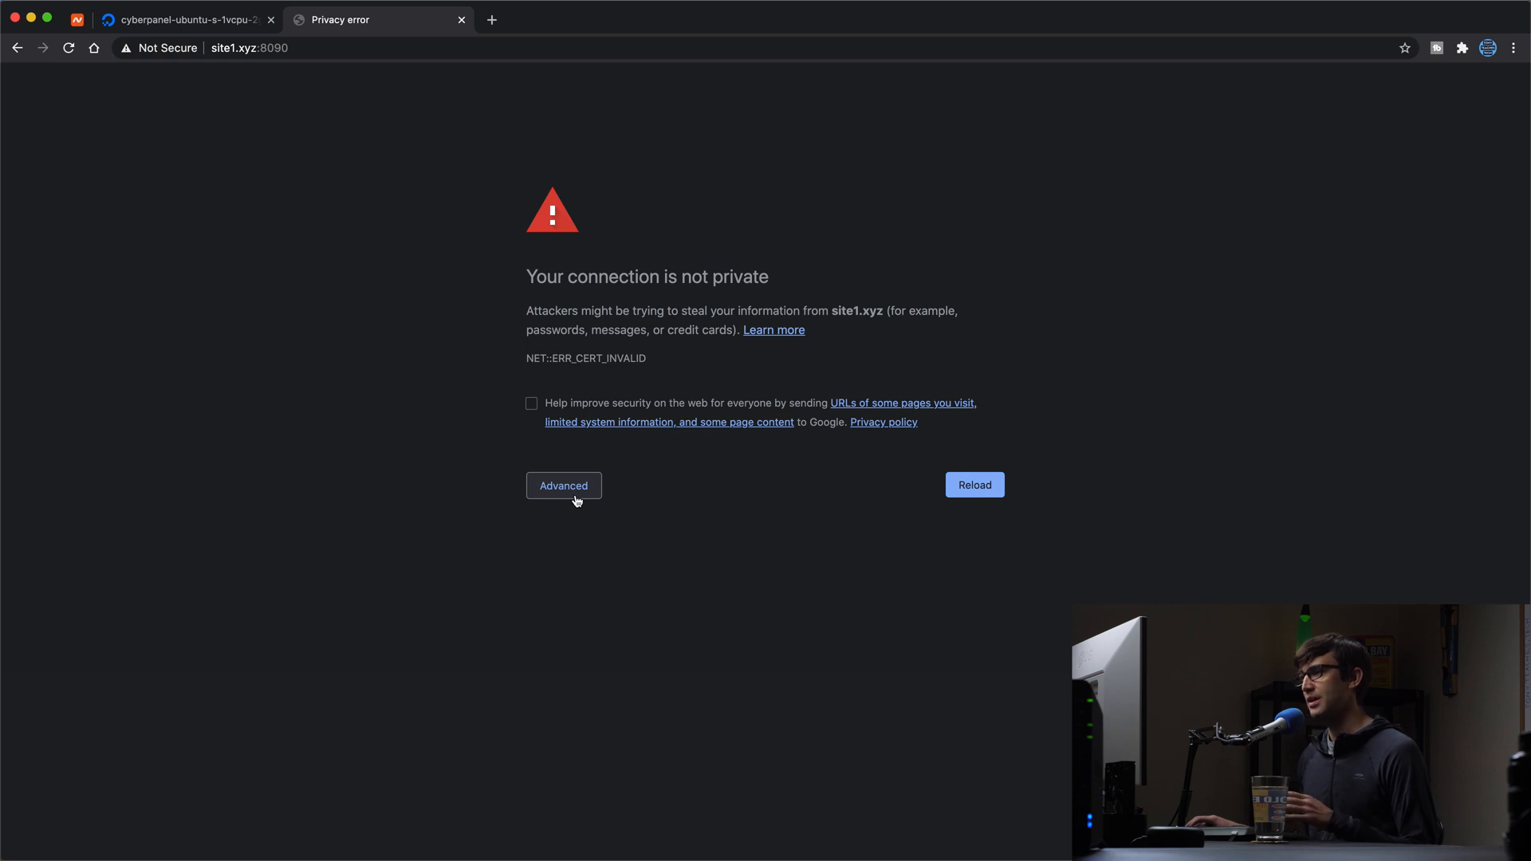
pyautogui.click(563, 485)
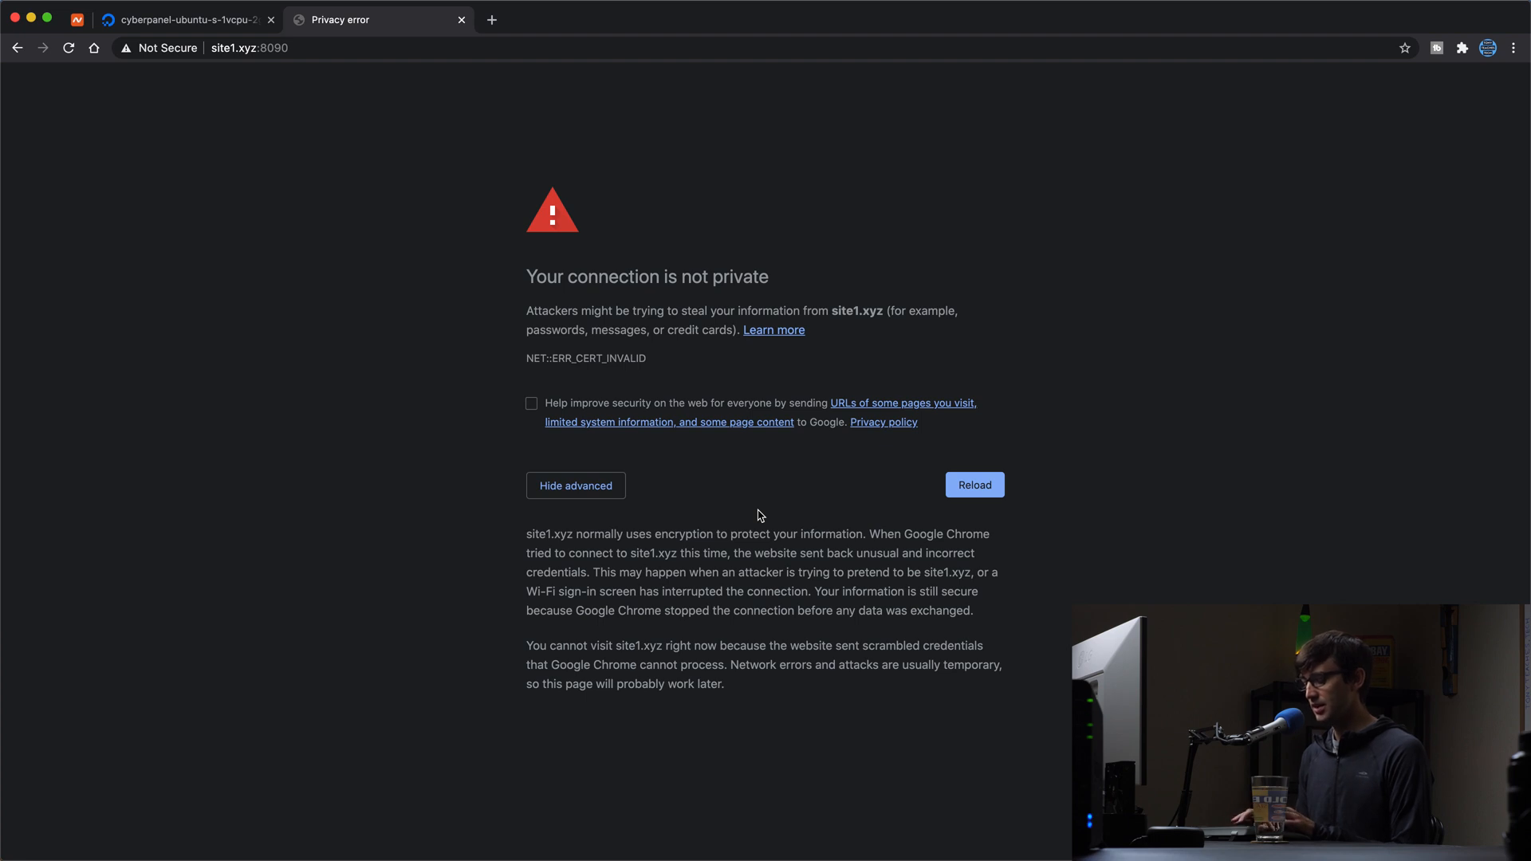
pyautogui.click(973, 485)
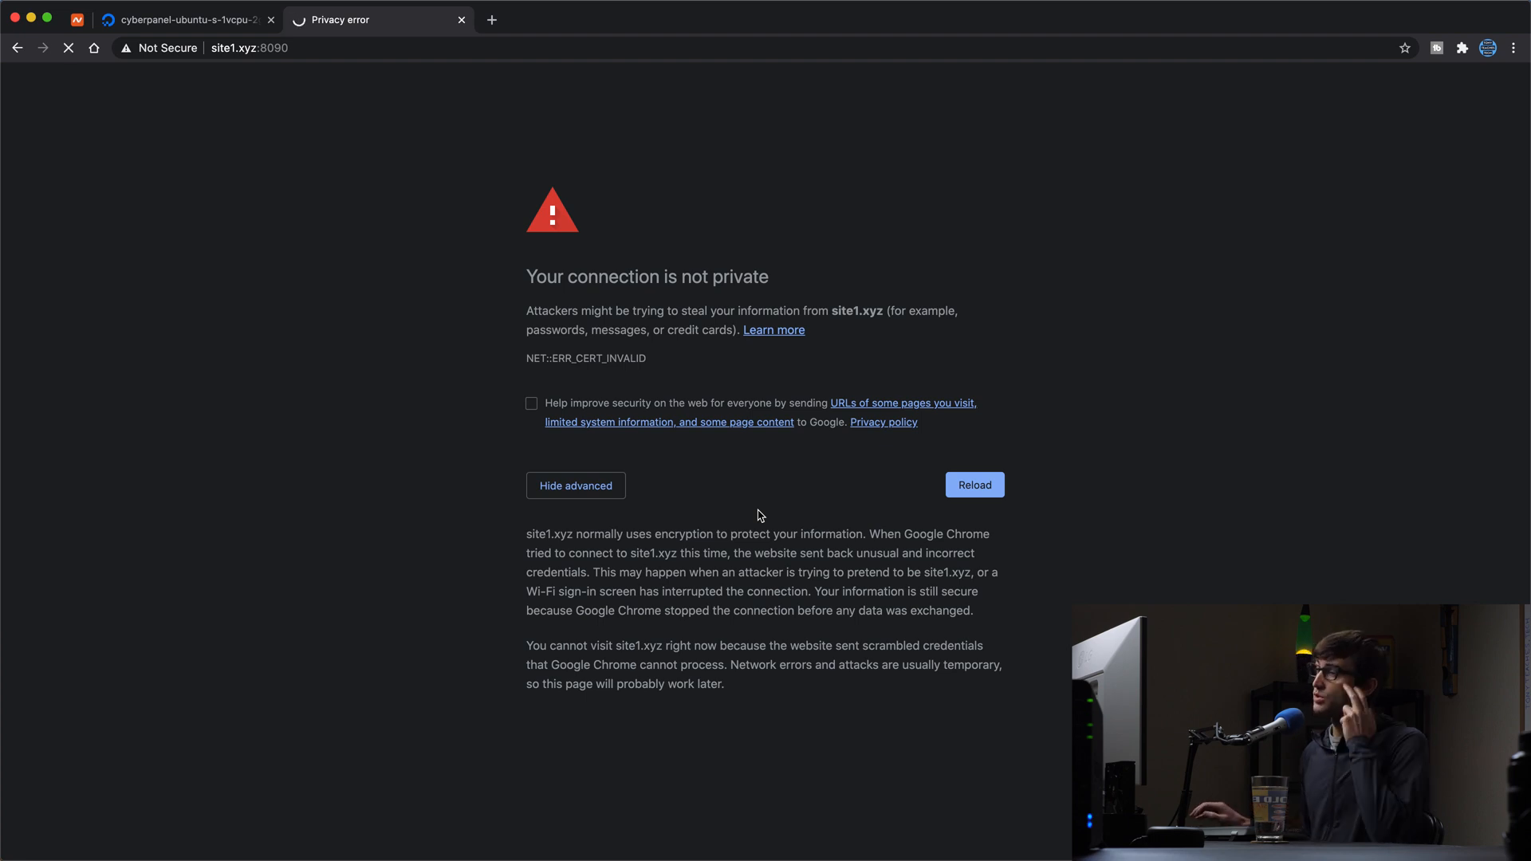
pyautogui.click(973, 485)
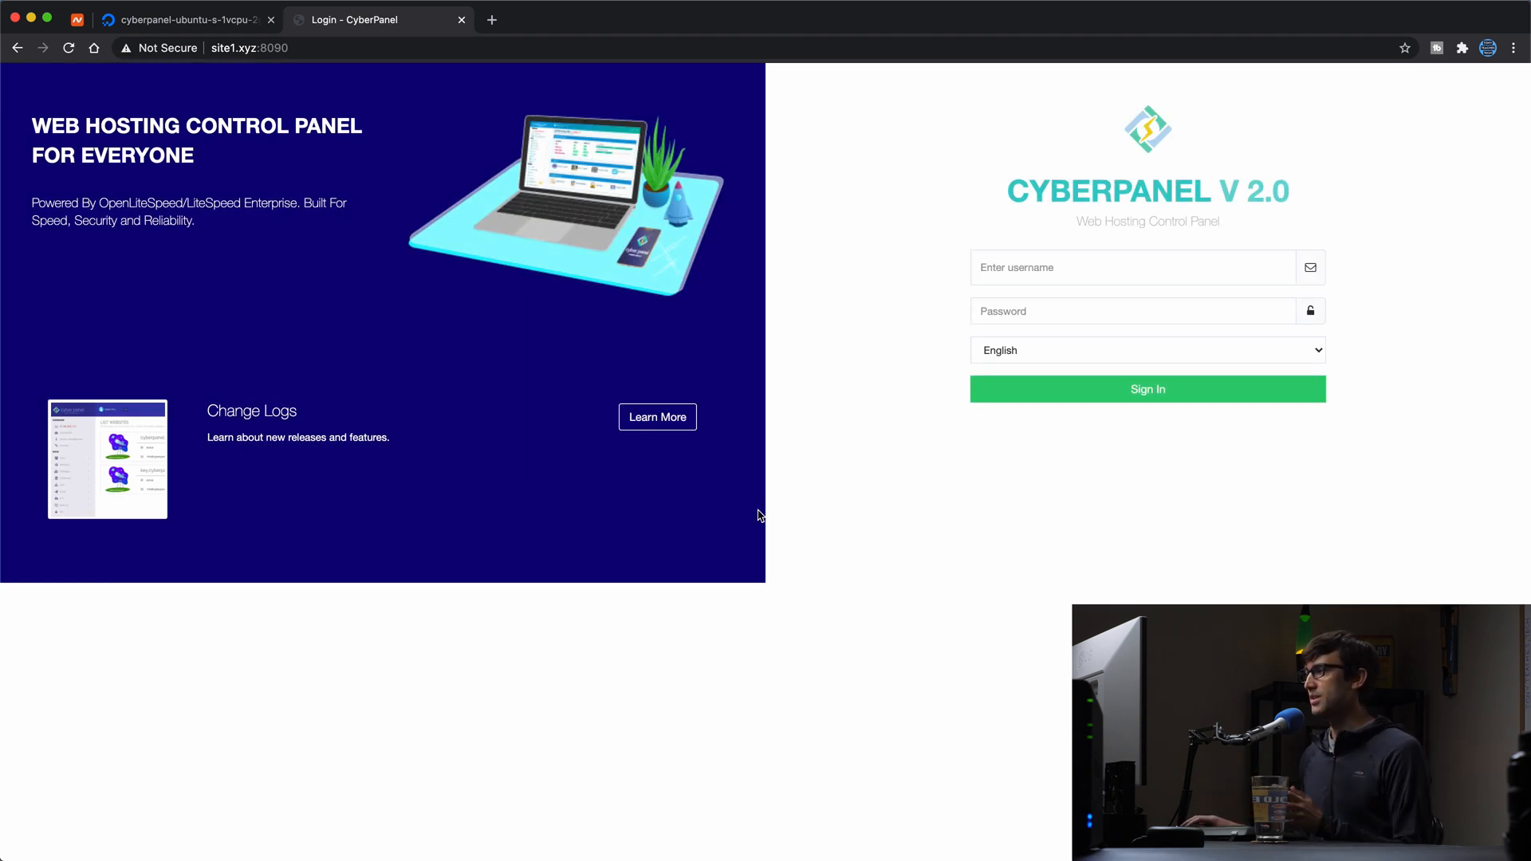
pyautogui.moveTo(552, 273)
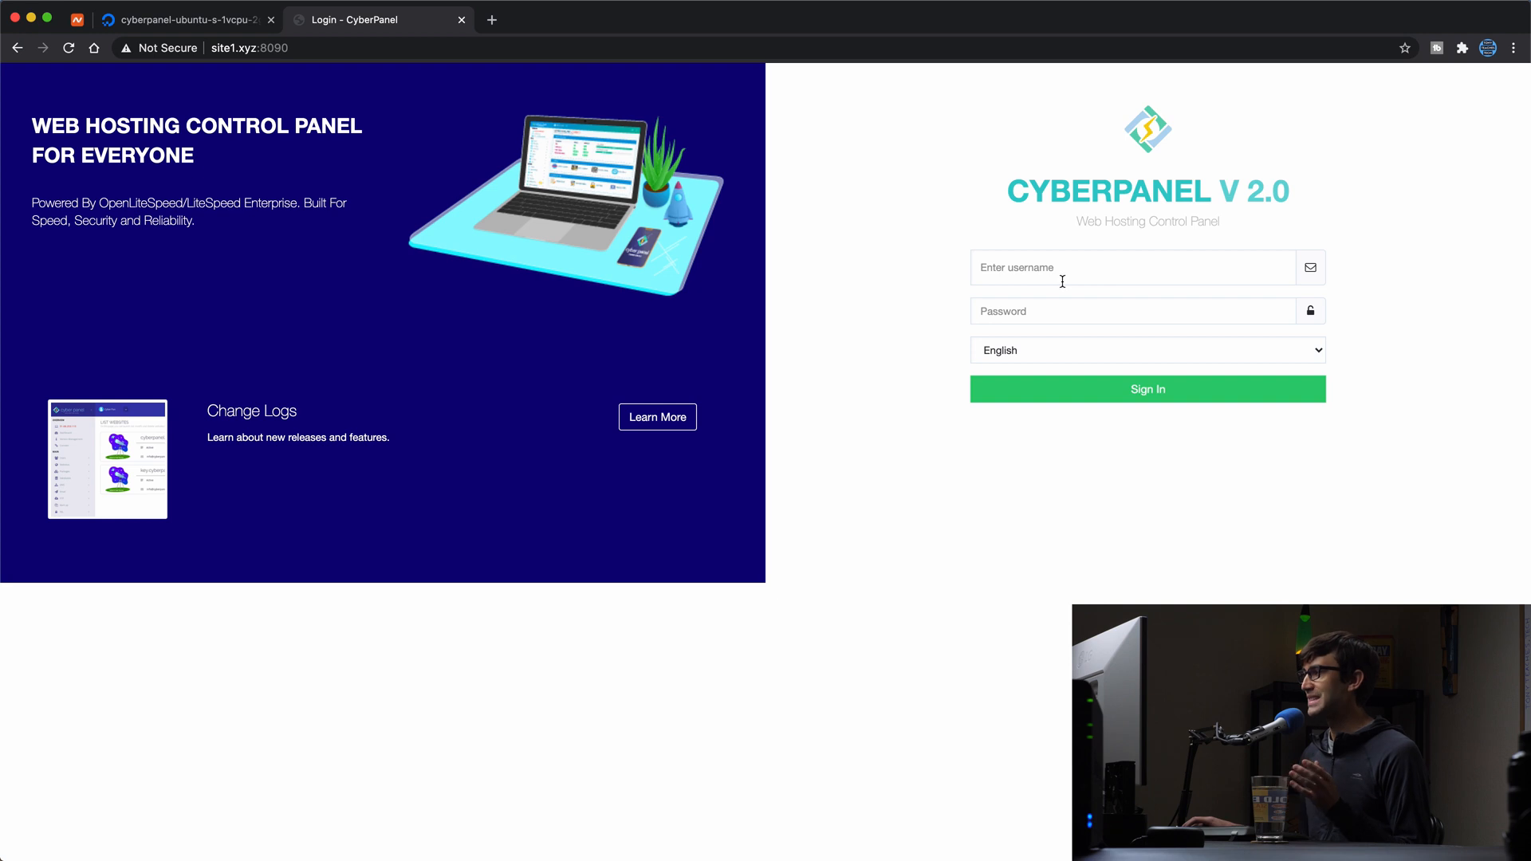
# Step: Enter 'admin' as the username on the CyberPanel login form
pyautogui.write('admin')
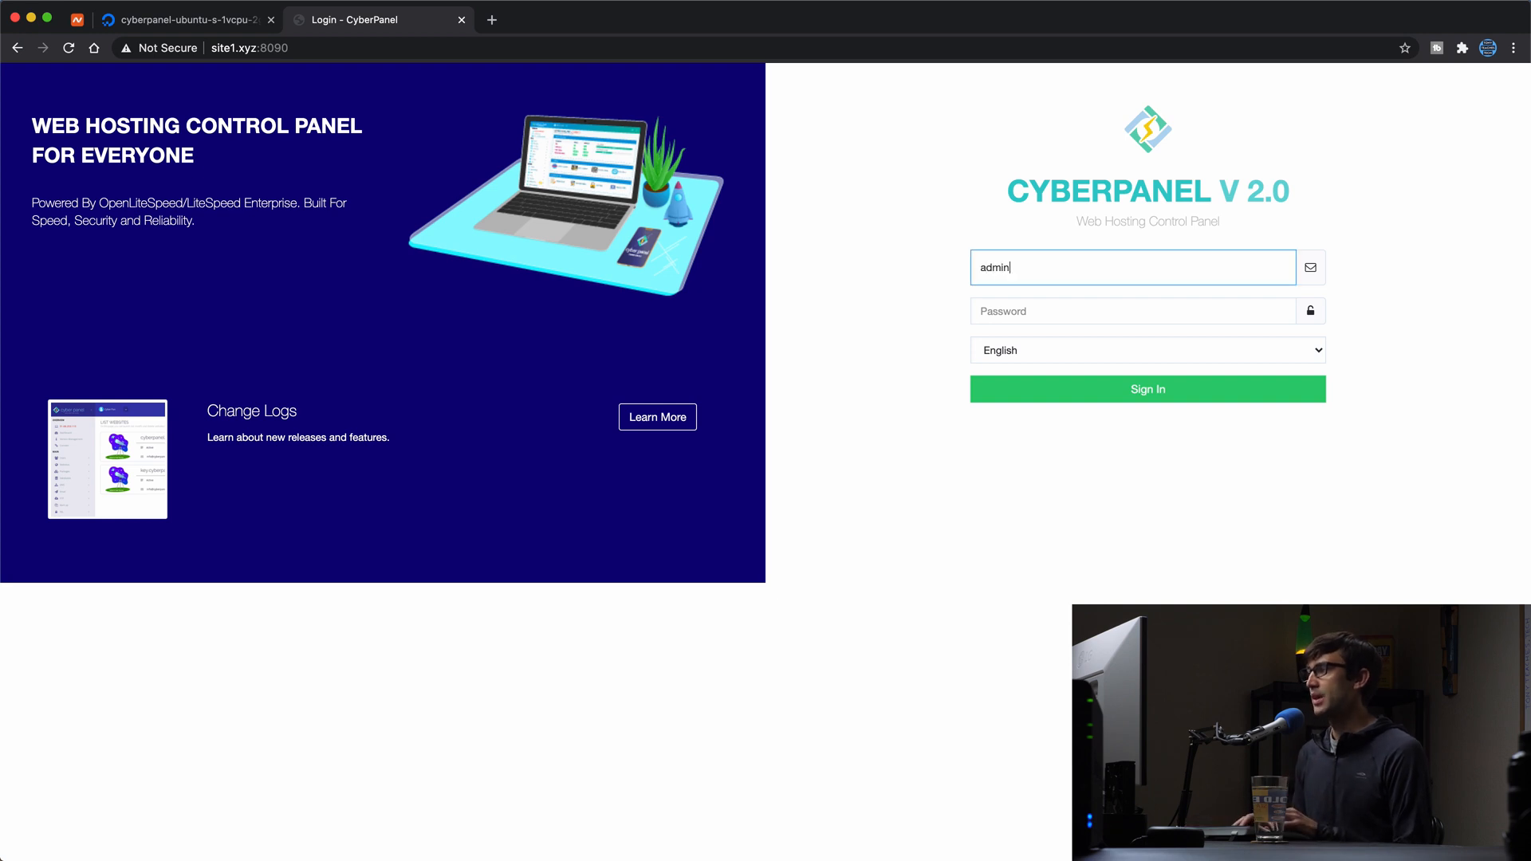
pyautogui.click(1133, 311)
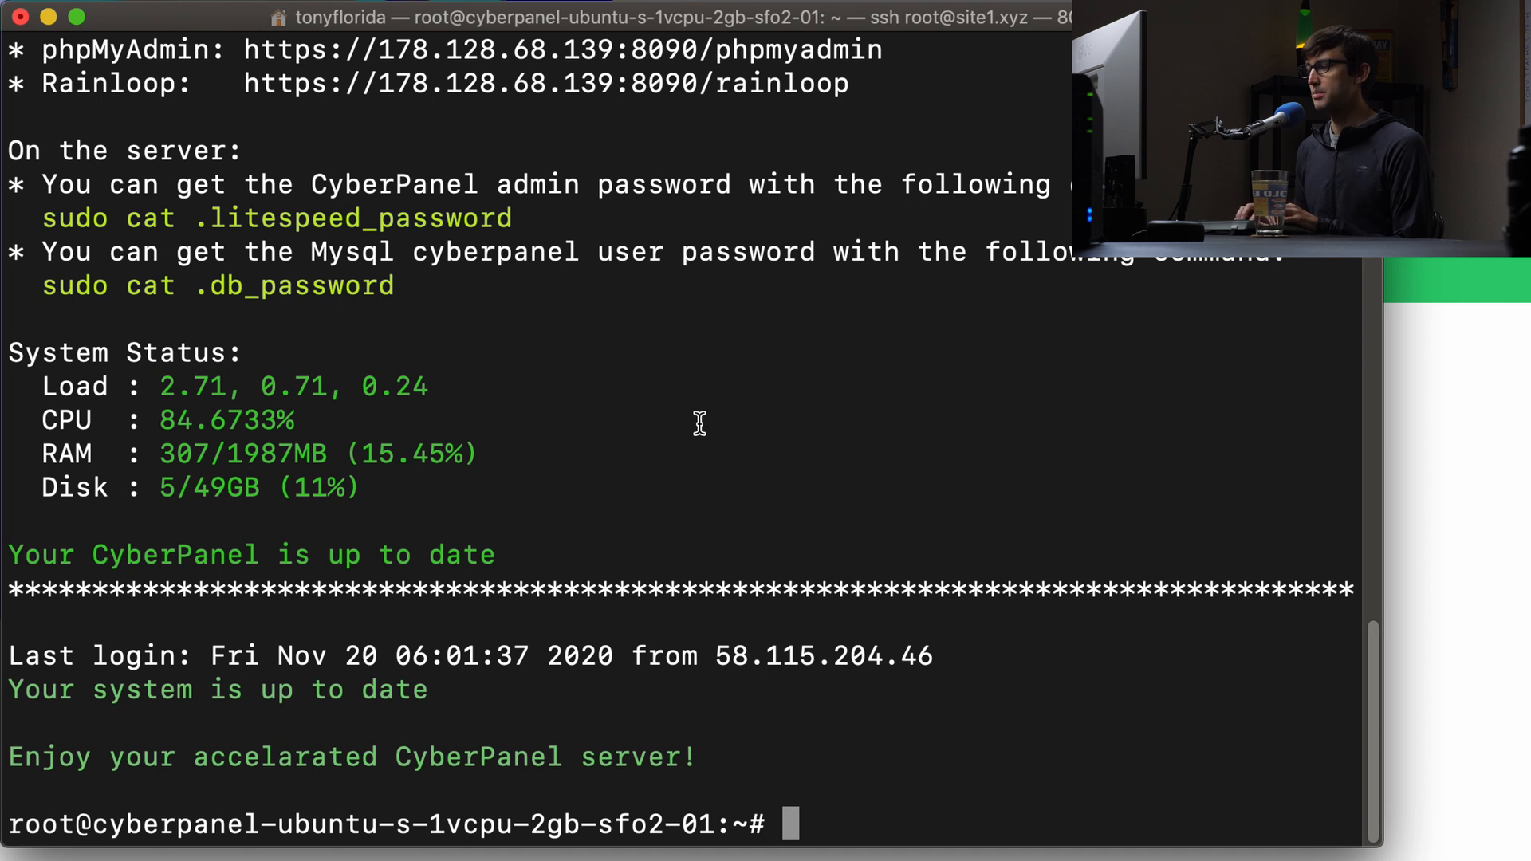
# Step: Run sudo cat .litespeed_password in Terminal to reveal the CyberPanel admin password
pyautogui.write('ca')
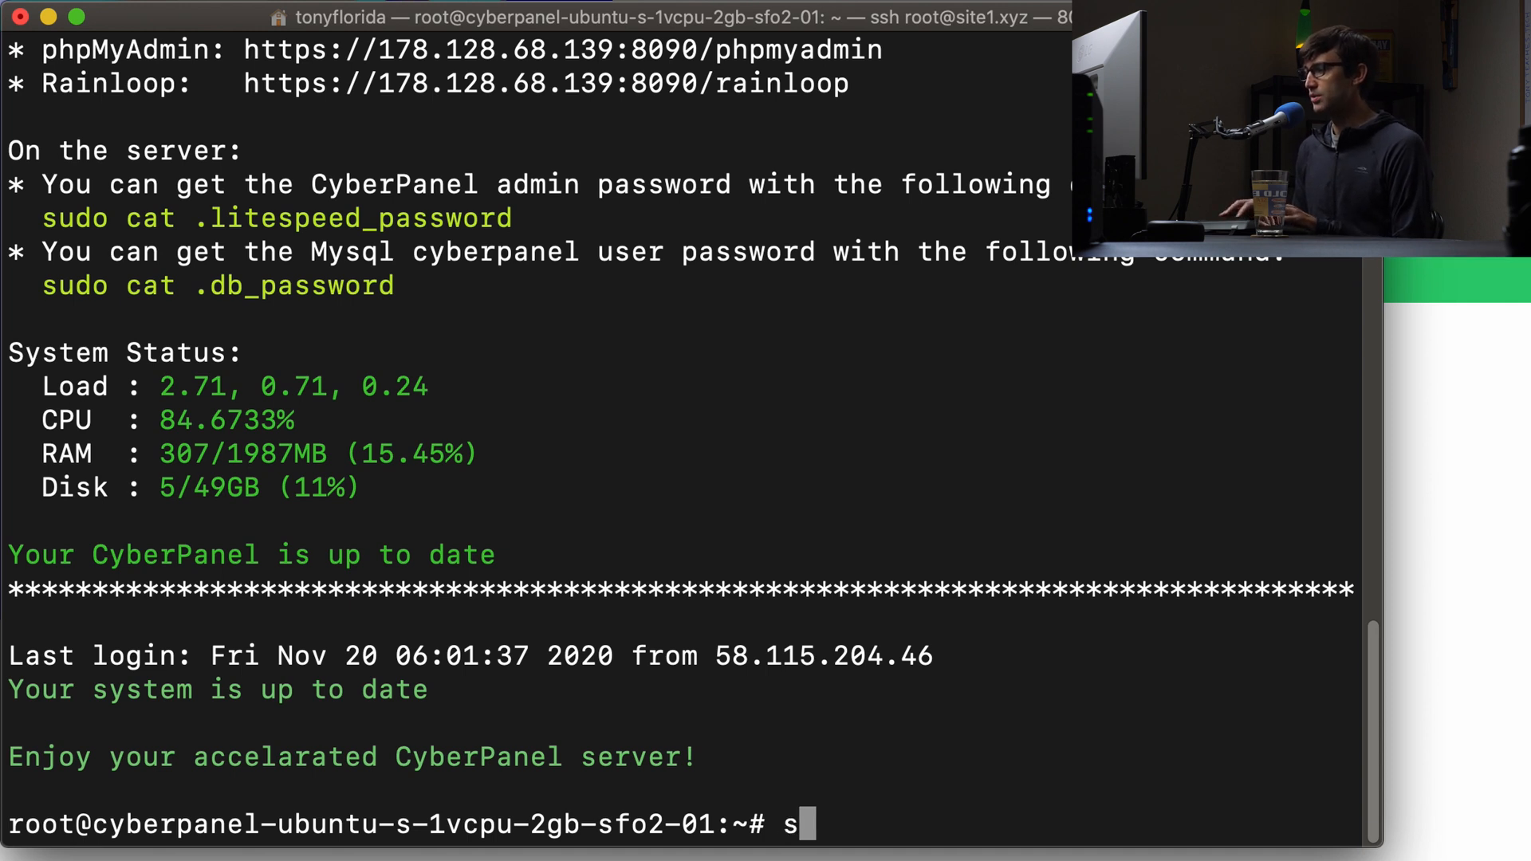
pyautogui.write('ud')
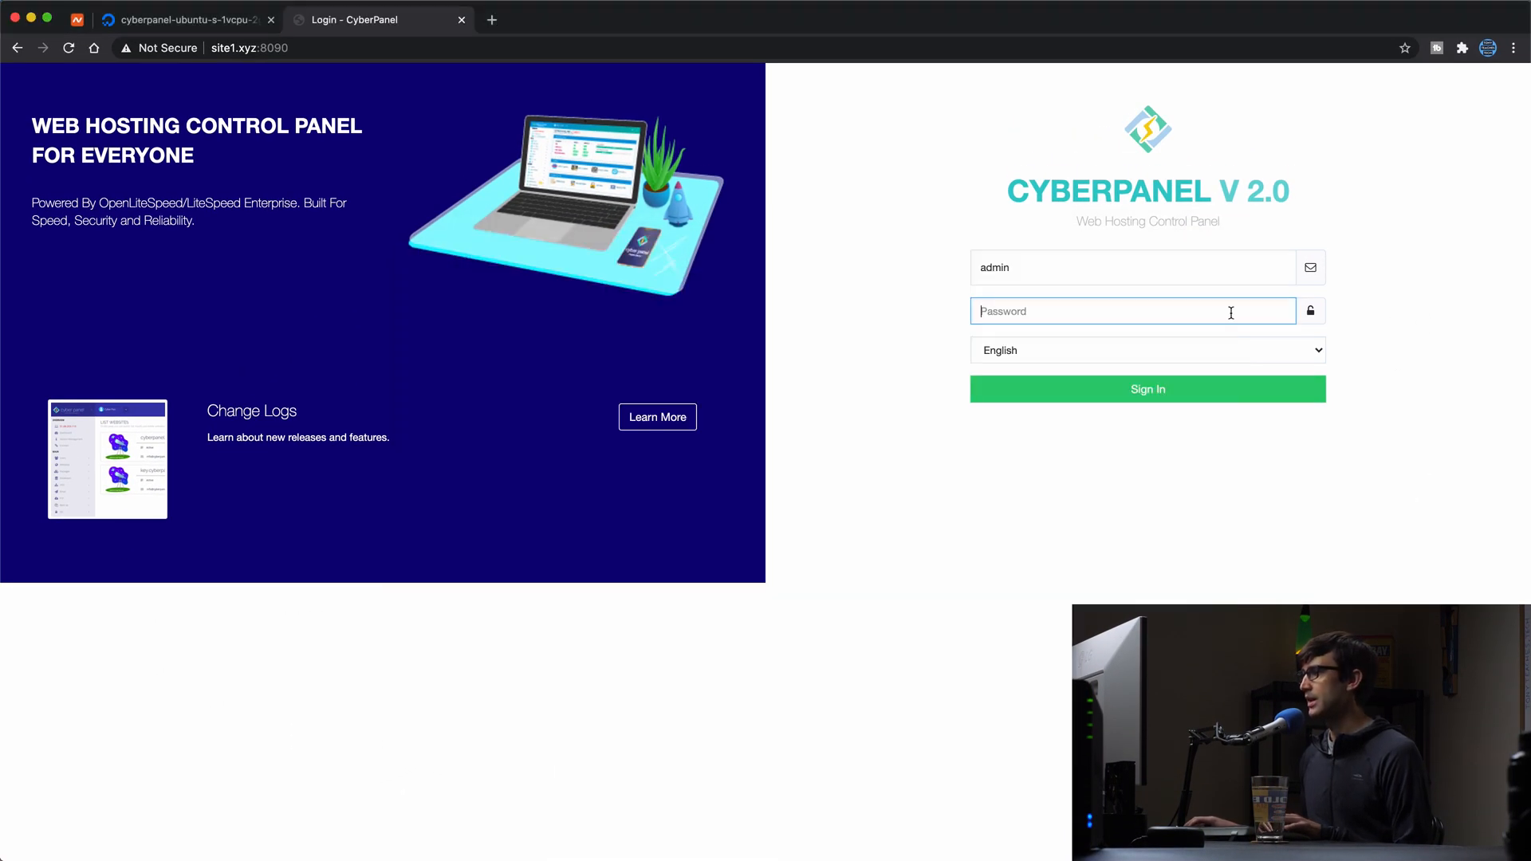
# Step: Enter the admin password and sign in to reach the CyberPanel home dashboard
pyautogui.click(1147, 389)
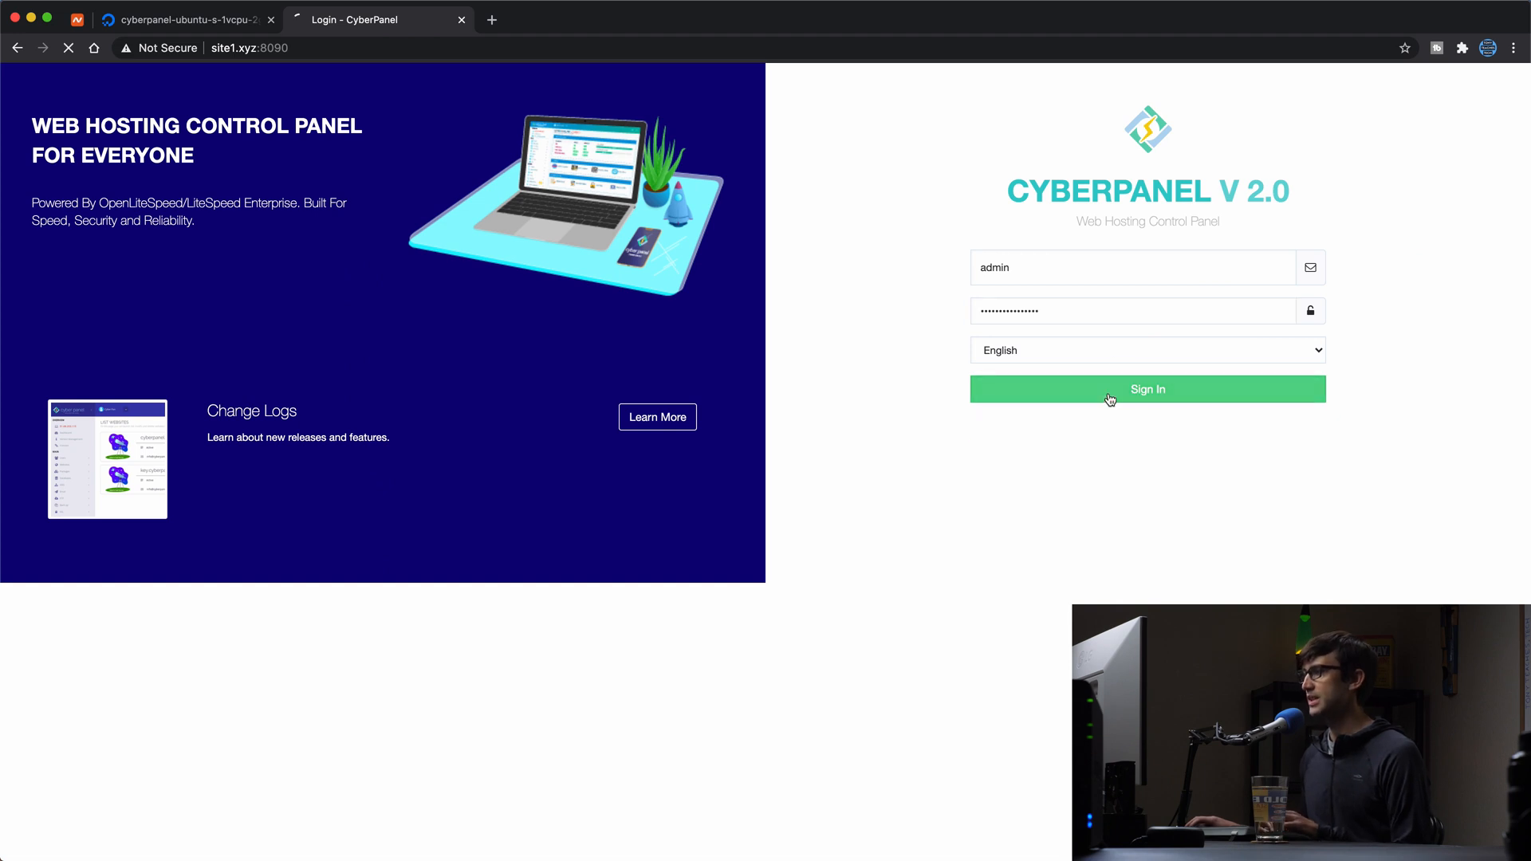
pyautogui.click(1147, 389)
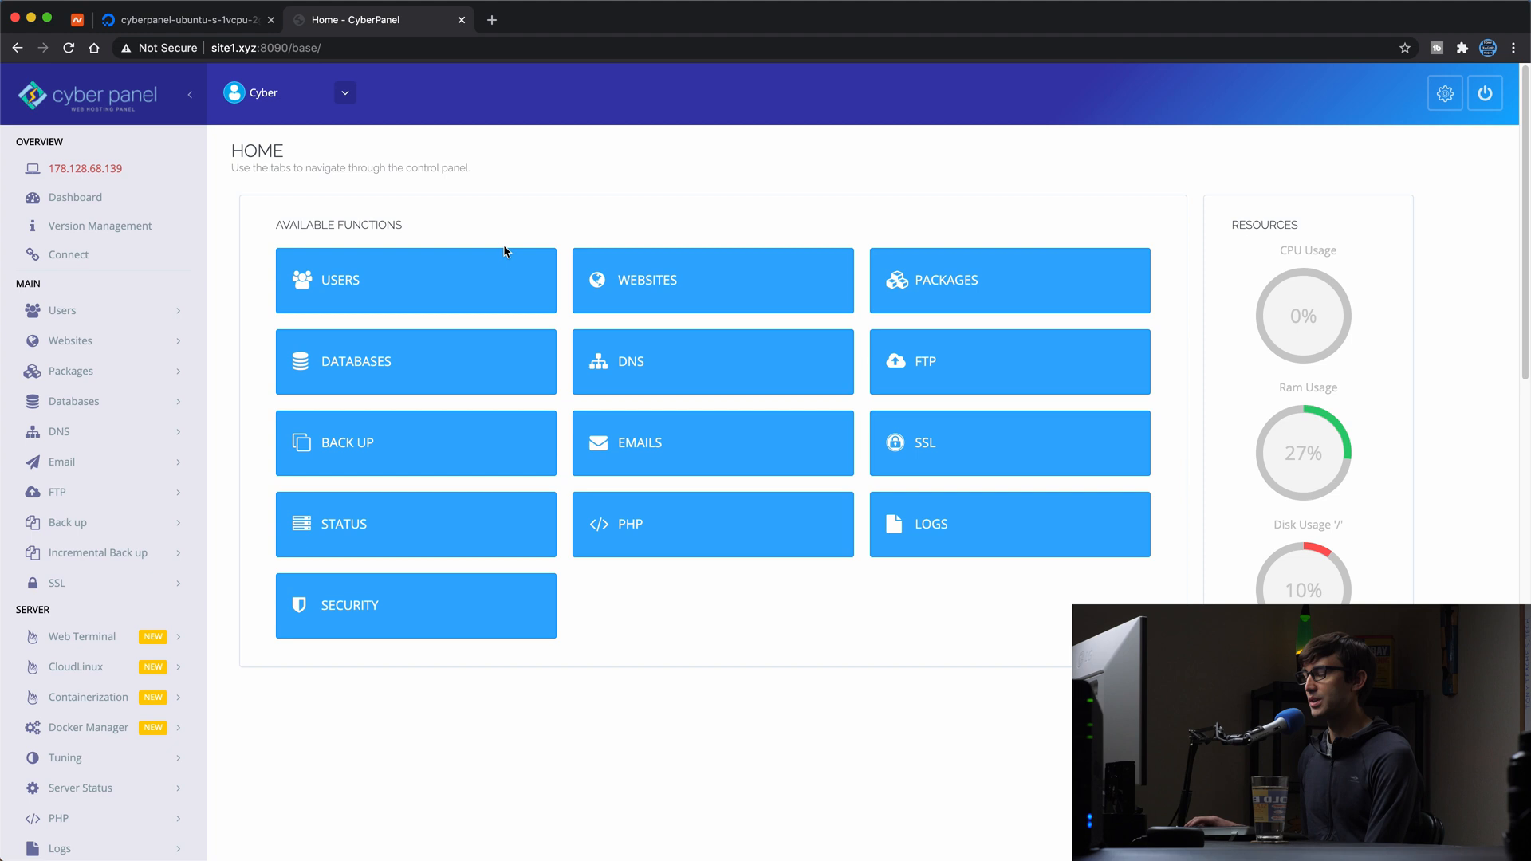
# Step: Reach the Create Website form from the Websites sidebar menu
pyautogui.click(70, 340)
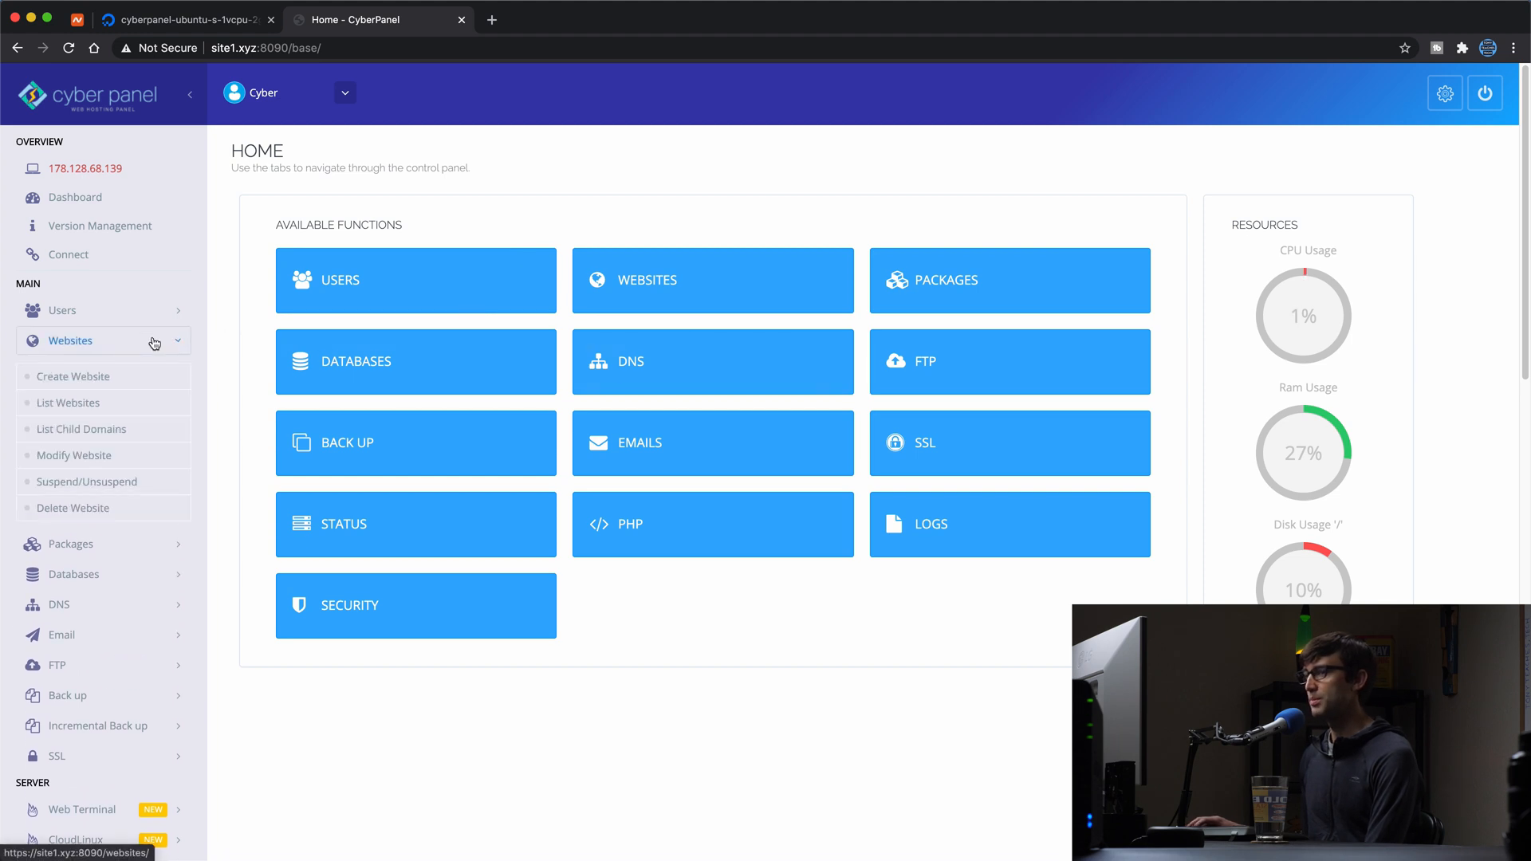
pyautogui.click(73, 376)
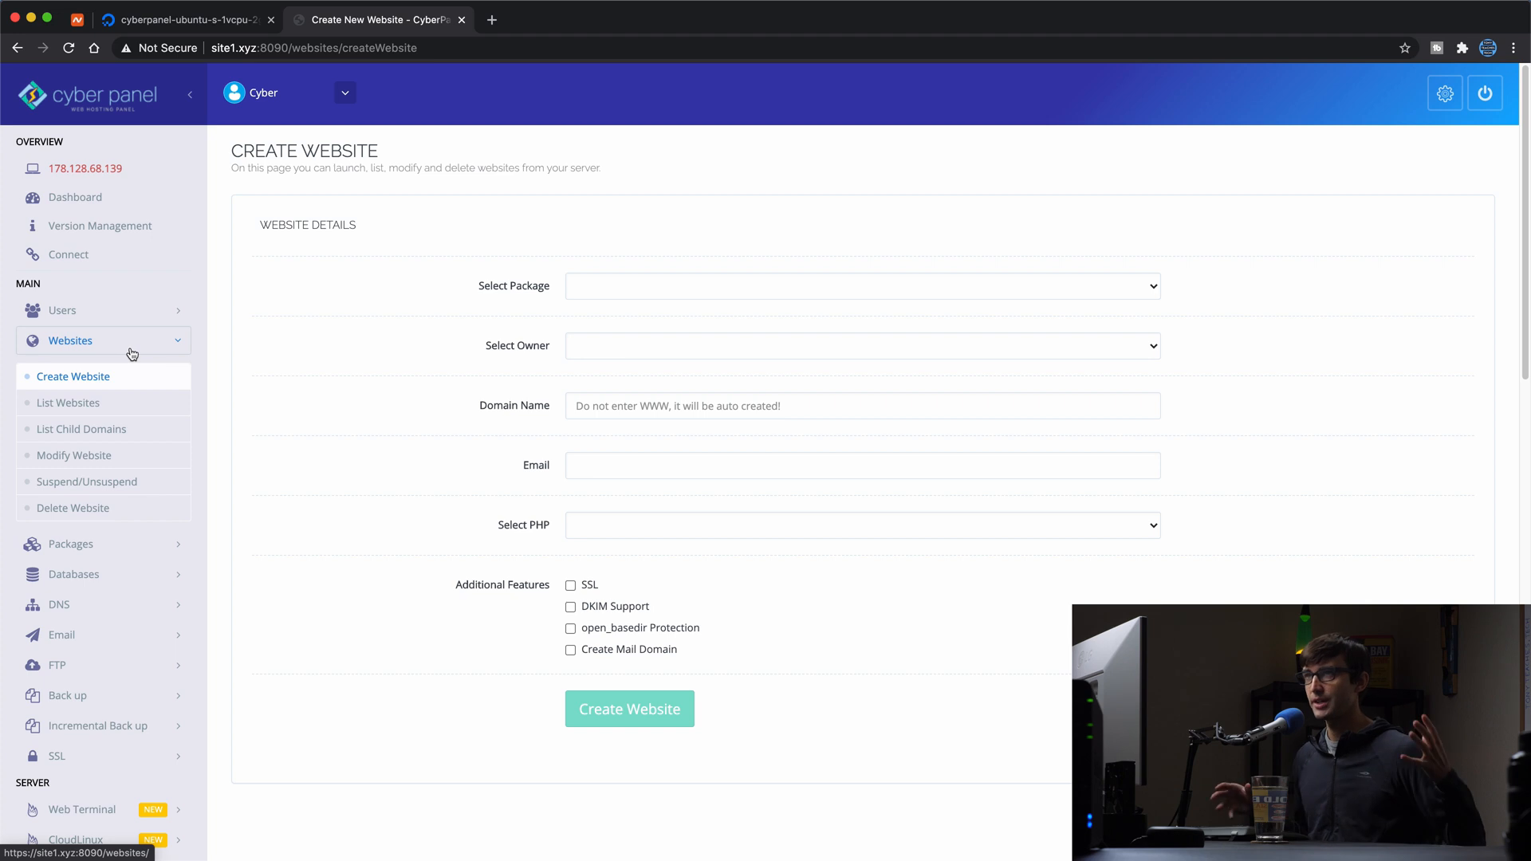
pyautogui.moveTo(133, 342)
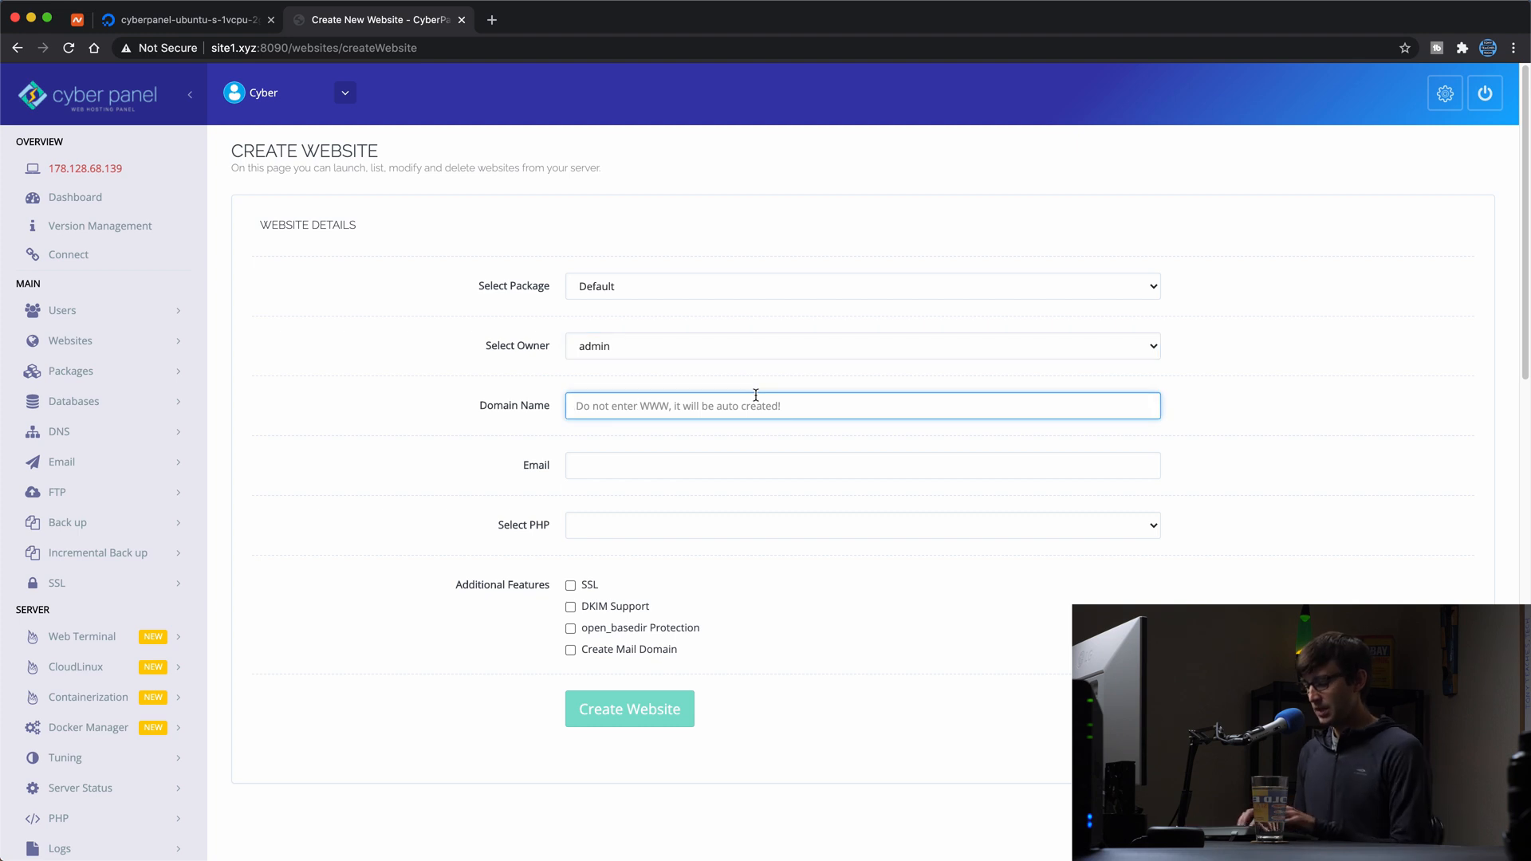
# Step: Enter domain site1.xyz and the tony@ admin email on the Create Website form
pyautogui.write('site1.xyz')
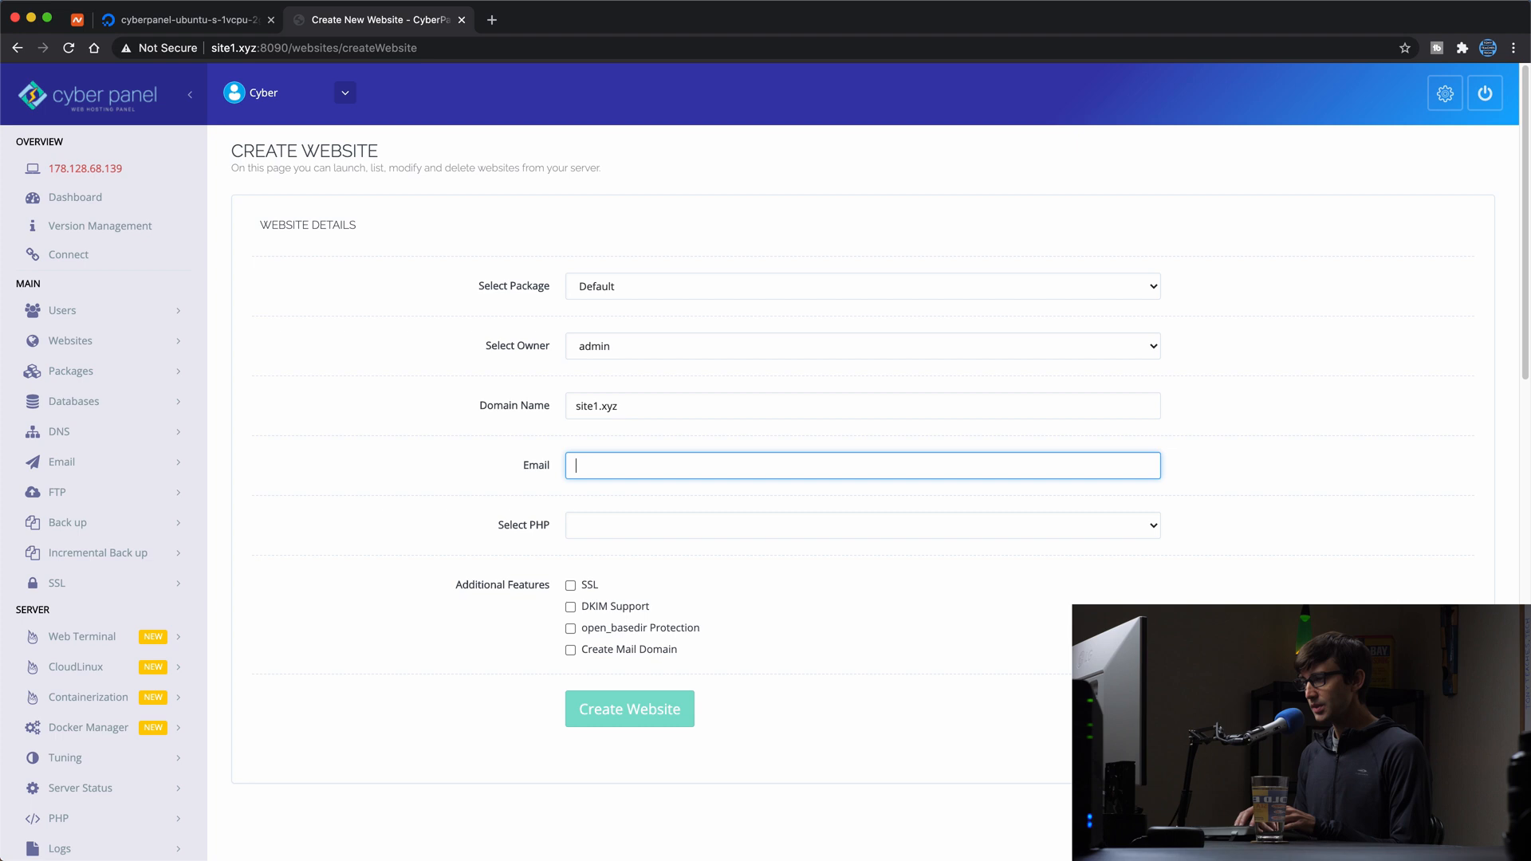
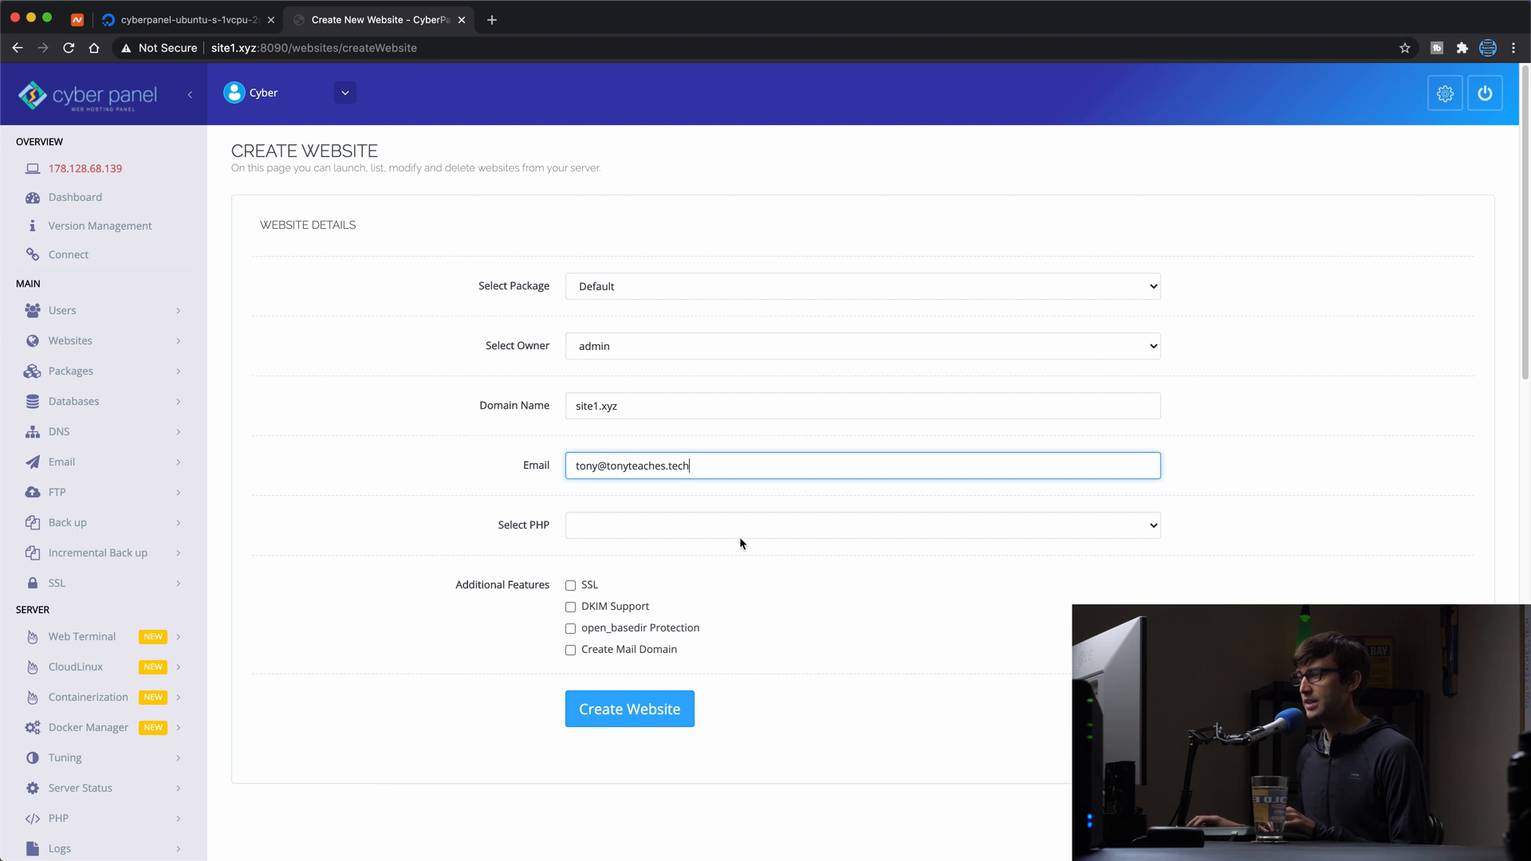
# Step: Choose PHP 7.4 and enable SSL under Additional Features for the new site
pyautogui.click(861, 525)
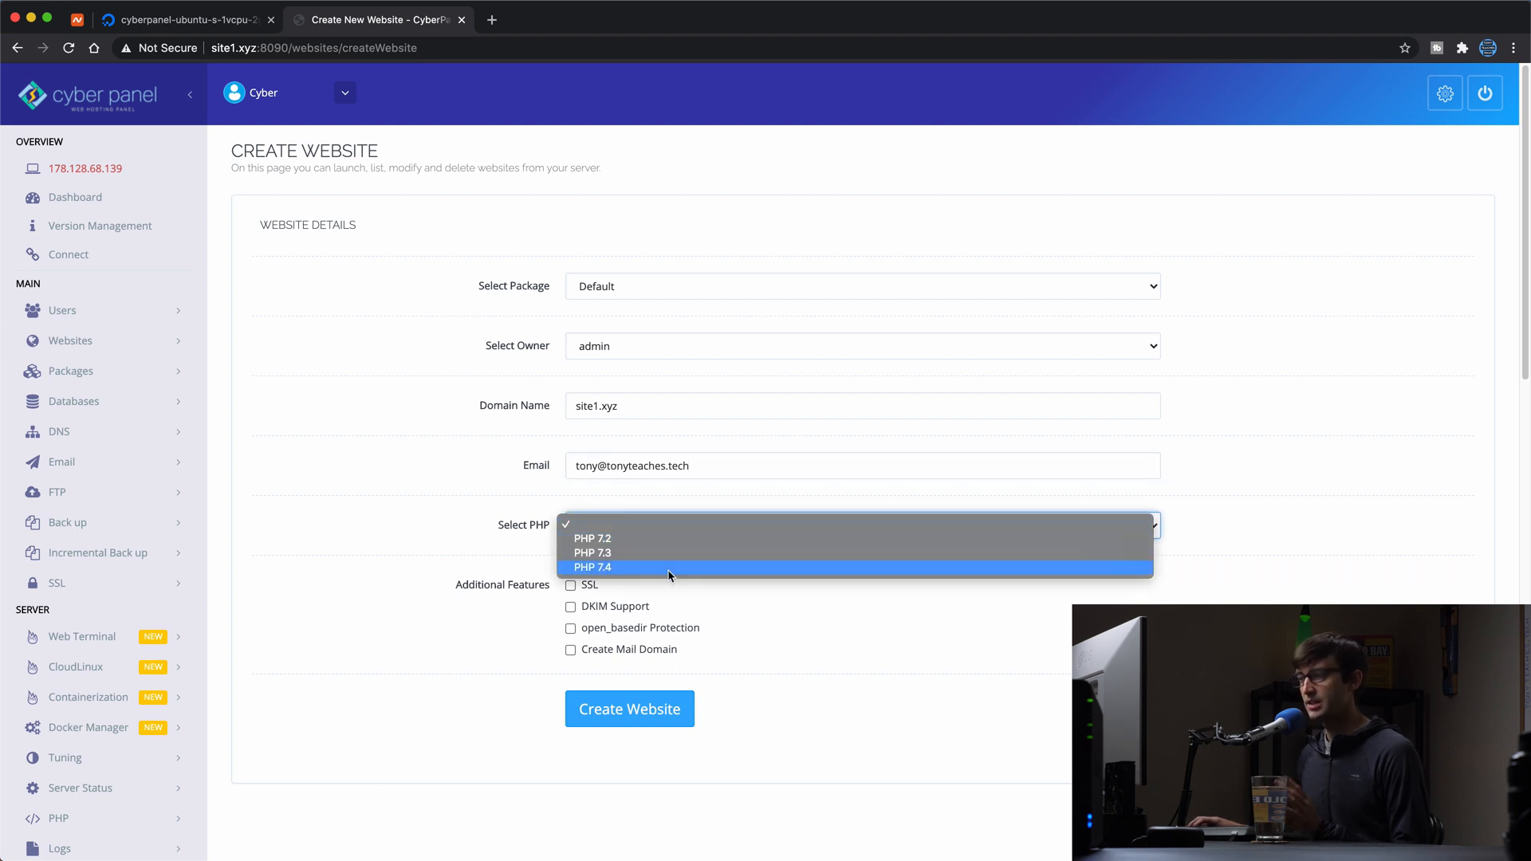
pyautogui.click(593, 568)
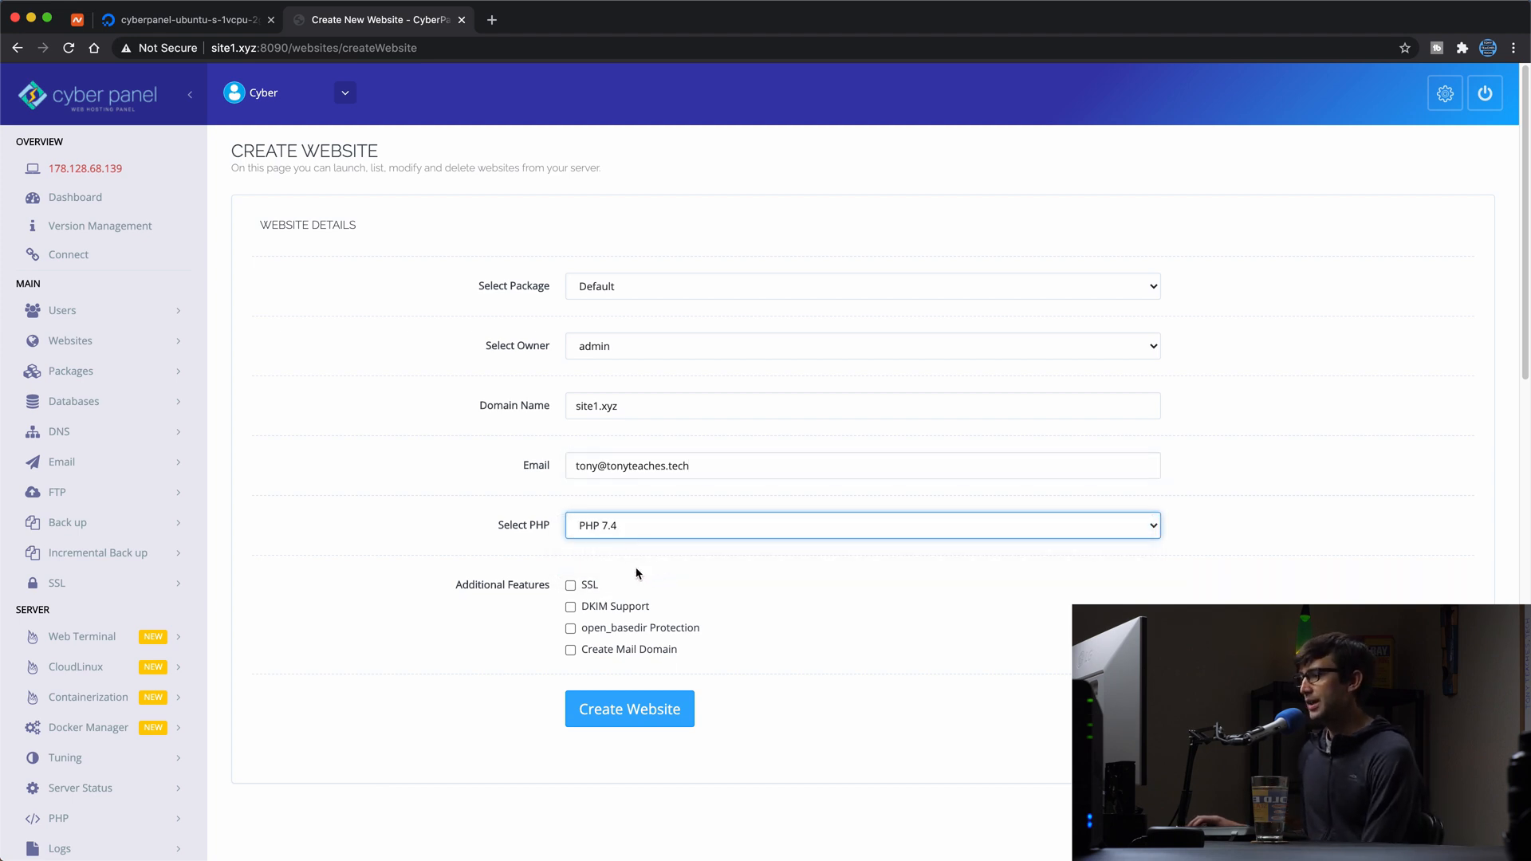
pyautogui.click(571, 586)
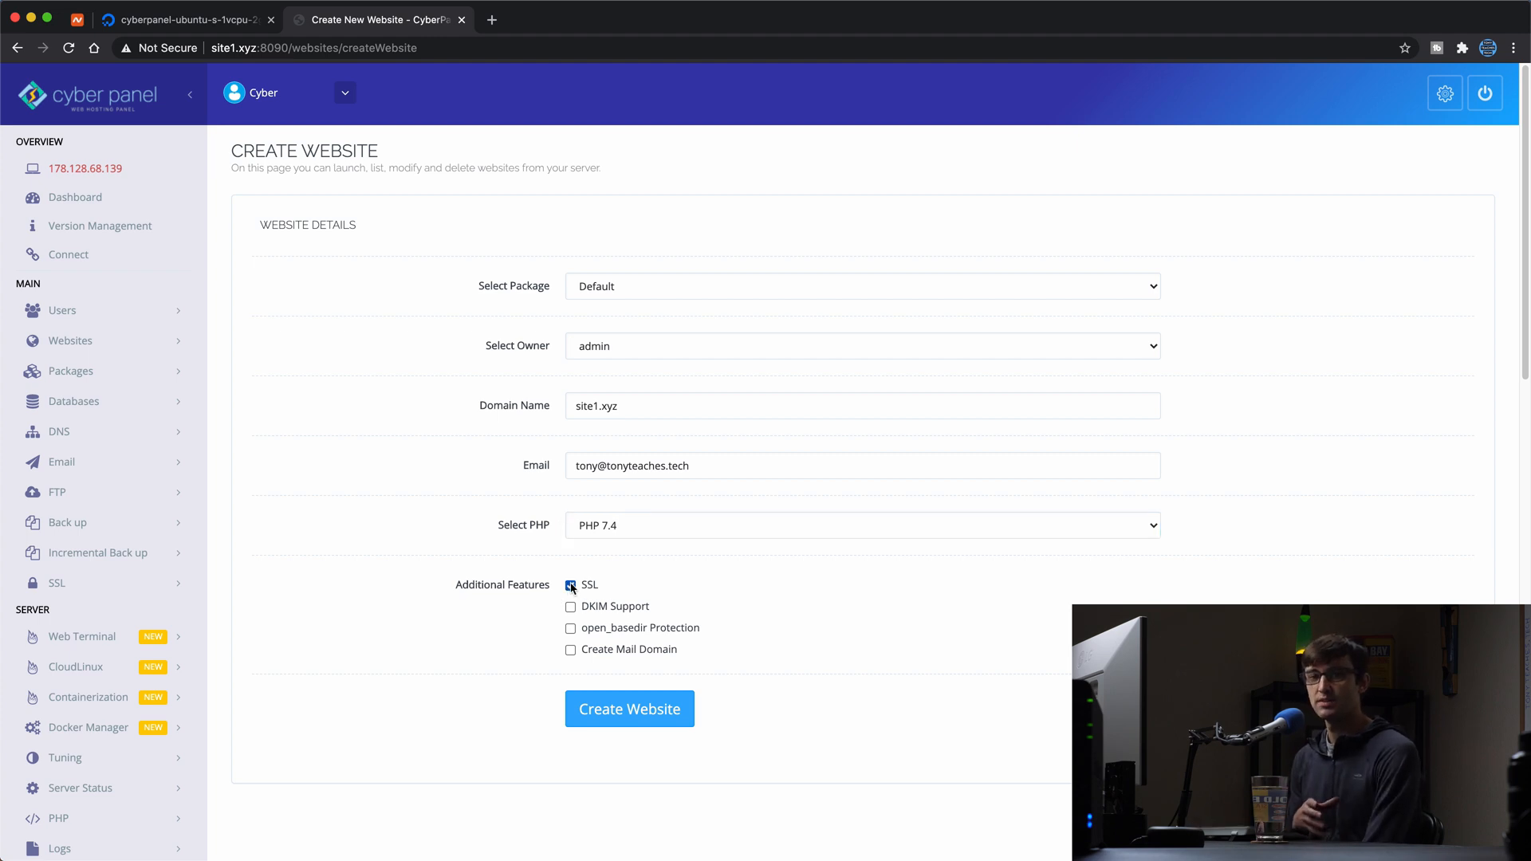
pyautogui.click(571, 585)
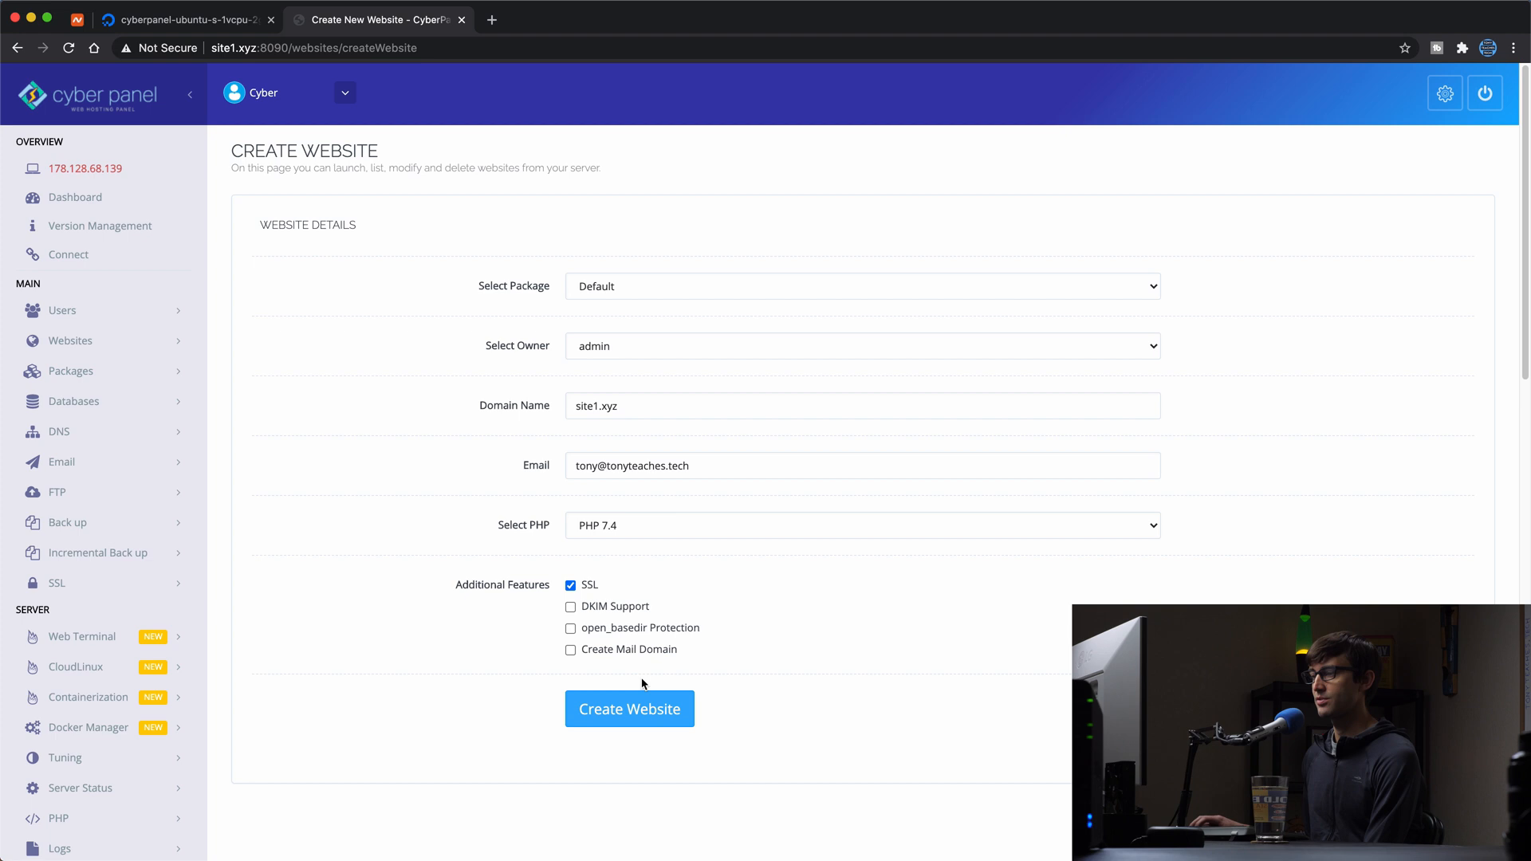
# Step: Create the site1.xyz website, then show it in the list of hosted websites
pyautogui.click(628, 708)
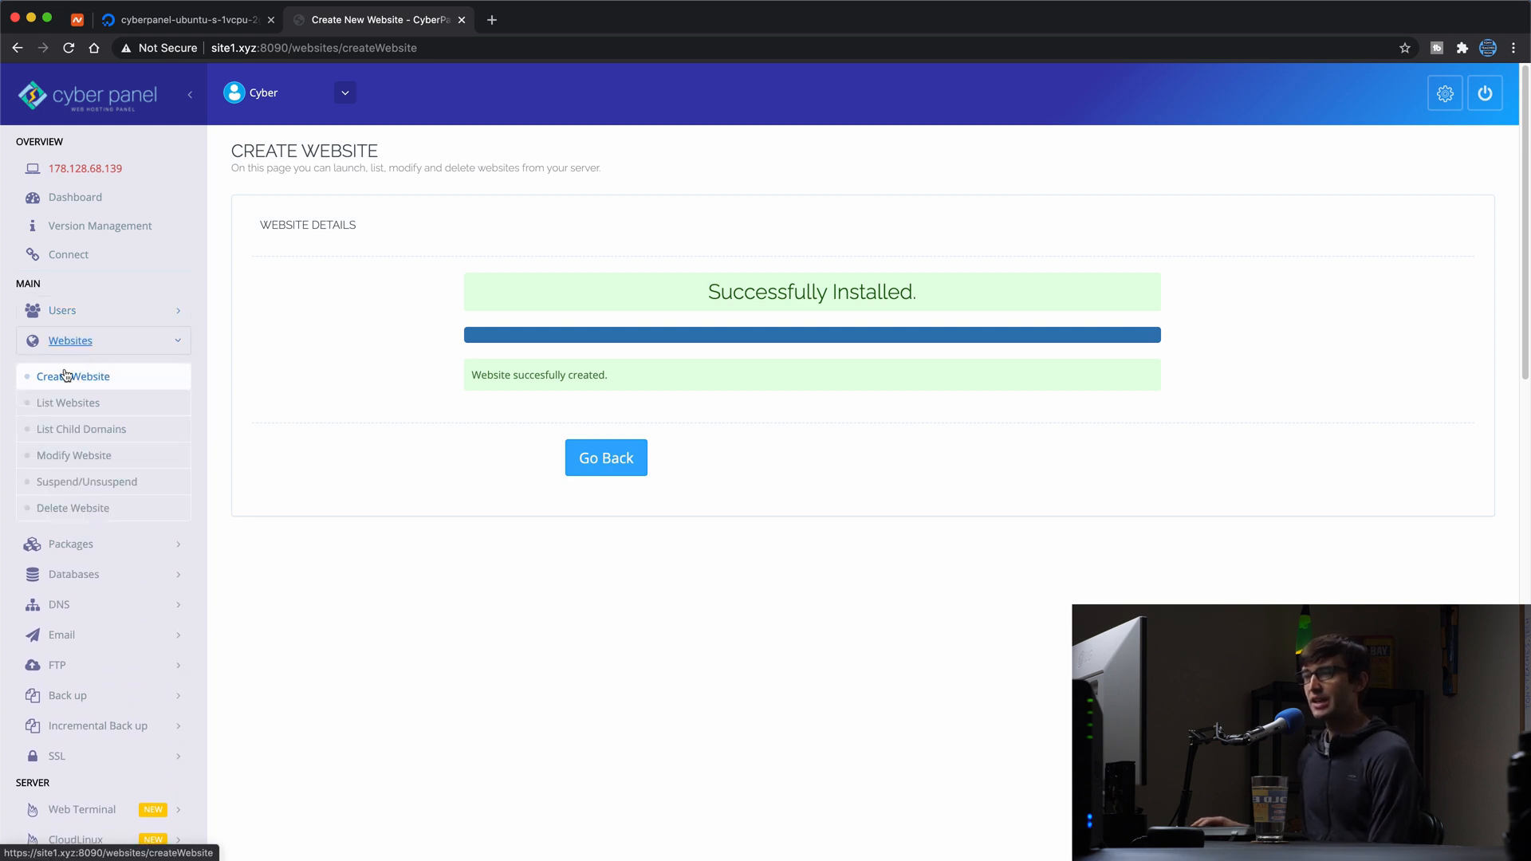
pyautogui.click(607, 458)
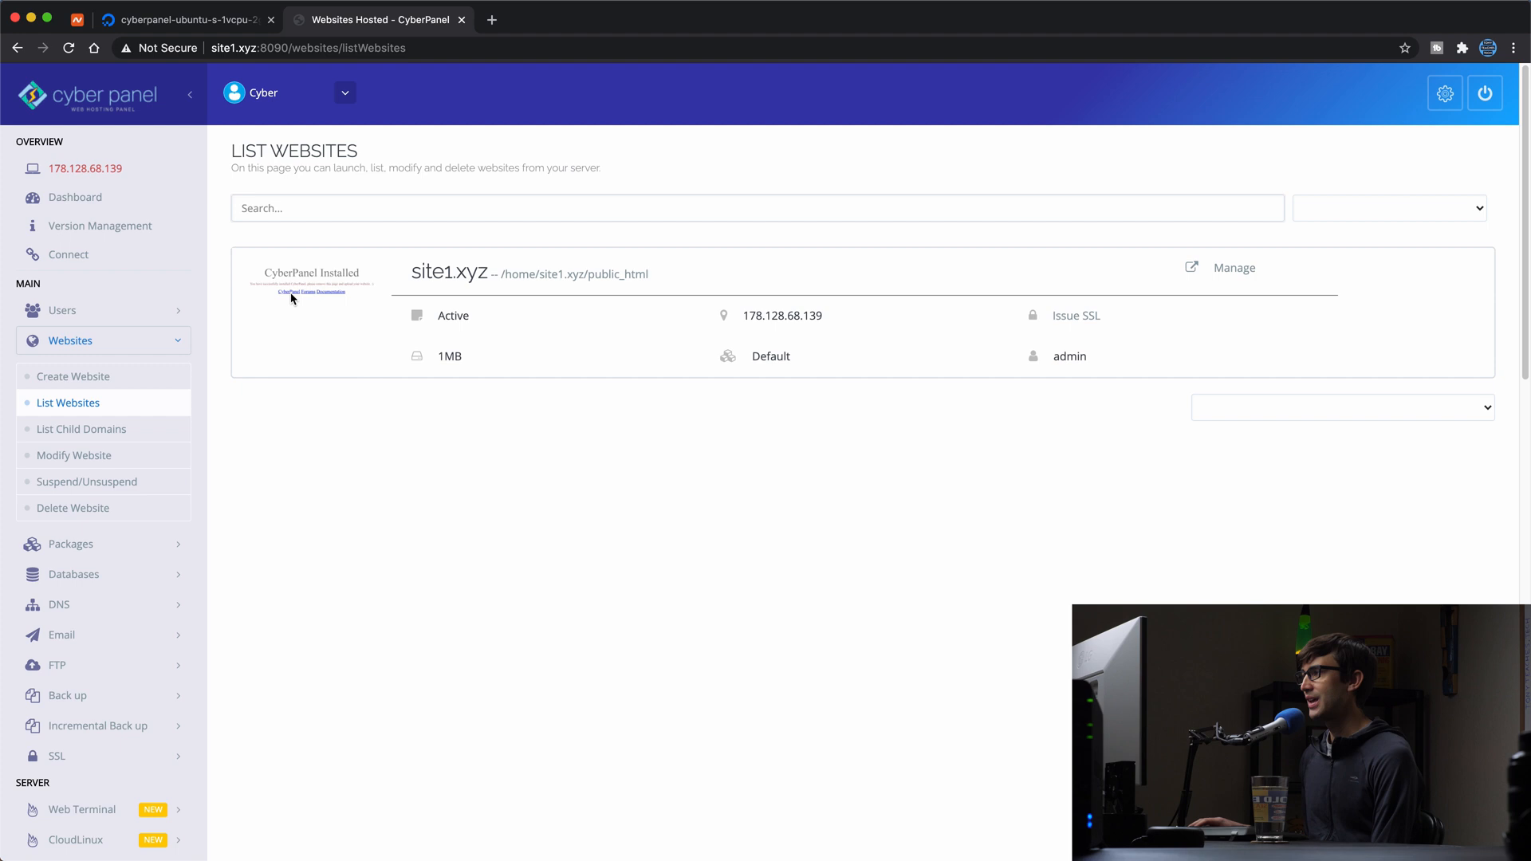
pyautogui.moveTo(1234, 268)
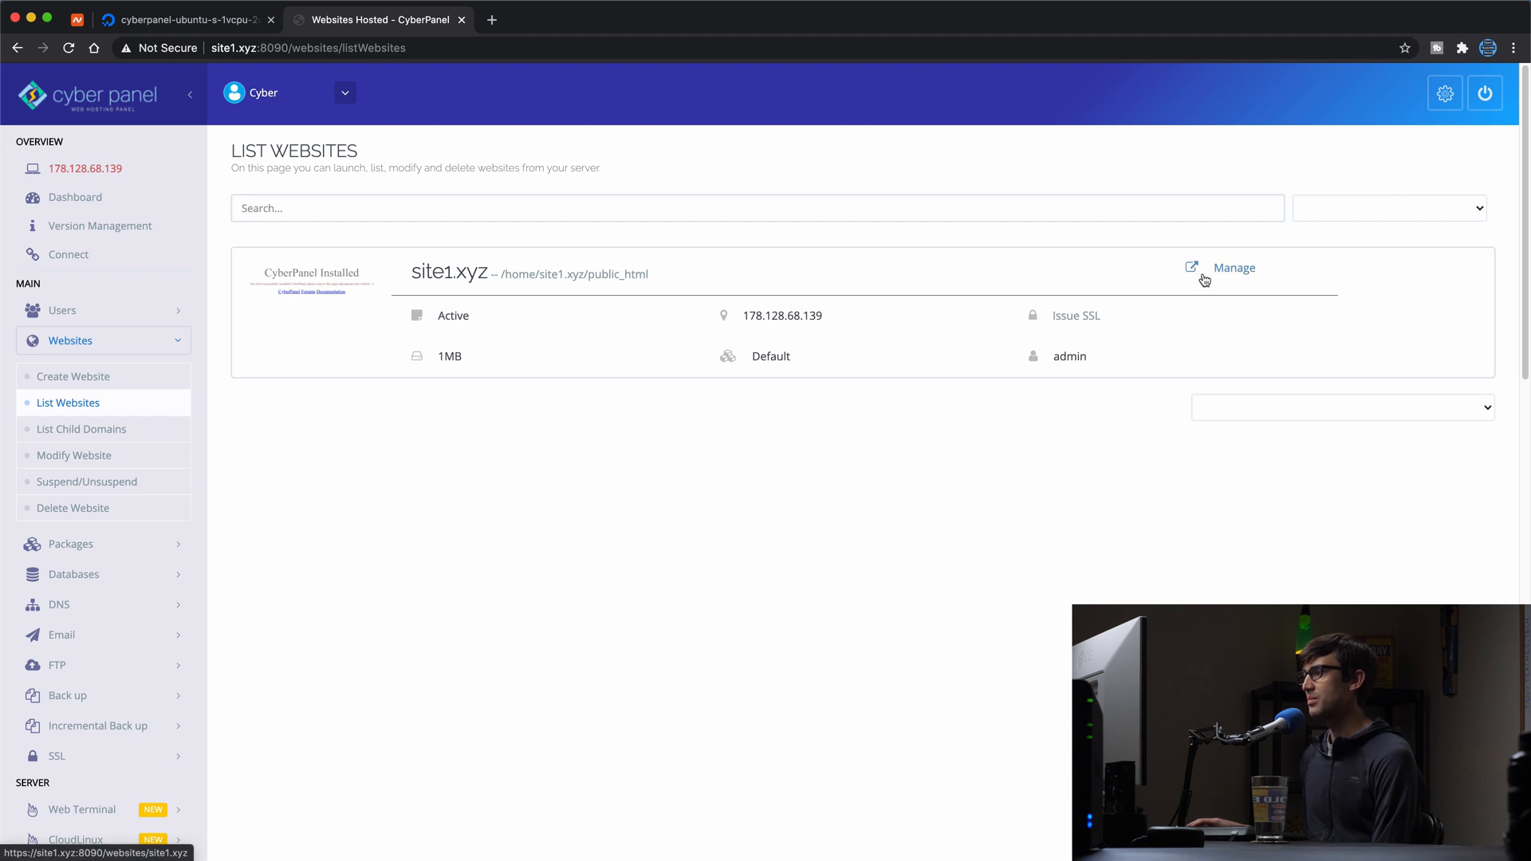
# Step: Manage site1.xyz and launch its WP + LSCache application installer
pyautogui.click(1191, 267)
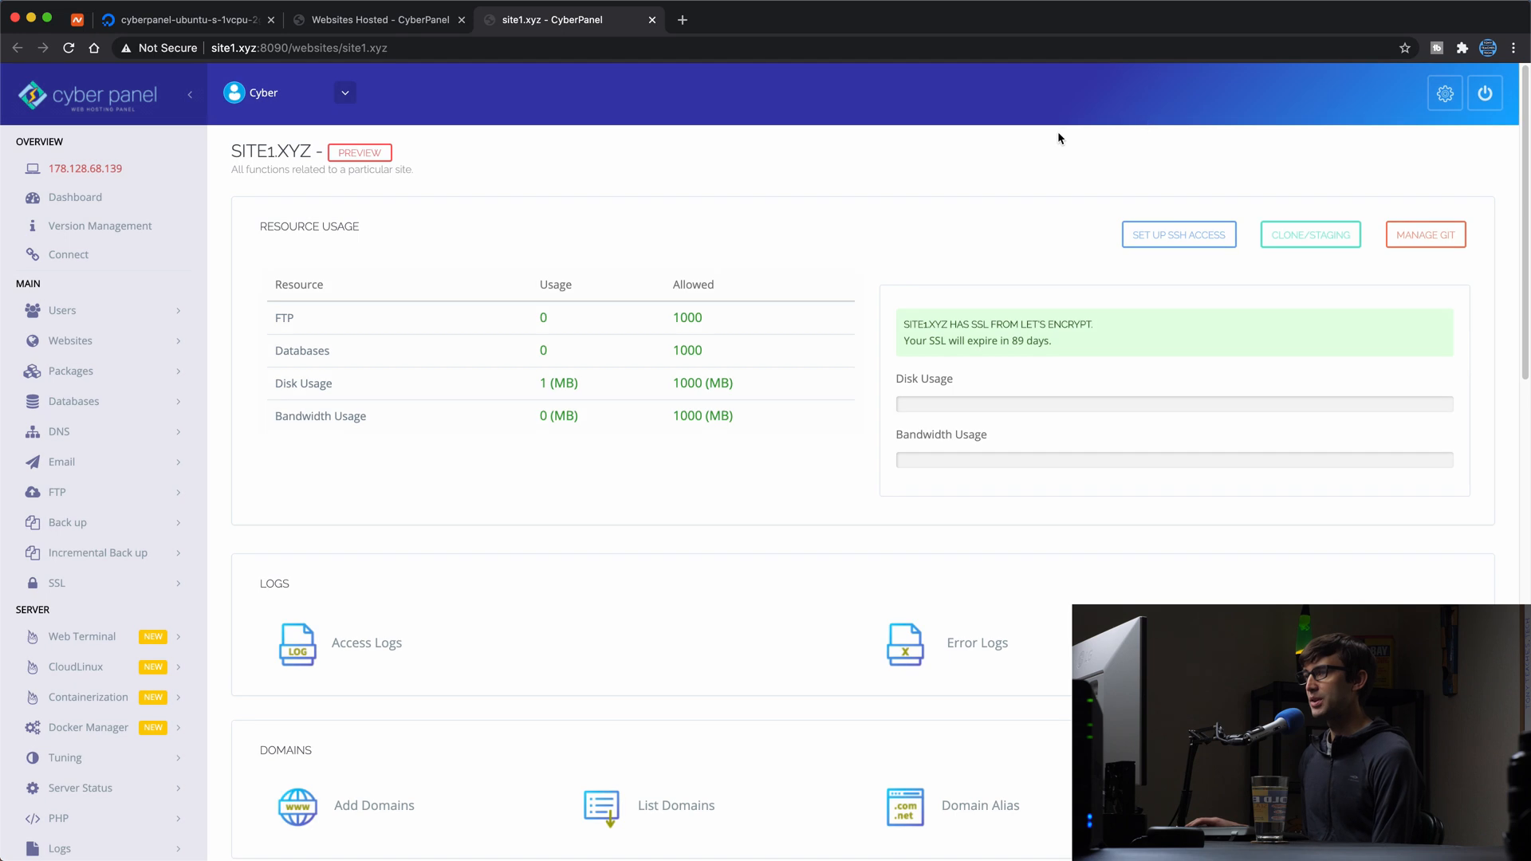
pyautogui.moveTo(672, 172)
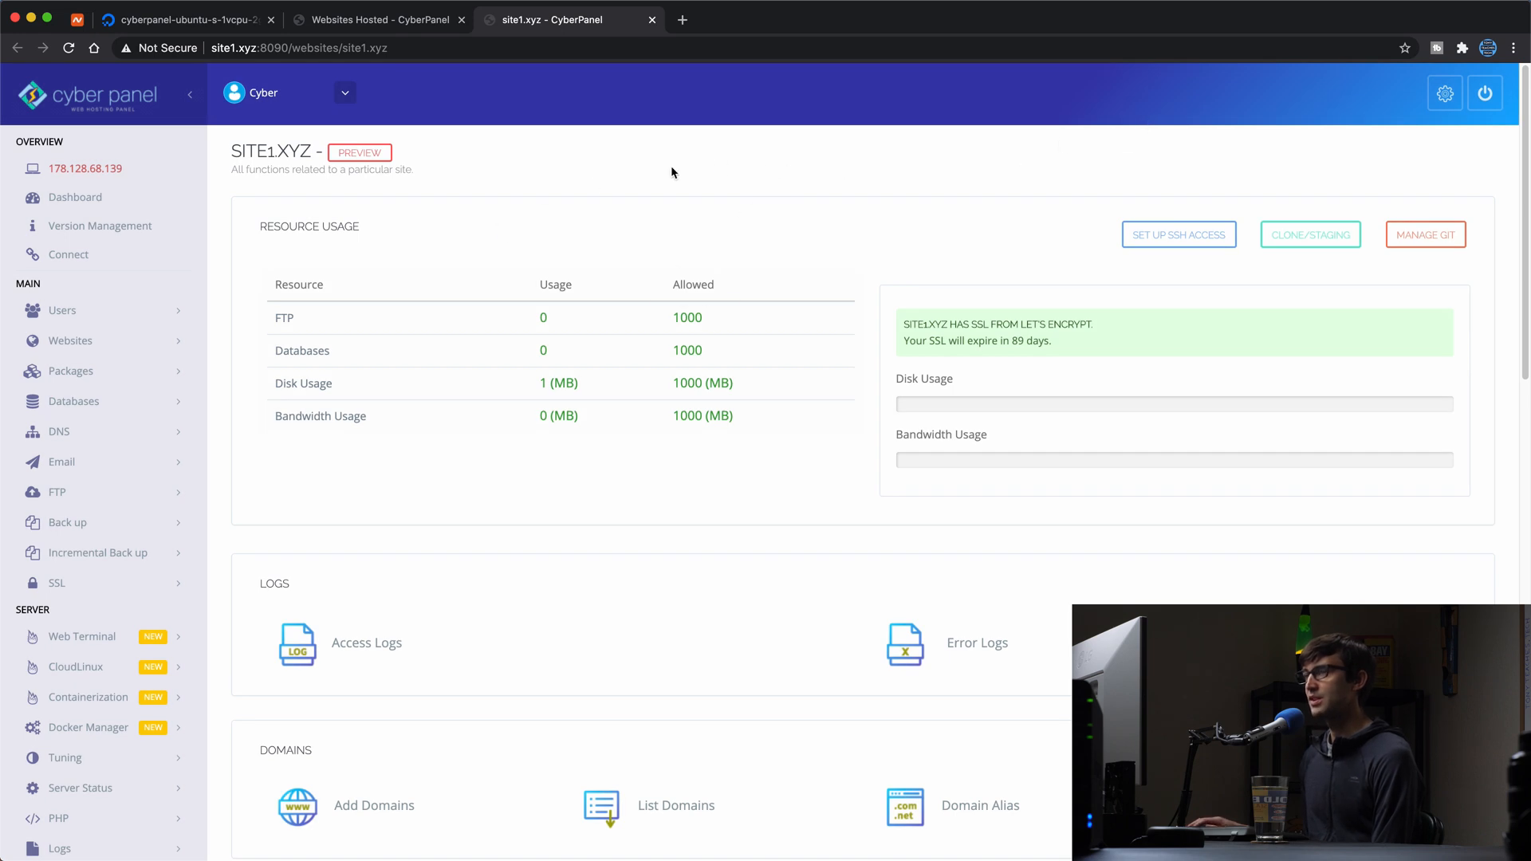
pyautogui.moveTo(1171, 163)
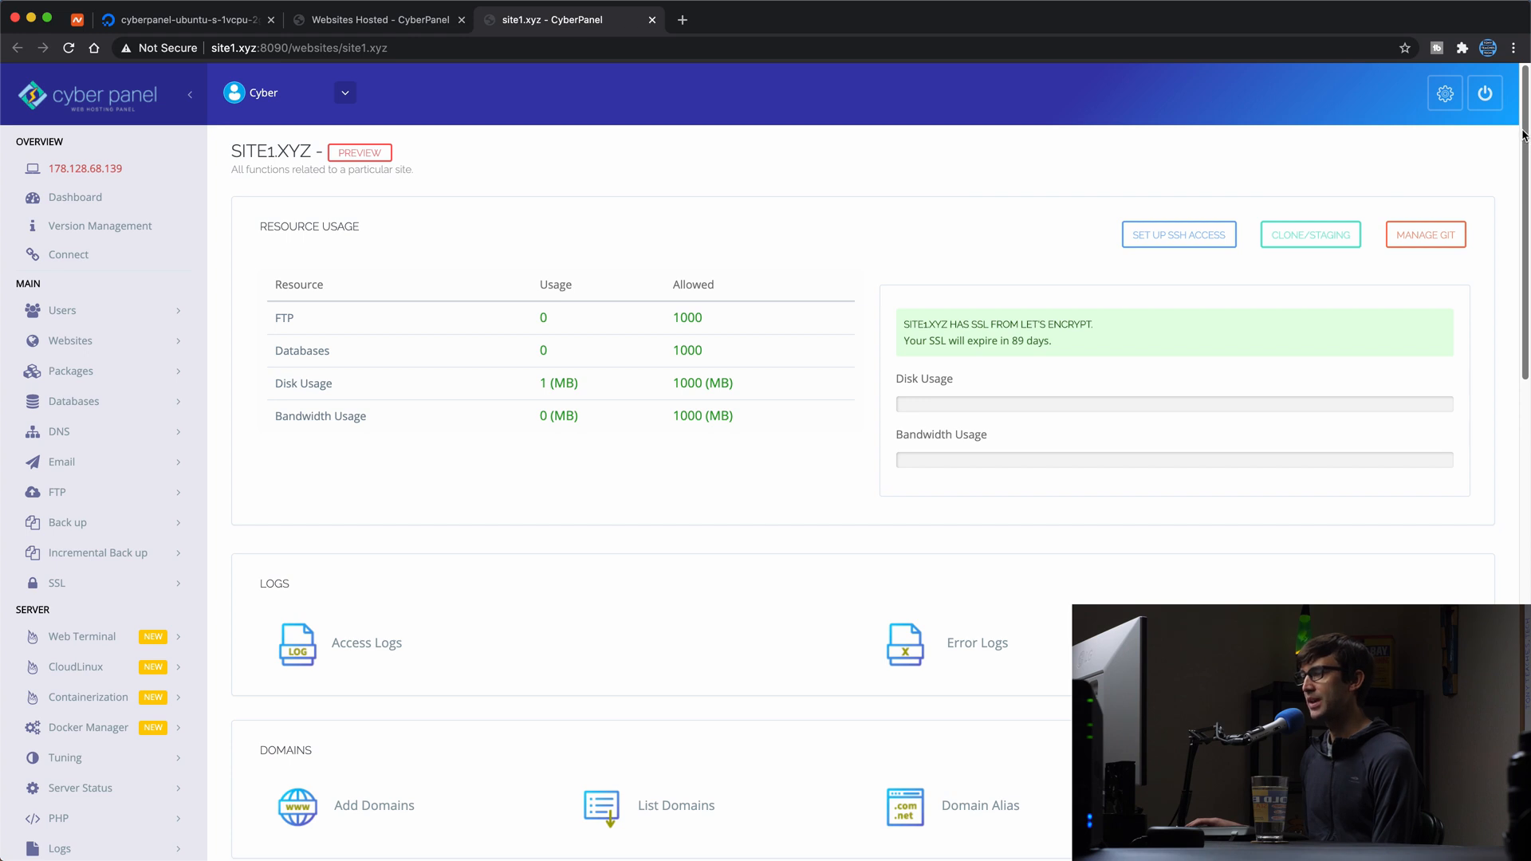
pyautogui.scroll(-3)
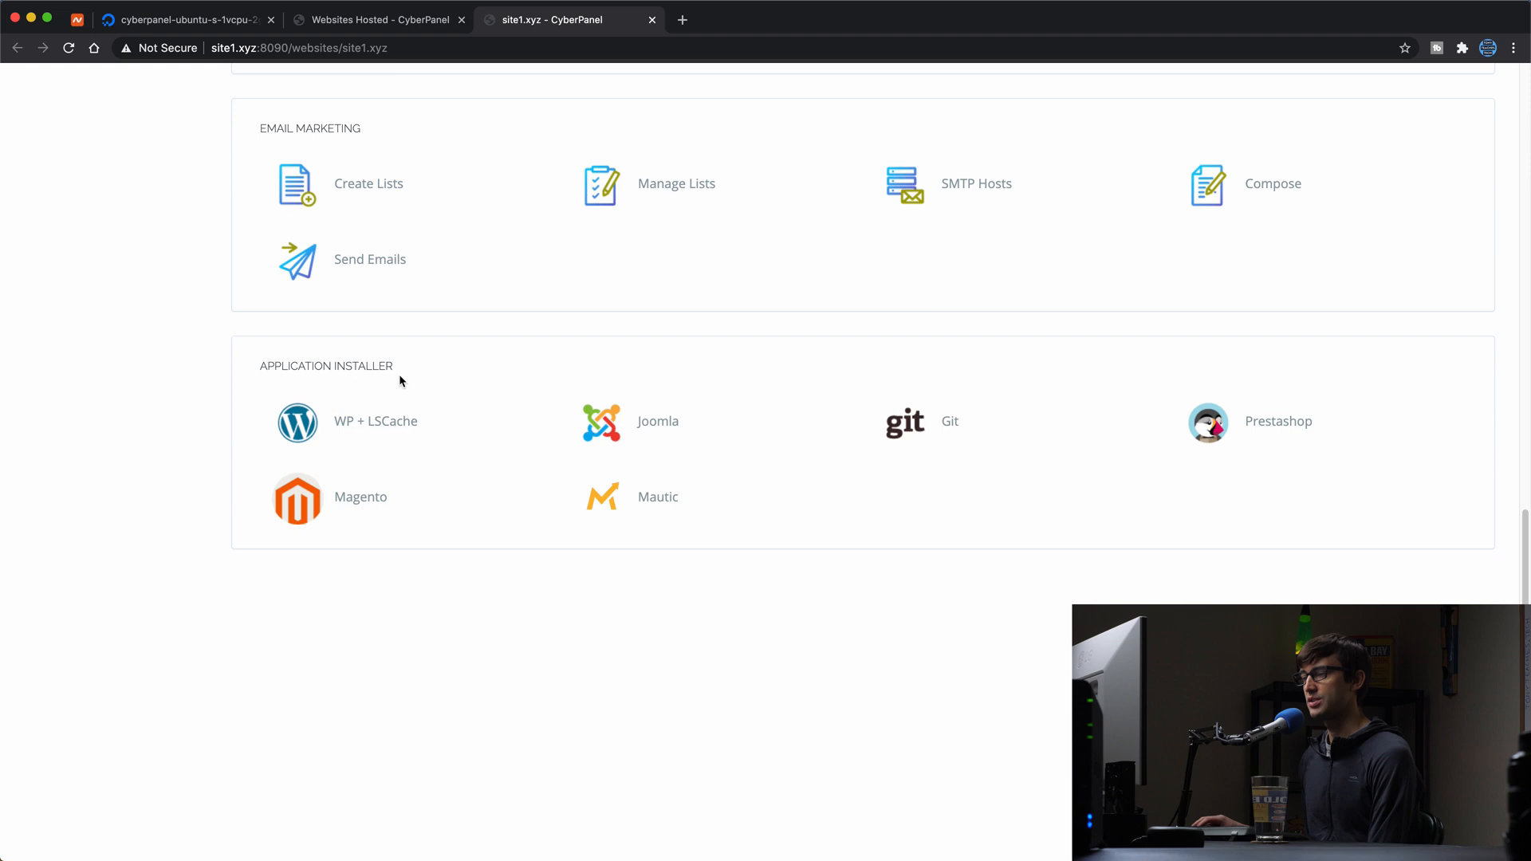
pyautogui.moveTo(343, 440)
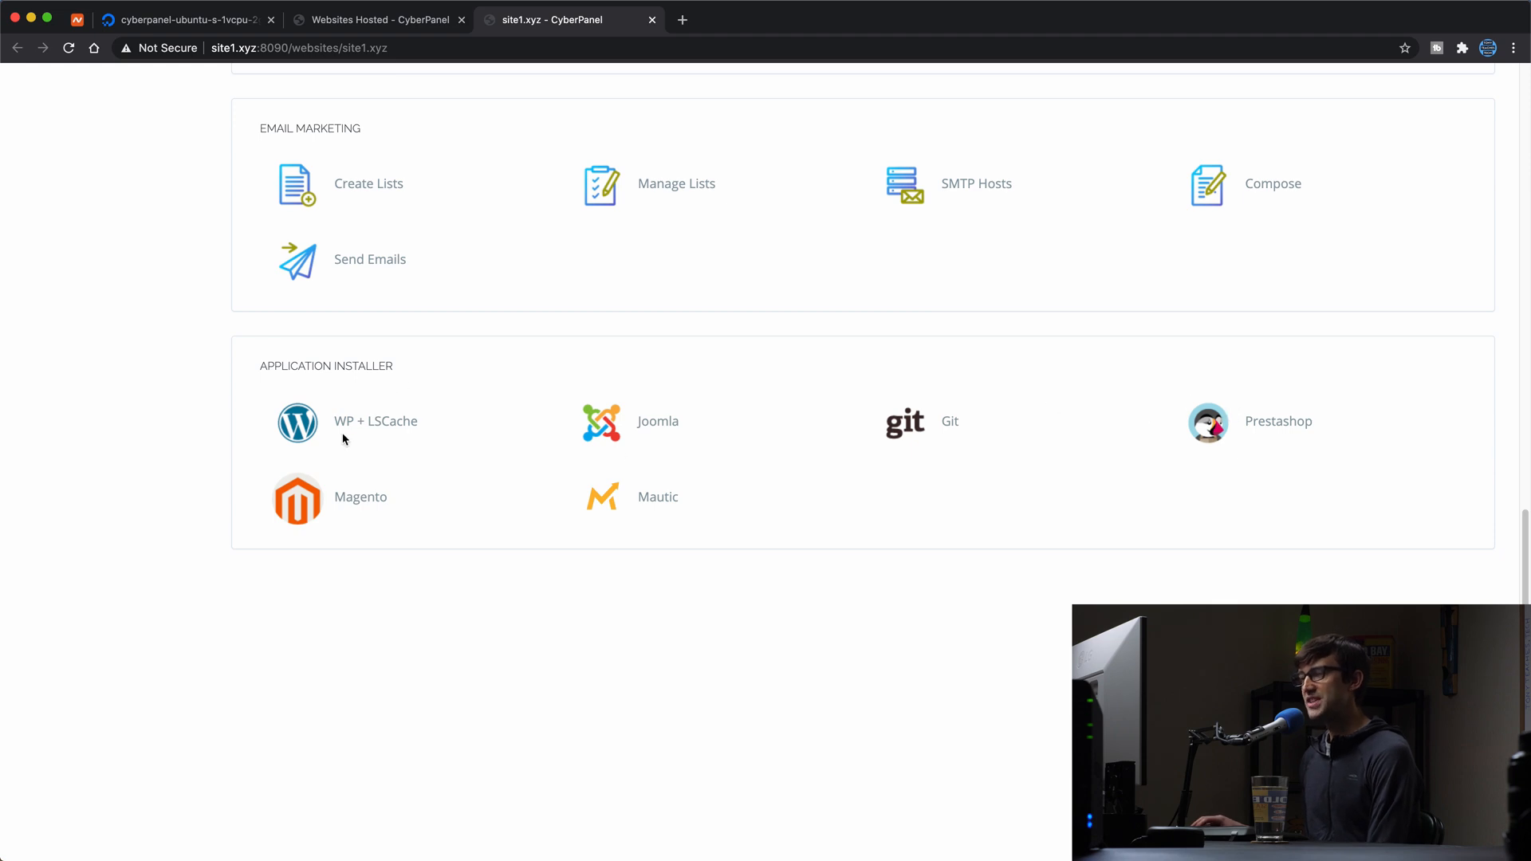
pyautogui.moveTo(1208, 424)
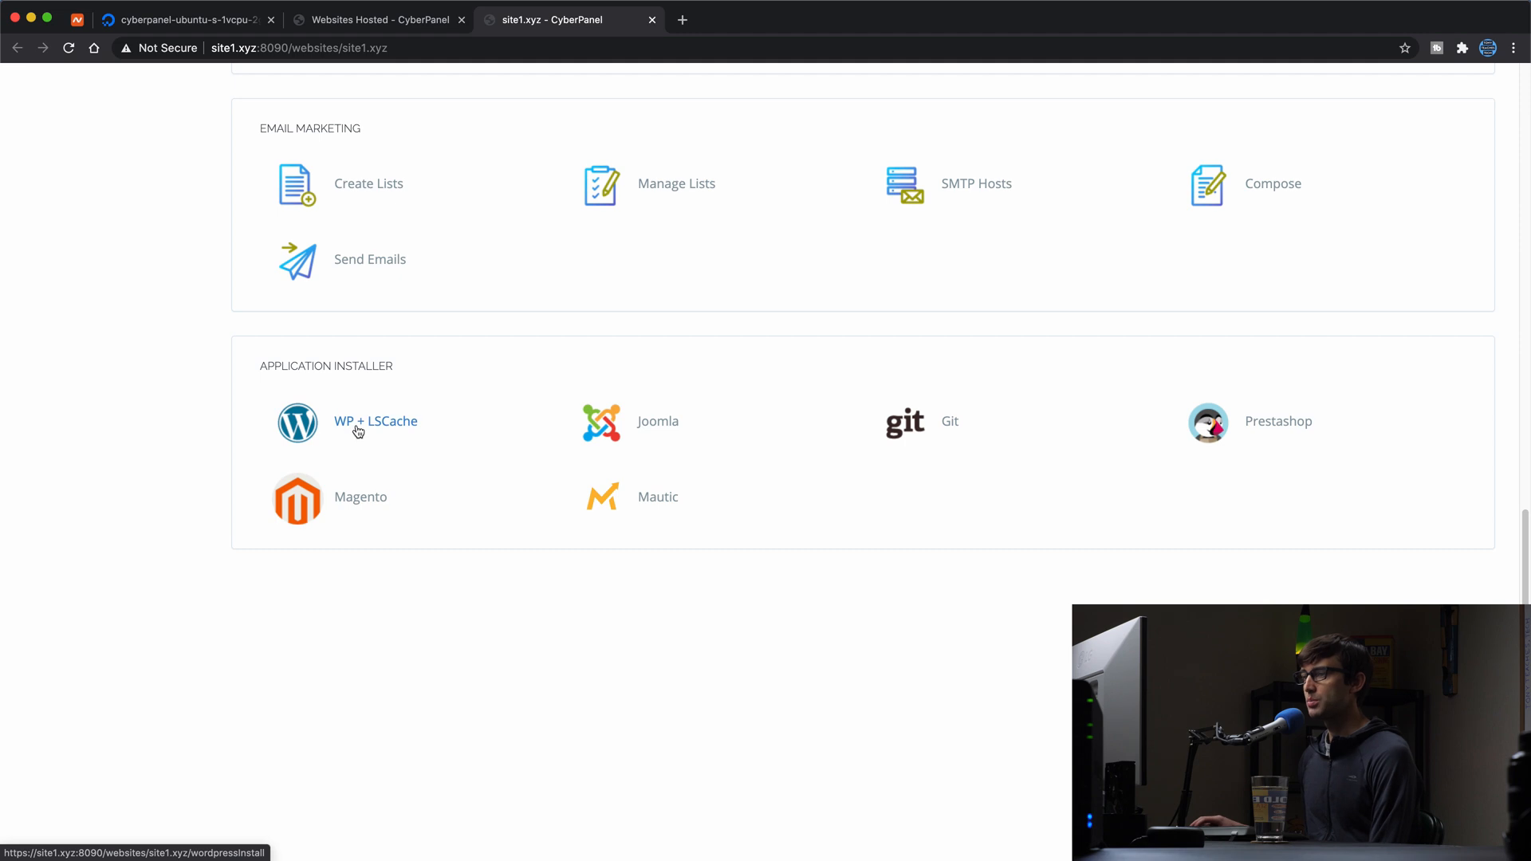
pyautogui.click(375, 421)
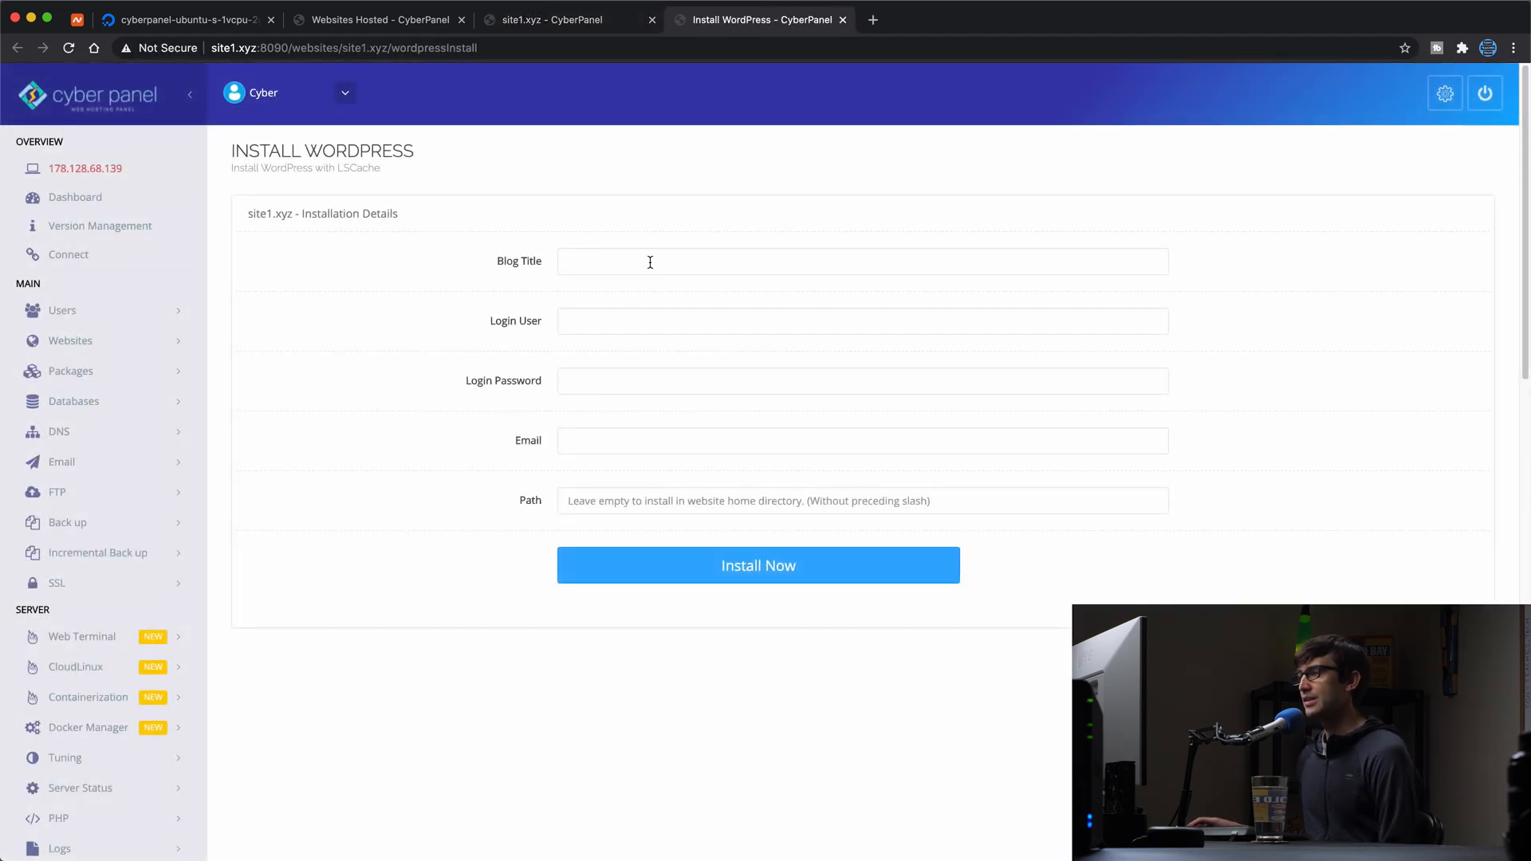
# Step: Fill blog title Tony, login user tony, password and tony@ email, then submit the install
pyautogui.click(861, 260)
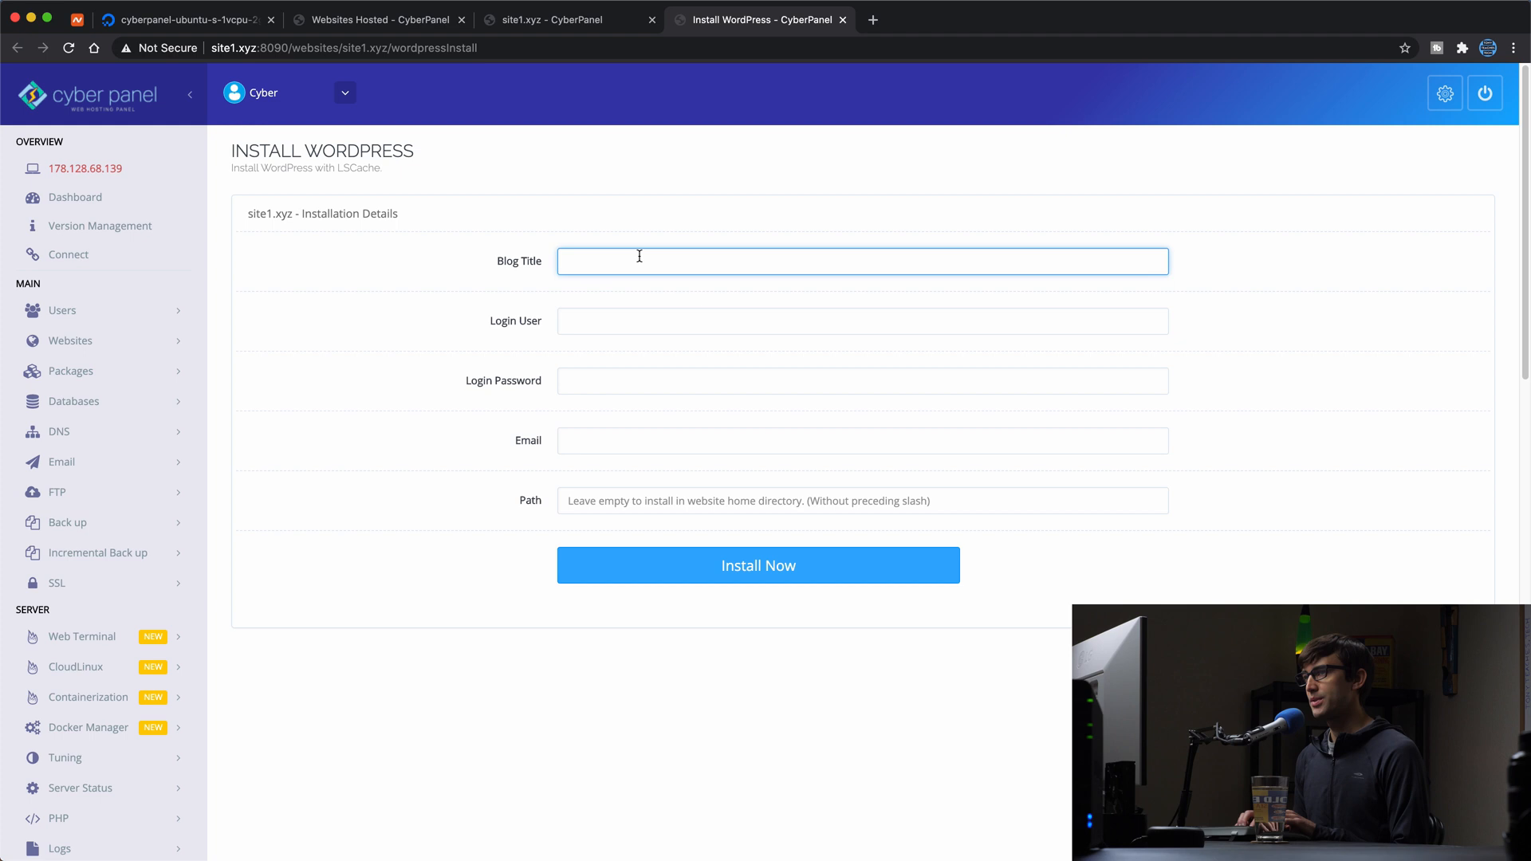
pyautogui.write("Tony's Website")
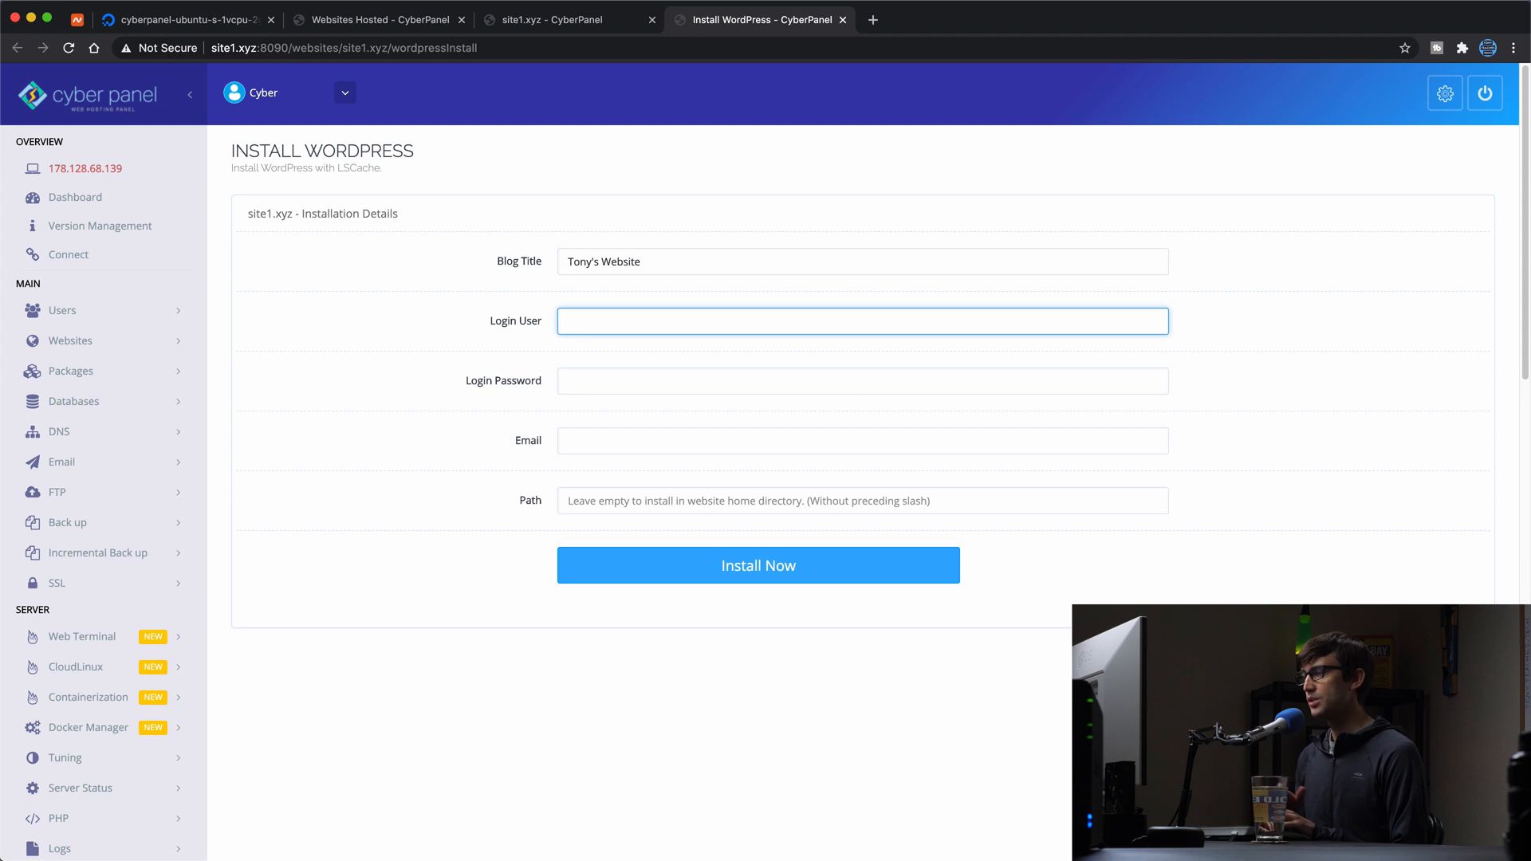
pyautogui.write('tony')
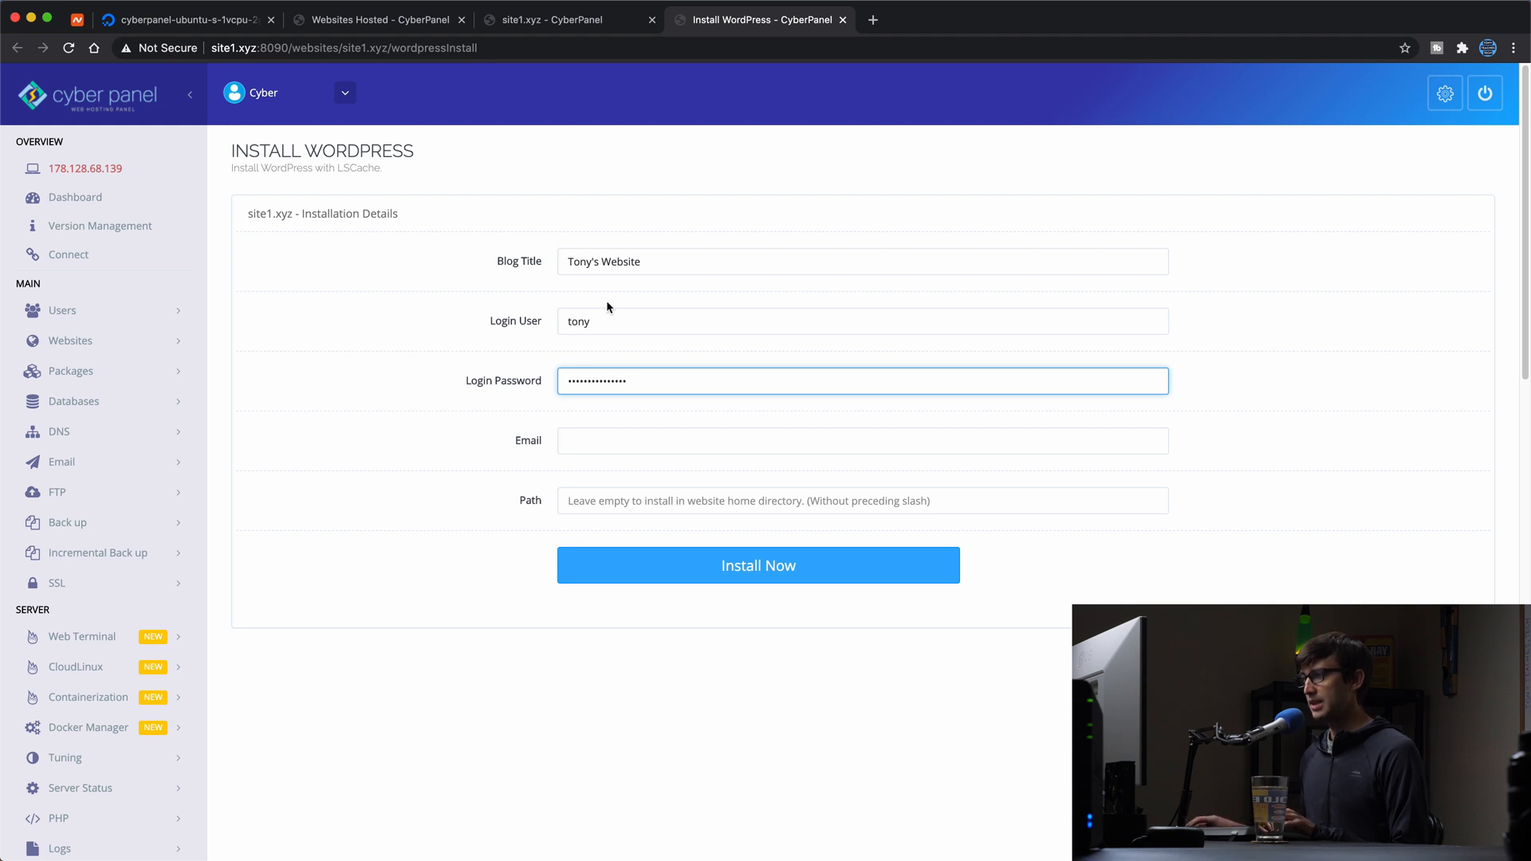
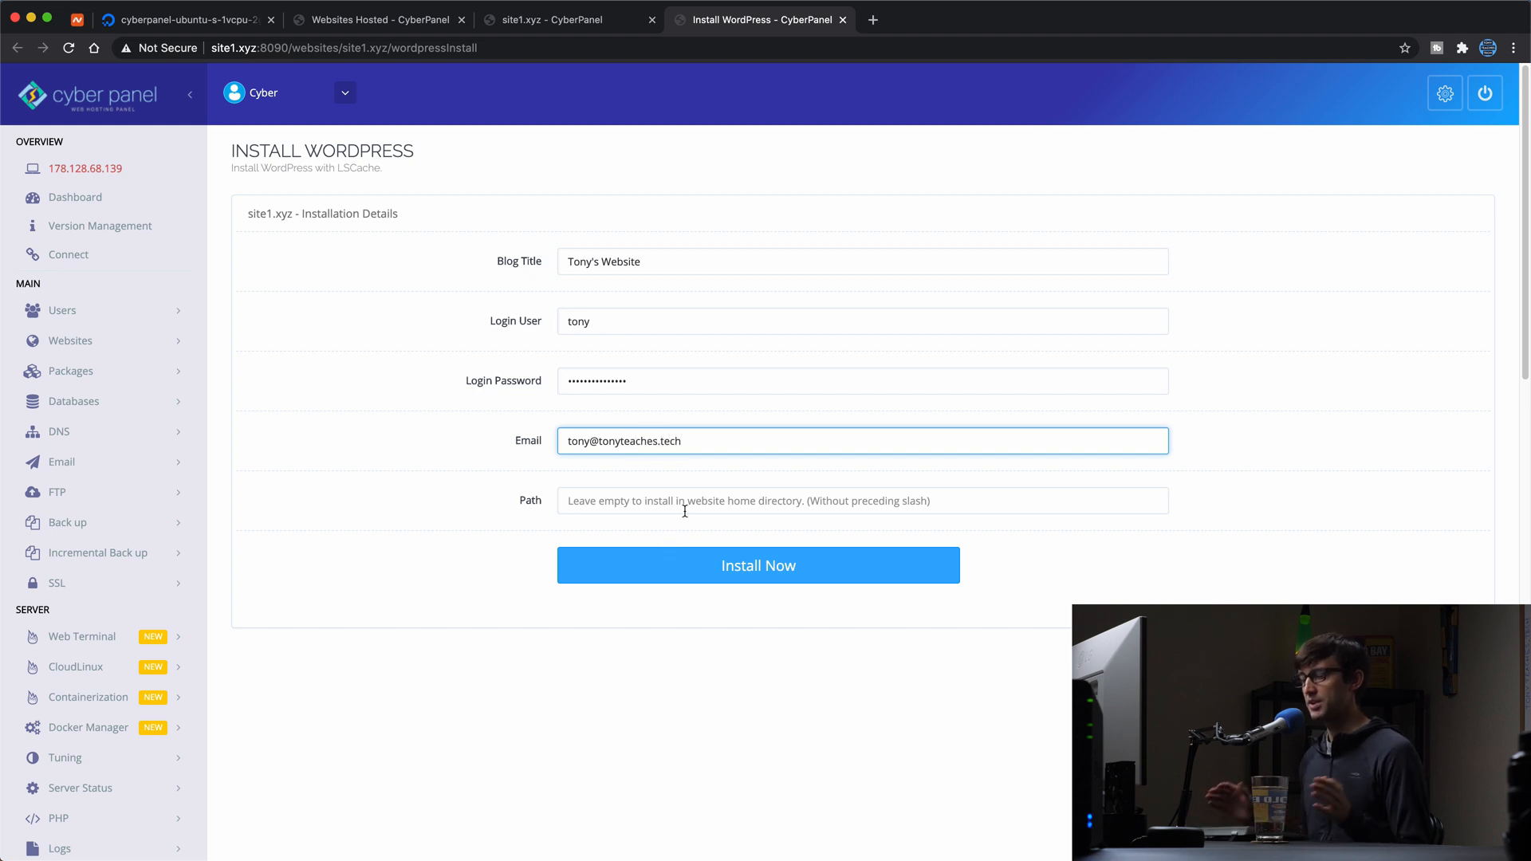
pyautogui.moveTo(689, 528)
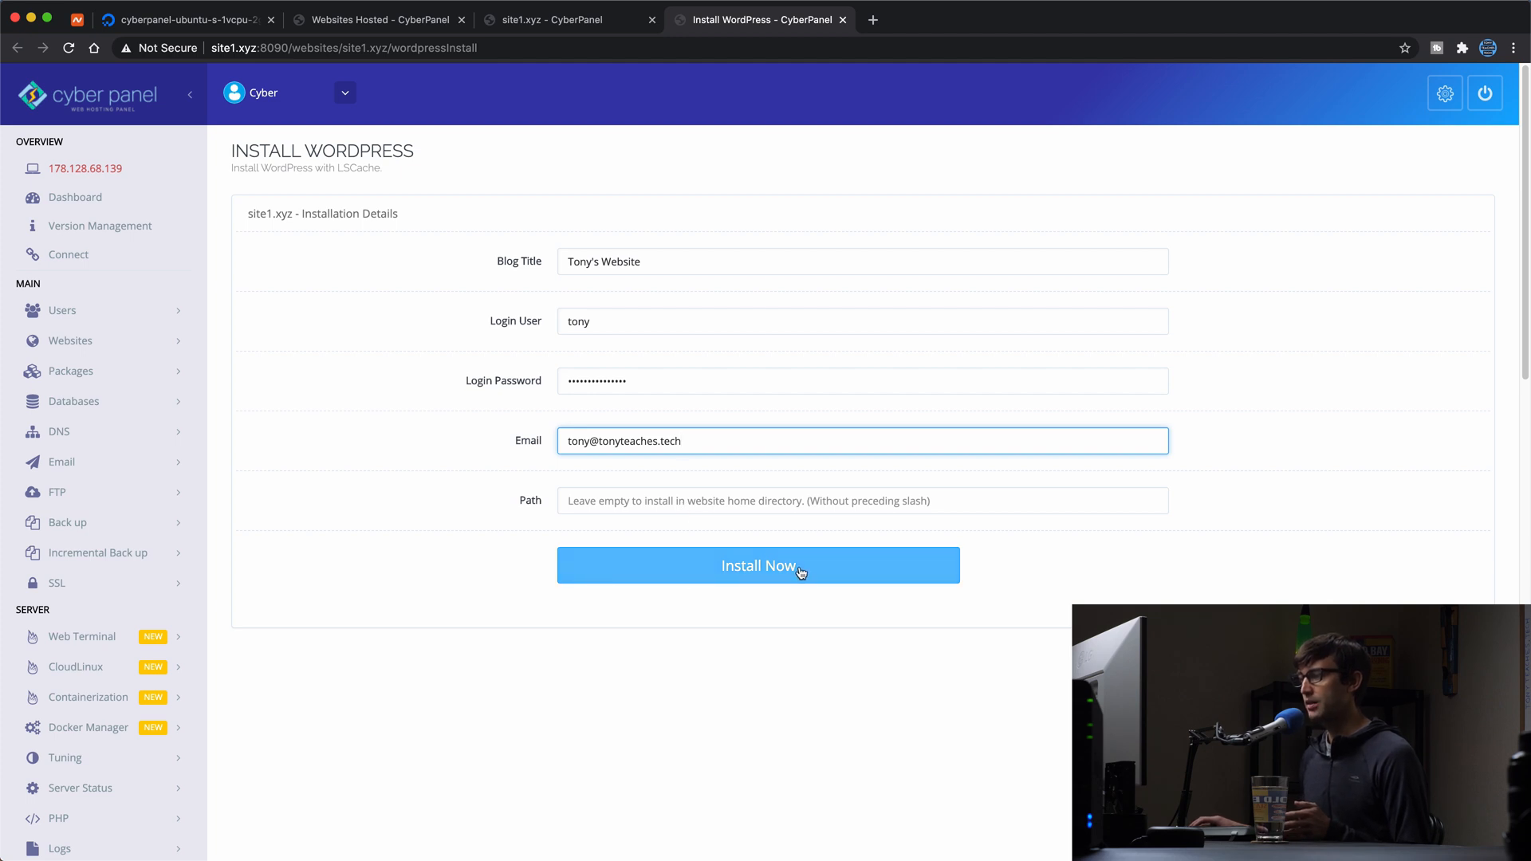
pyautogui.click(758, 564)
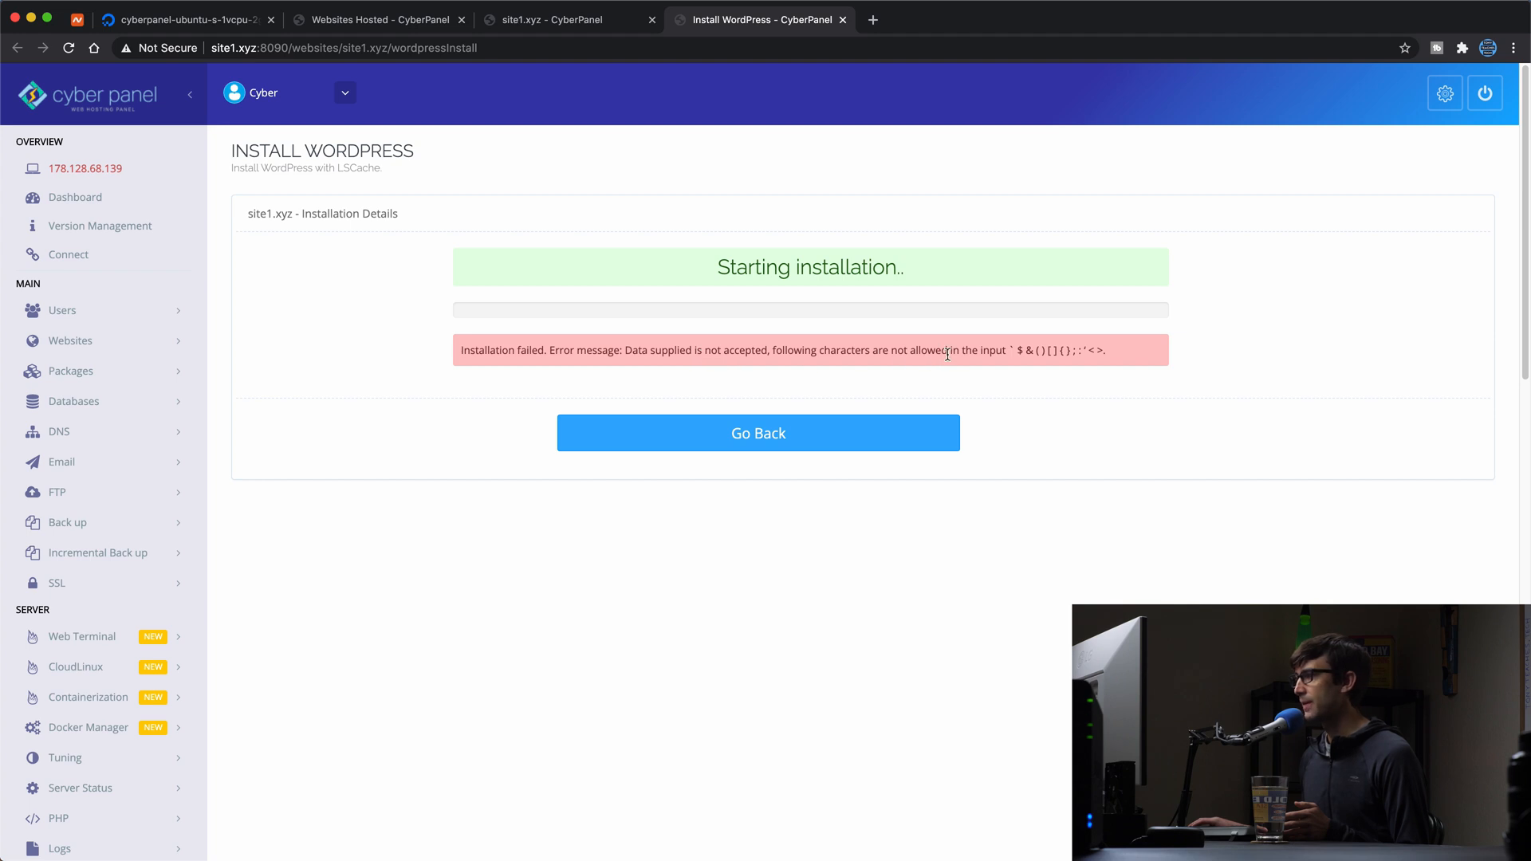
# Step: Go back, change the blog title to apostrophe-free Tony Website, and reinstall WordPress successfully
pyautogui.click(757, 432)
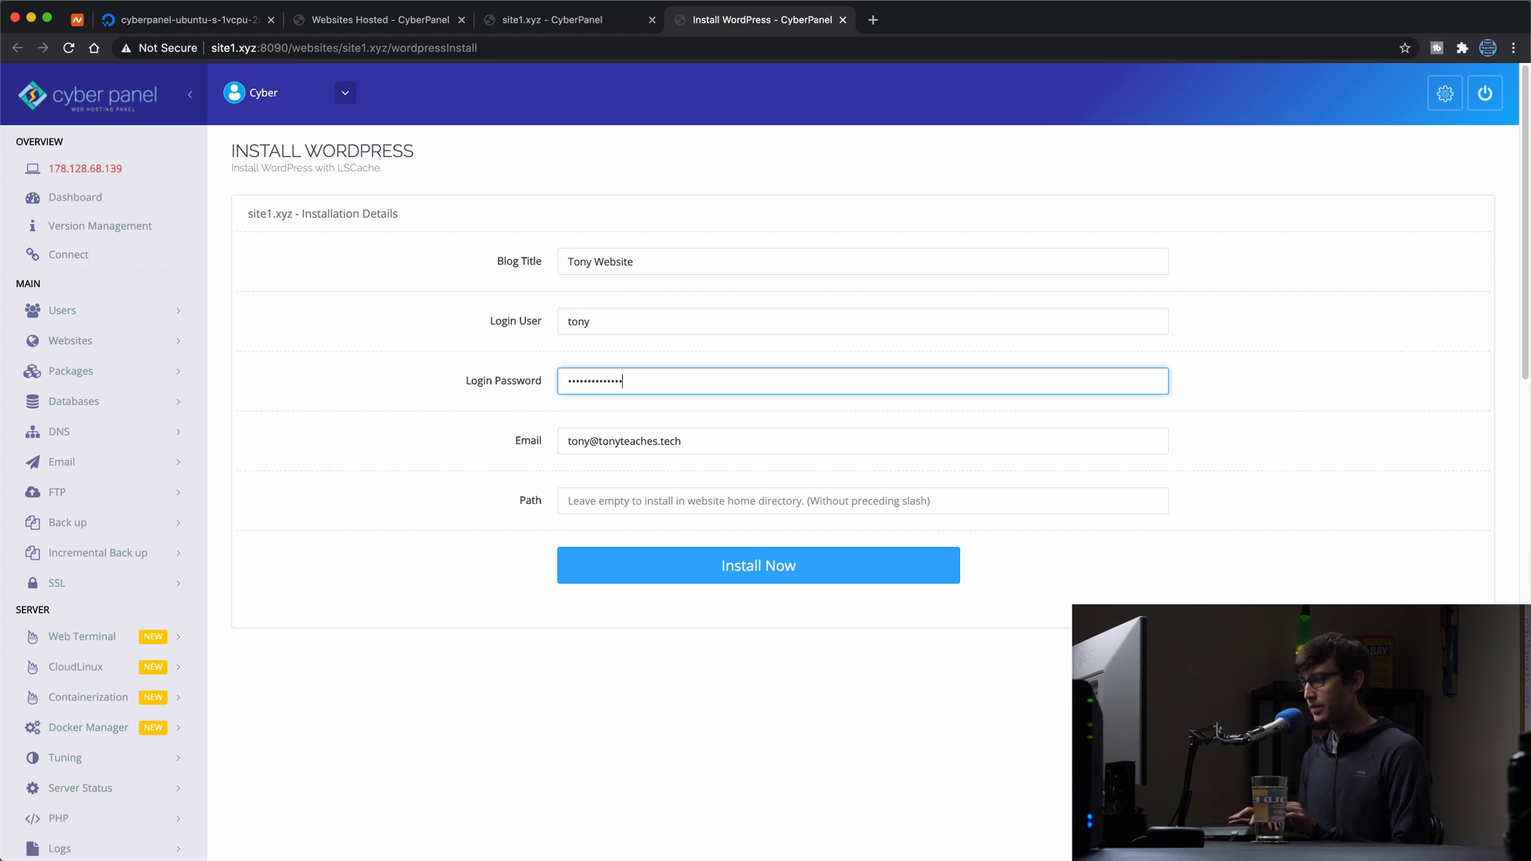
pyautogui.click(758, 564)
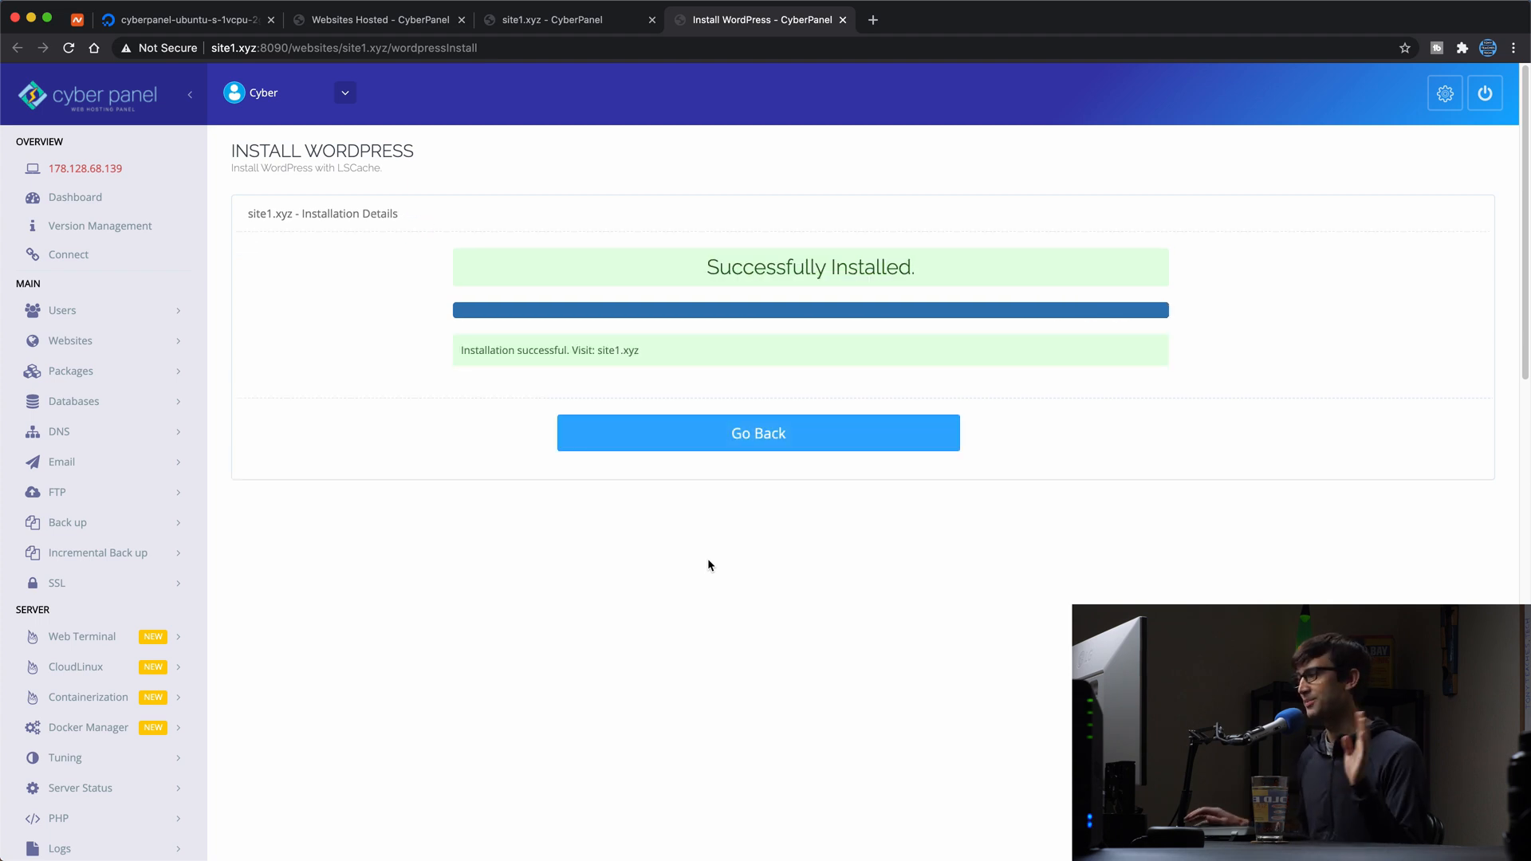
pyautogui.moveTo(743, 386)
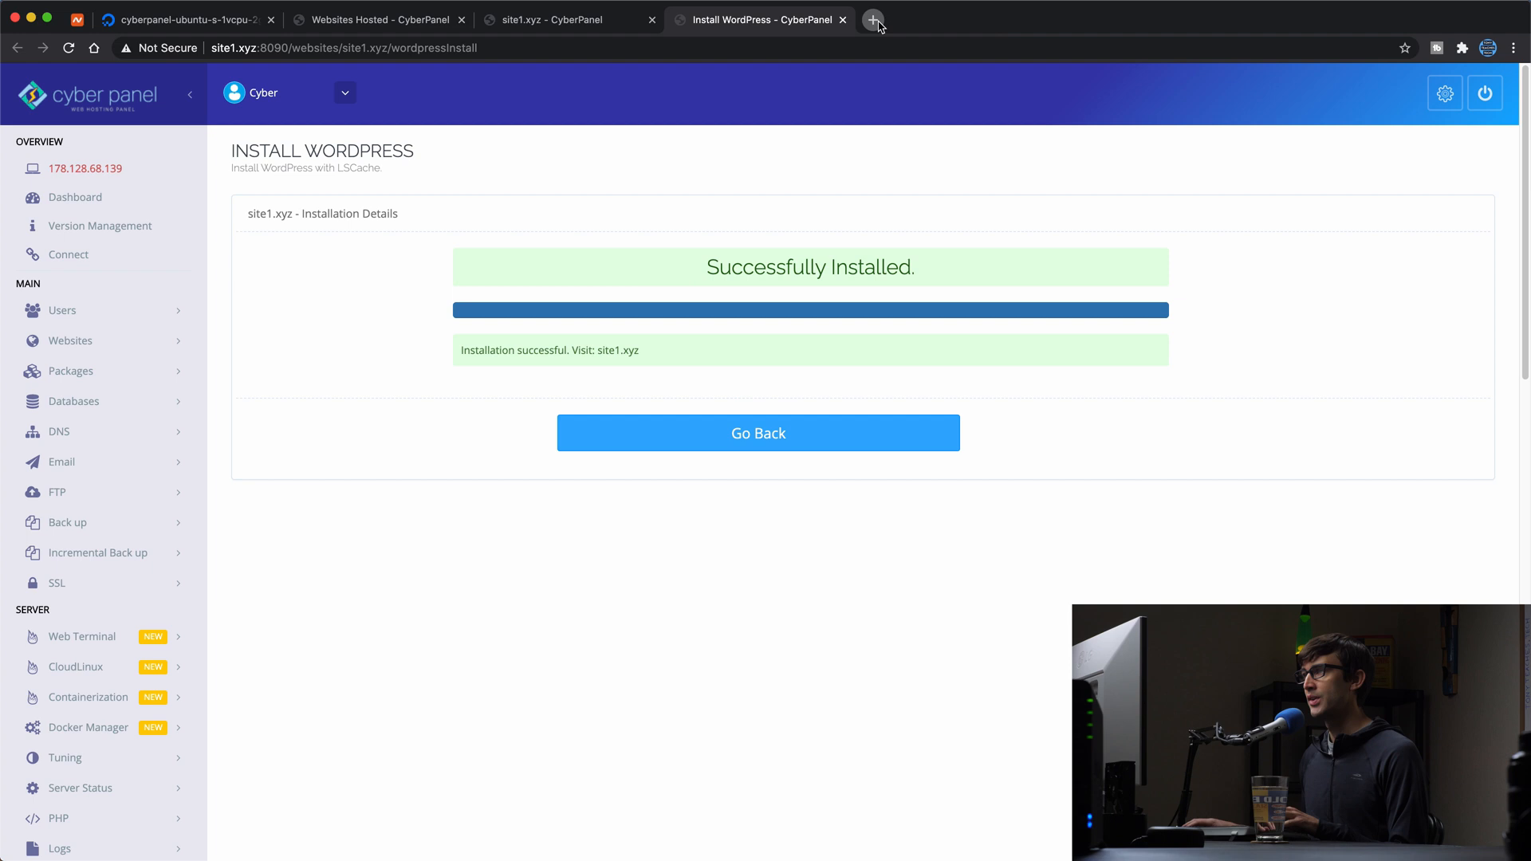
# Step: Visit site1.xyz in a new tab, then request site1.xyz/login, which returns 404 Not Found
pyautogui.click(871, 19)
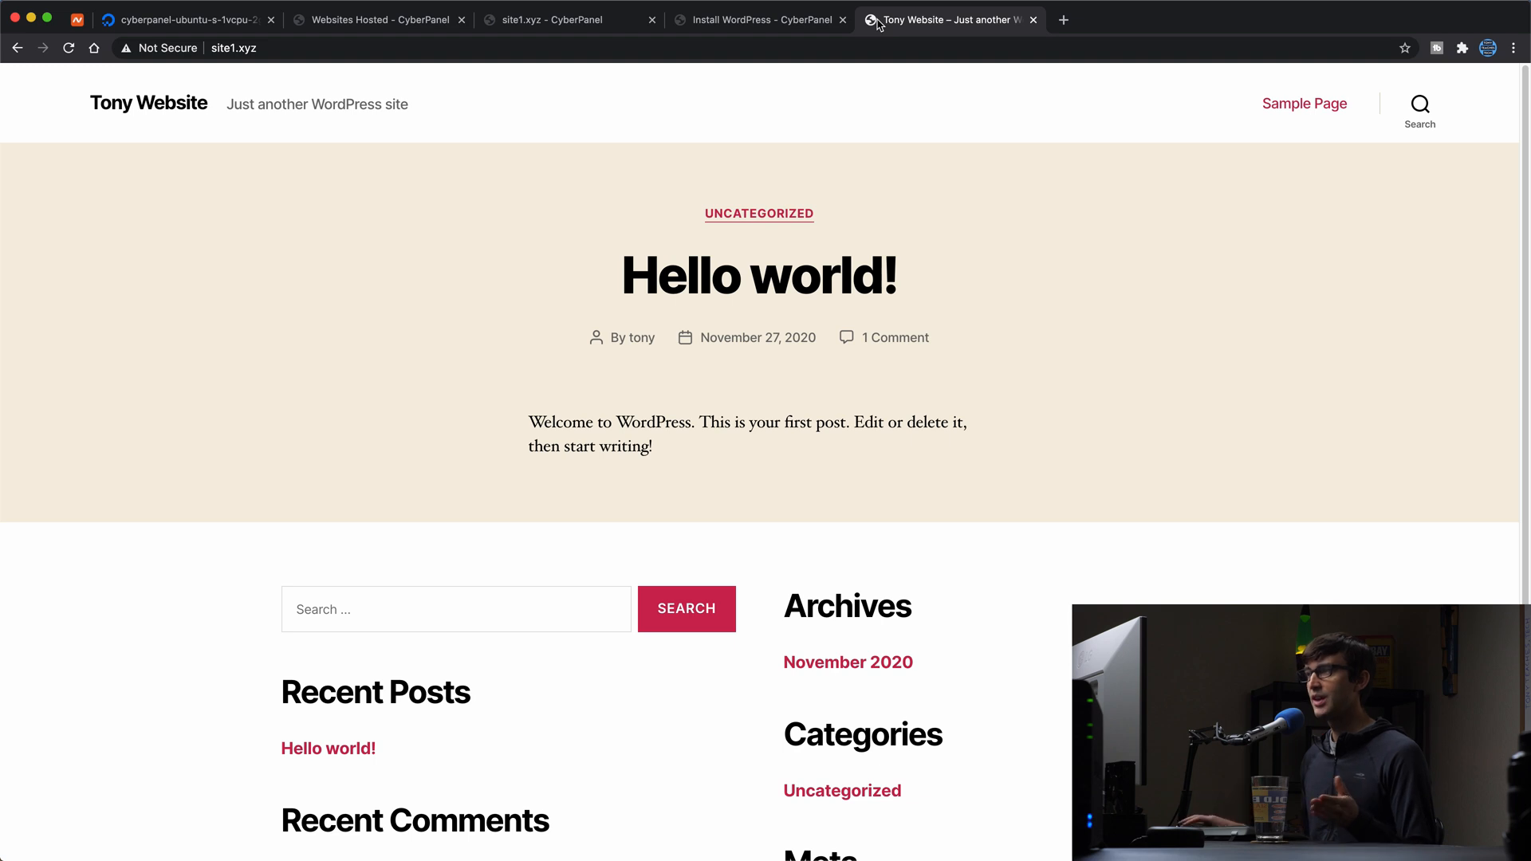
pyautogui.click(235, 46)
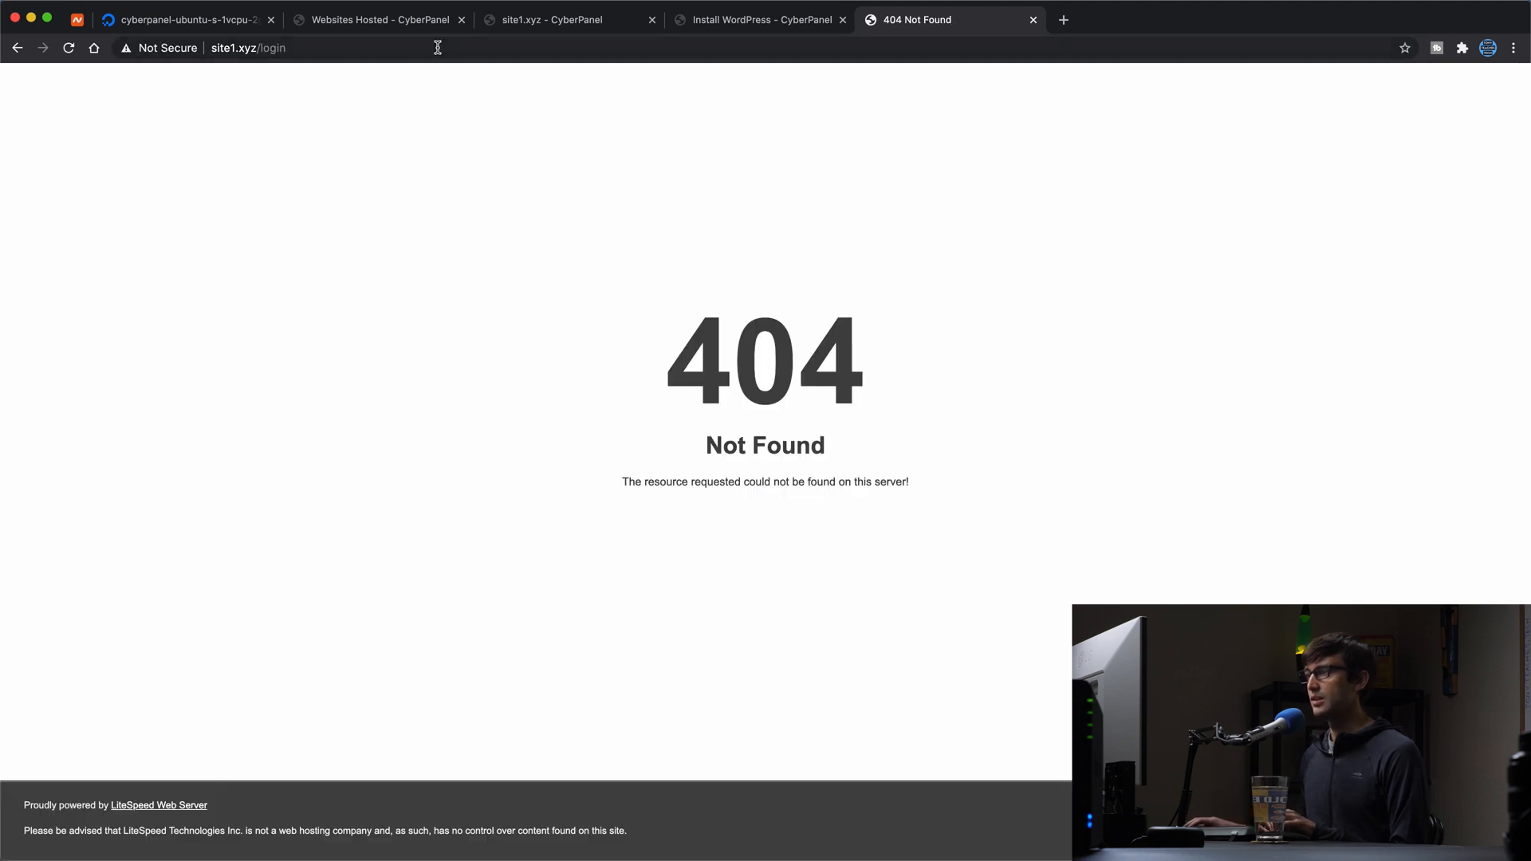
# Step: Go to site1.xyz/wp-admin and log in as tony to reach the WordPress Dashboard
pyautogui.write('site1.xyz/wp')
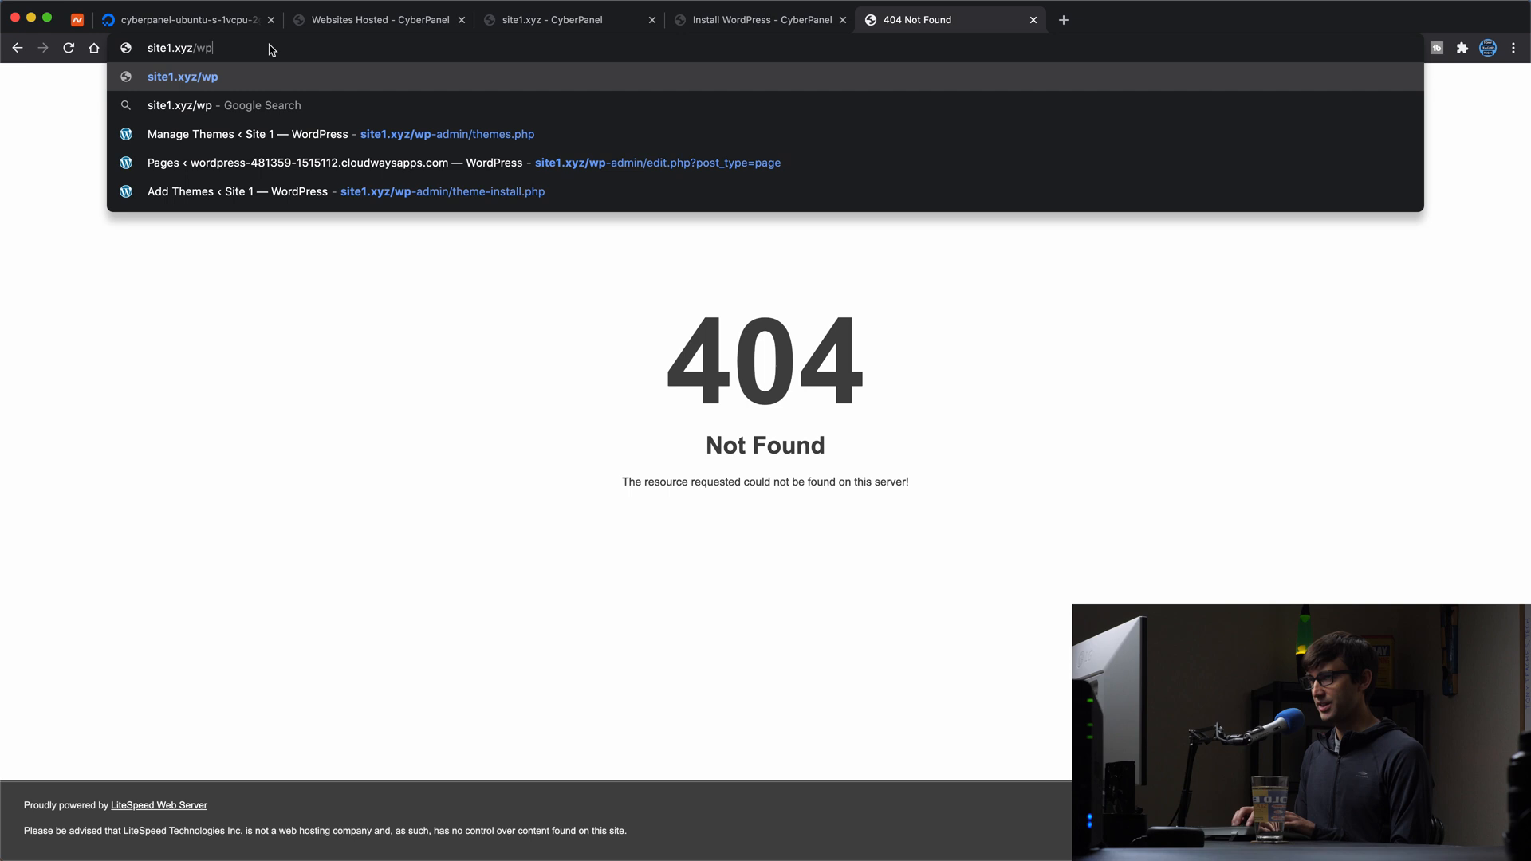
pyautogui.write('-admin%2F&reauth=1')
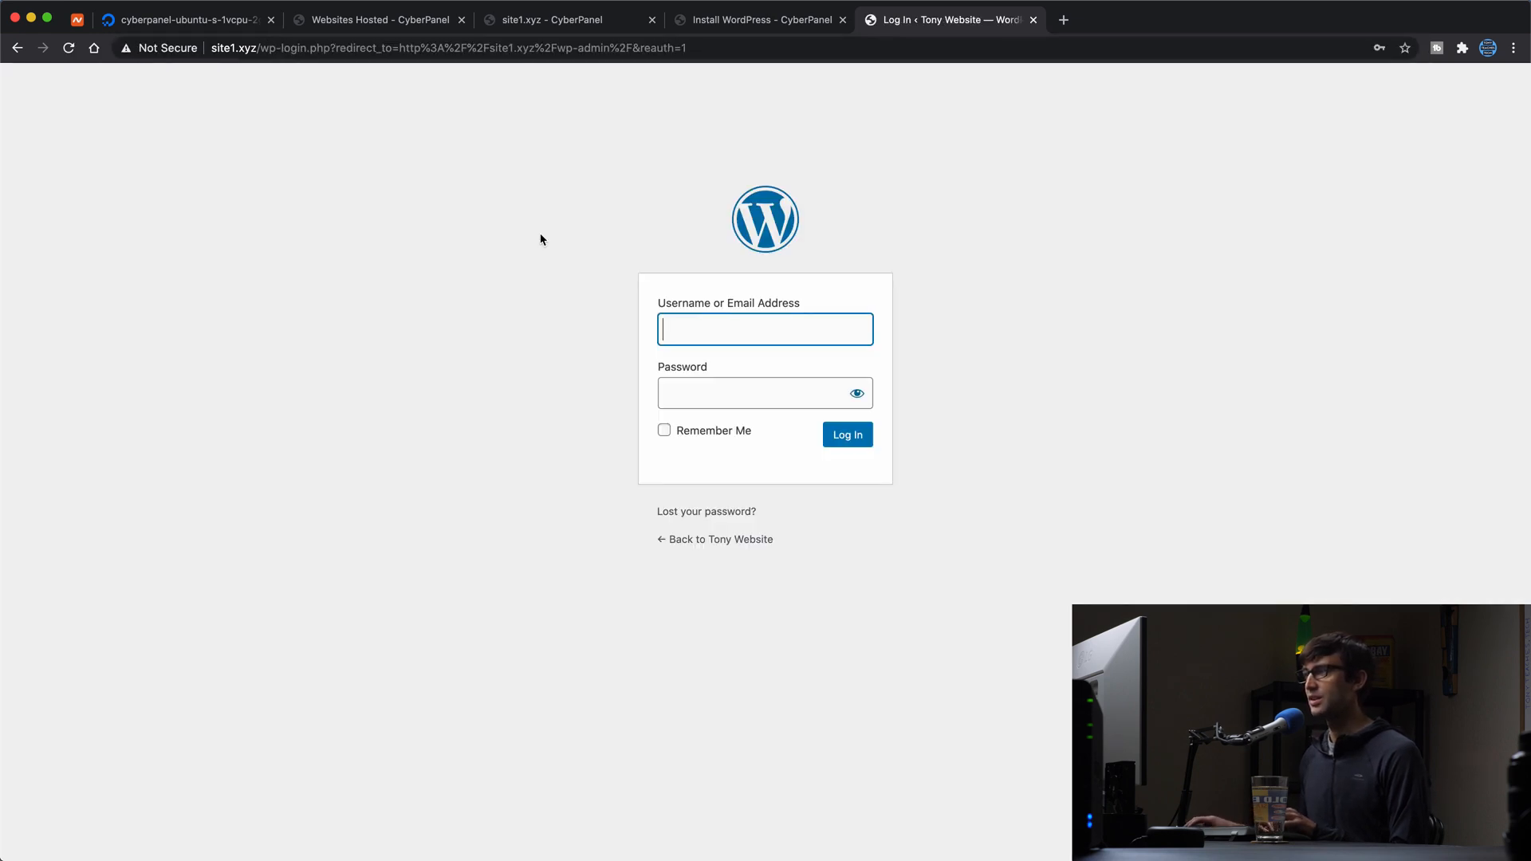
pyautogui.write('tony')
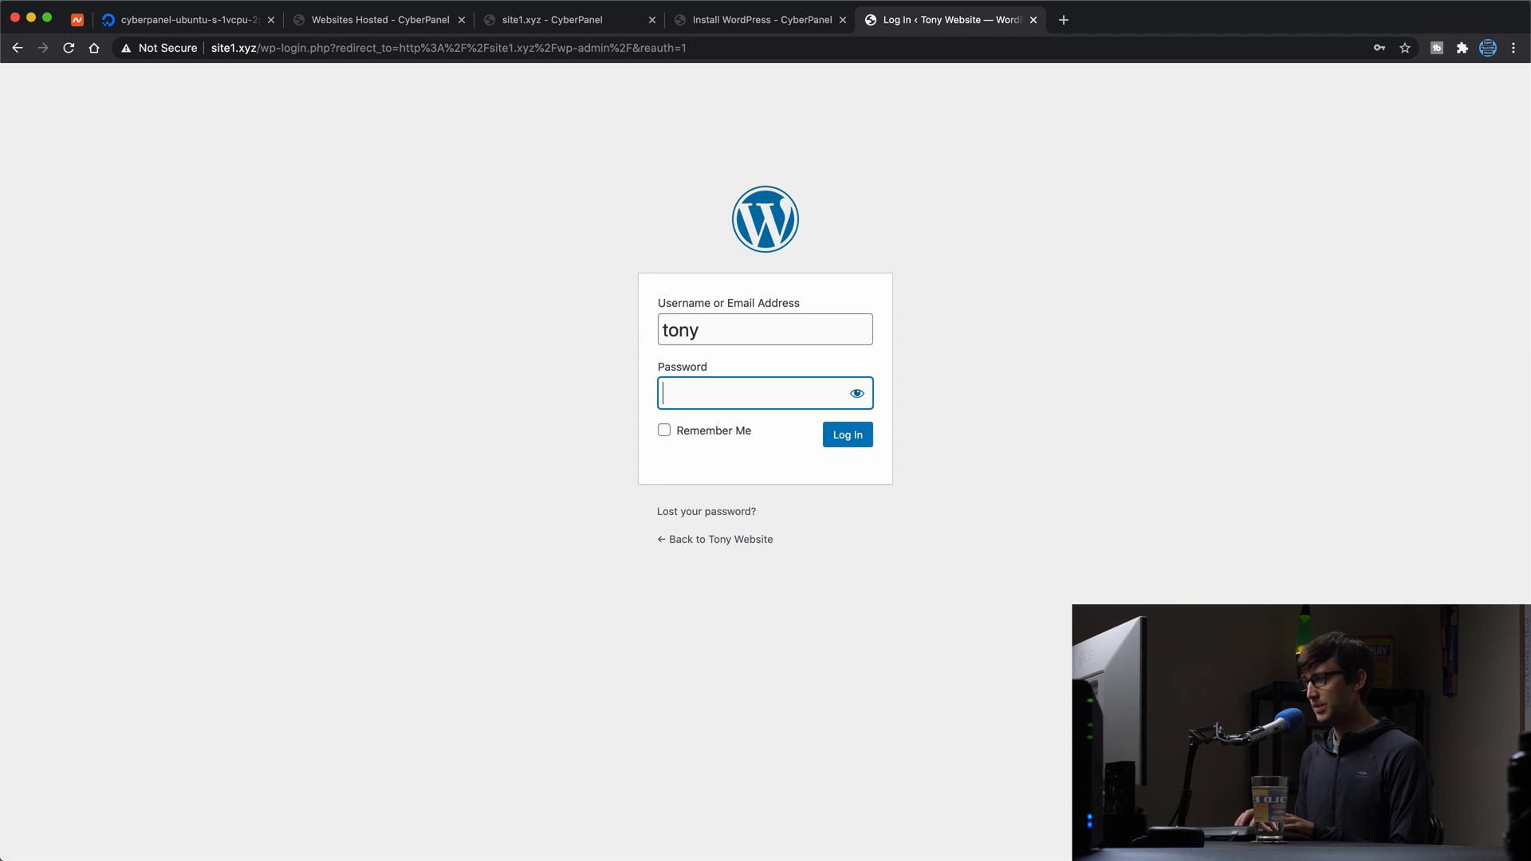
pyautogui.write('••••')
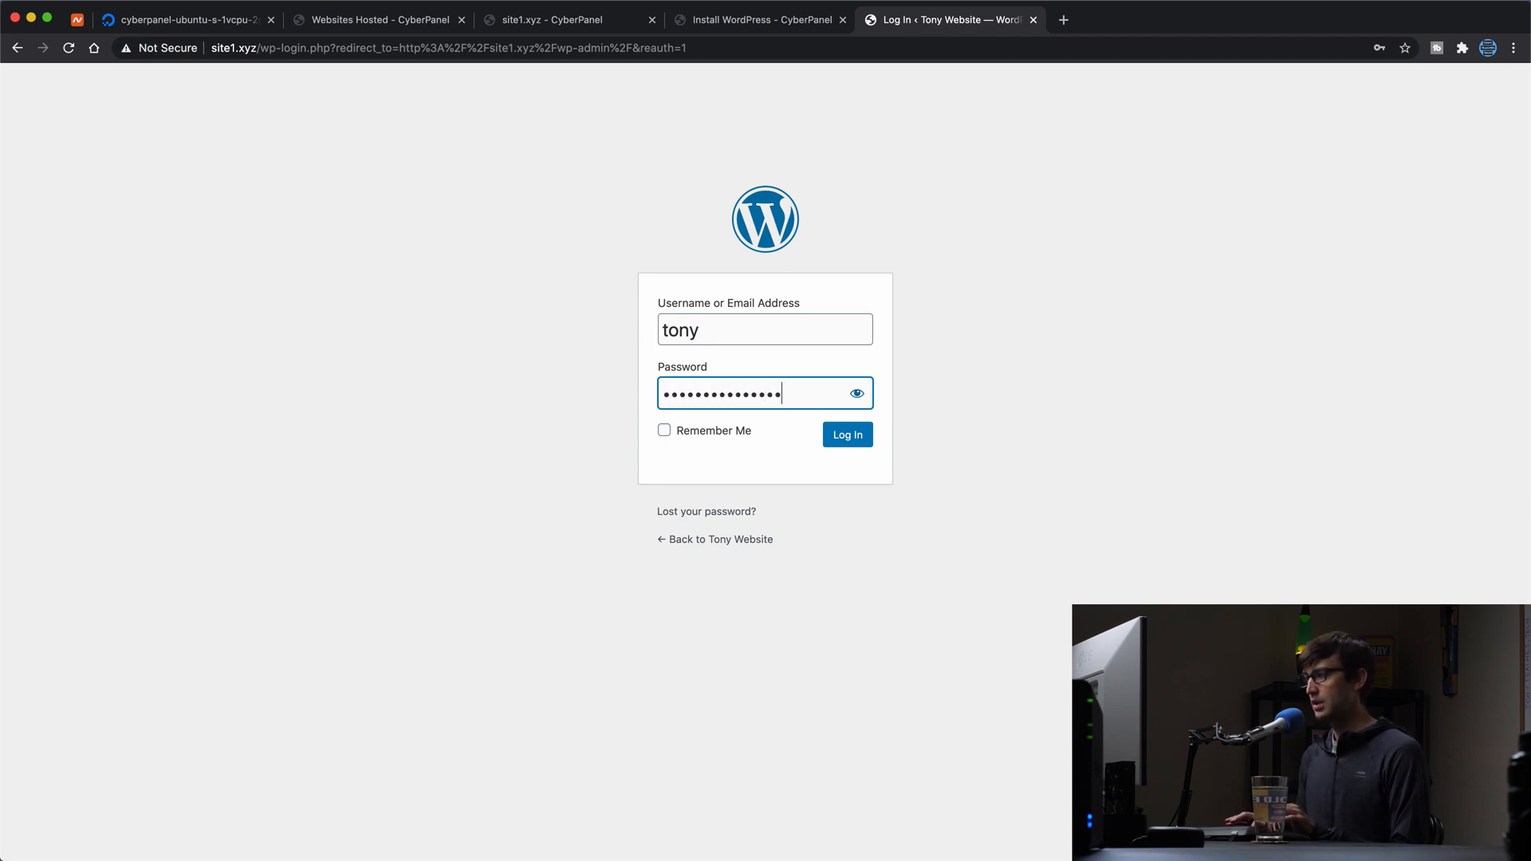
pyautogui.click(847, 434)
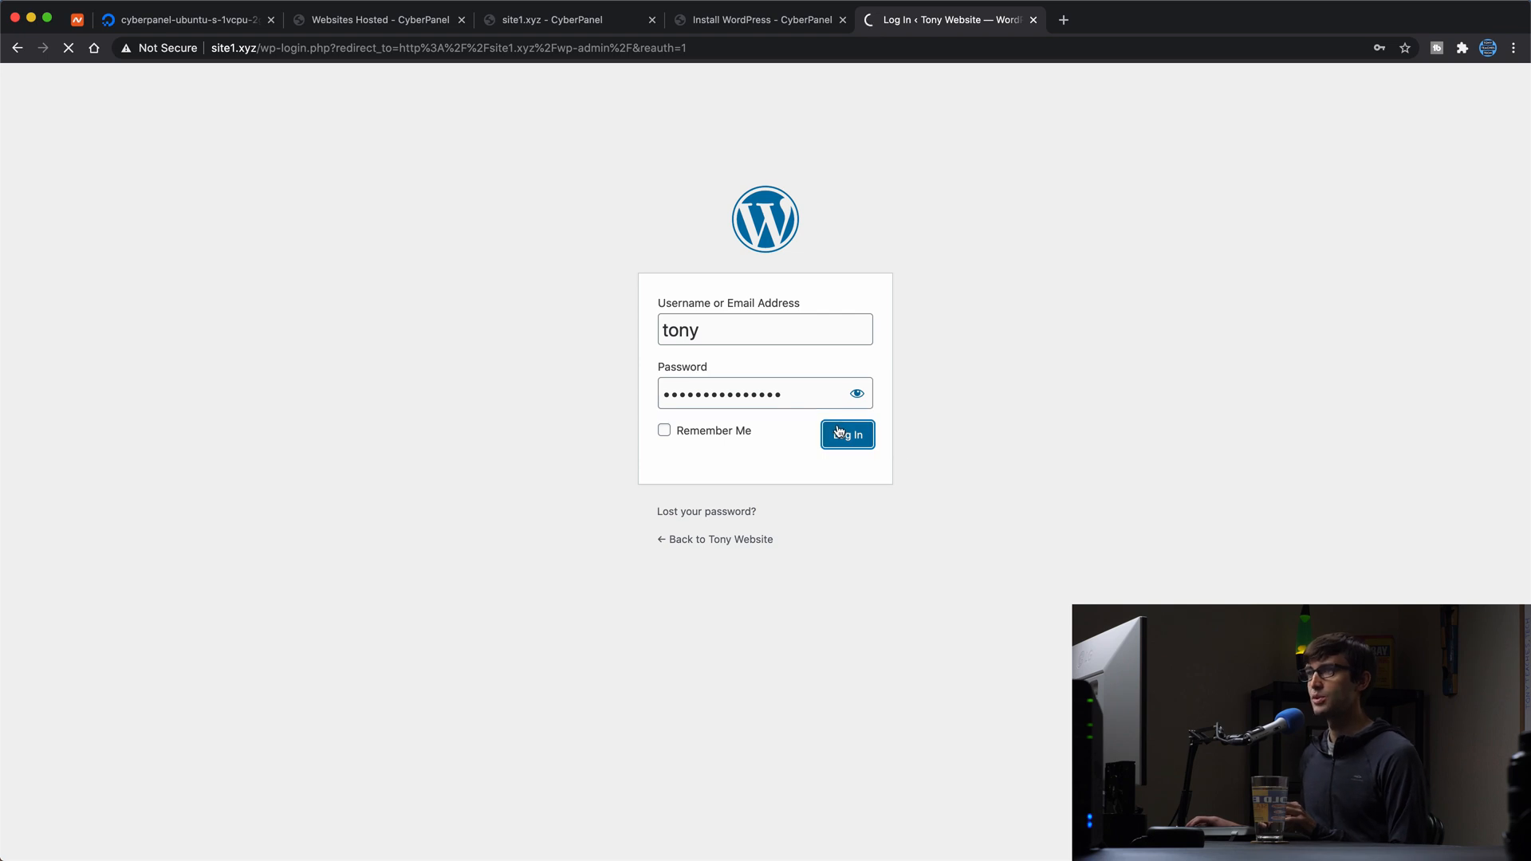
pyautogui.click(846, 433)
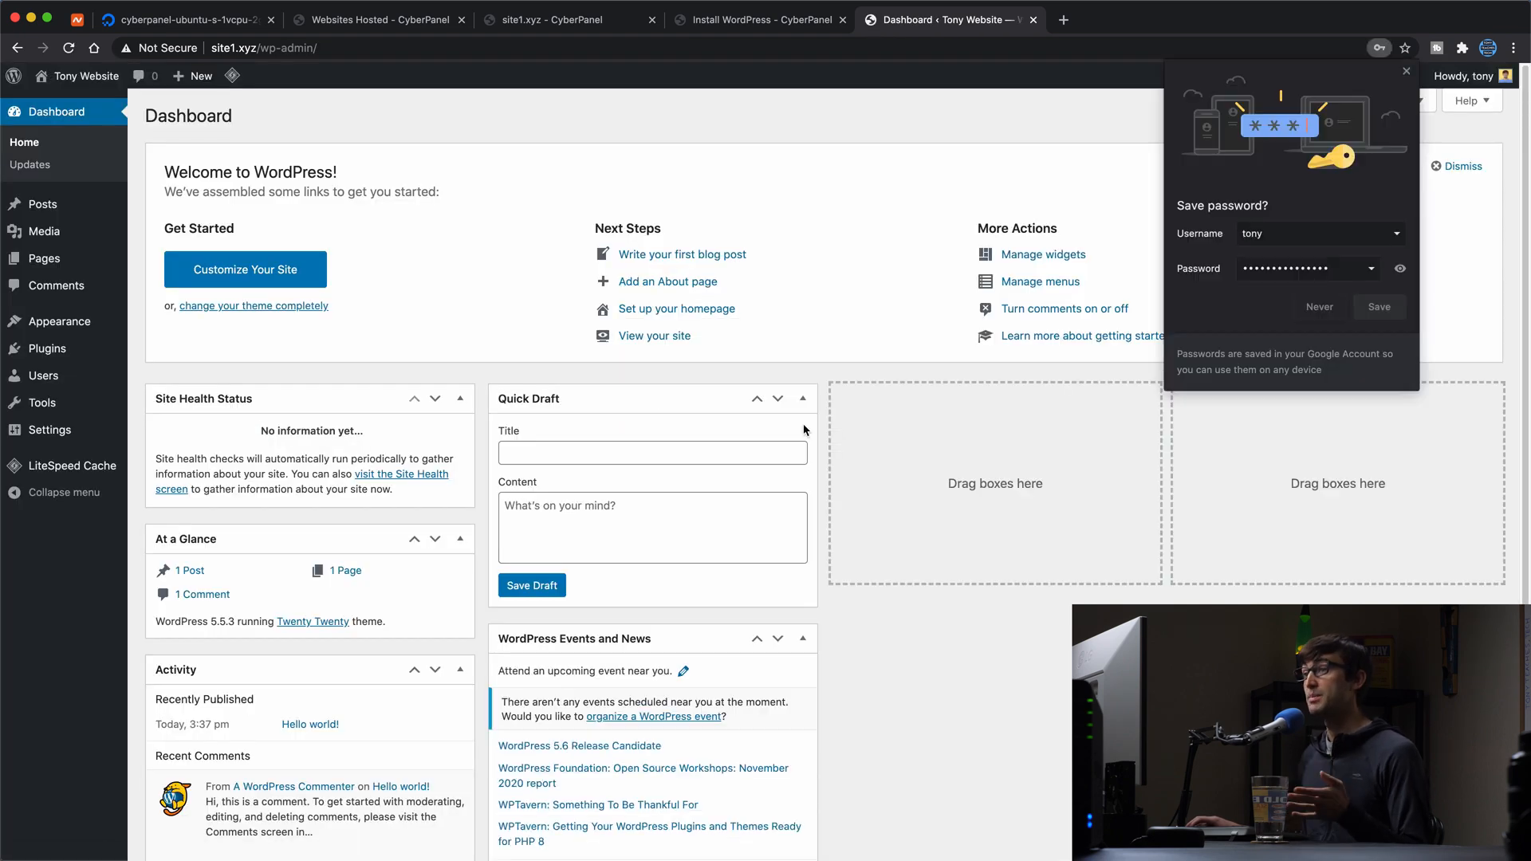
pyautogui.moveTo(41, 204)
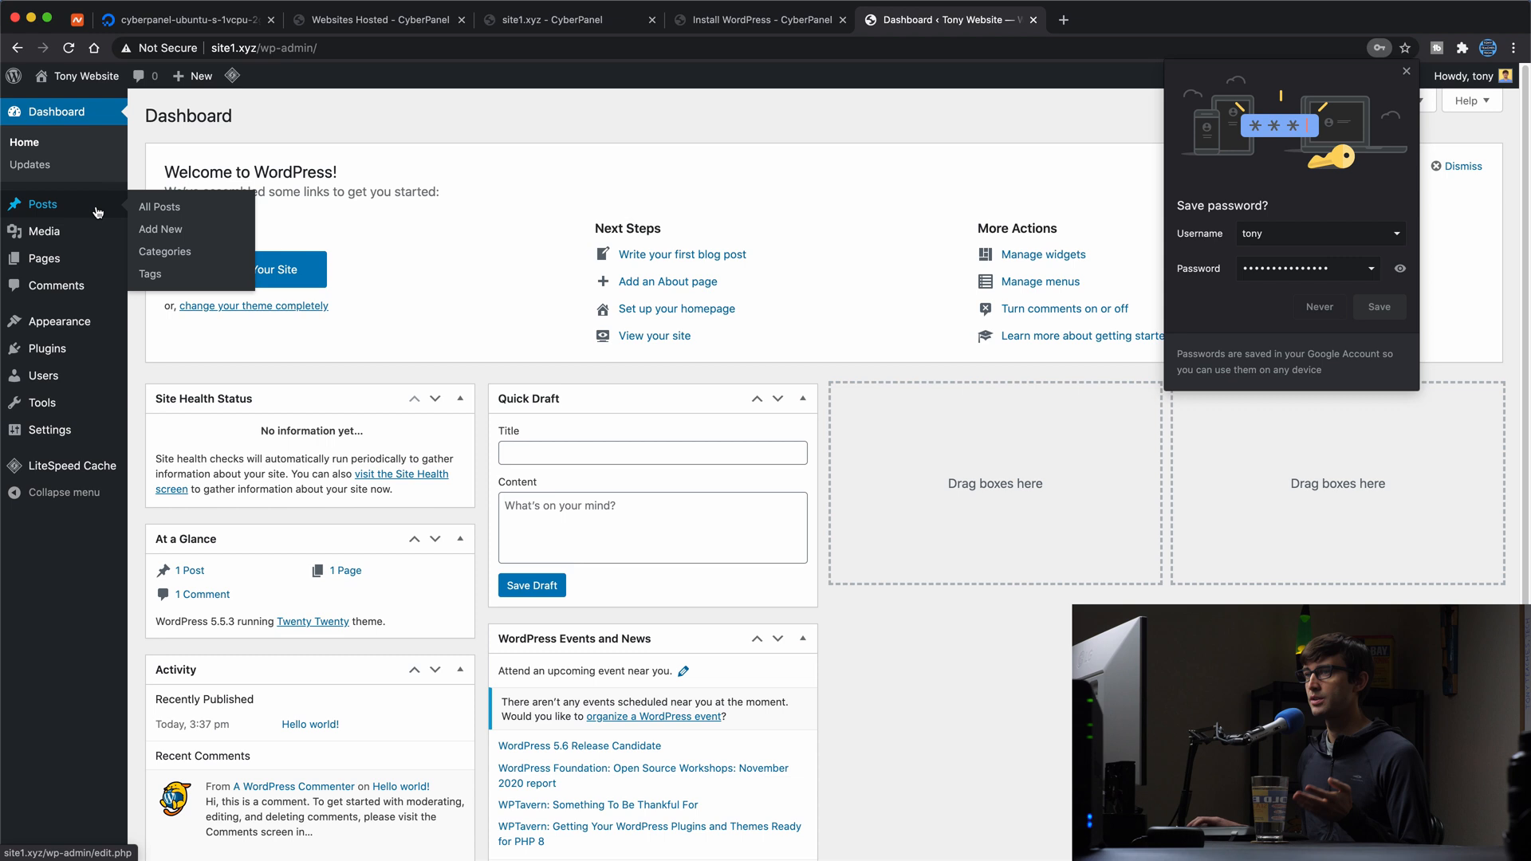
pyautogui.moveTo(43, 258)
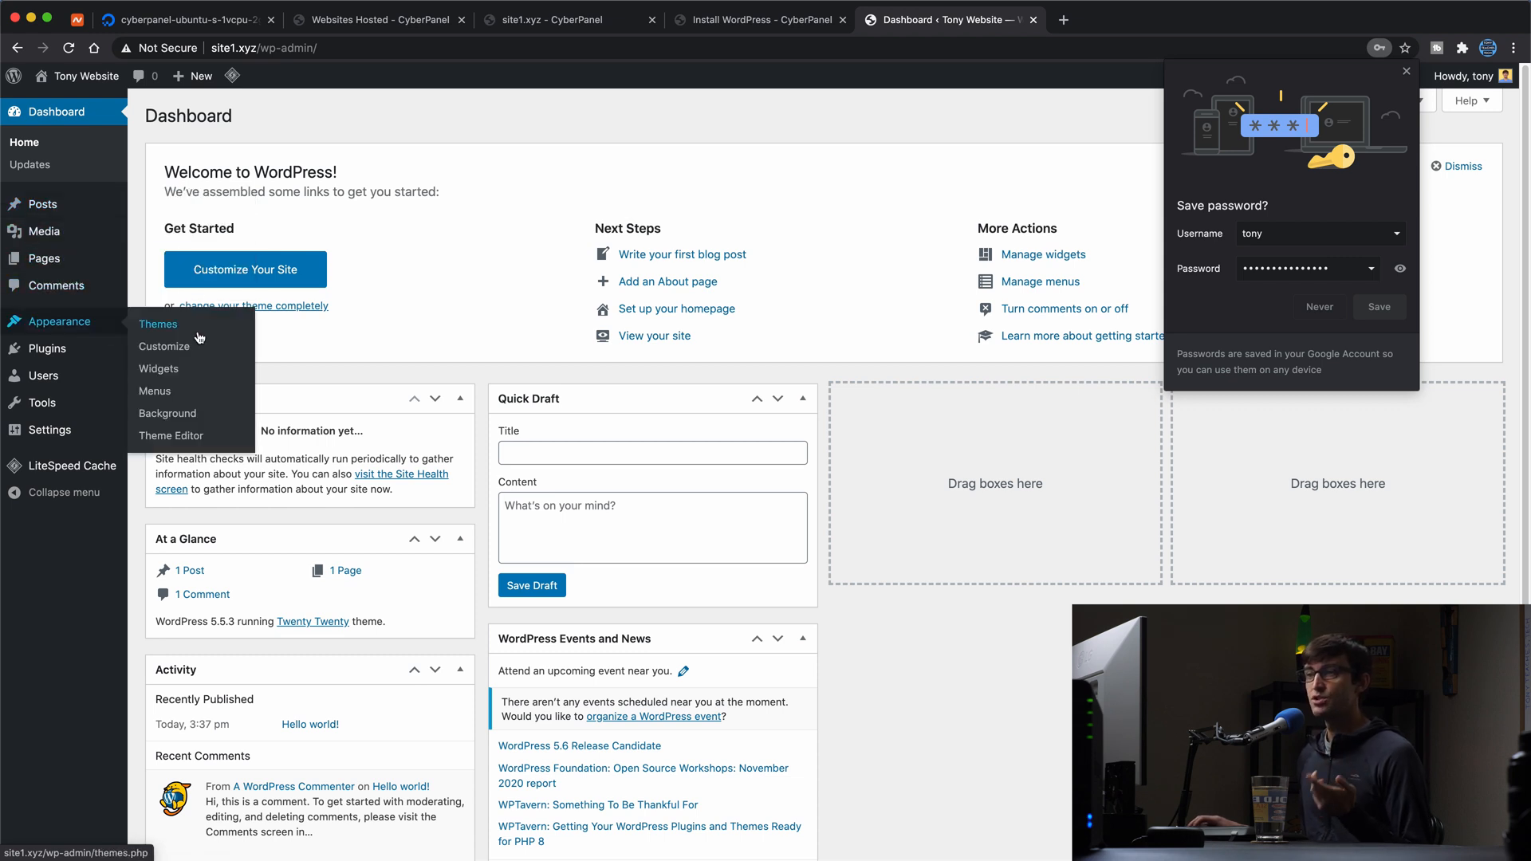
pyautogui.moveTo(47, 349)
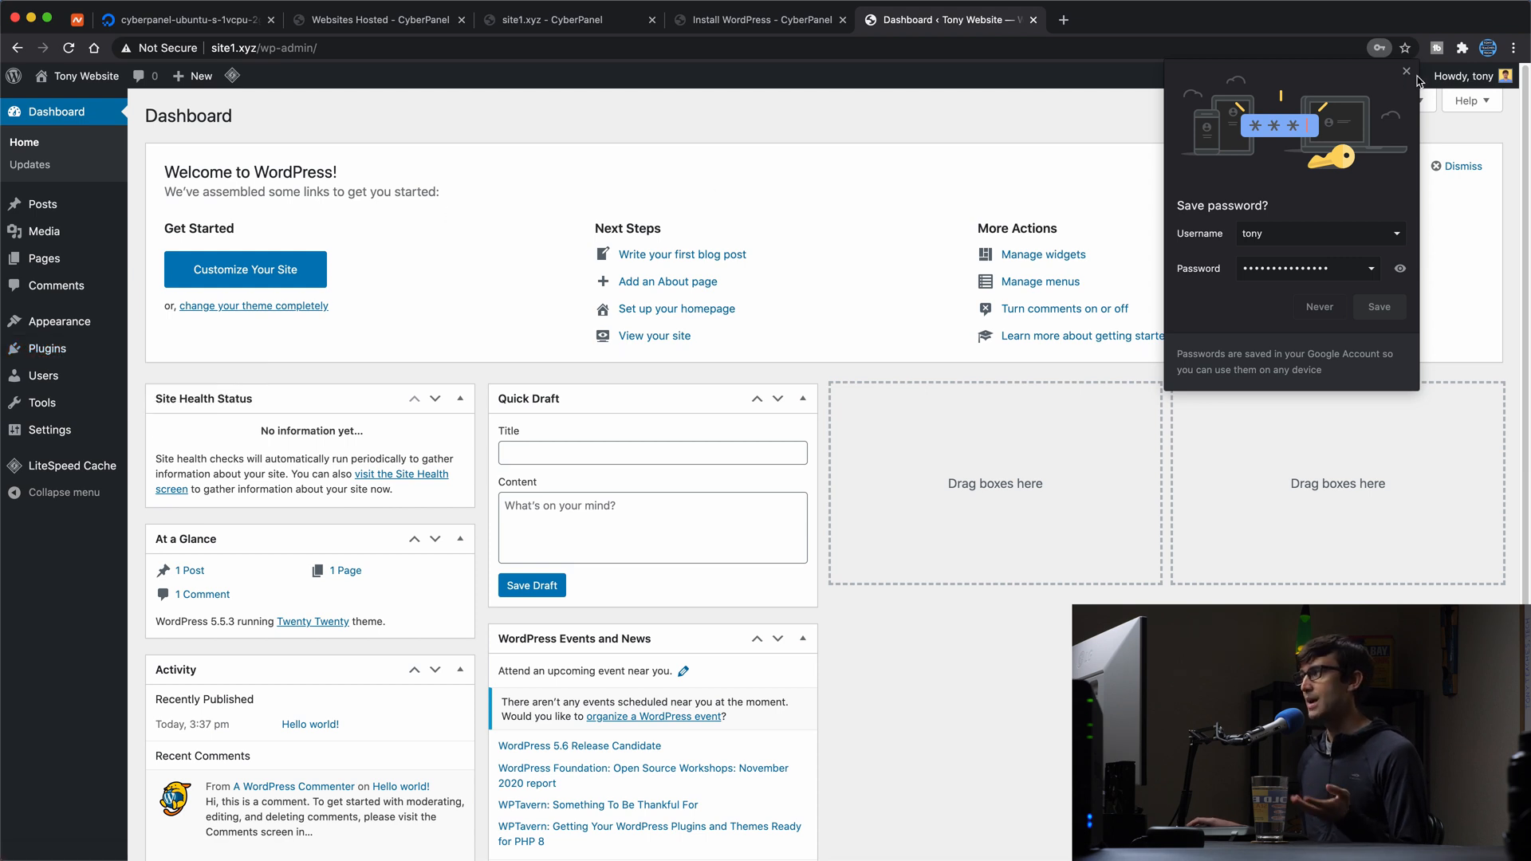
# Step: Dismiss Chrome's save-password prompt and visit the Tony Website front page from the admin bar
pyautogui.click(1406, 72)
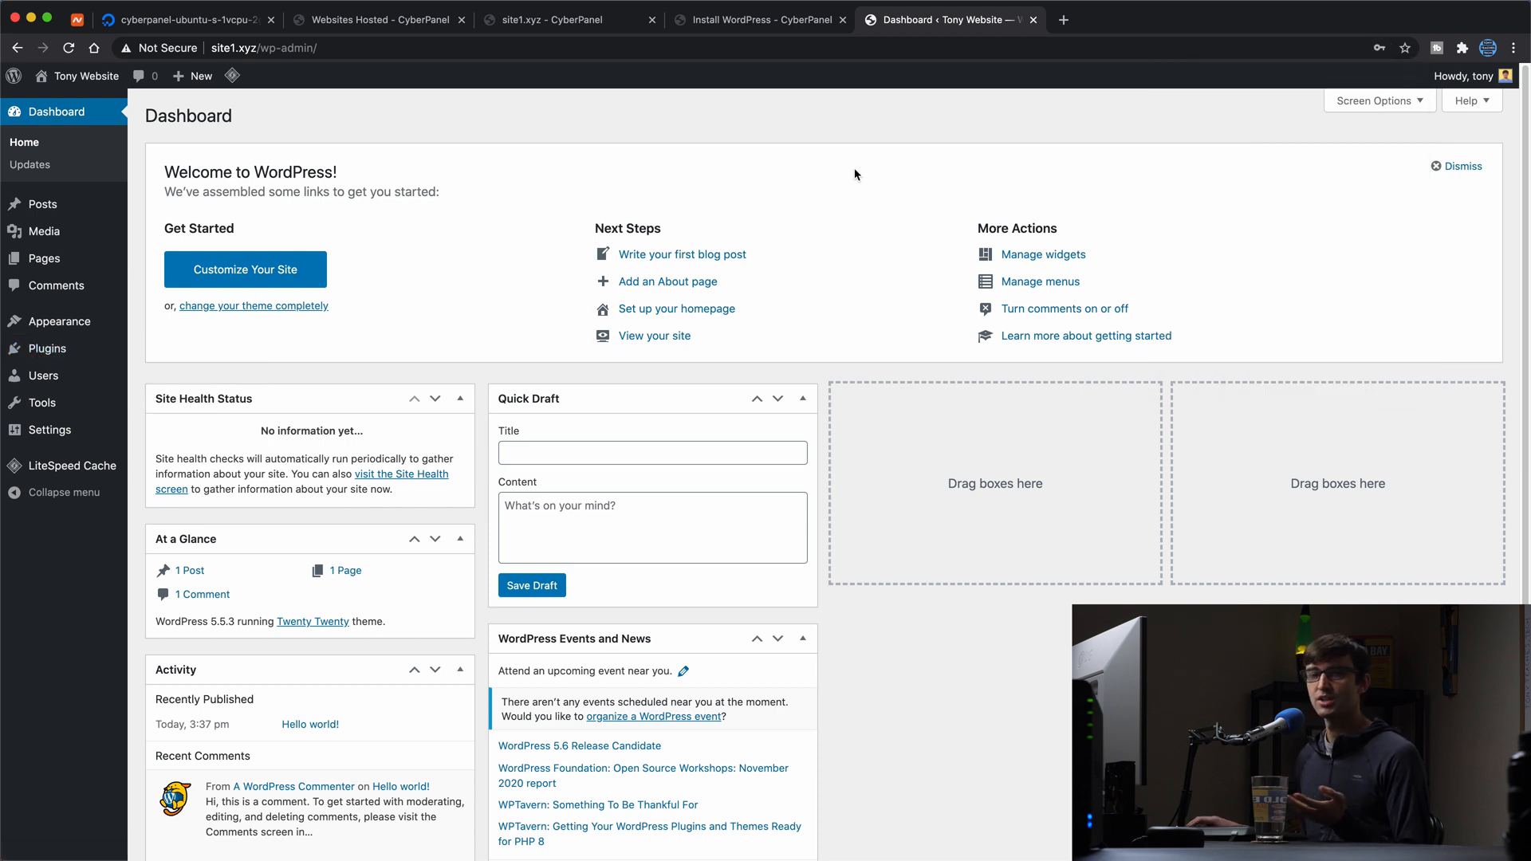
pyautogui.moveTo(306, 145)
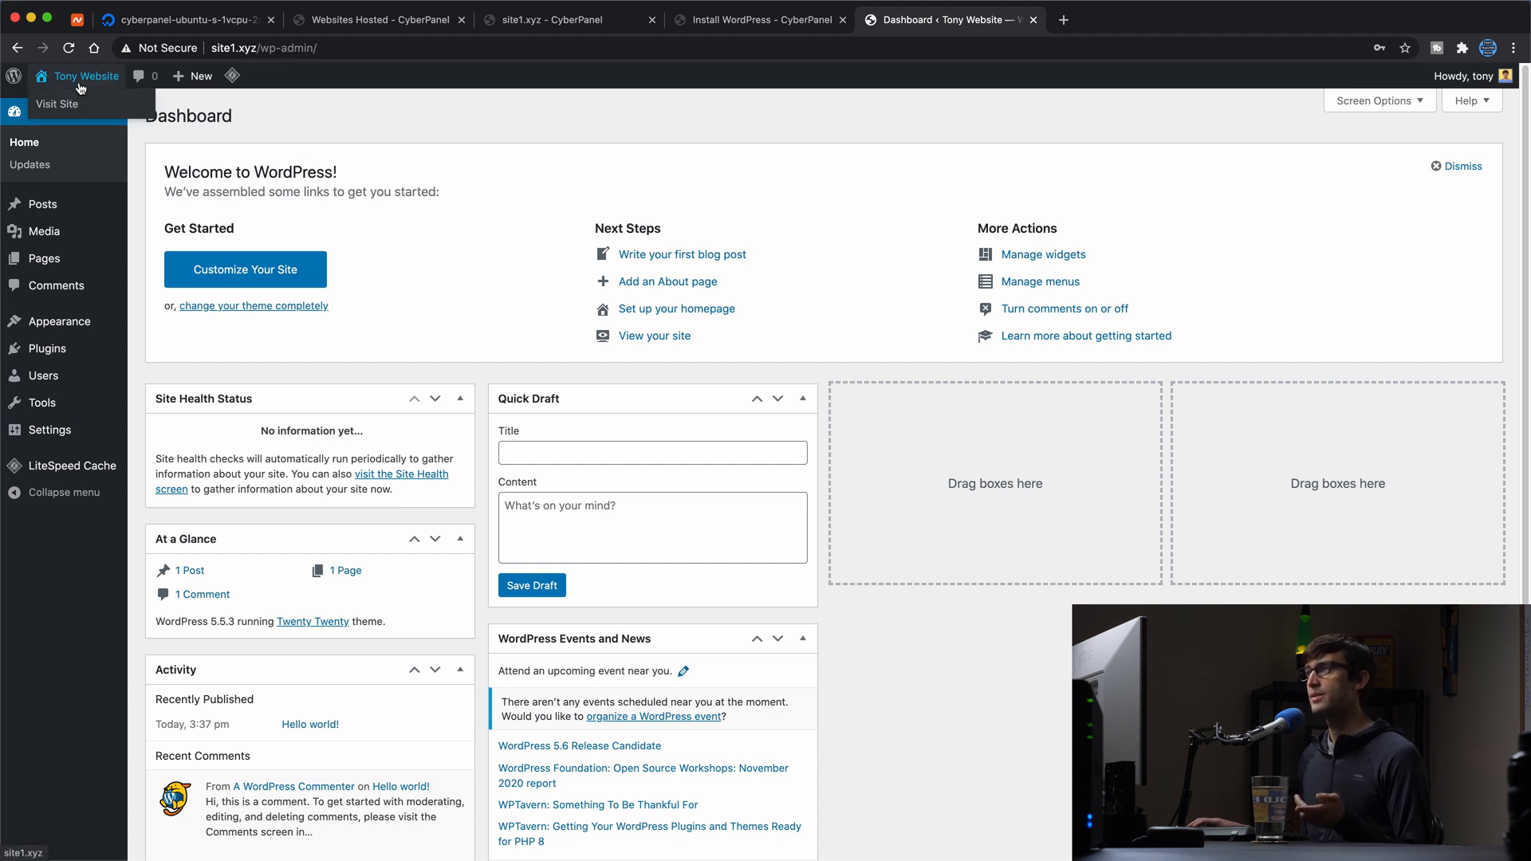
pyautogui.click(57, 103)
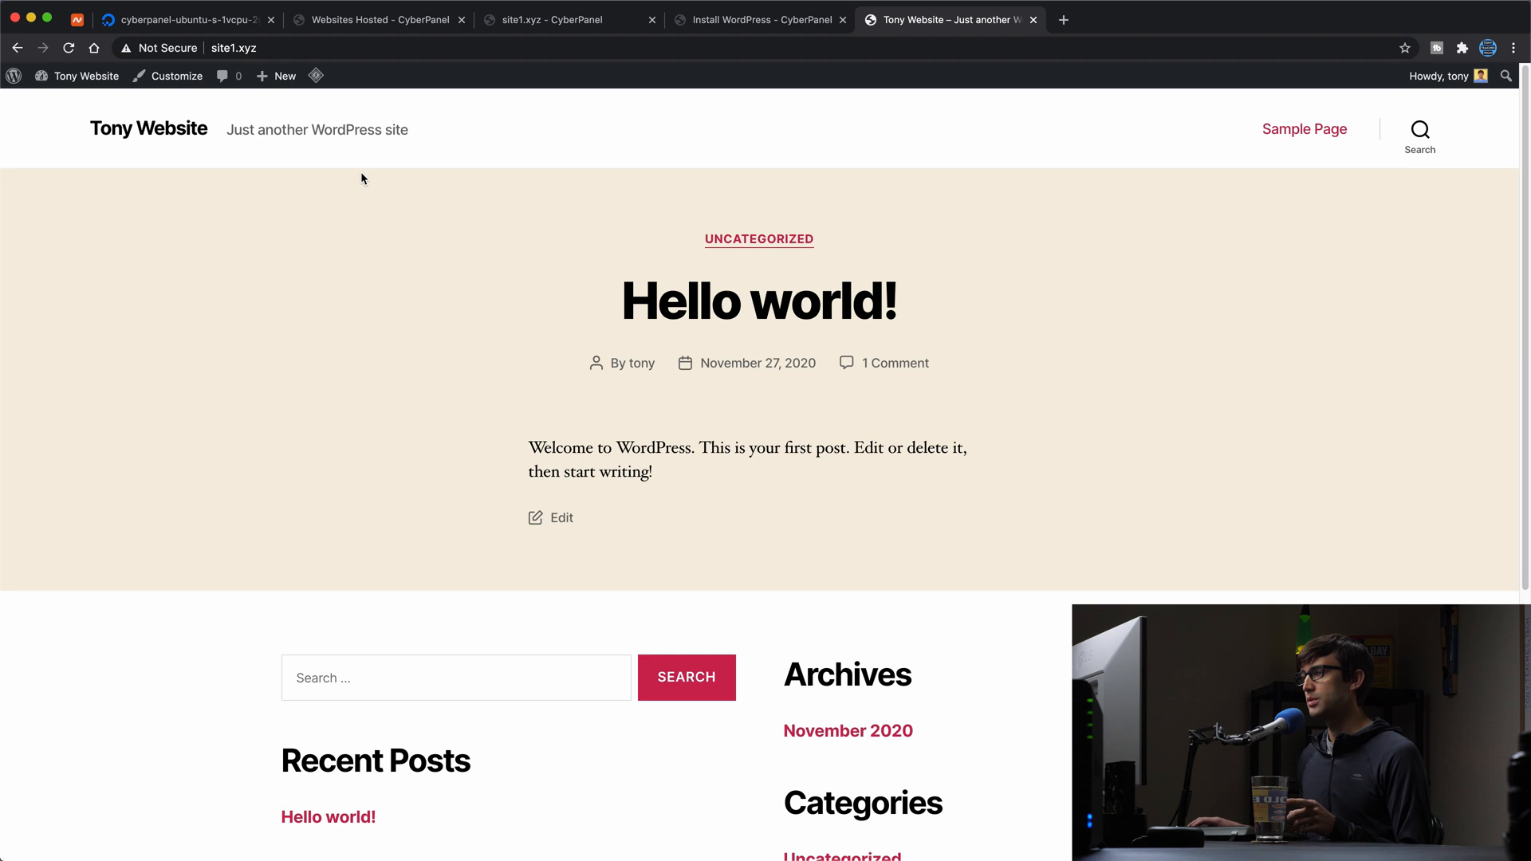
# Step: Load site1.xyz over https and verify the padlock shows a valid Let's Encrypt certificate
pyautogui.click(235, 48)
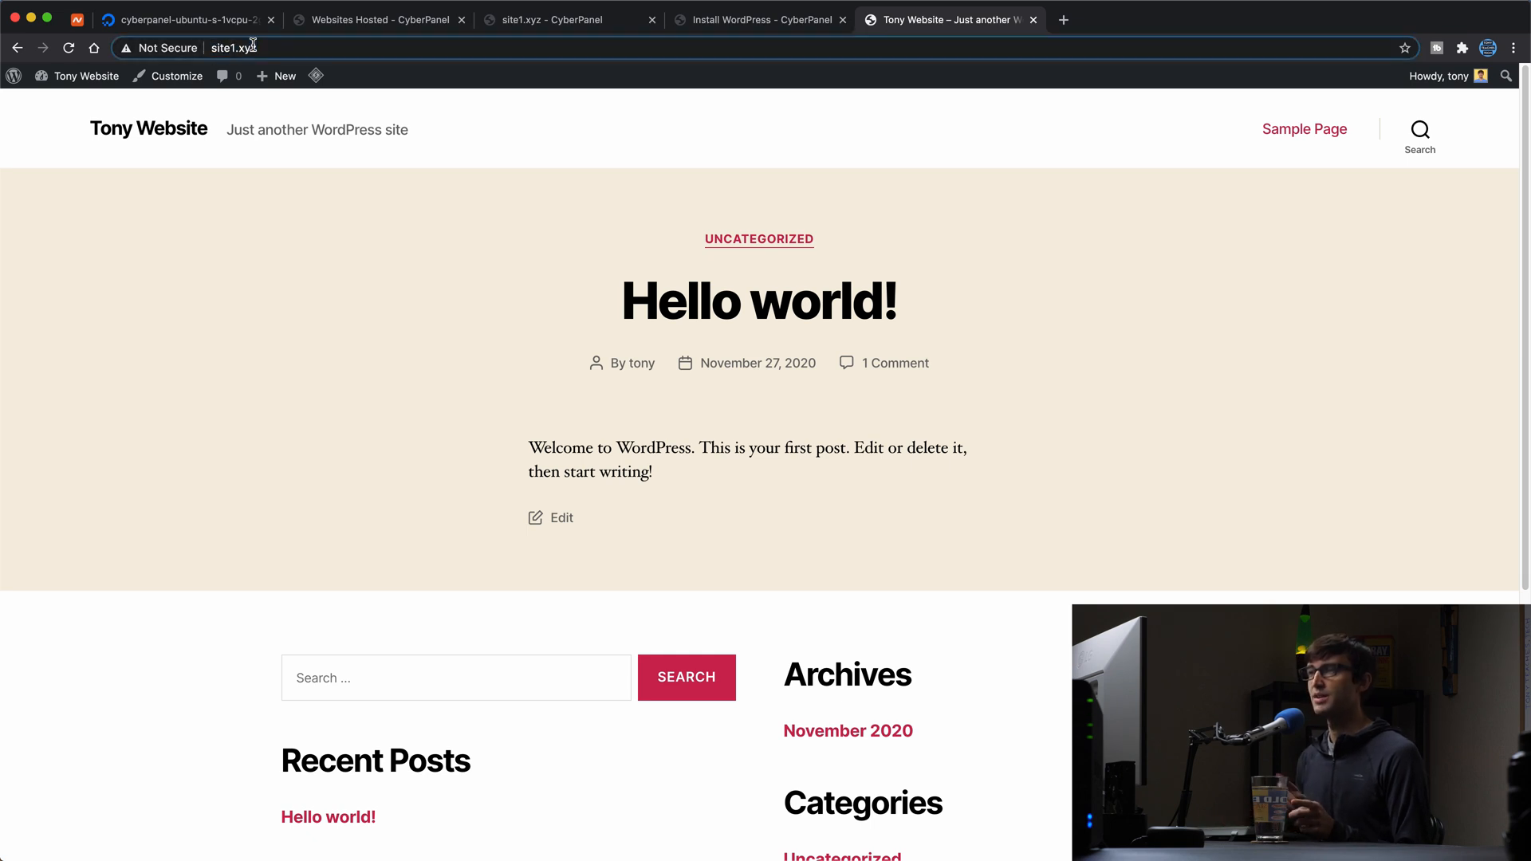
pyautogui.moveTo(380, 19)
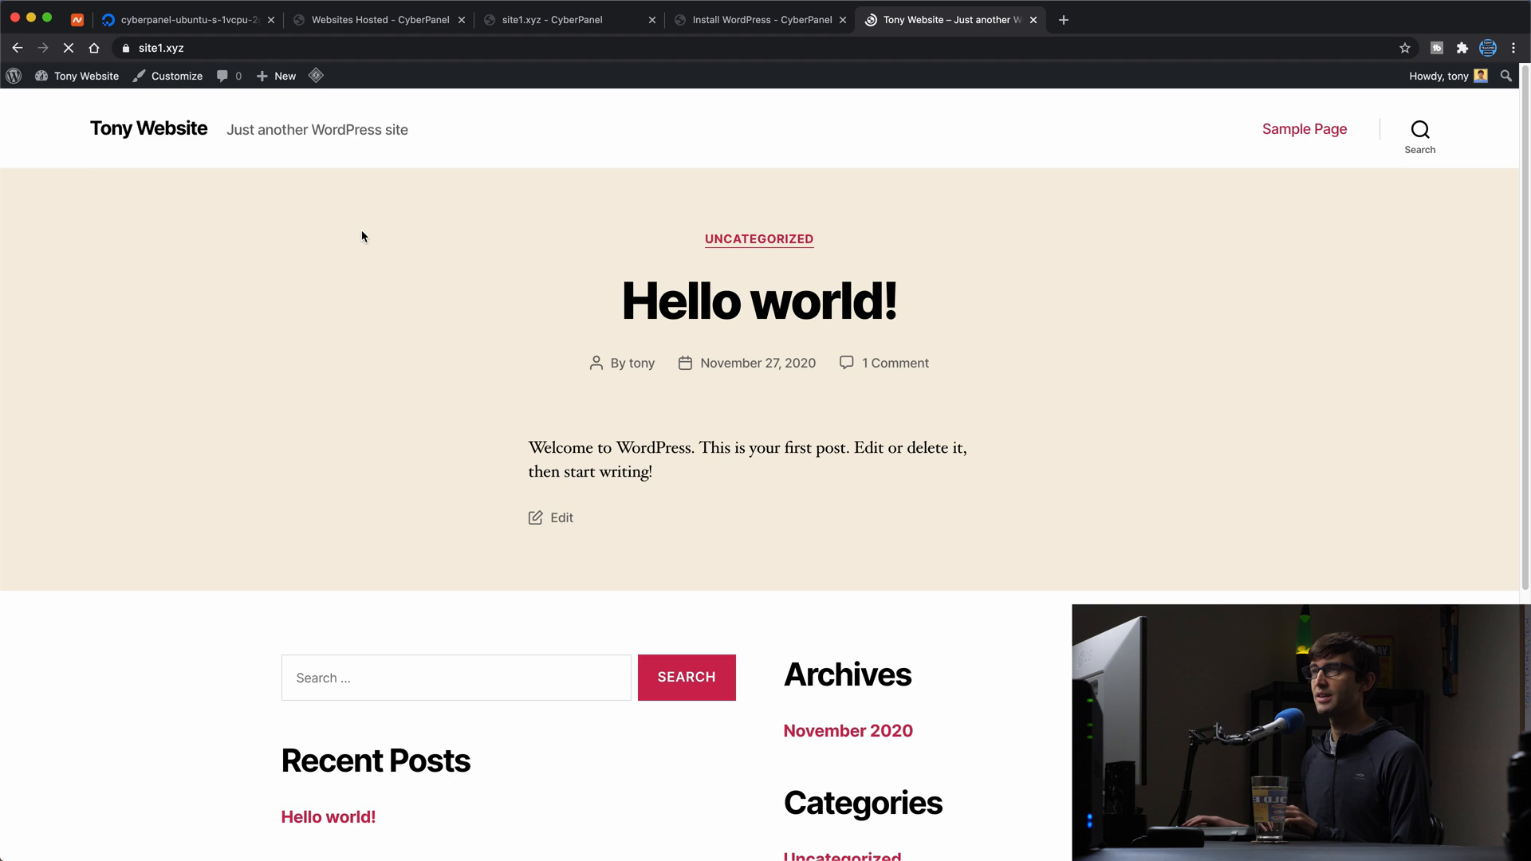
pyautogui.click(127, 48)
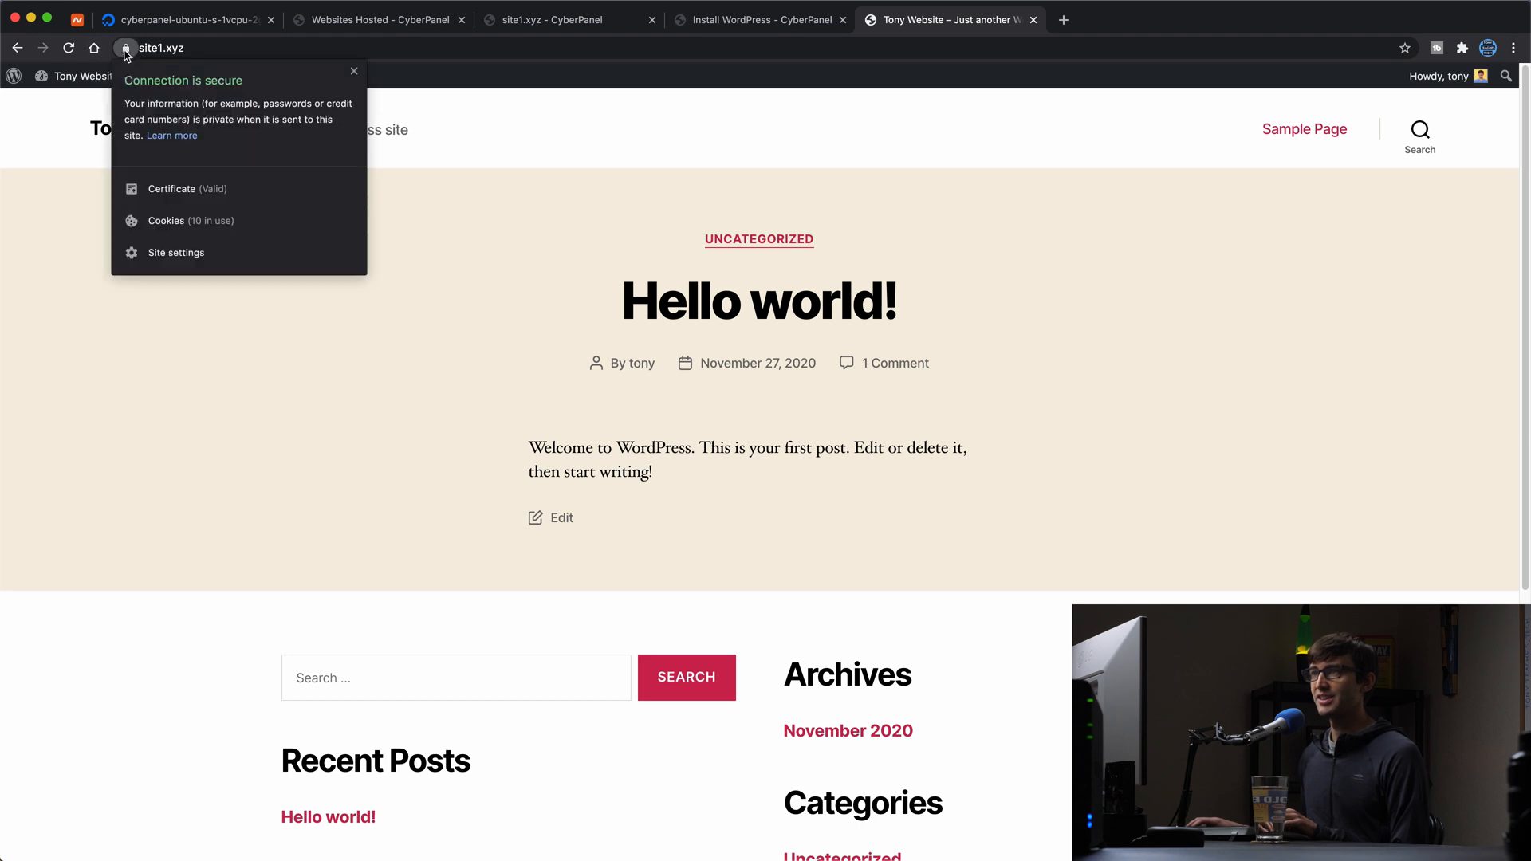
pyautogui.click(172, 189)
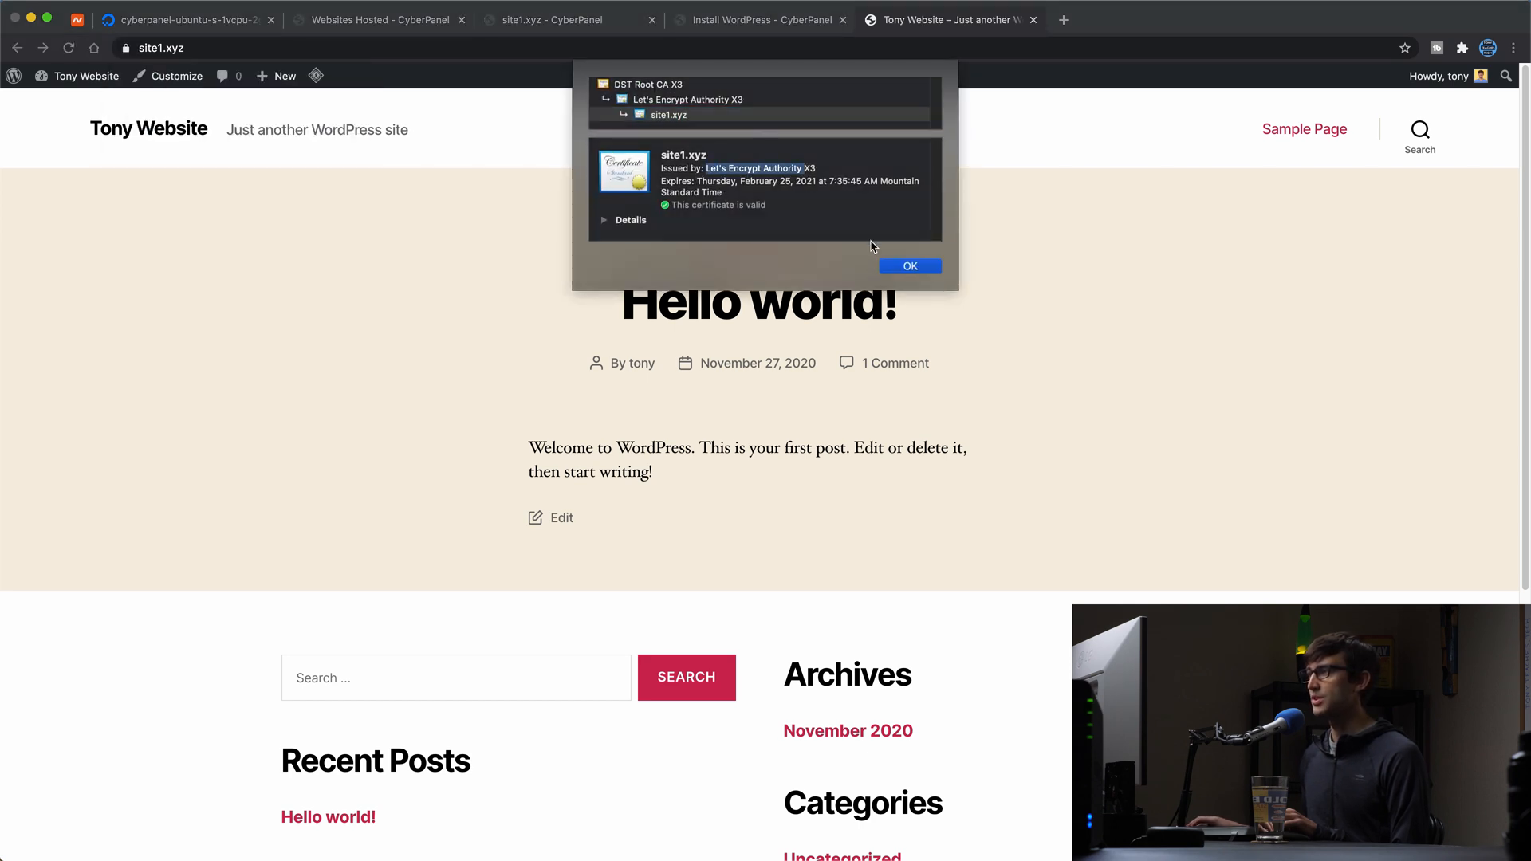
pyautogui.click(908, 266)
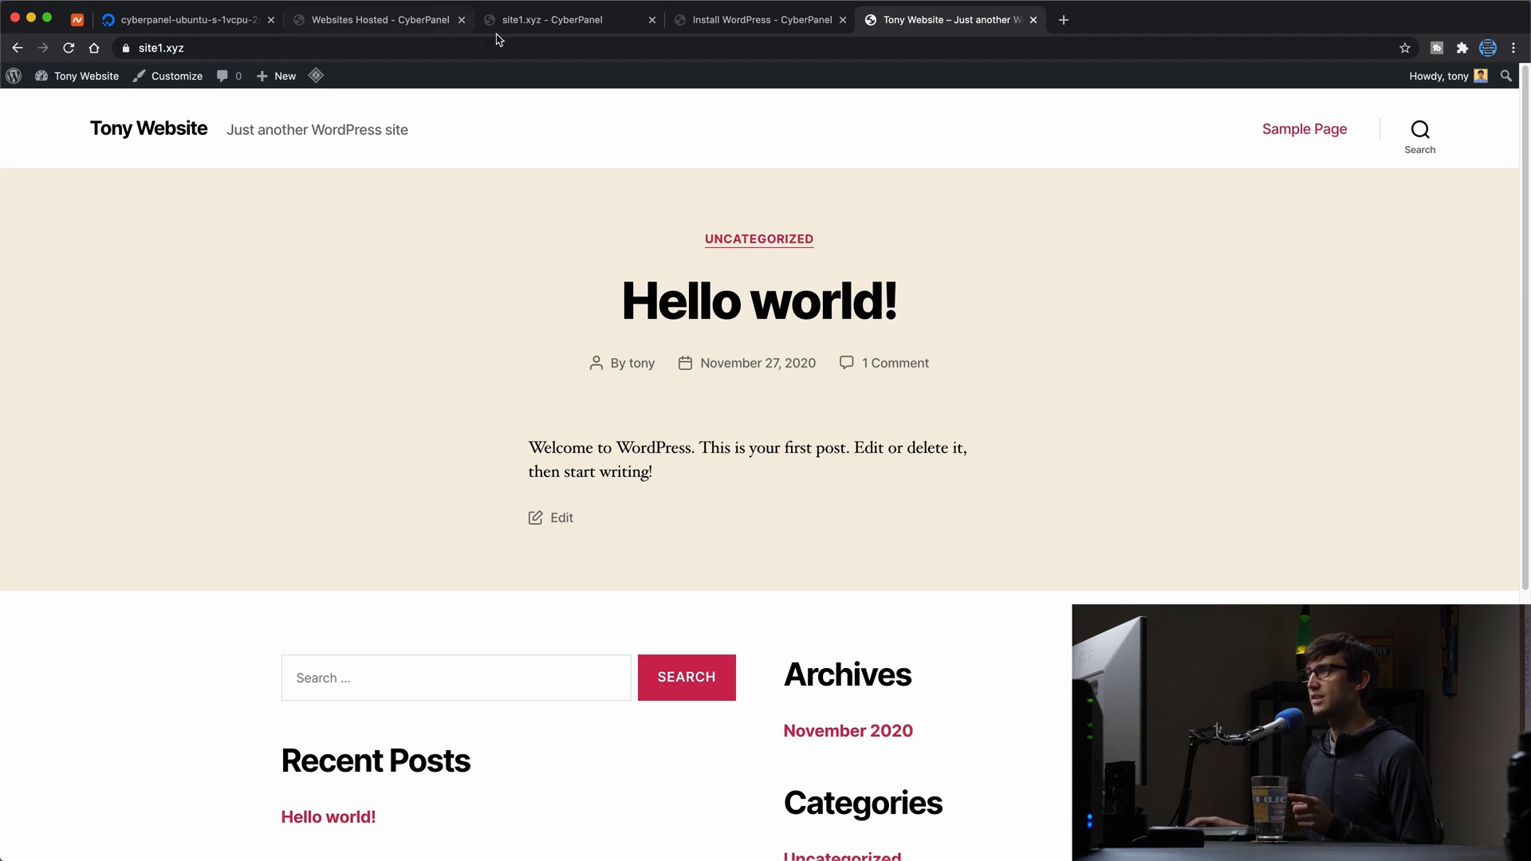
pyautogui.moveTo(381, 19)
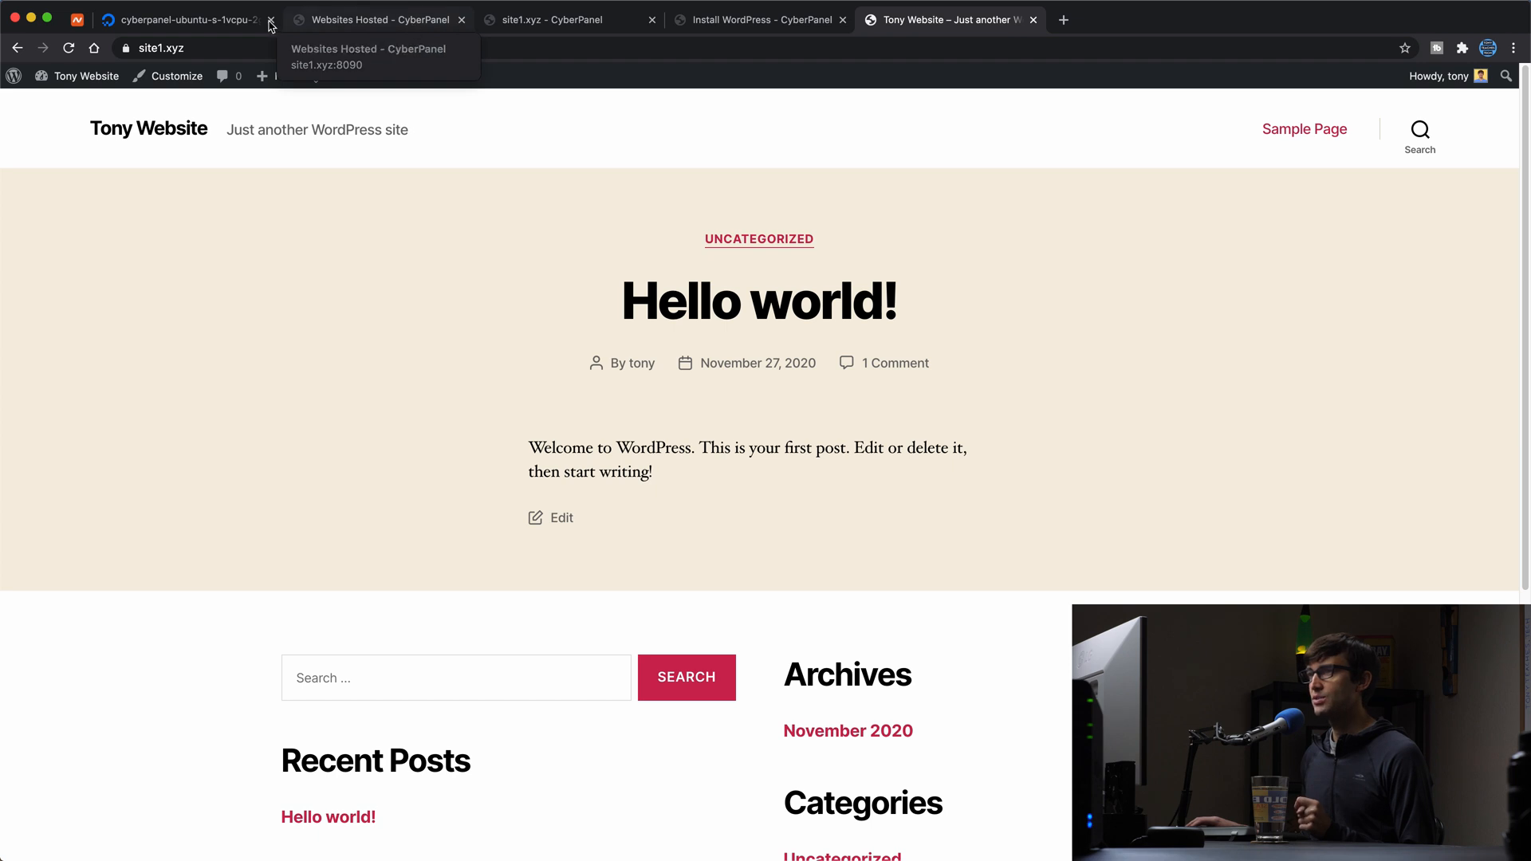
# Step: Go to site1.xyz's CyberPanel page, choose Rewrite Rules under Configurations, and reload after the connection error
pyautogui.click(376, 19)
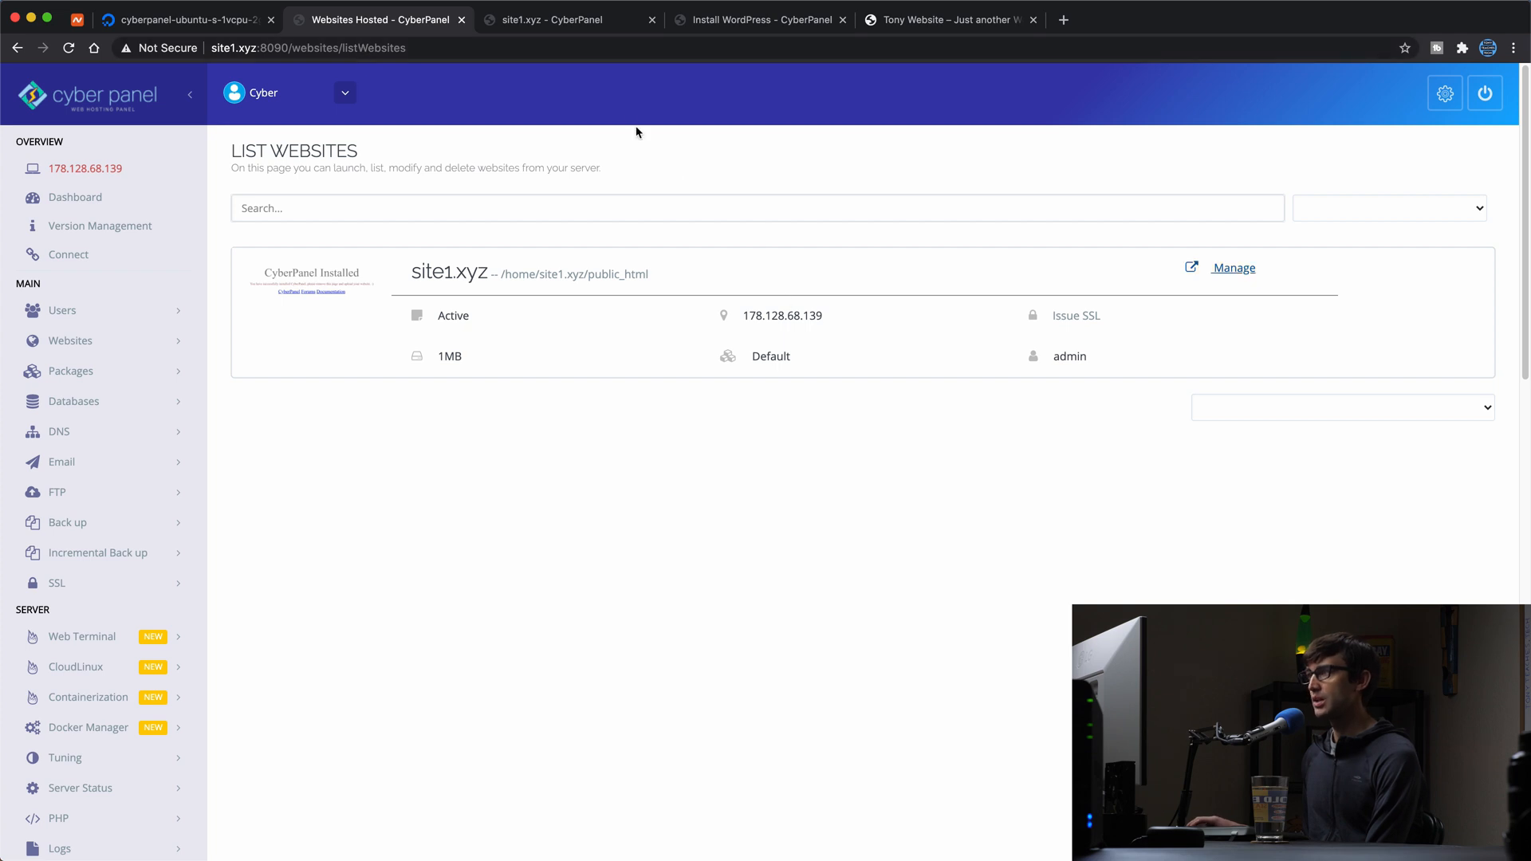
pyautogui.click(1233, 268)
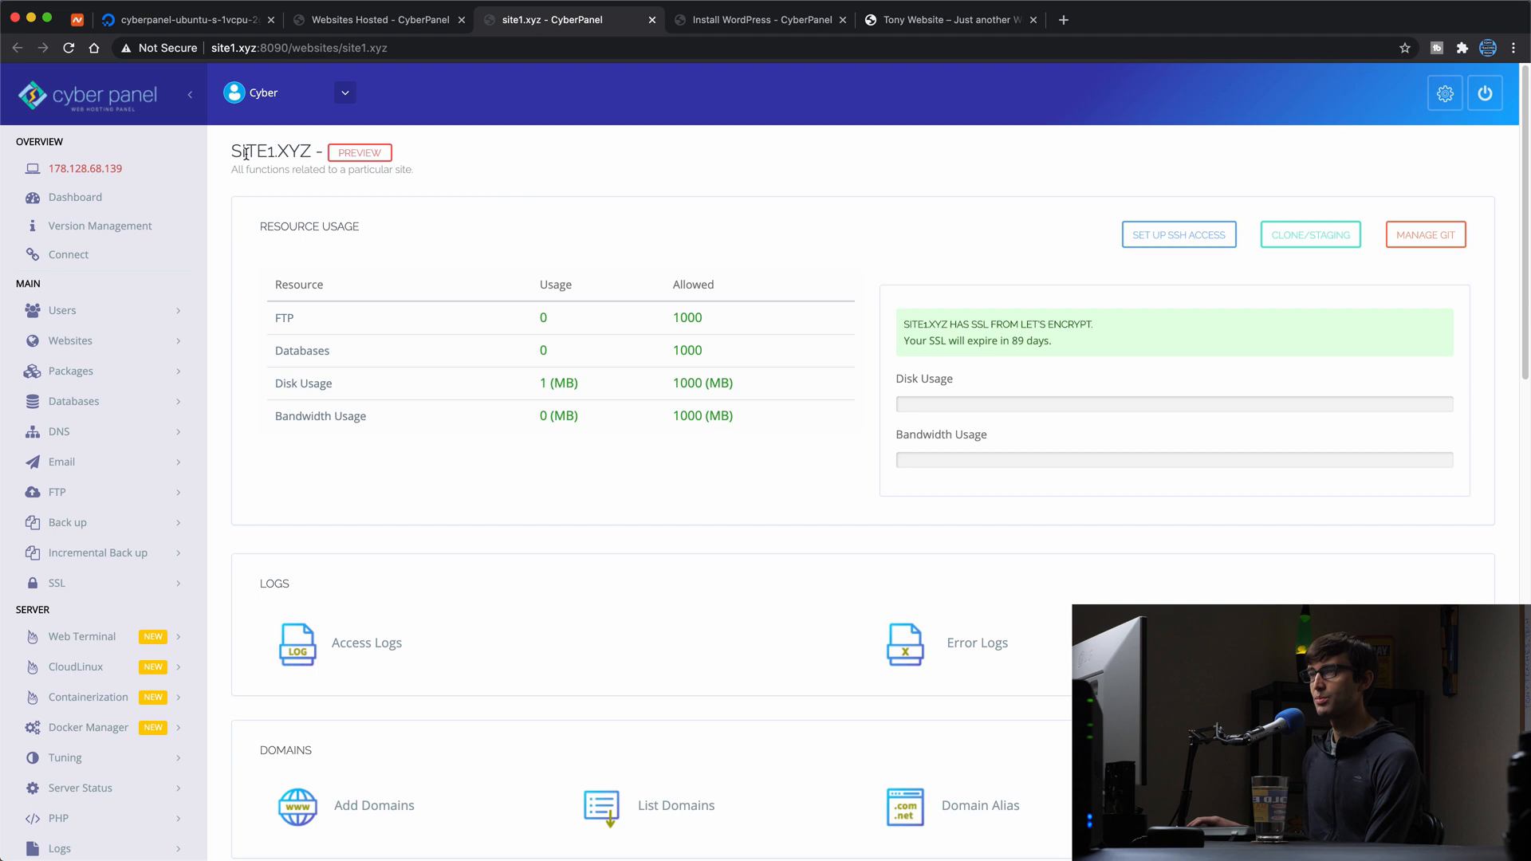
pyautogui.doubleClick(271, 151)
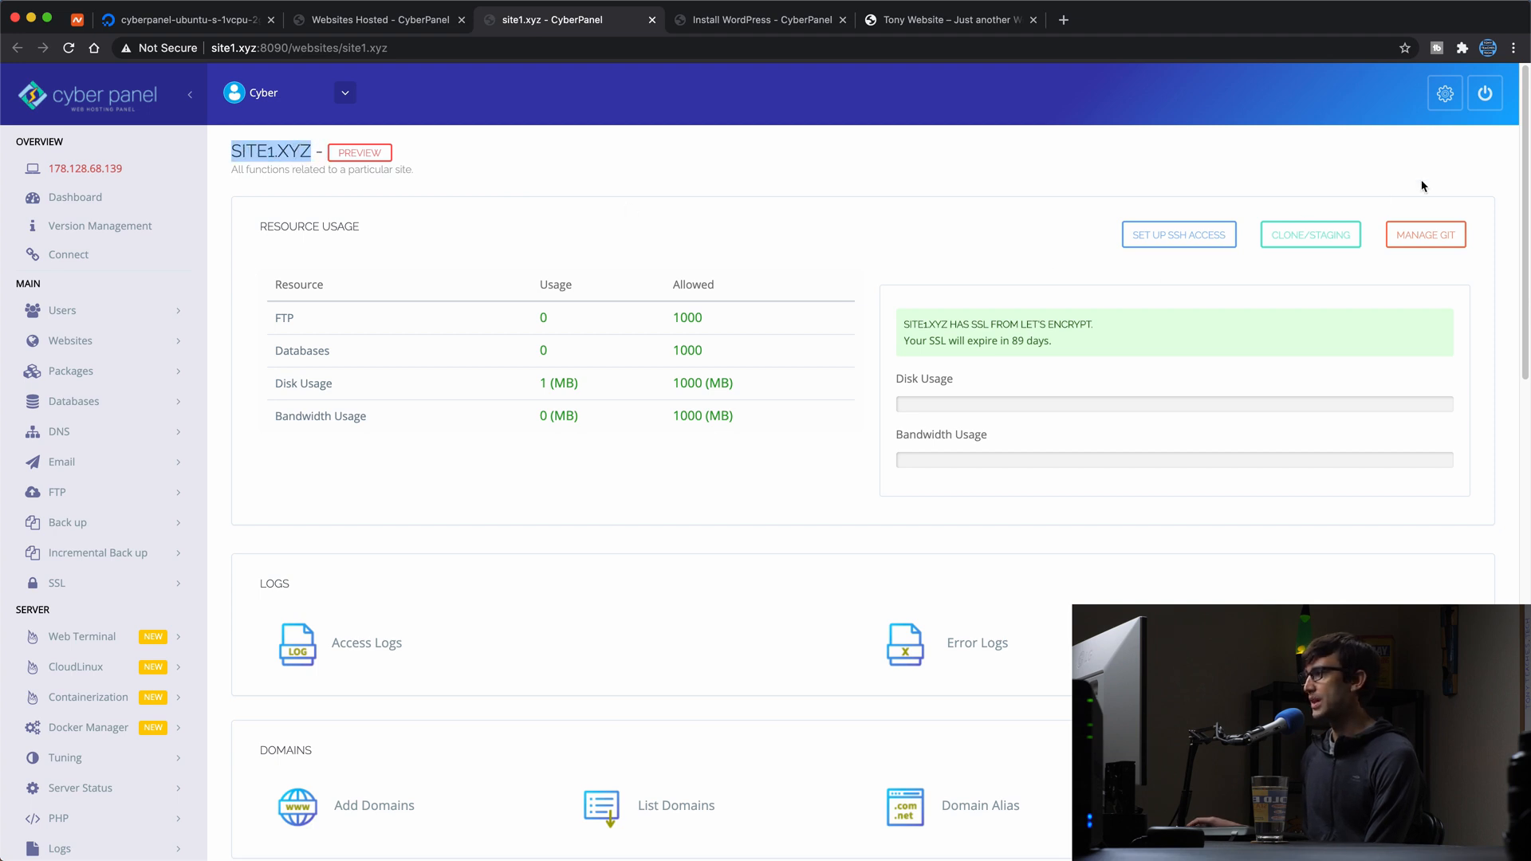
pyautogui.scroll(-3)
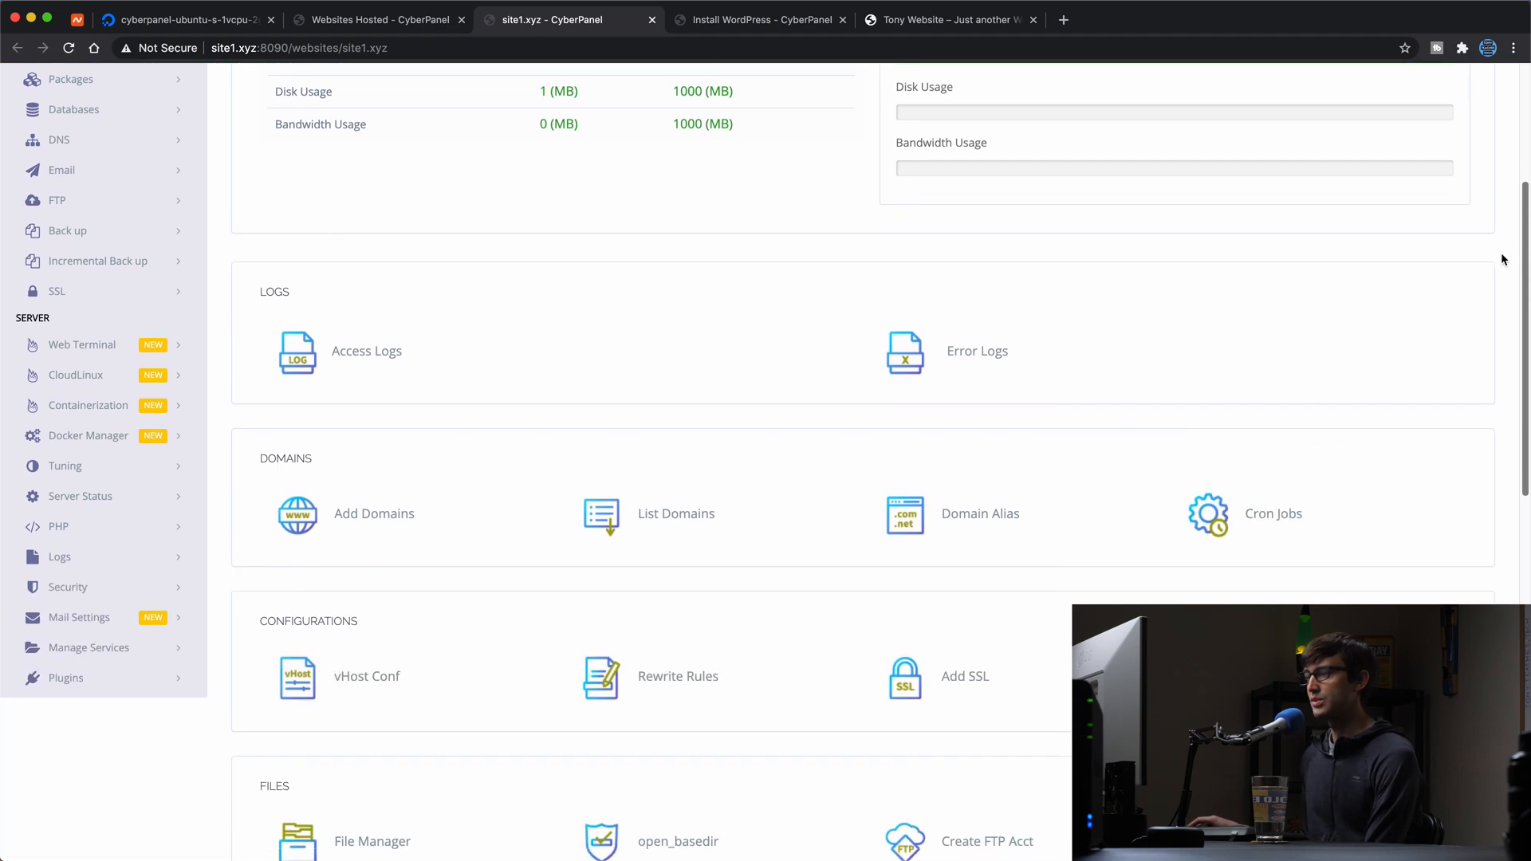
pyautogui.scroll(-3)
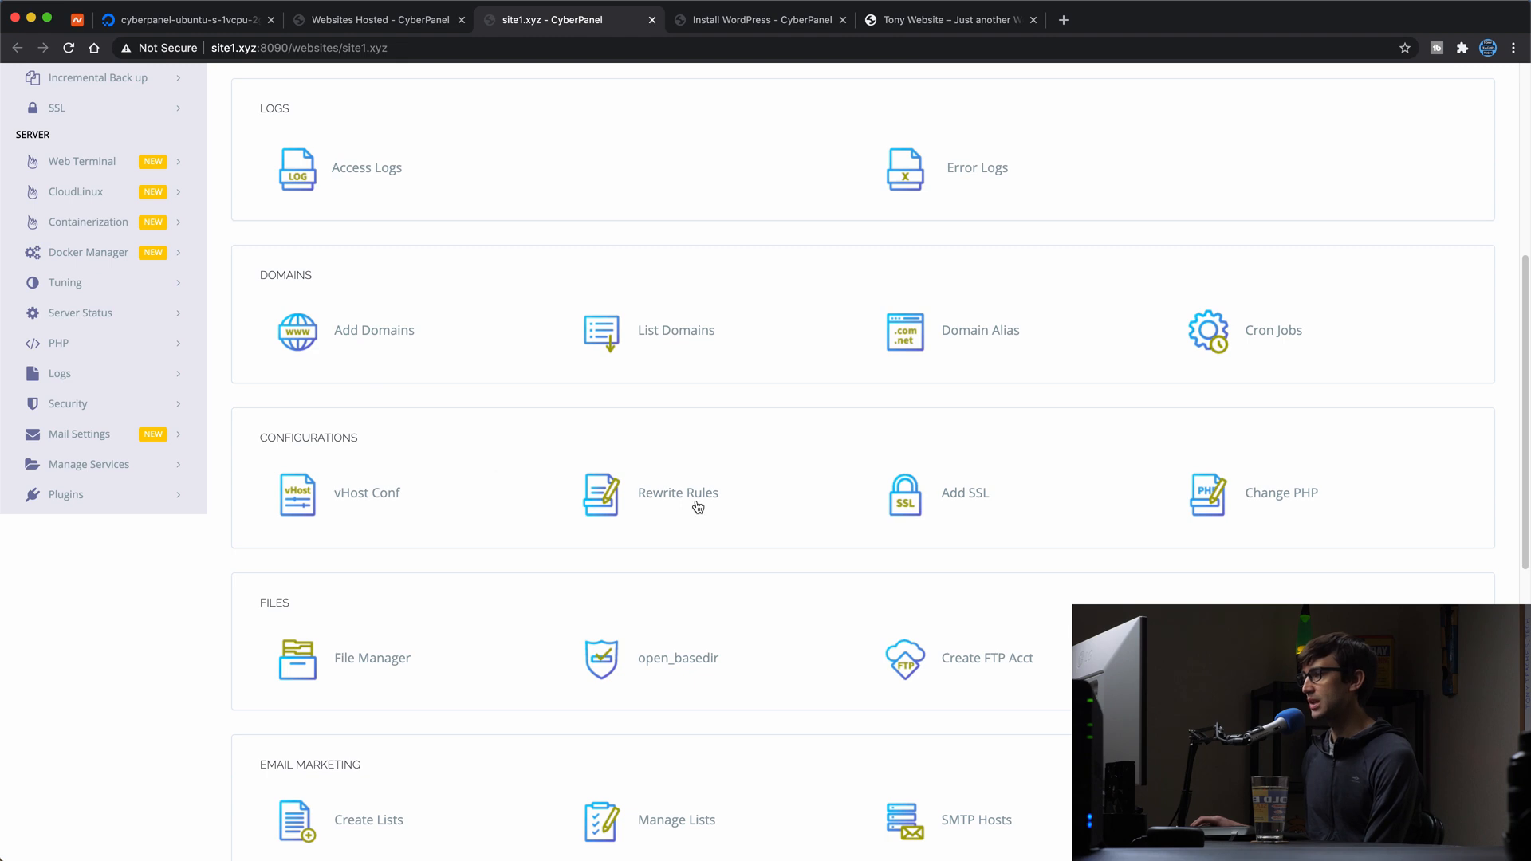
pyautogui.click(678, 492)
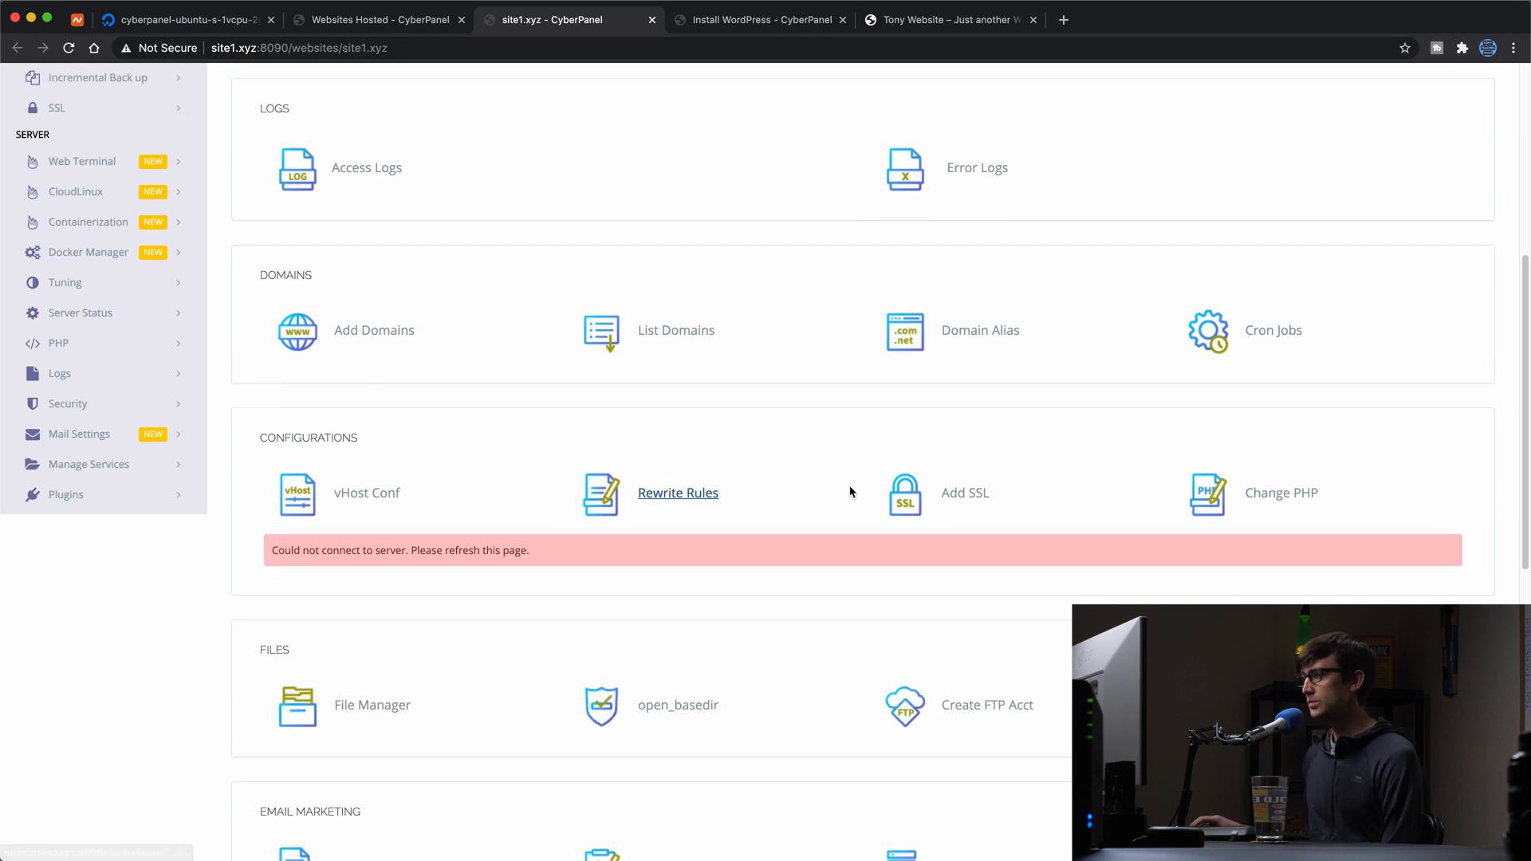
pyautogui.click(298, 48)
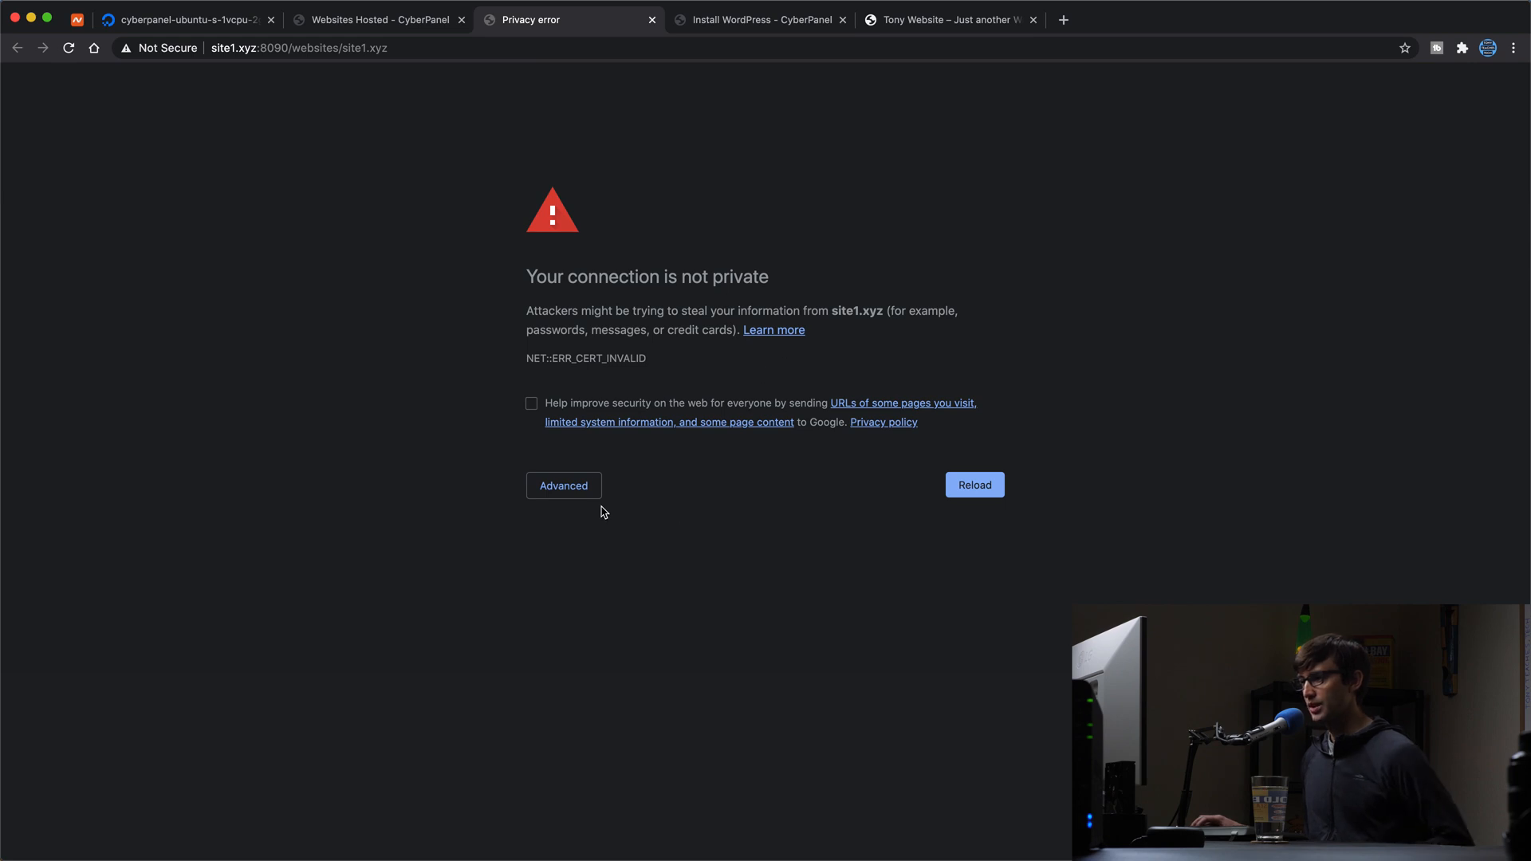
# Step: Bypass Chrome's privacy warning via Advanced and proceed to site1.xyz anyway
pyautogui.click(563, 485)
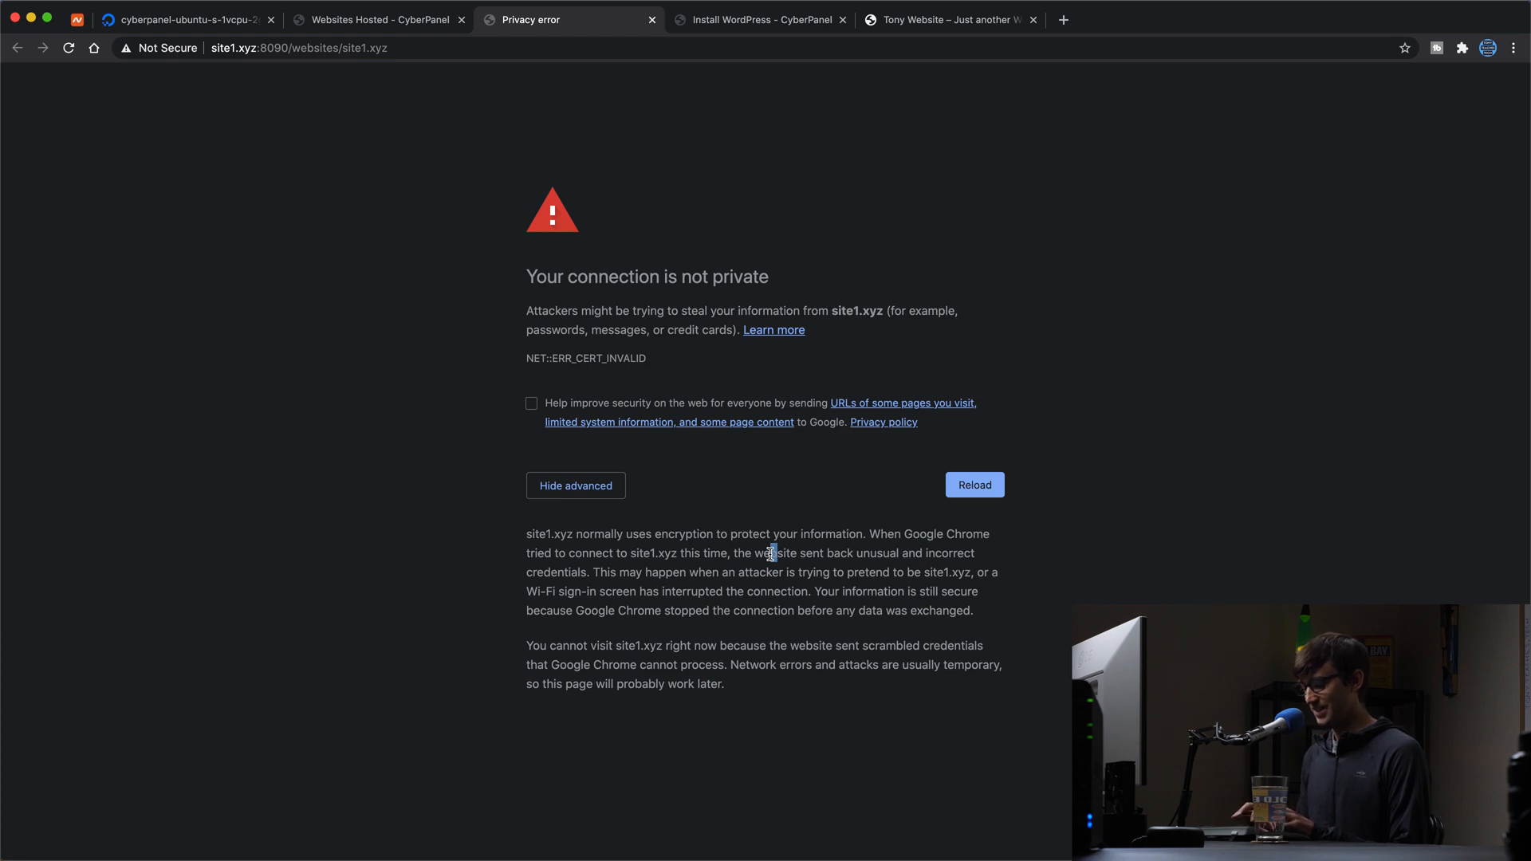
pyautogui.click(973, 485)
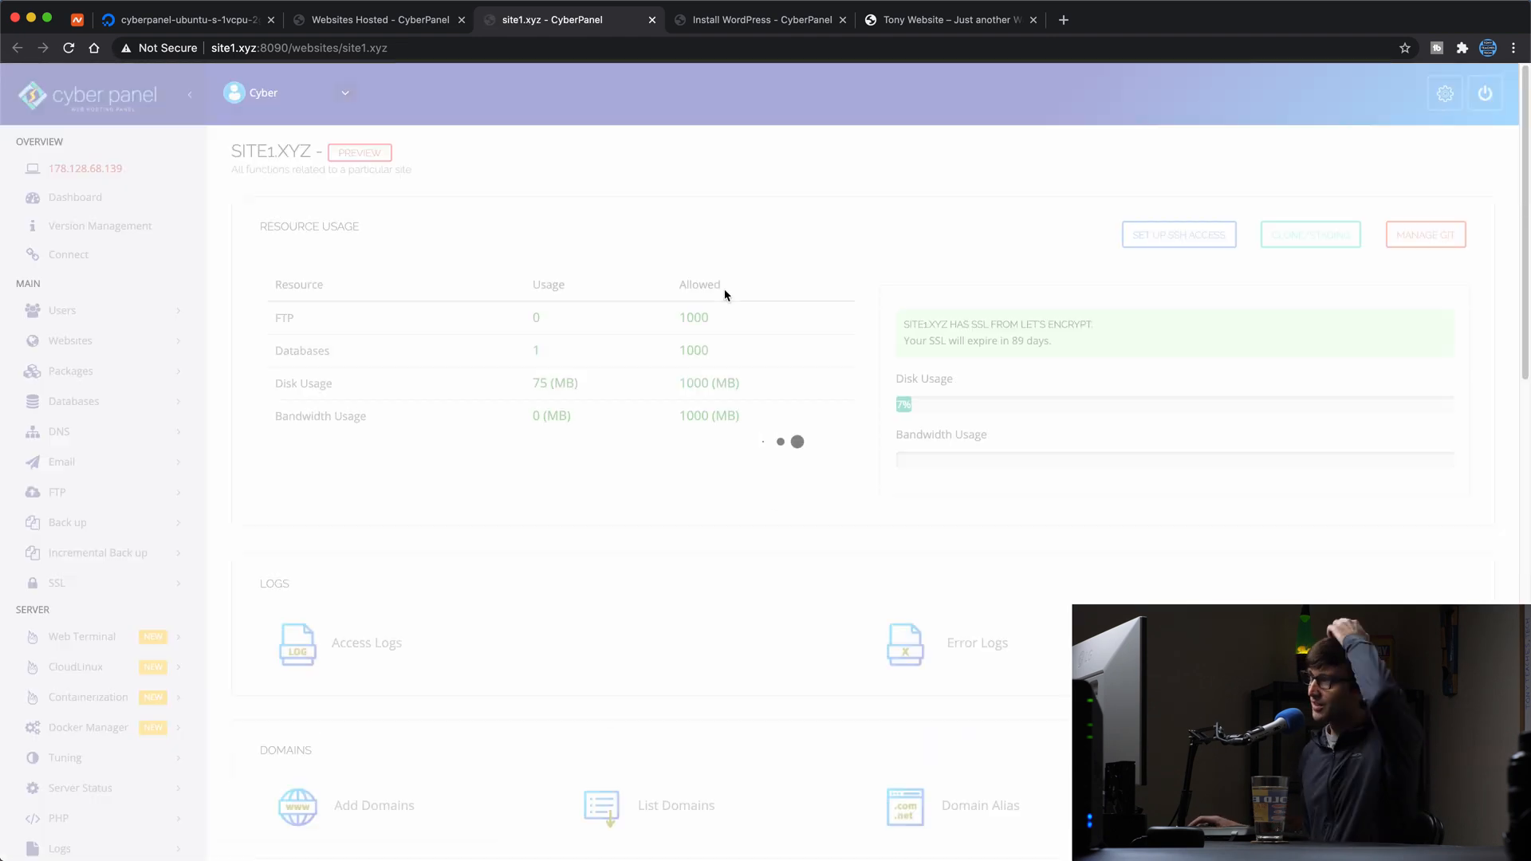
# Step: Append a RewriteCond %{SERVER_PORT} ^80$ HTTPS-redirect rule to site1.xyz's rewrite rules and save them
pyautogui.scroll(-3)
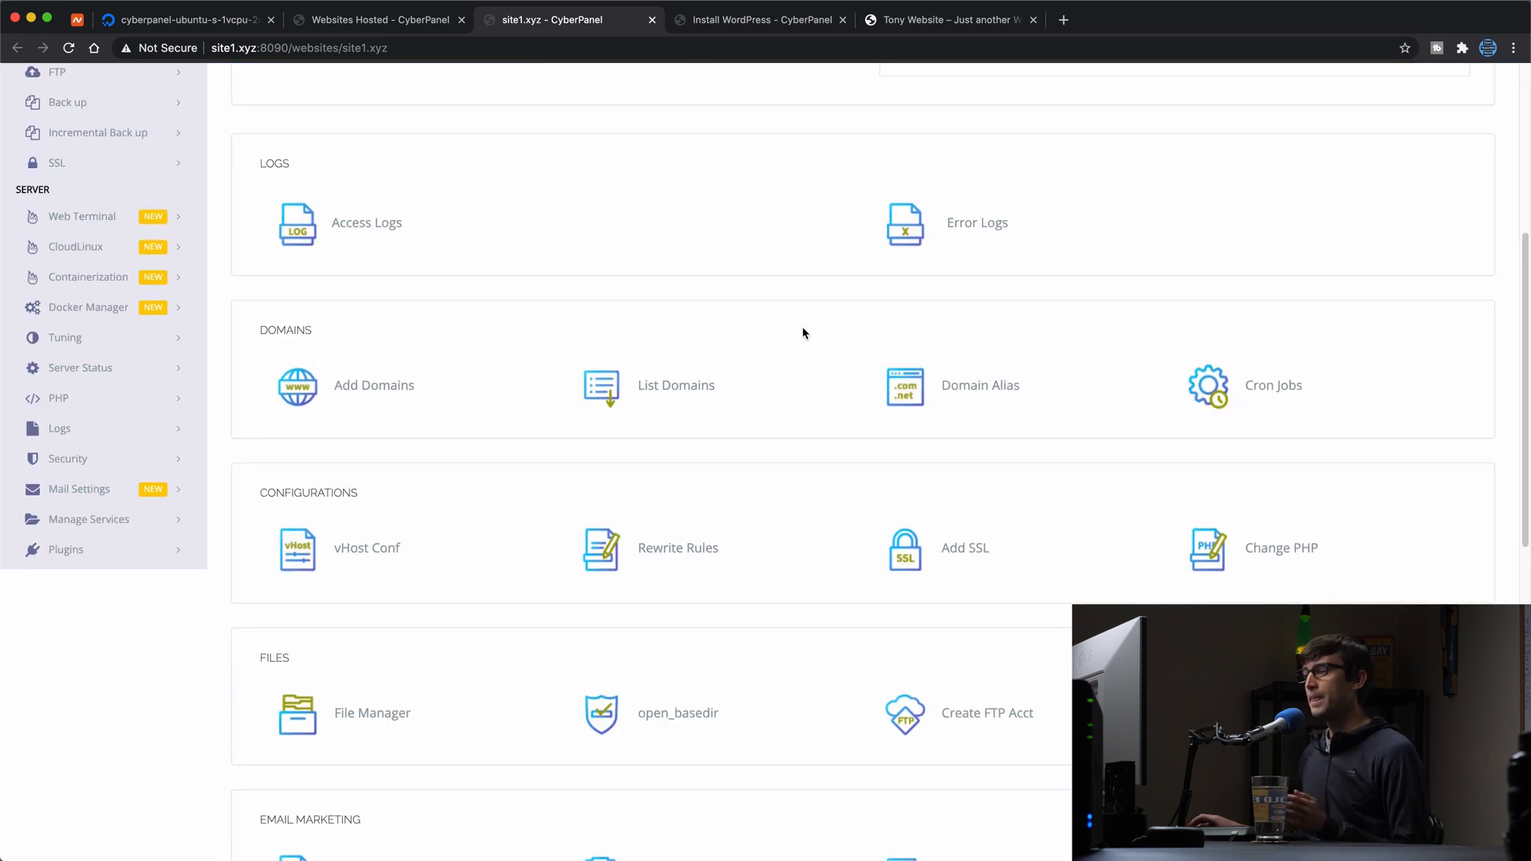
pyautogui.click(678, 548)
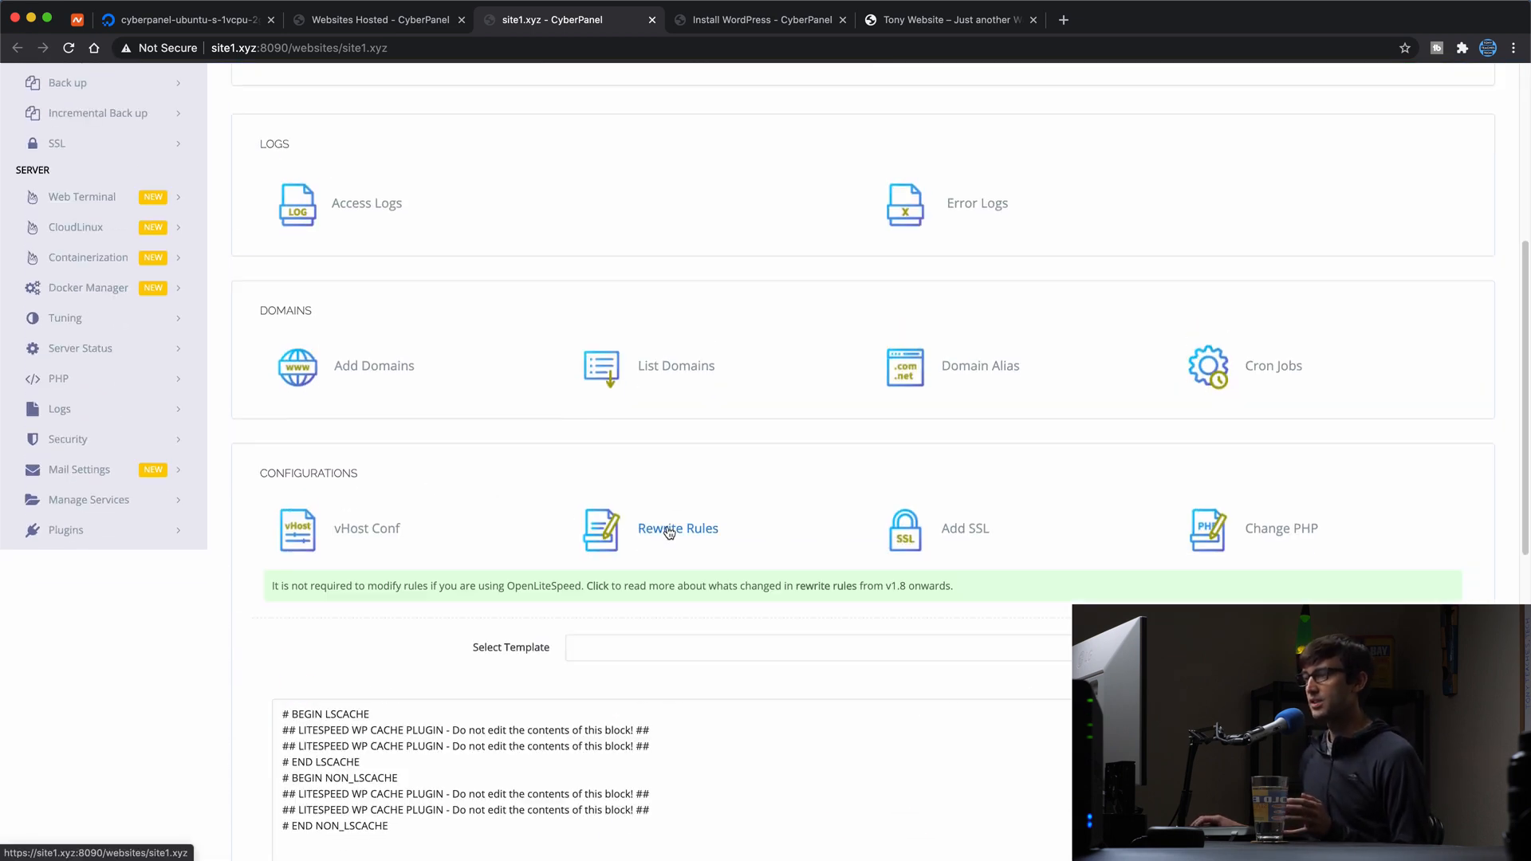
pyautogui.scroll(-3)
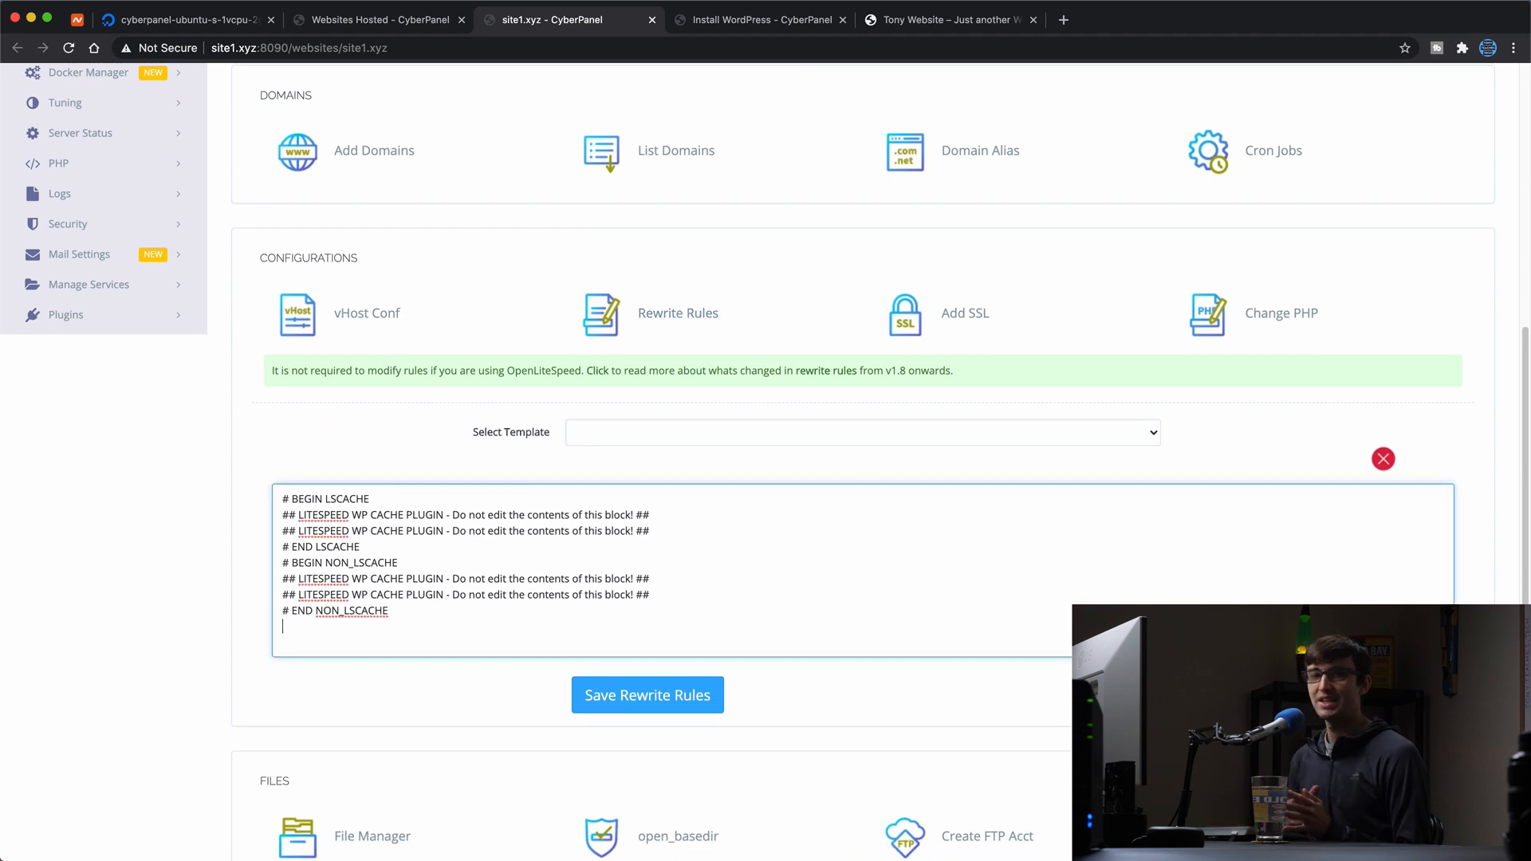
pyautogui.scroll(-3)
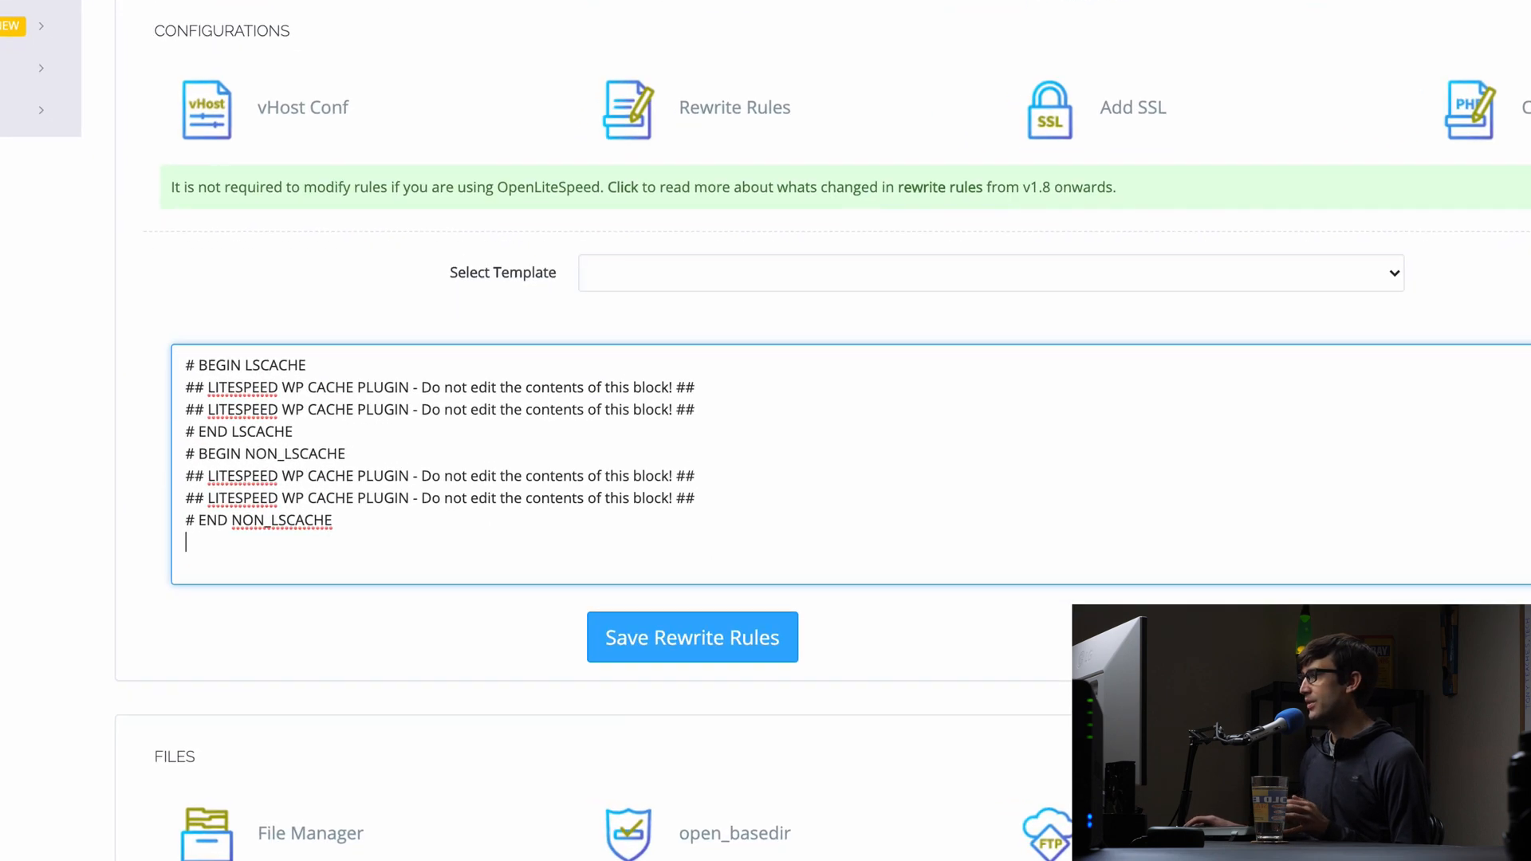
pyautogui.scroll(-3)
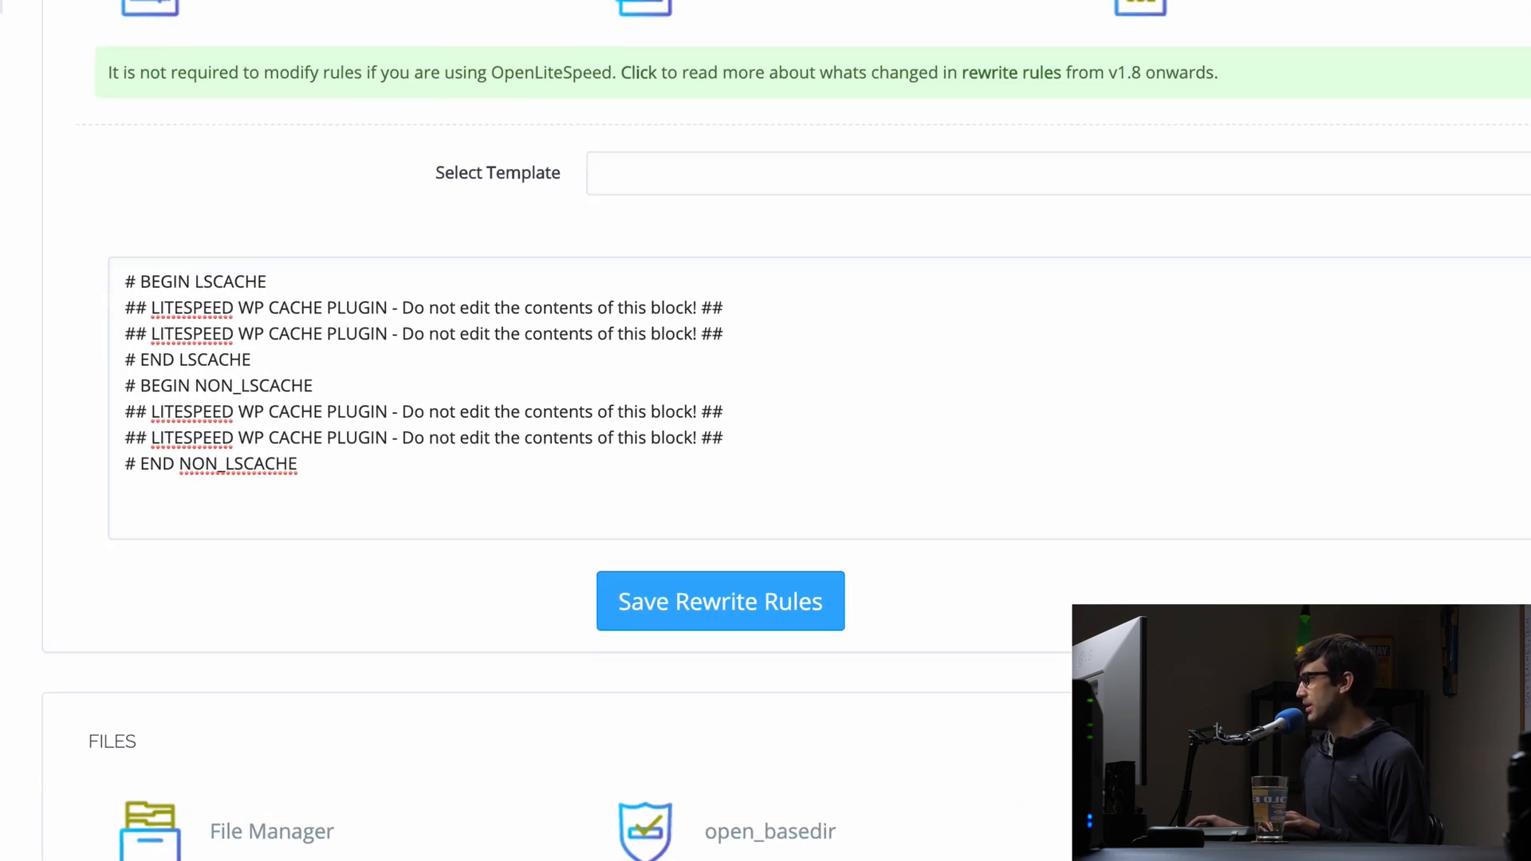
pyautogui.moveTo(208, 528)
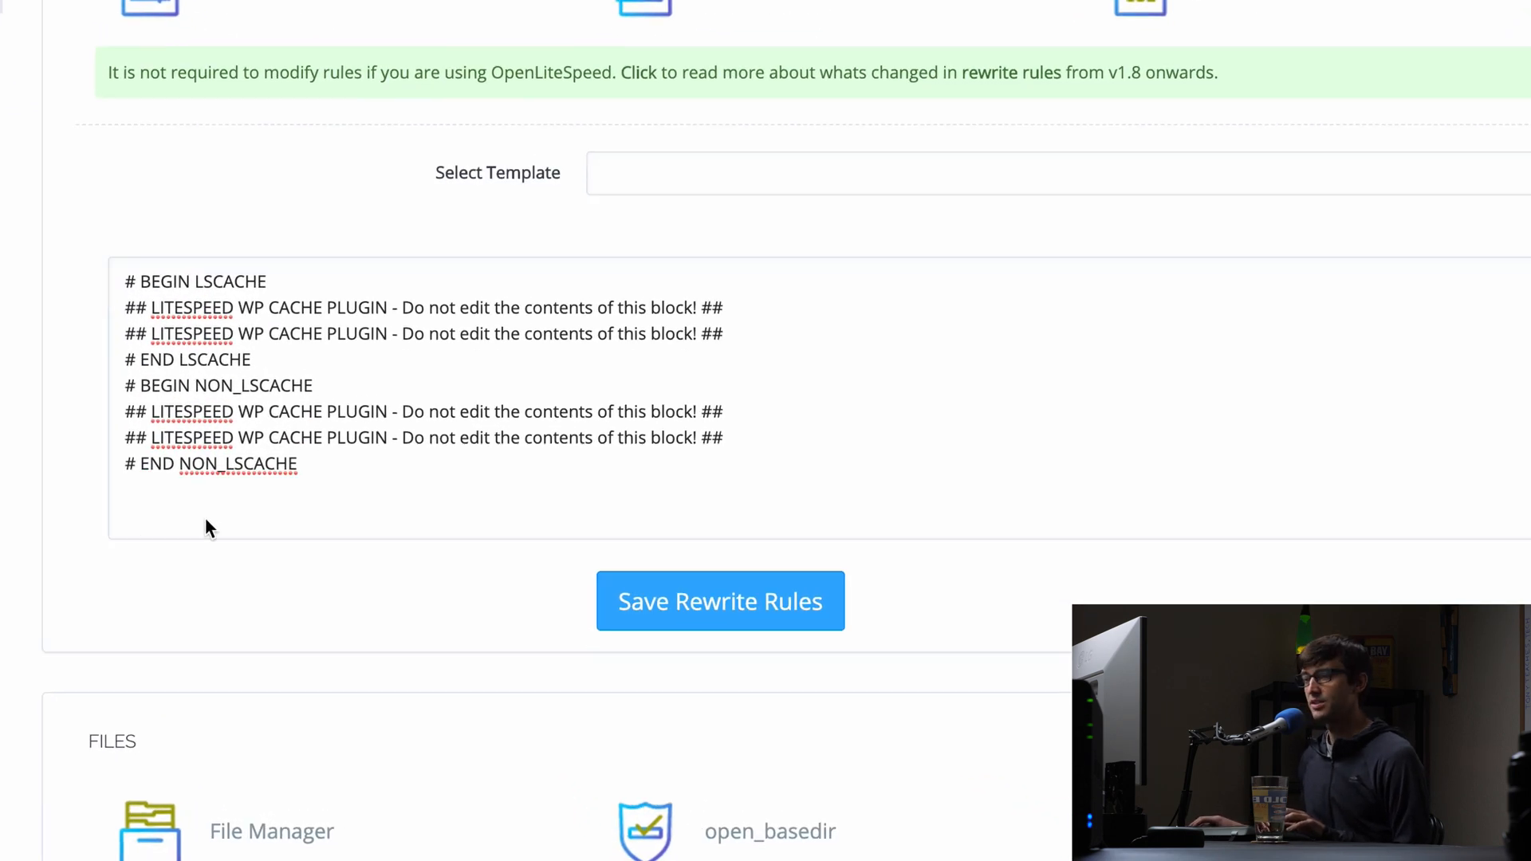
pyautogui.write('RewriteCond %{SERVER_PORT} ^80$')
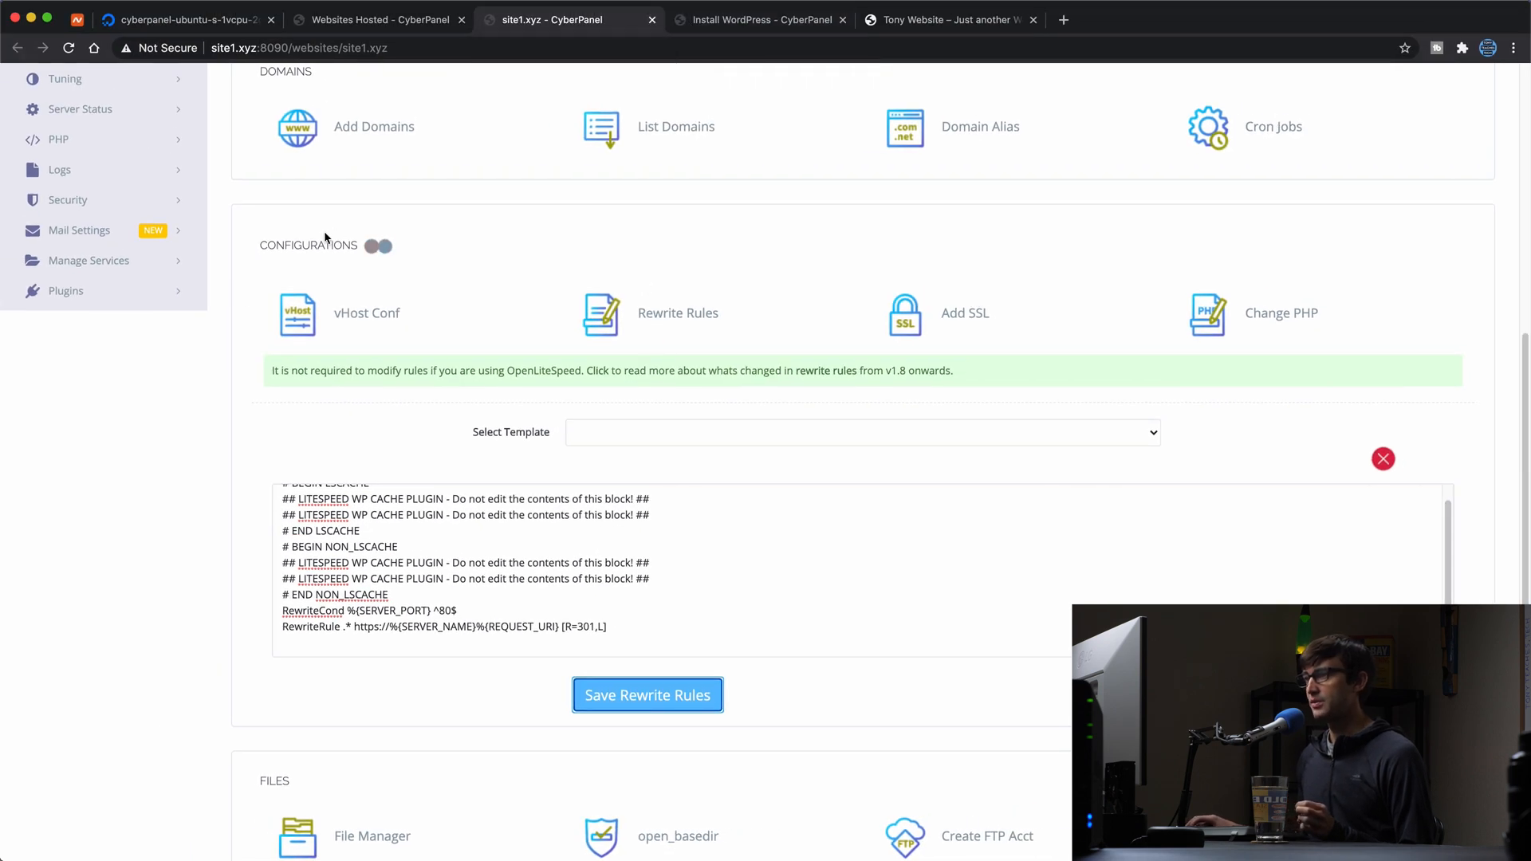
pyautogui.click(646, 694)
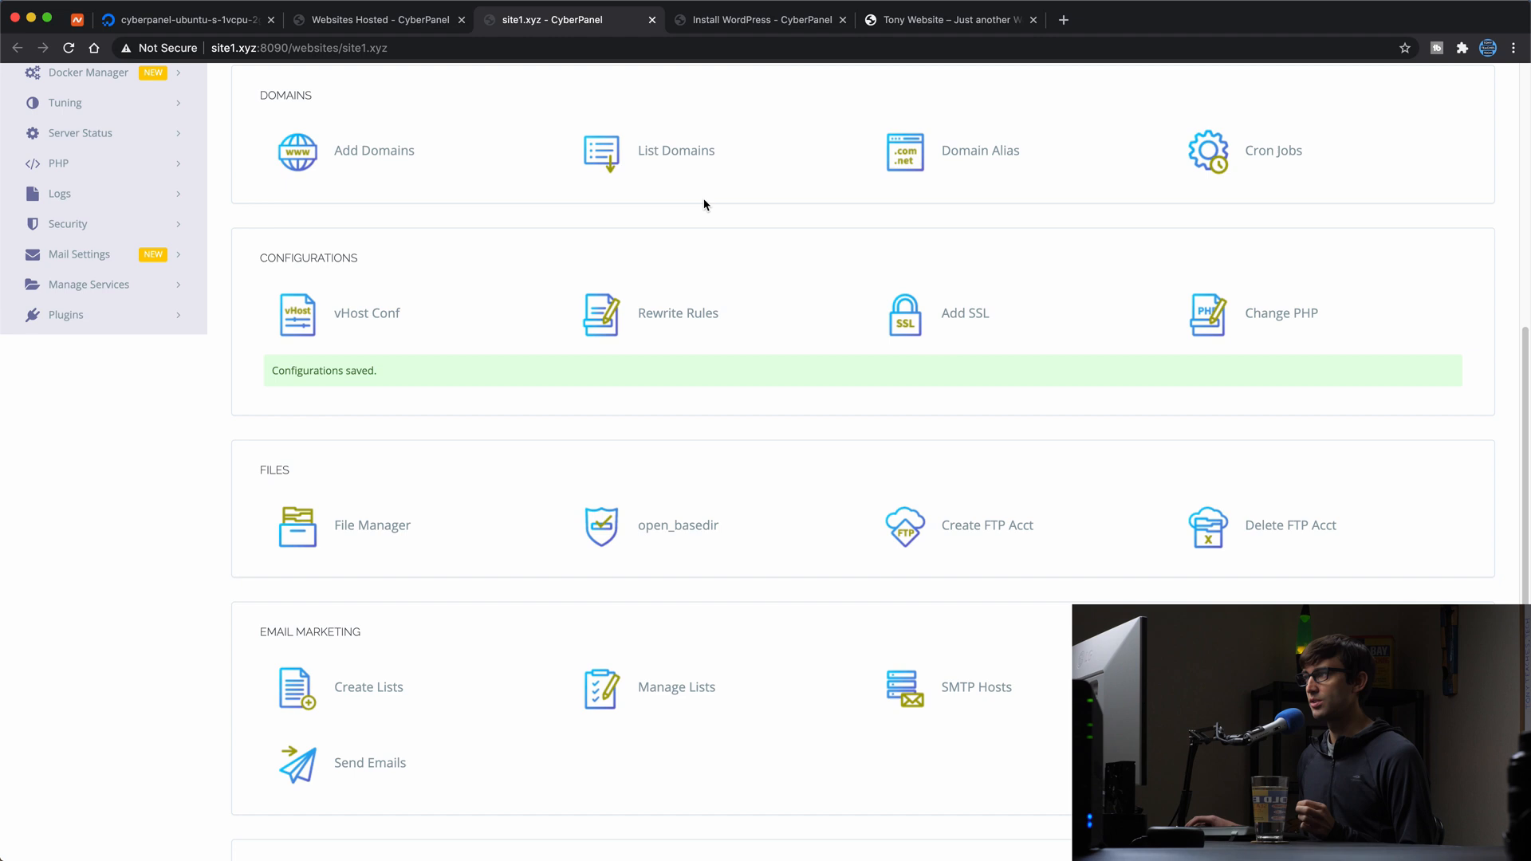
# Step: Browse to plain site1.xyz and confirm via the padlock that it now loads securely
pyautogui.click(947, 19)
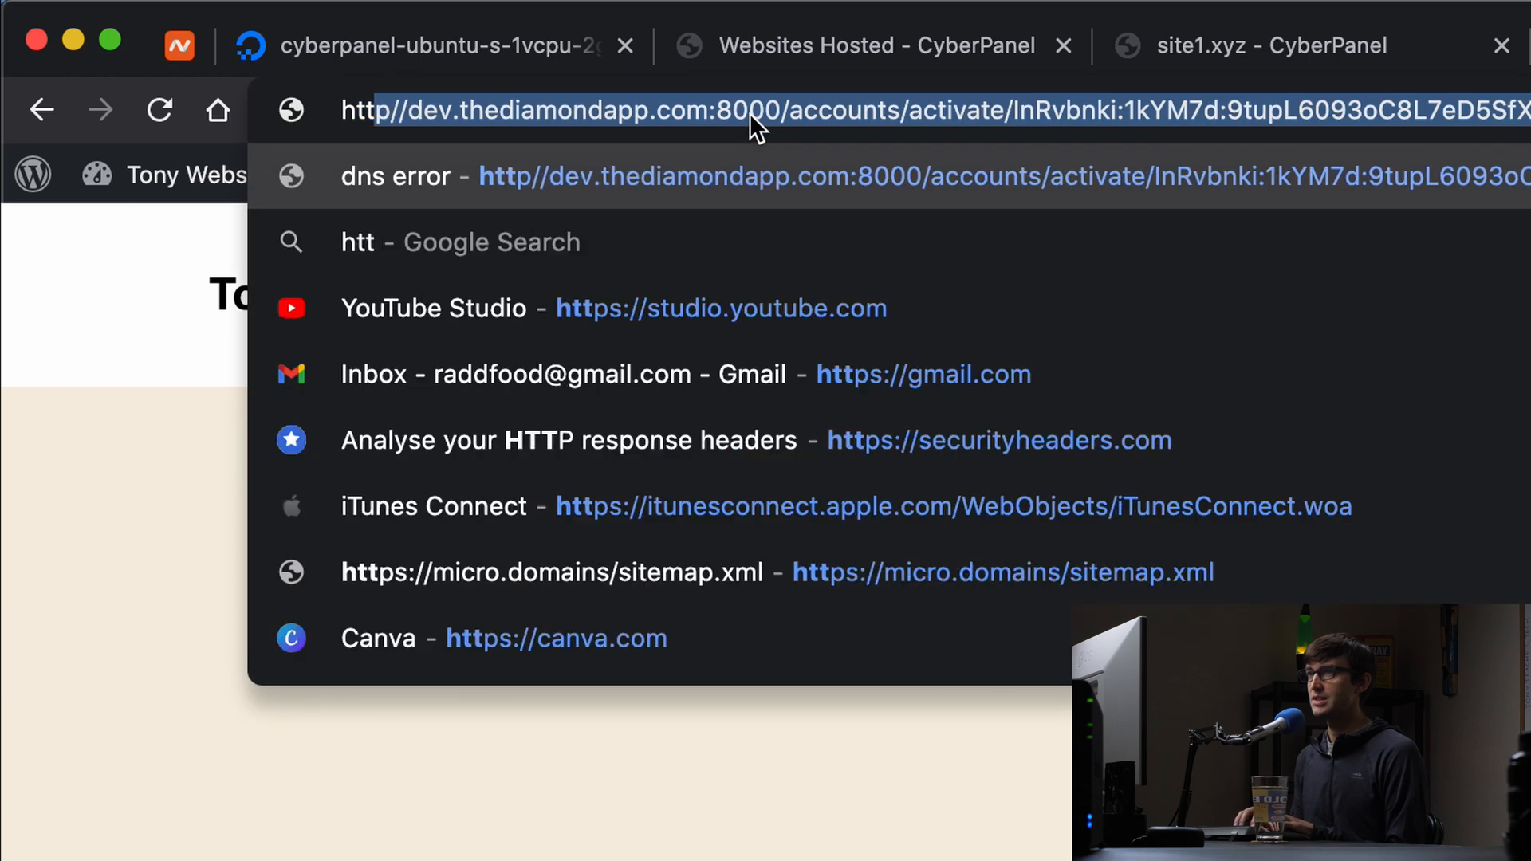
pyautogui.write('site1.xyz')
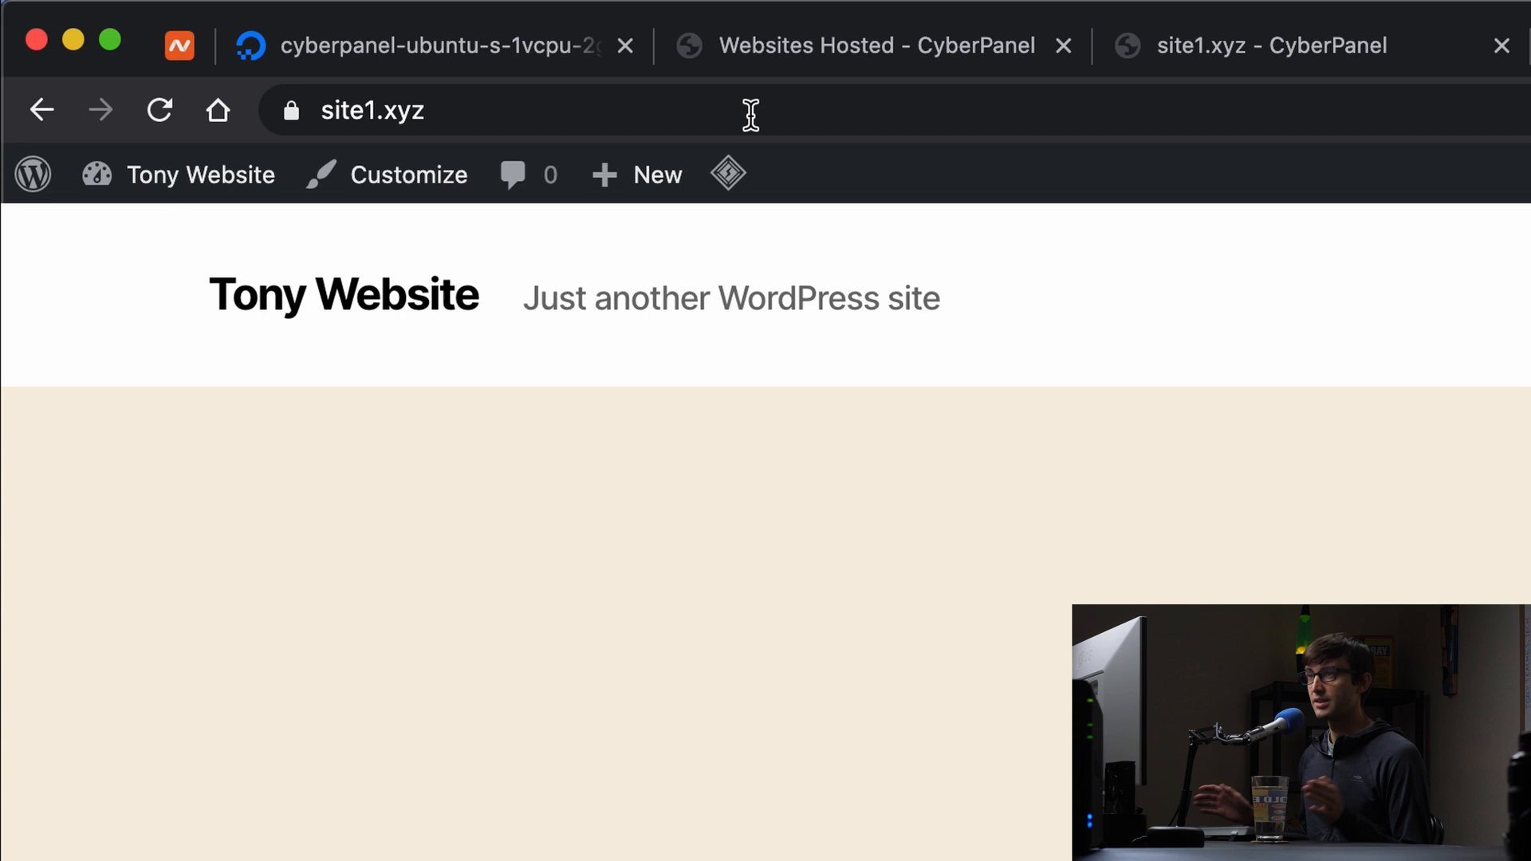
pyautogui.click(290, 110)
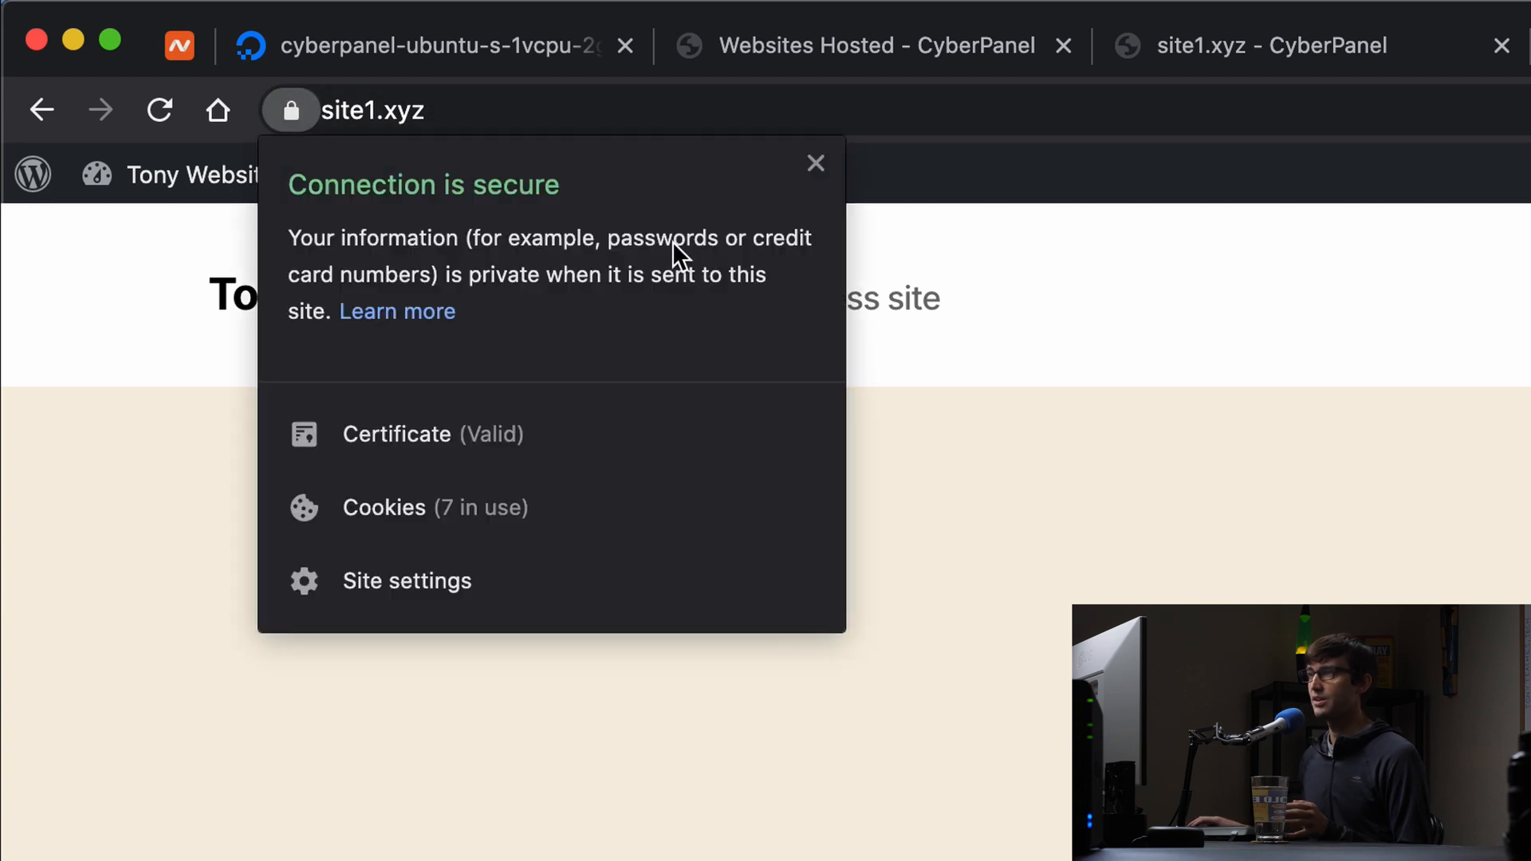